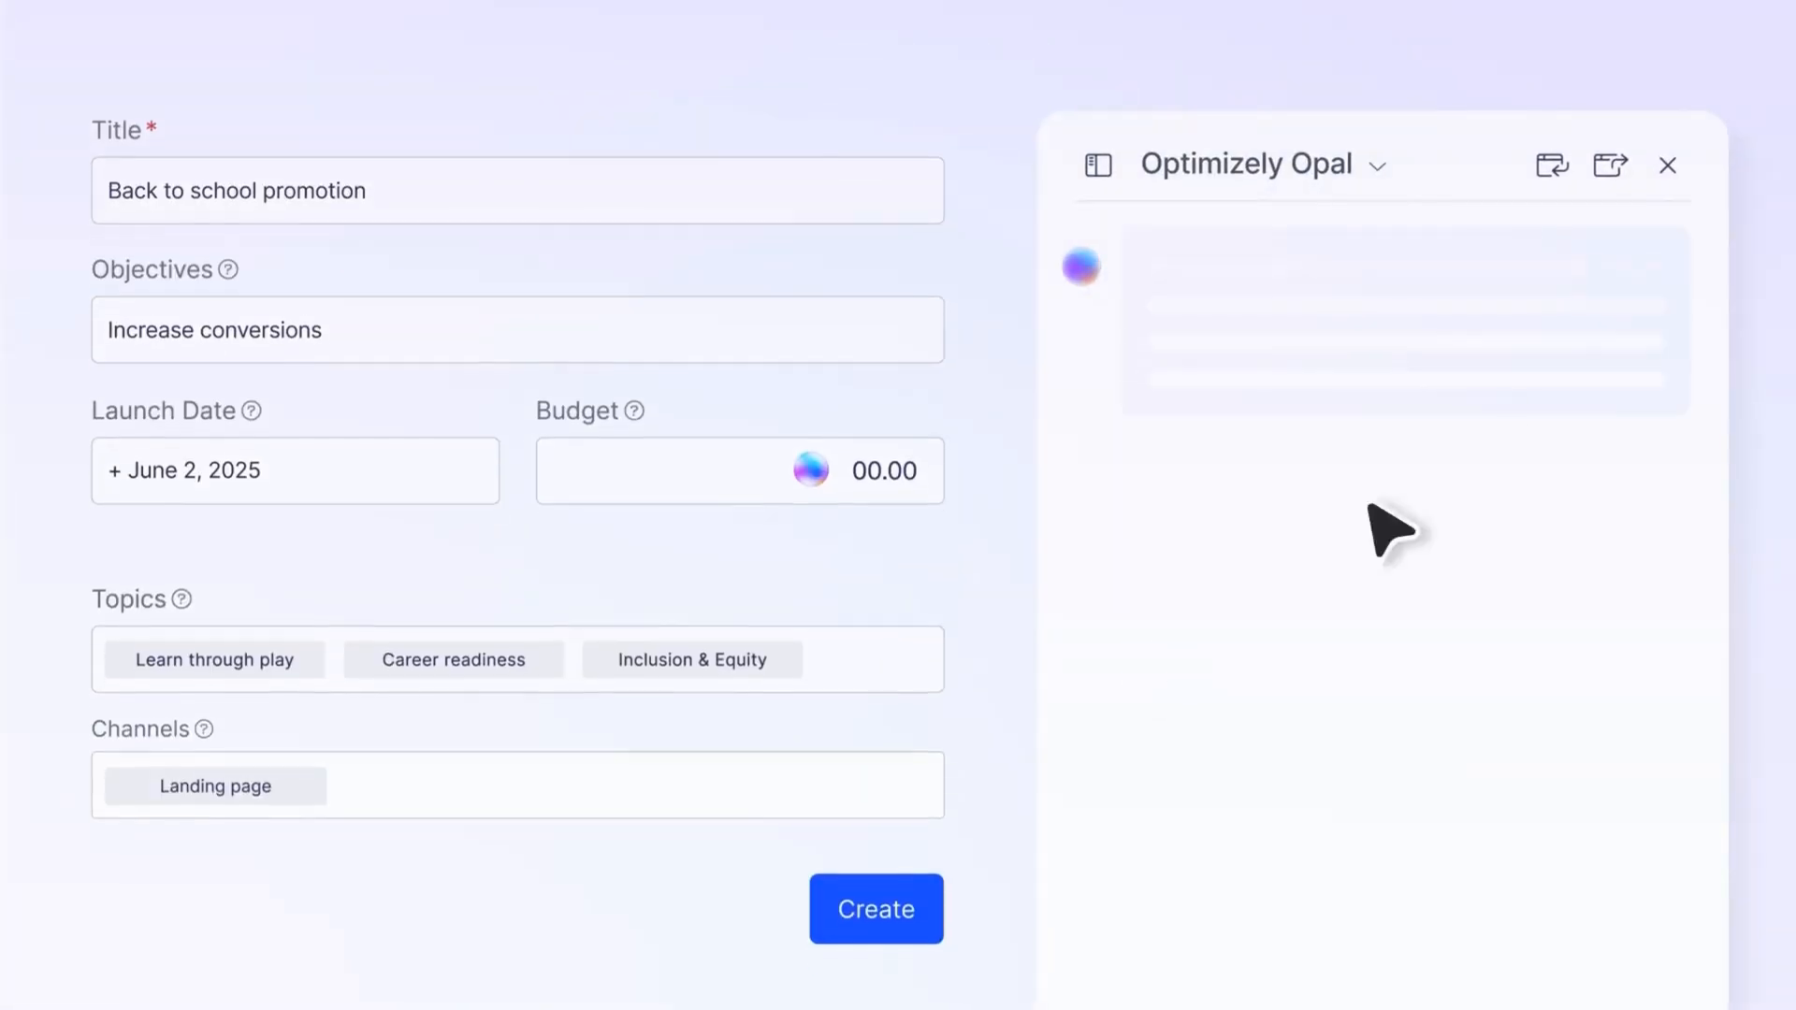
Submit the sign-in email and continue through the Optimizely login.
{"action": "left_click", "coordinate": [875, 909]}
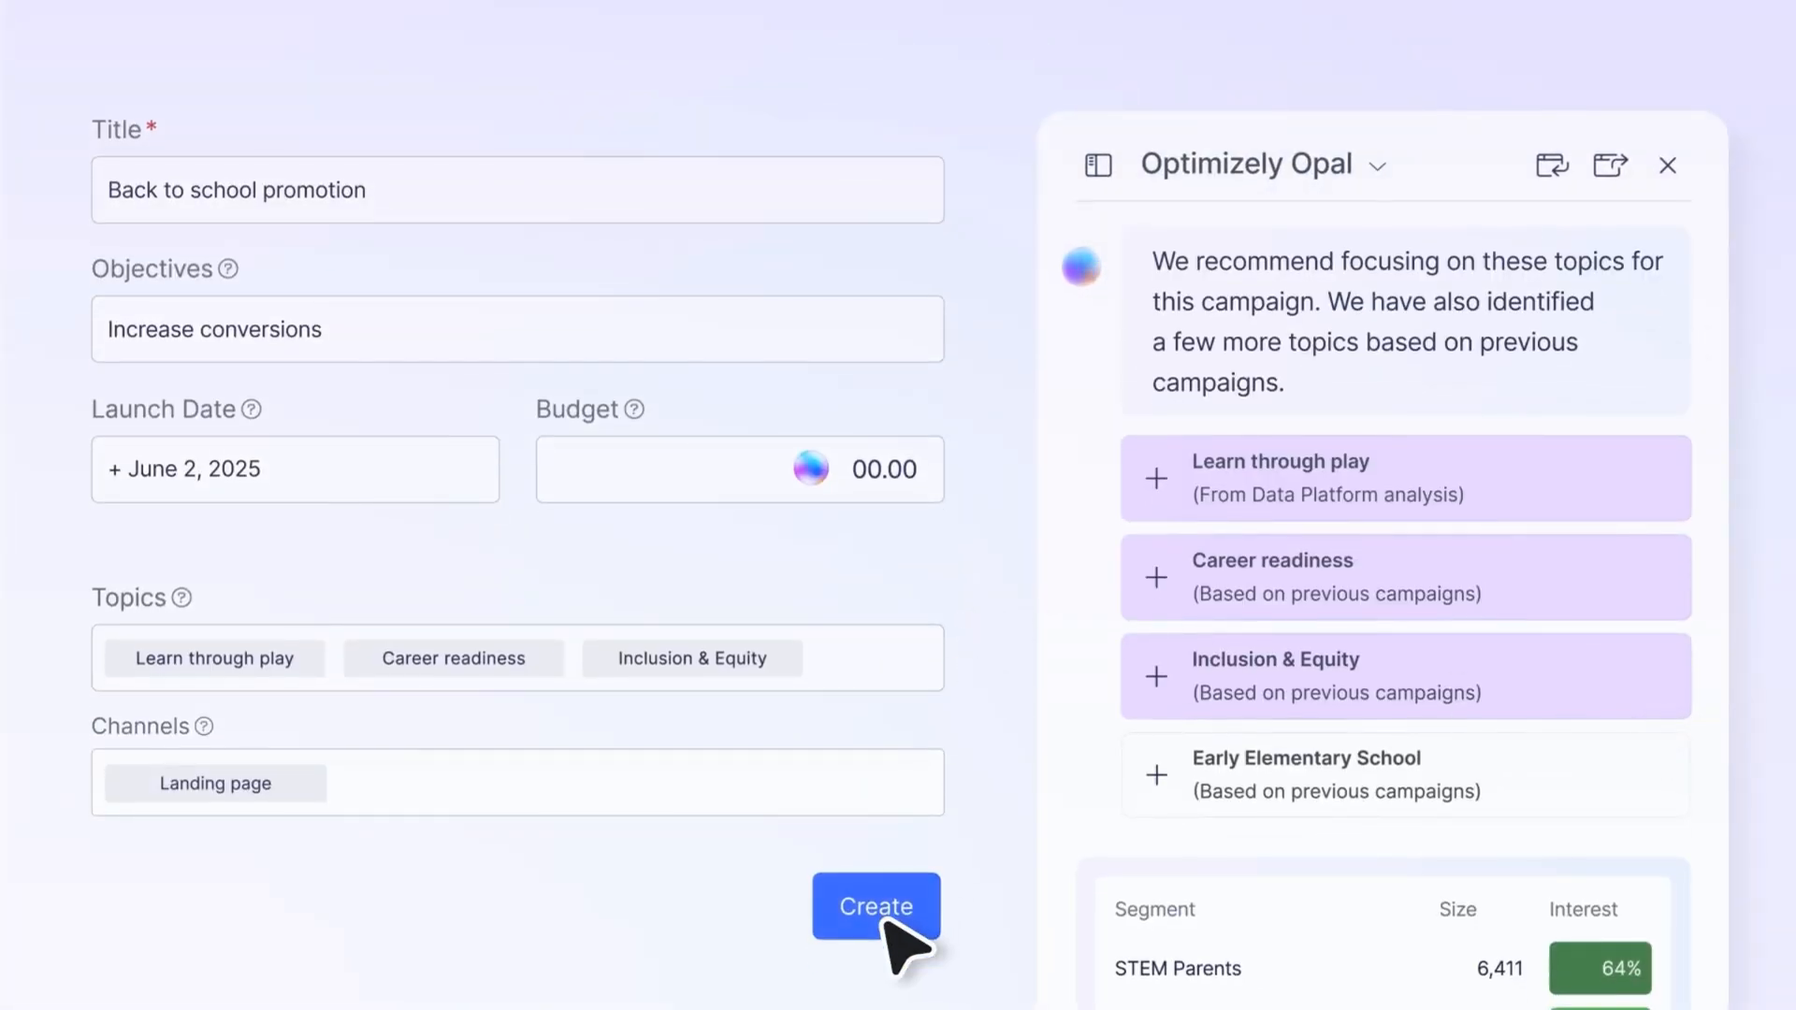
{"action": "left_click", "coordinate": [876, 906]}
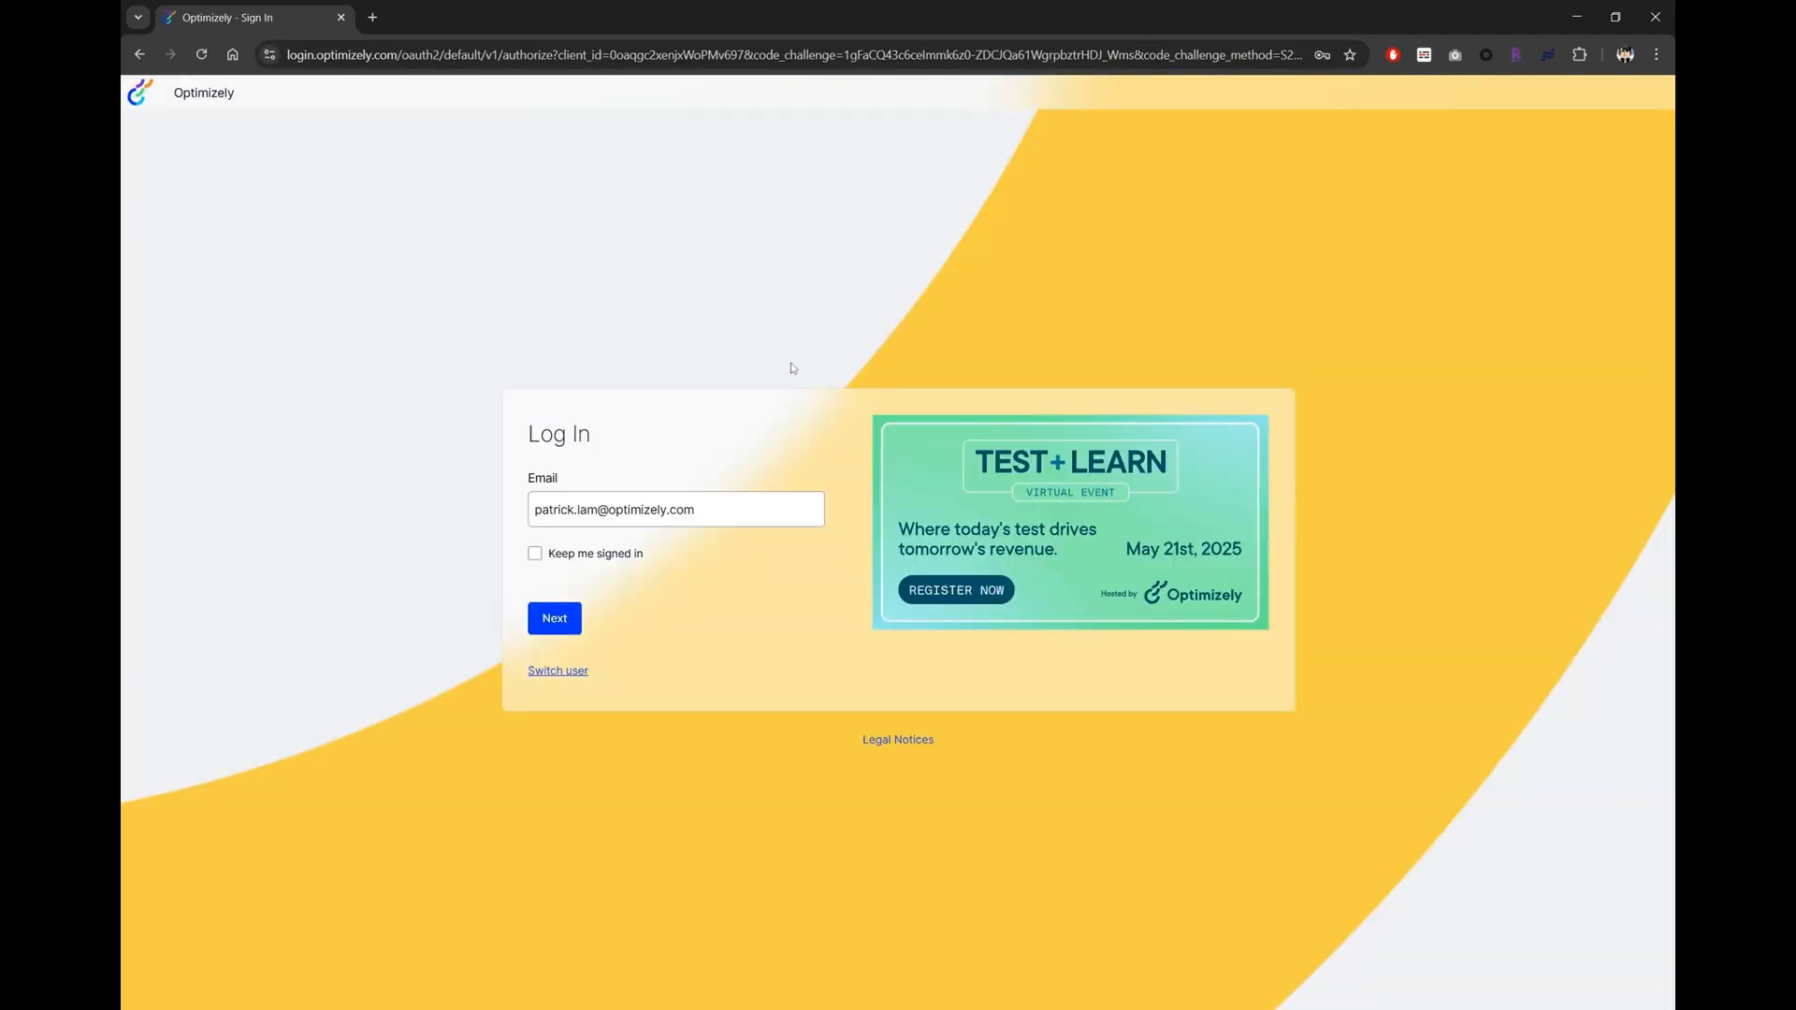
{"action": "left_click", "coordinate": [553, 617]}
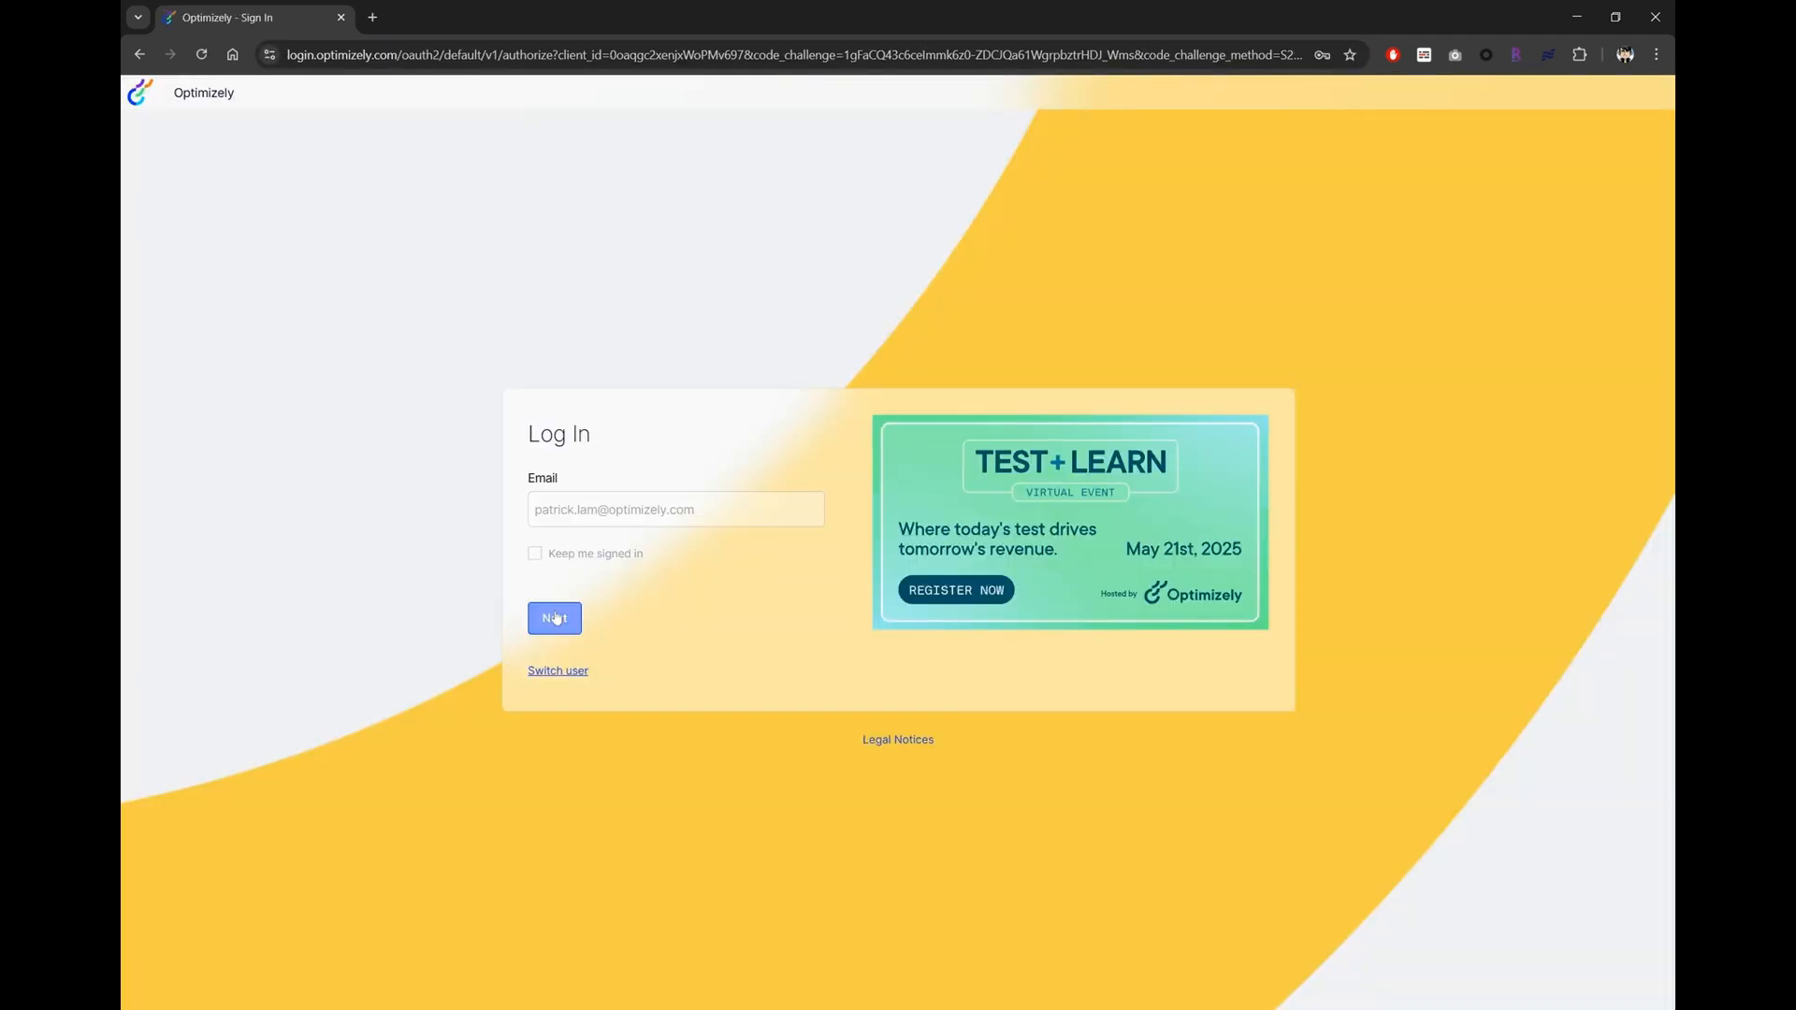
{"action": "left_click", "coordinate": [553, 618]}
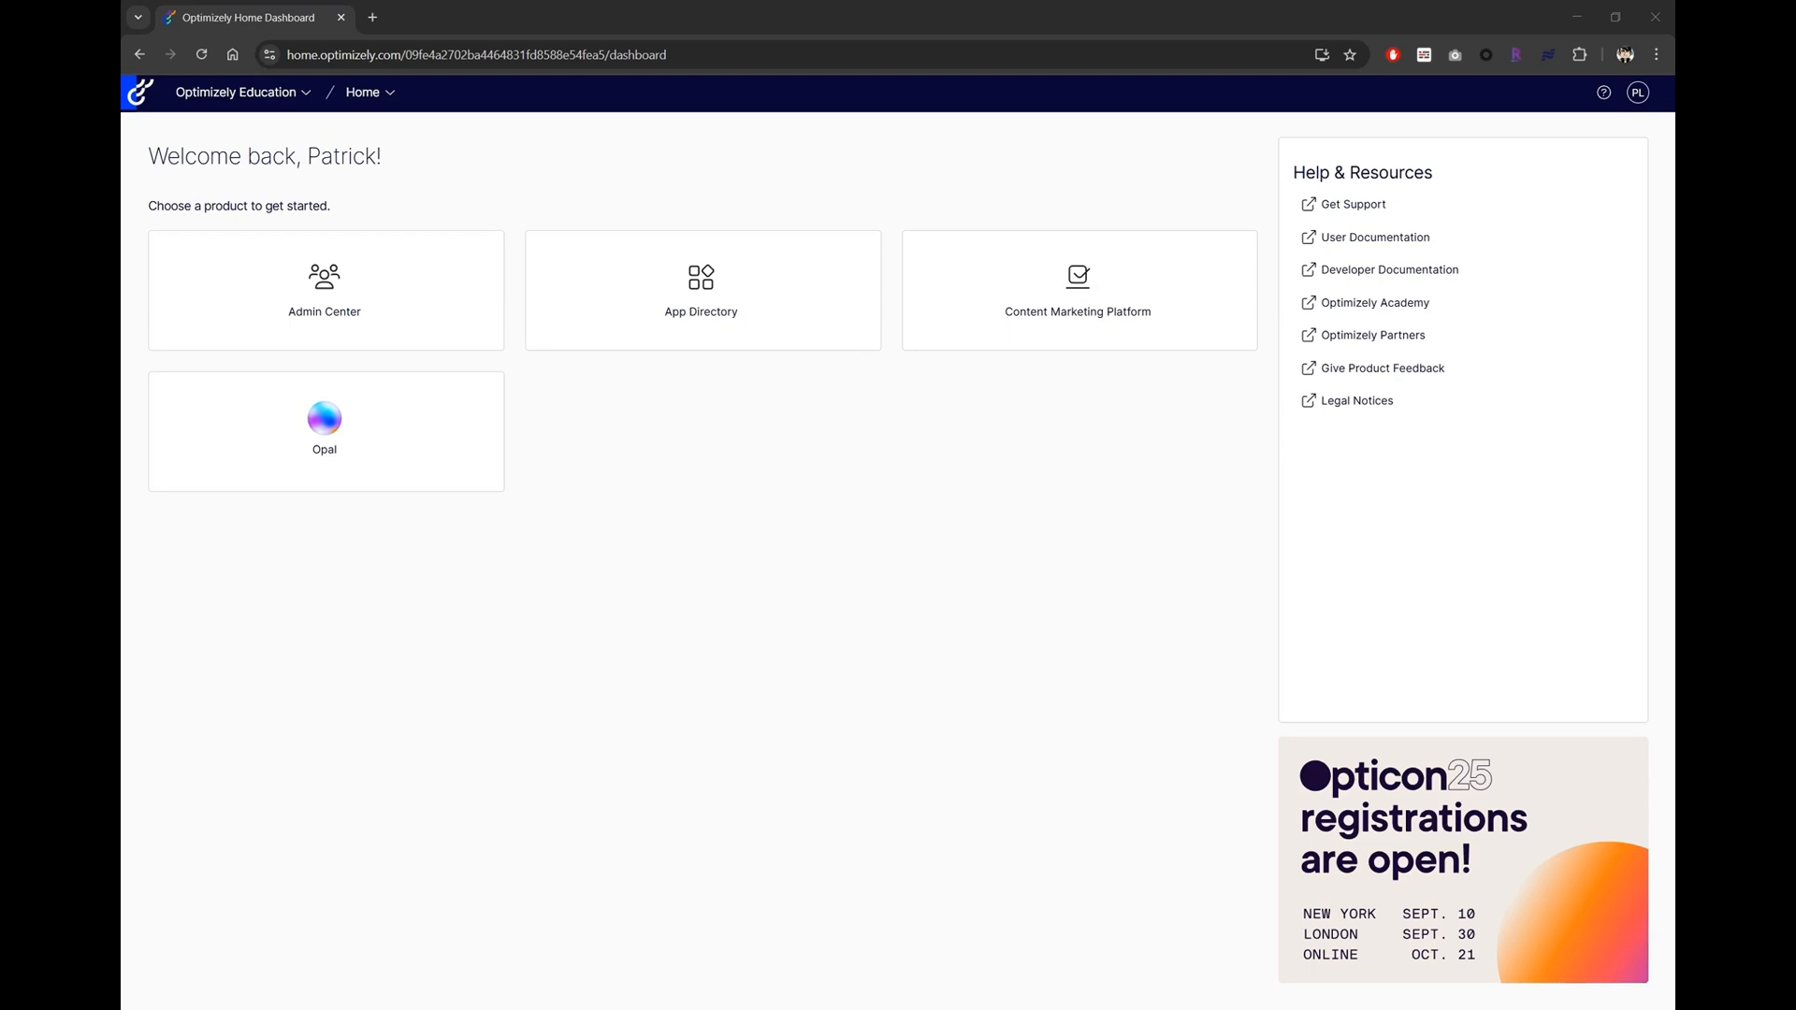
Stay in the Optimizely Education organization and launch Opal from the home dashboard.
{"action": "left_click", "coordinate": [240, 92]}
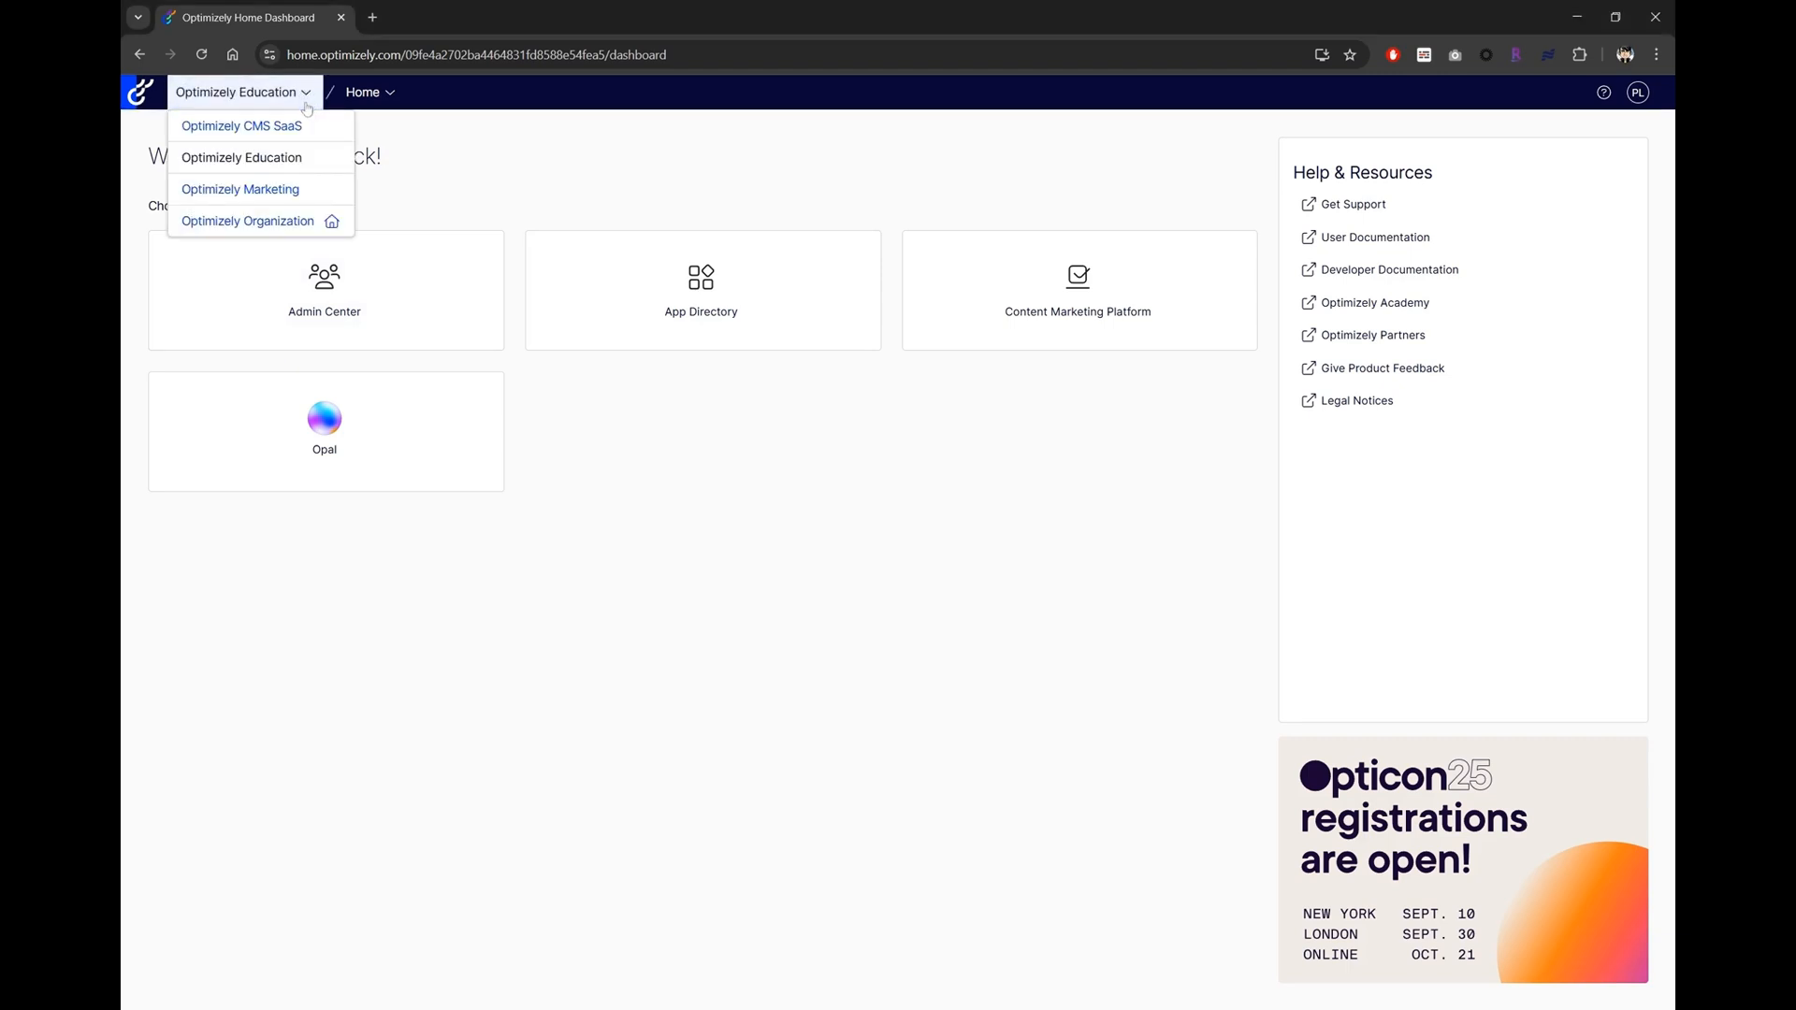
{"action": "left_click", "coordinate": [404, 167]}
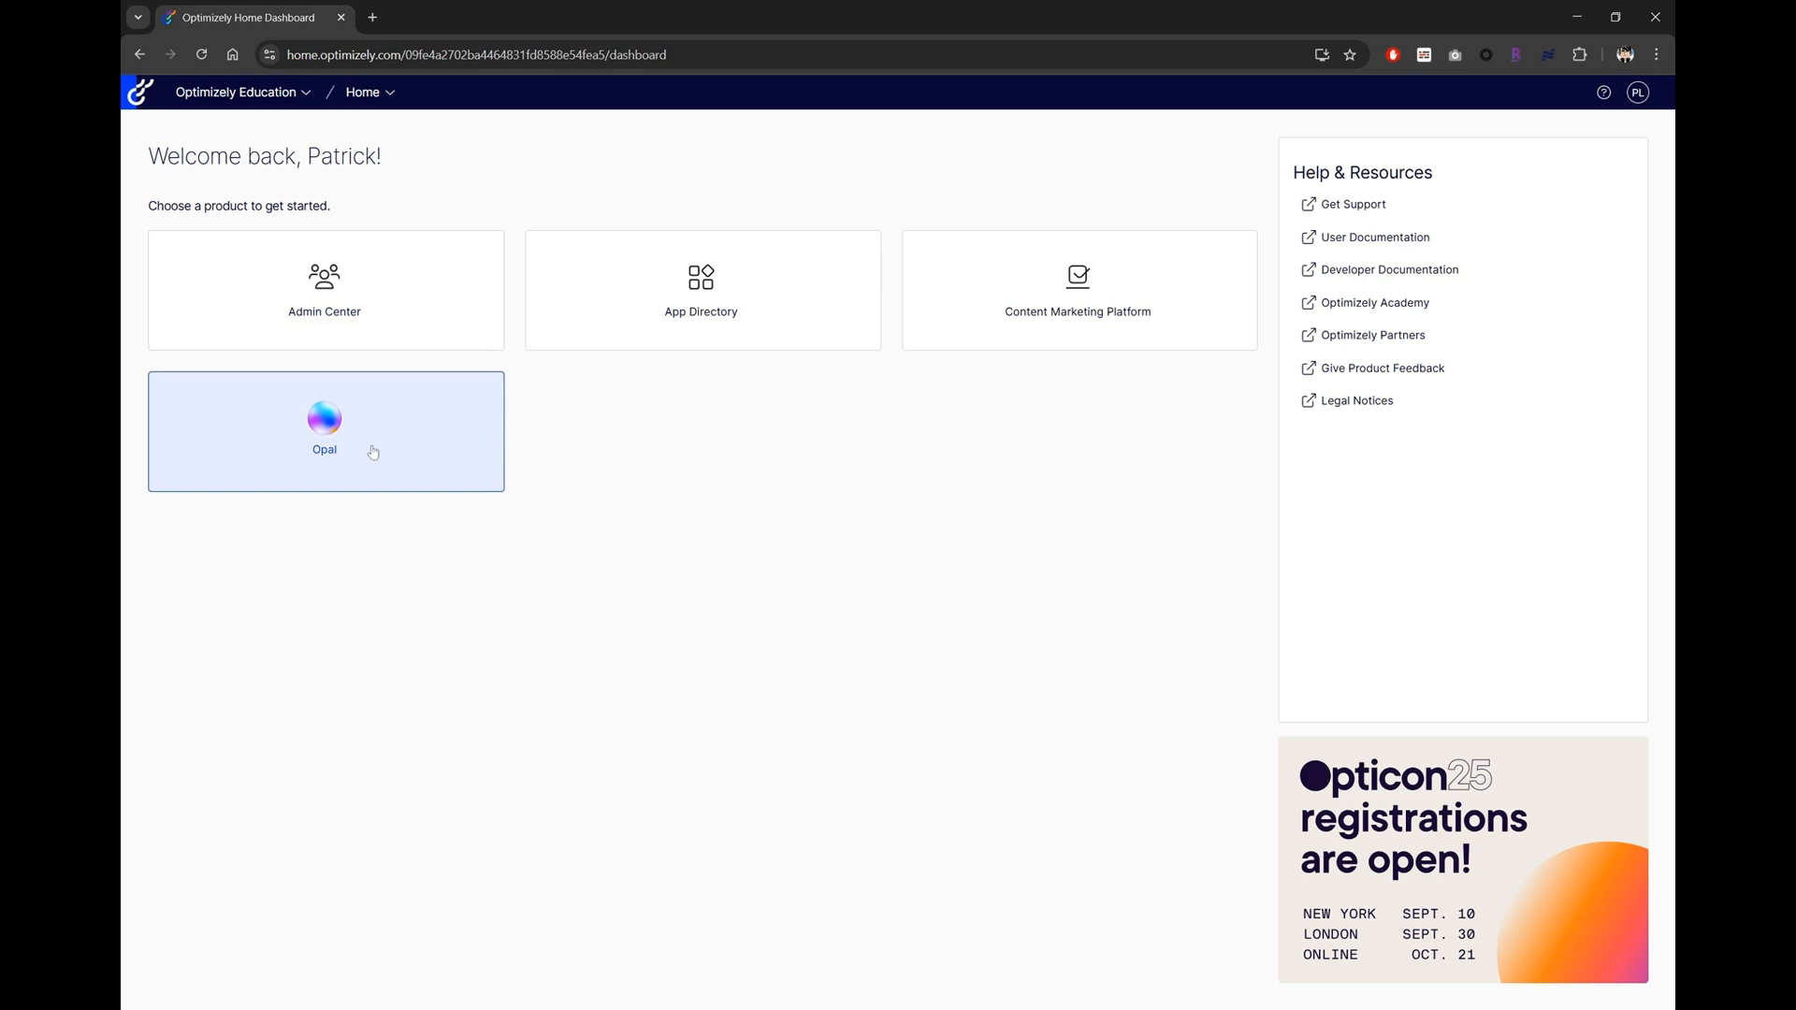
{"action": "left_click", "coordinate": [325, 432]}
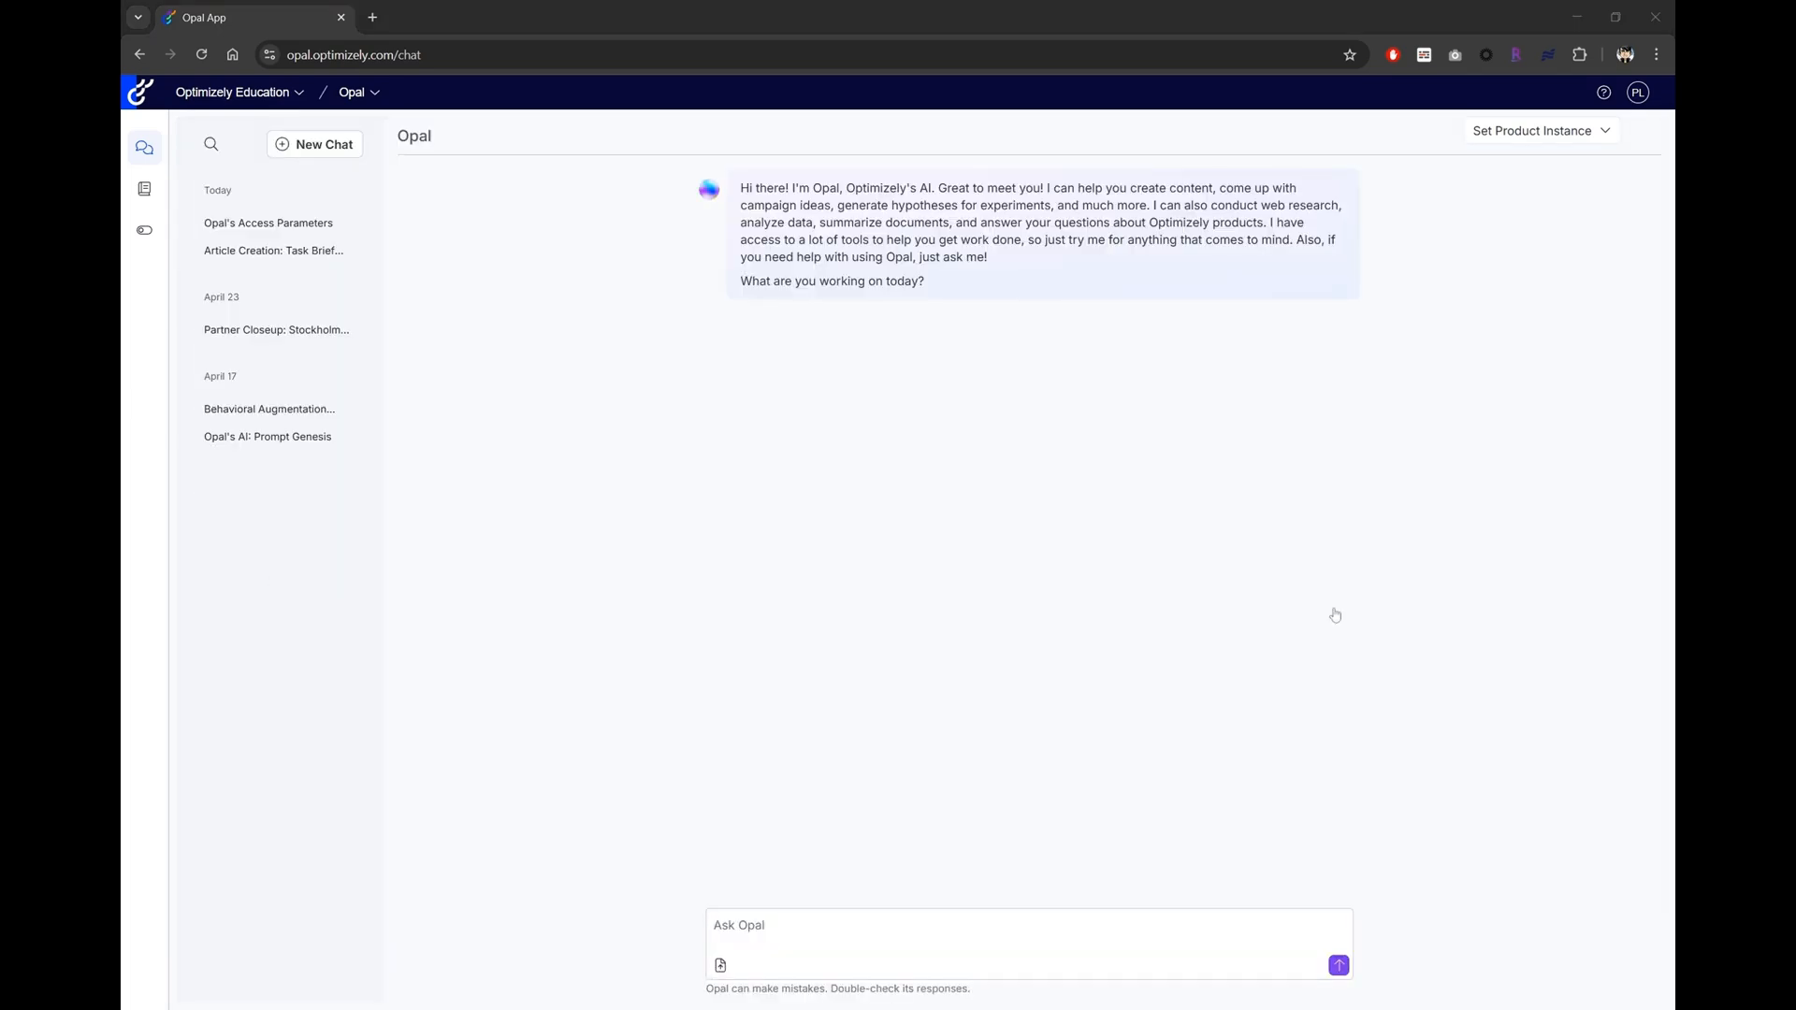
{"action": "mouse_move", "coordinate": [282, 440]}
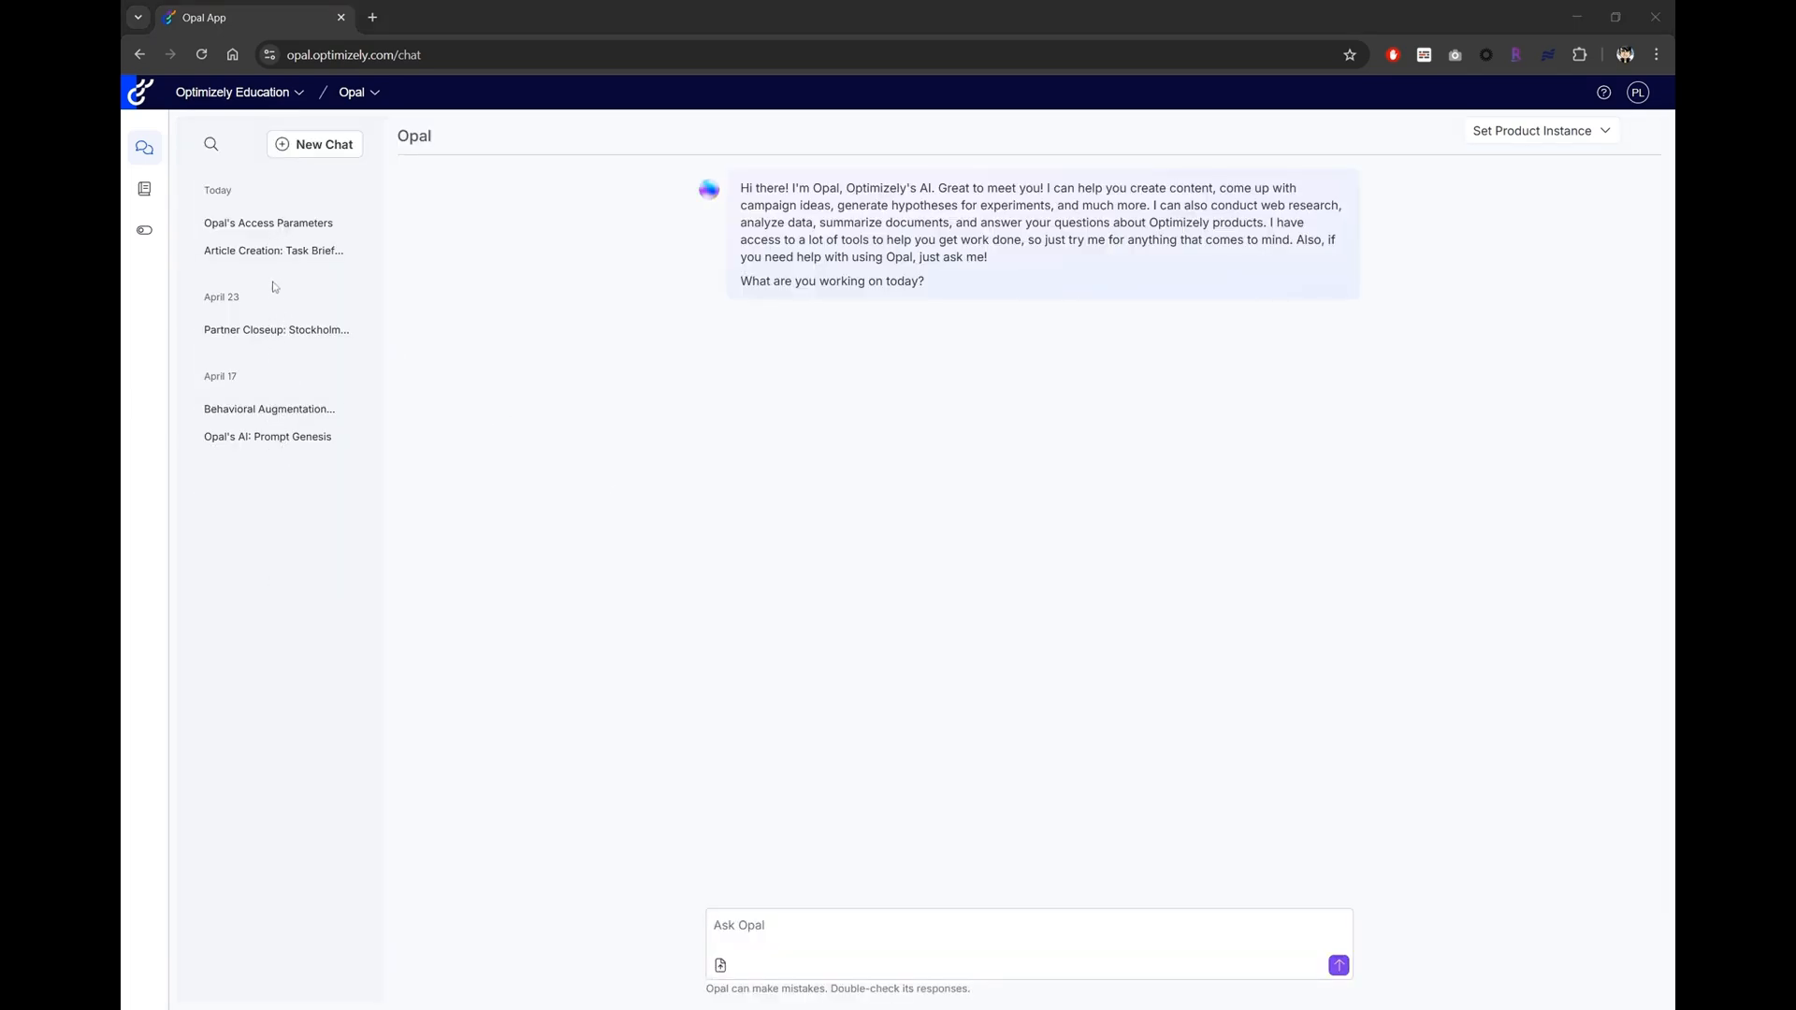
{"action": "mouse_move", "coordinate": [295, 501]}
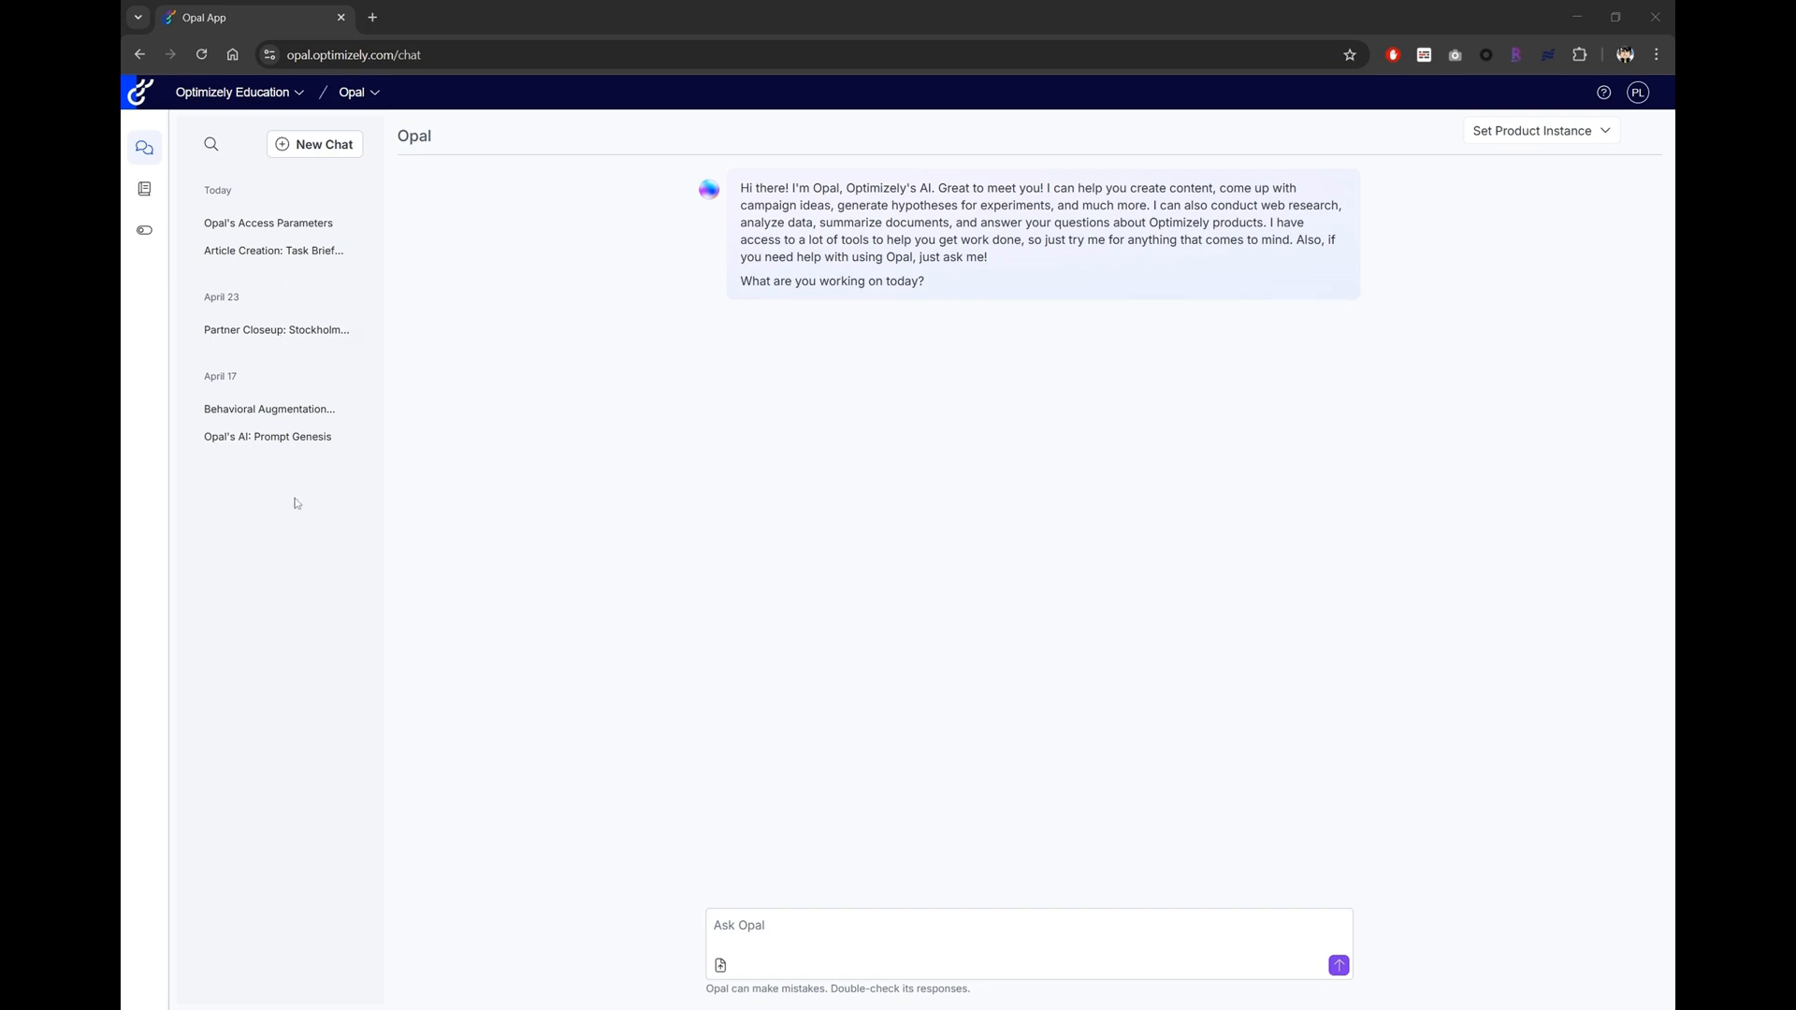
{"action": "mouse_move", "coordinate": [280, 516]}
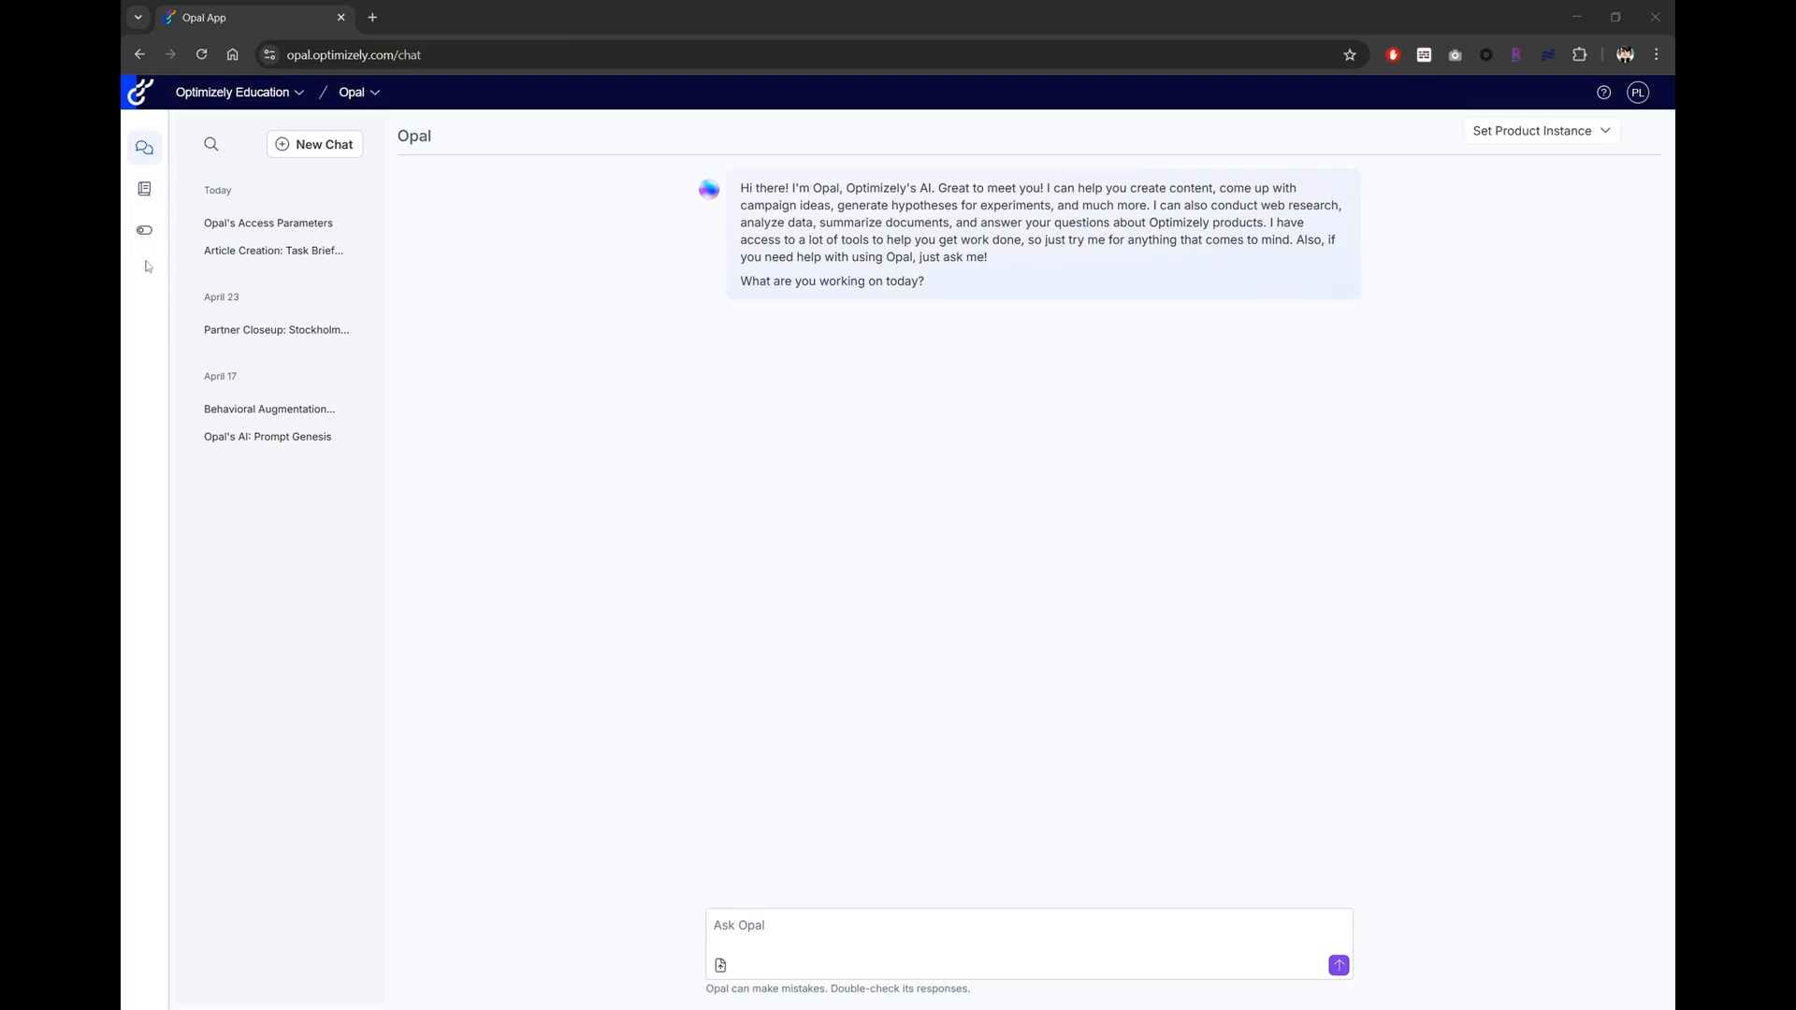
Open Connections and expand Content Marketing Platform to show CMP - 5038 and Optimizely Education.
{"action": "left_click", "coordinate": [144, 229]}
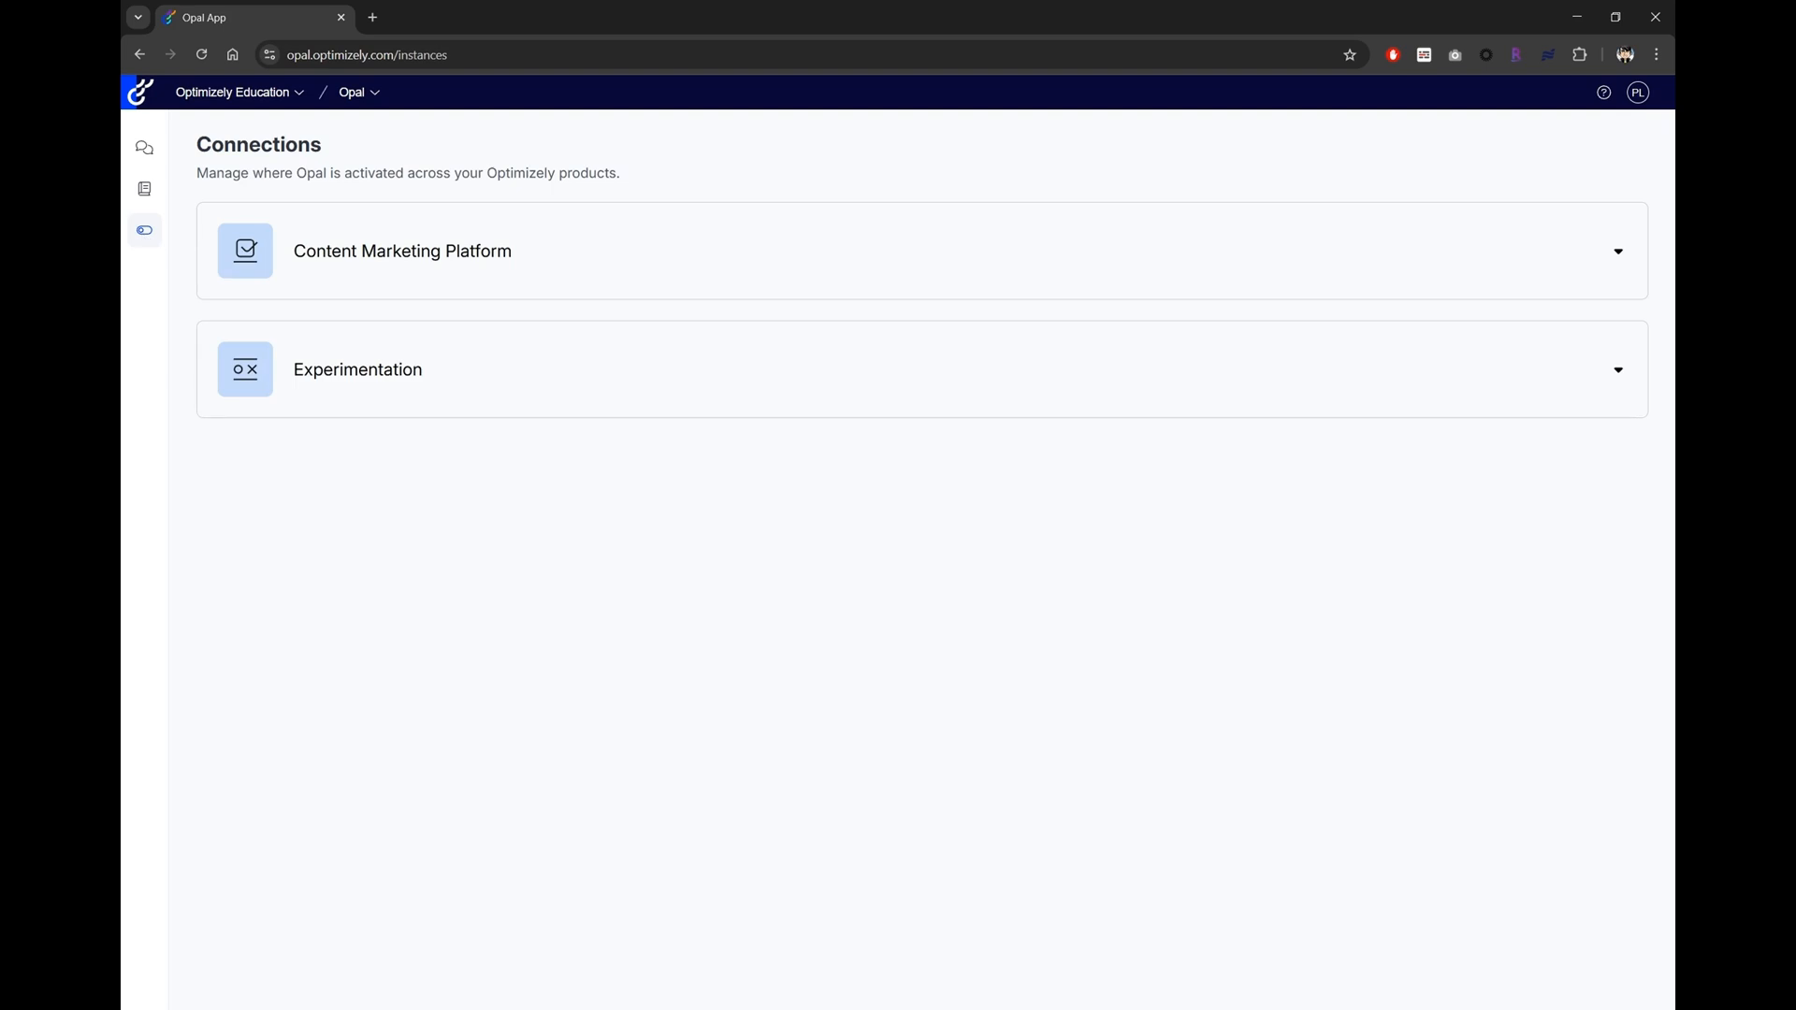
{"action": "mouse_move", "coordinate": [954, 387]}
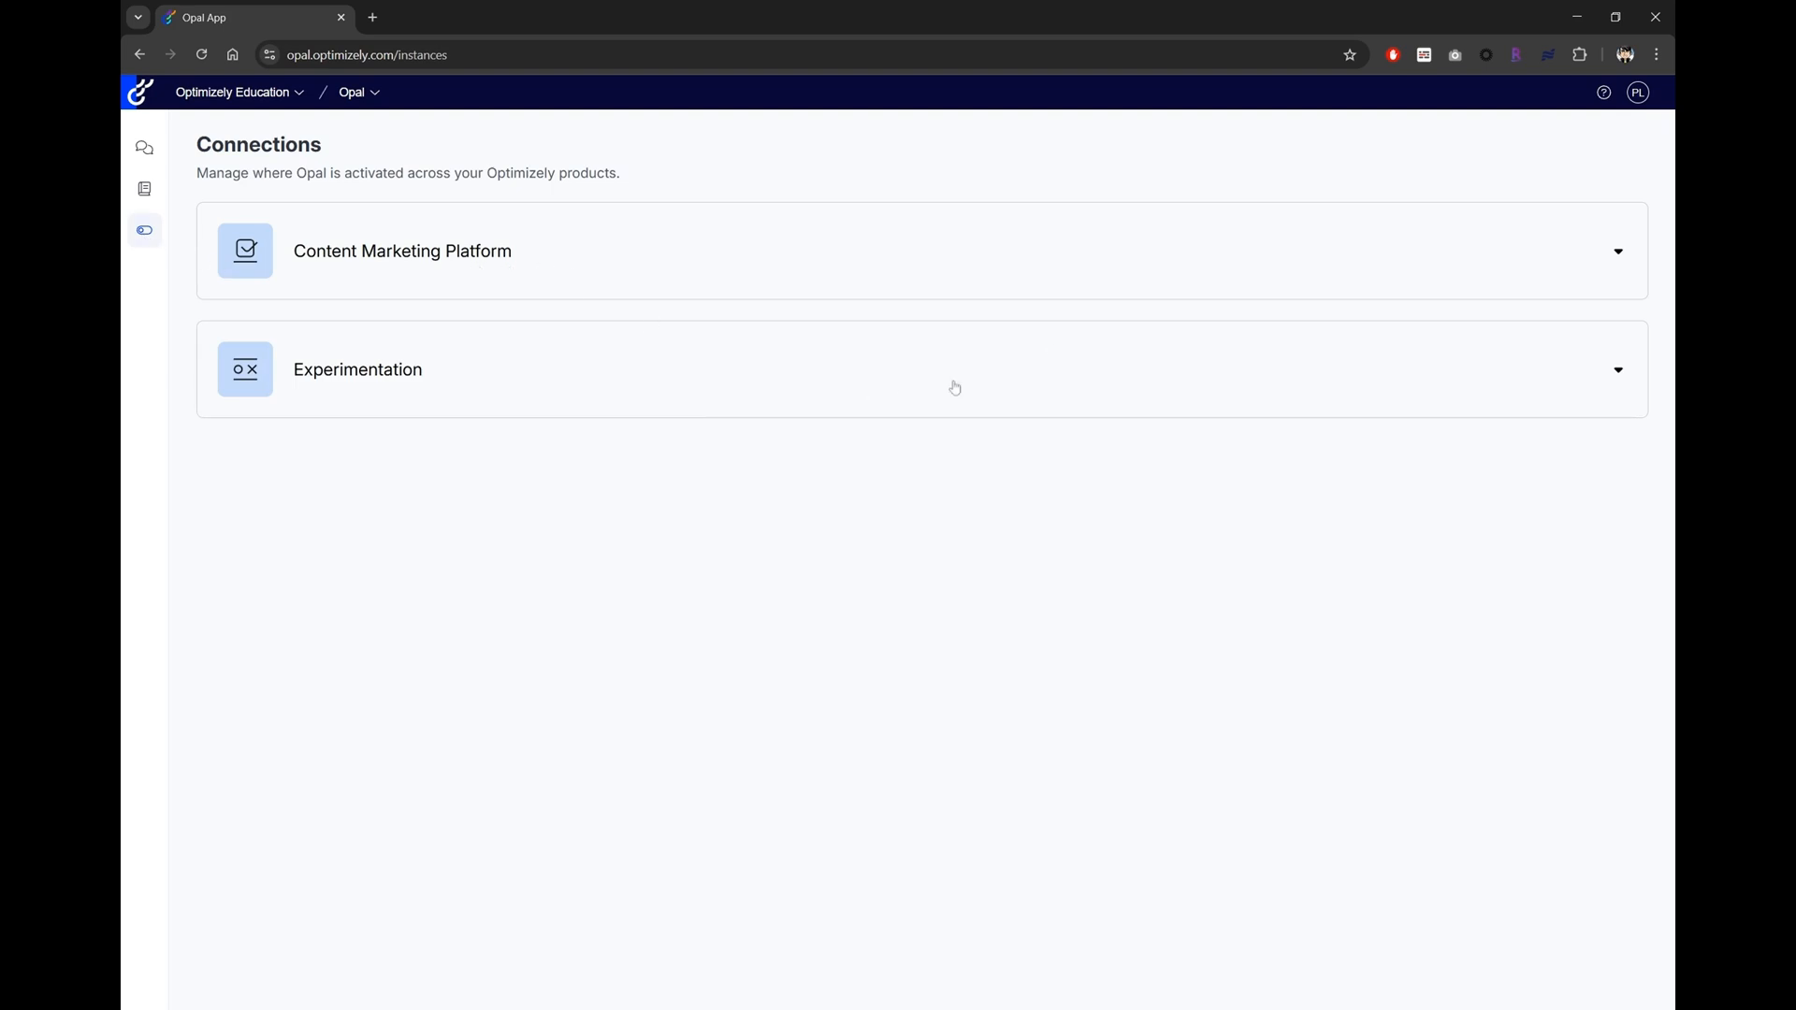
{"action": "mouse_move", "coordinate": [1412, 324]}
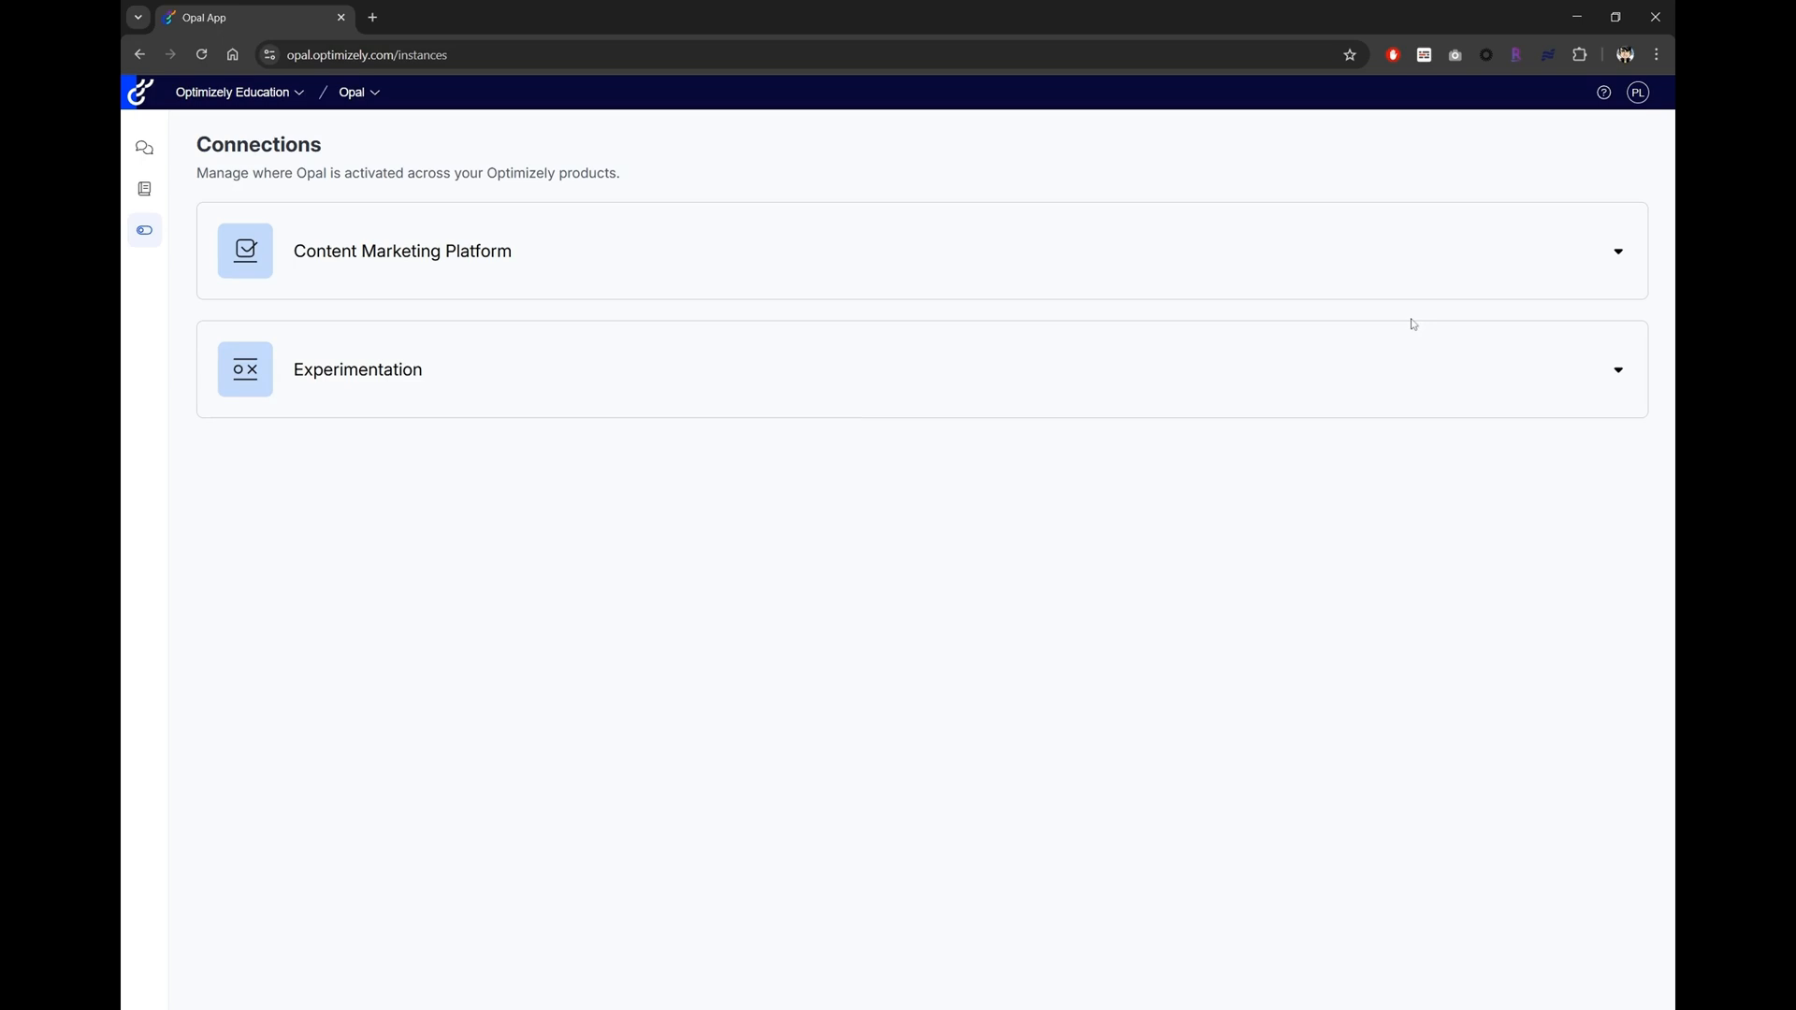
{"action": "mouse_move", "coordinate": [1616, 259]}
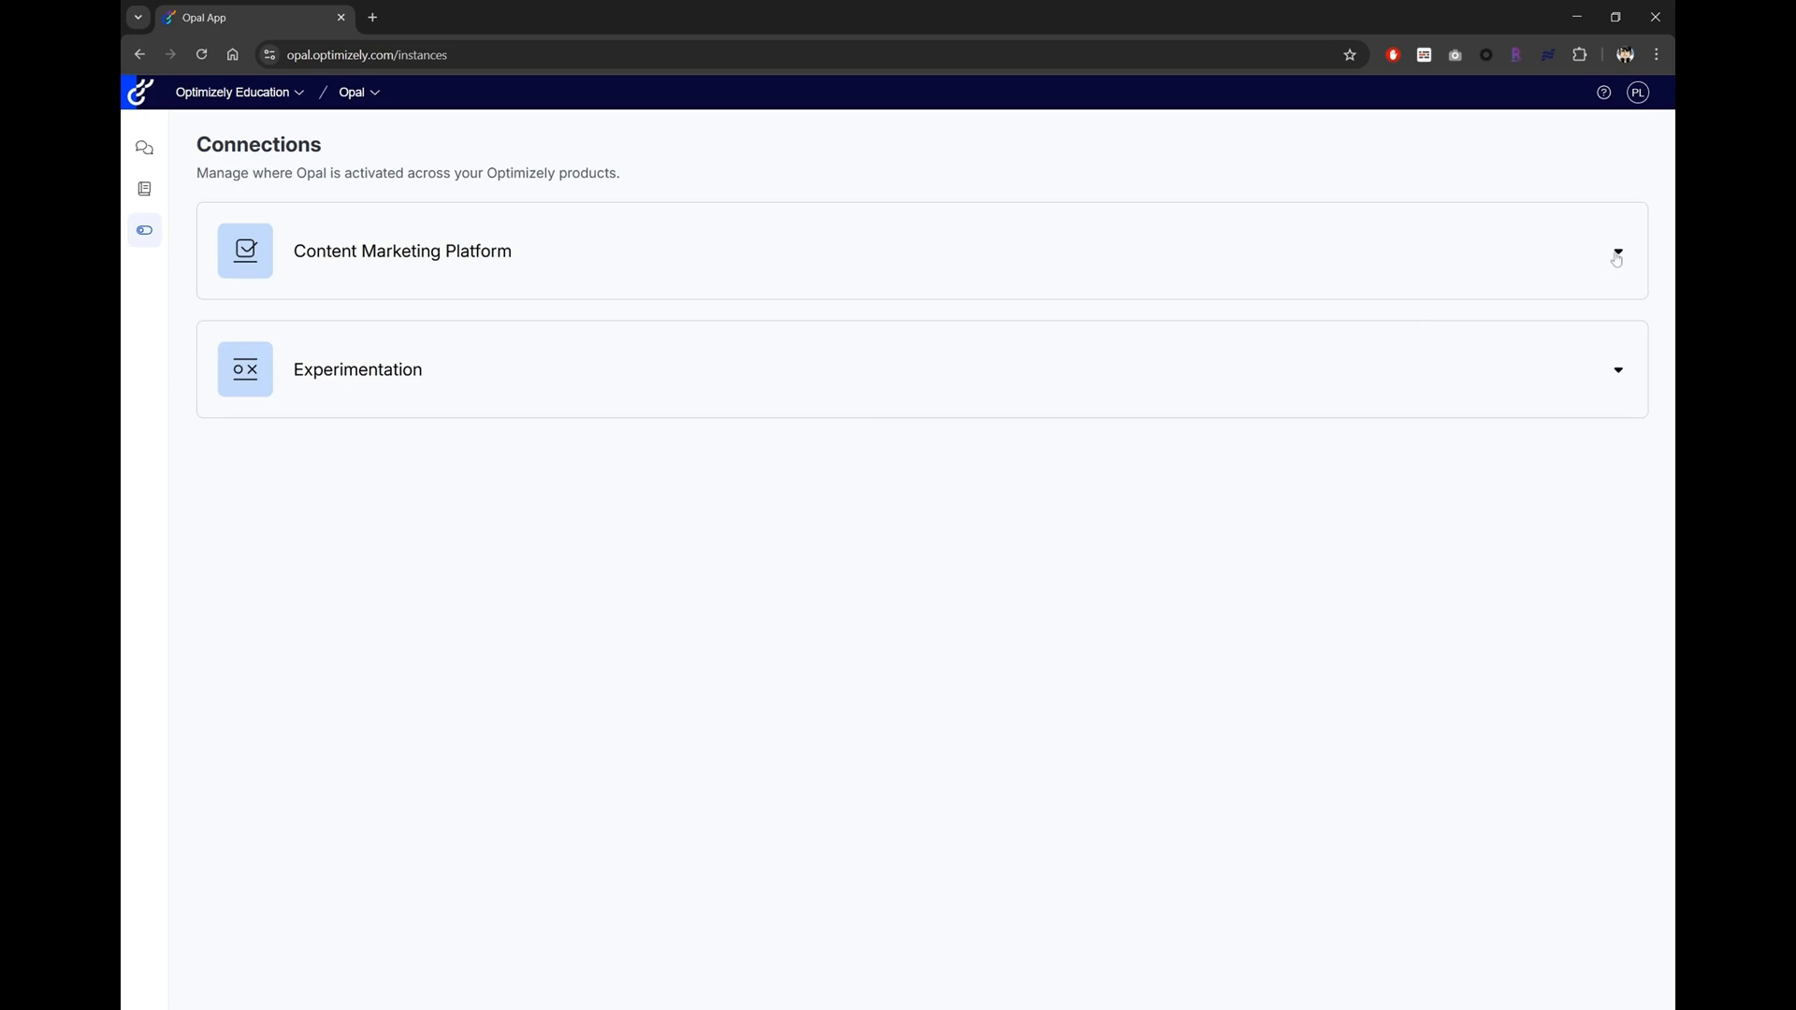
{"action": "left_click", "coordinate": [1616, 251]}
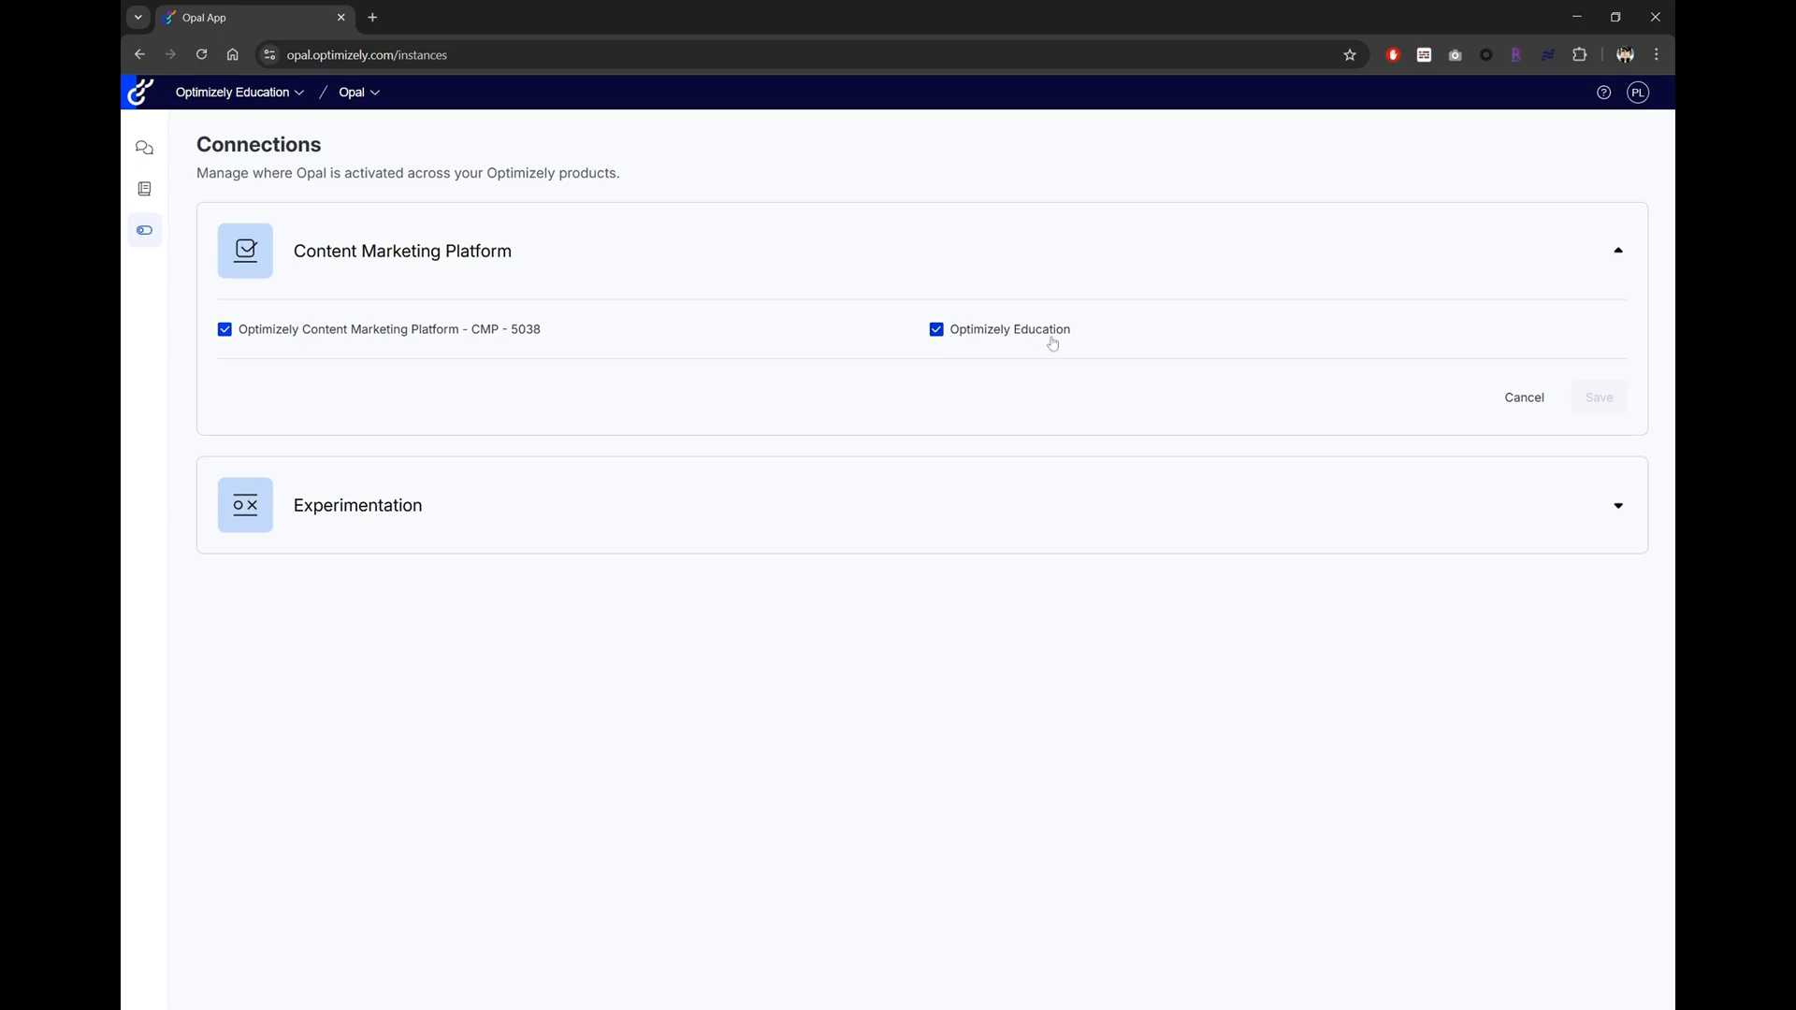
{"action": "mouse_move", "coordinate": [1051, 343]}
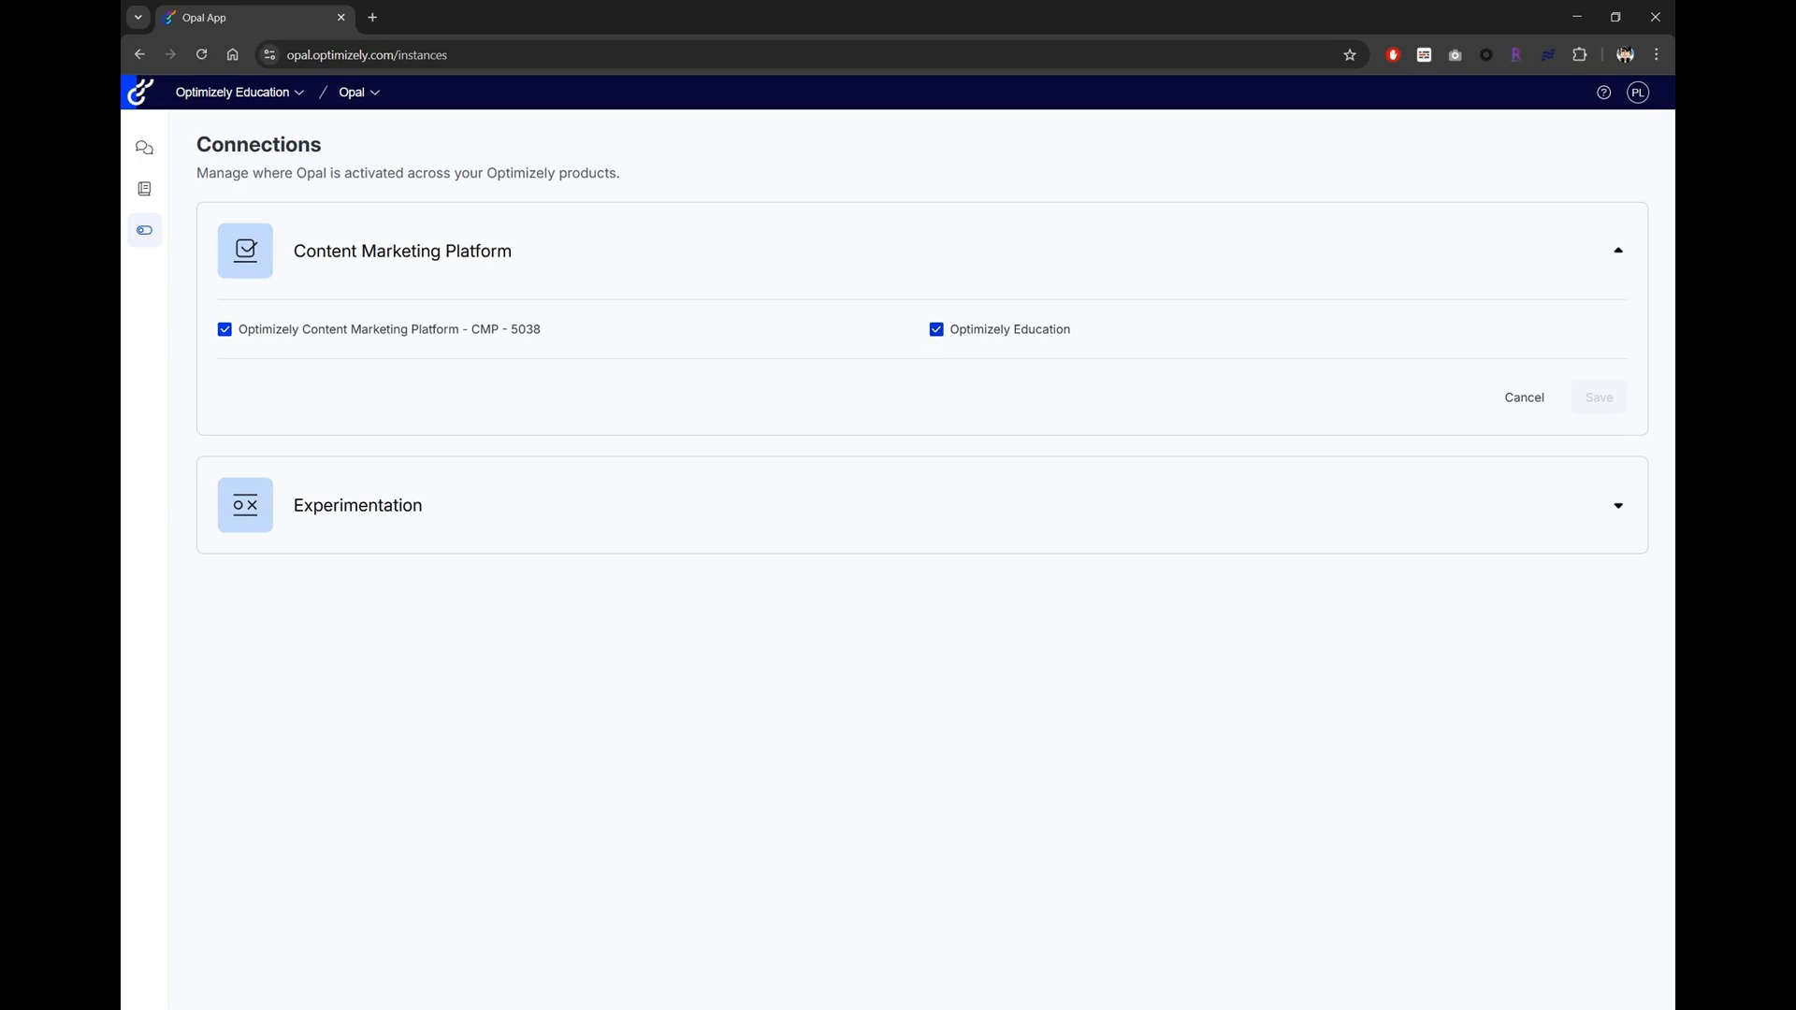
{"action": "mouse_move", "coordinate": [144, 189]}
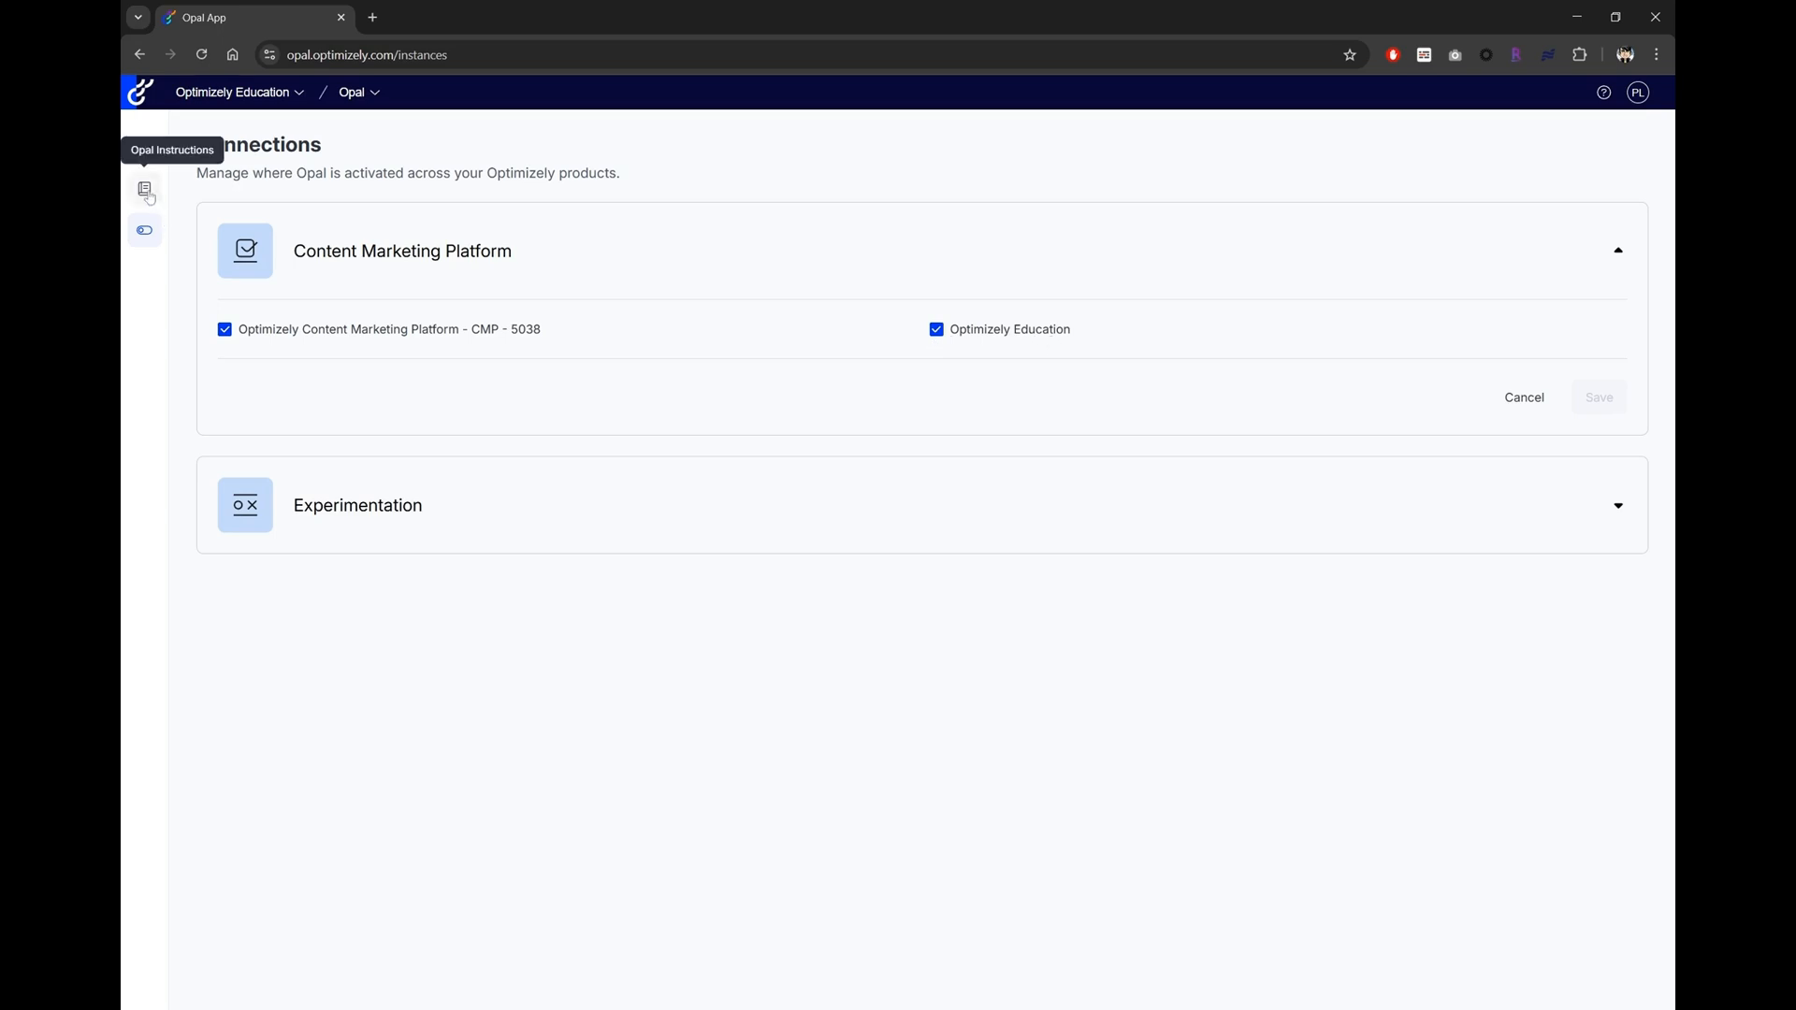
Open Instructions and scroll through inactive prebuilt instructions like Tone of Voice and Task Brief.
{"action": "left_click", "coordinate": [144, 189]}
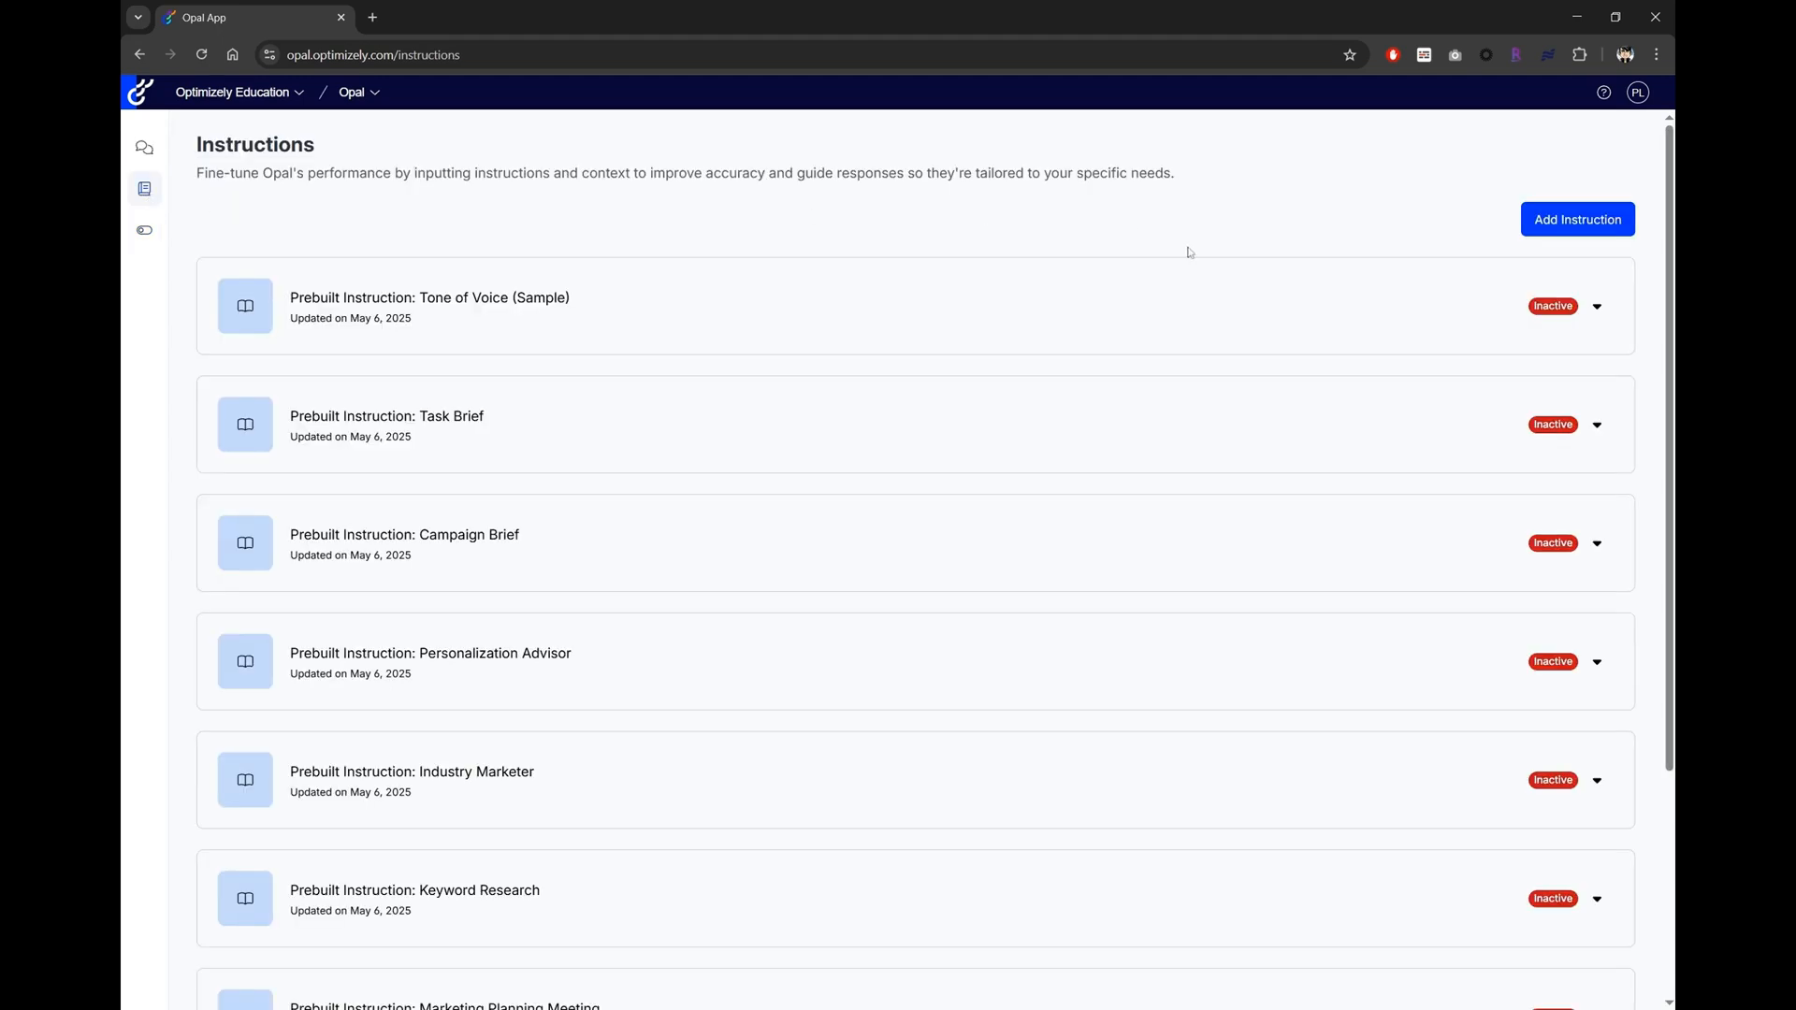
{"action": "scroll", "scroll_direction": "down", "scroll_amount": 3}
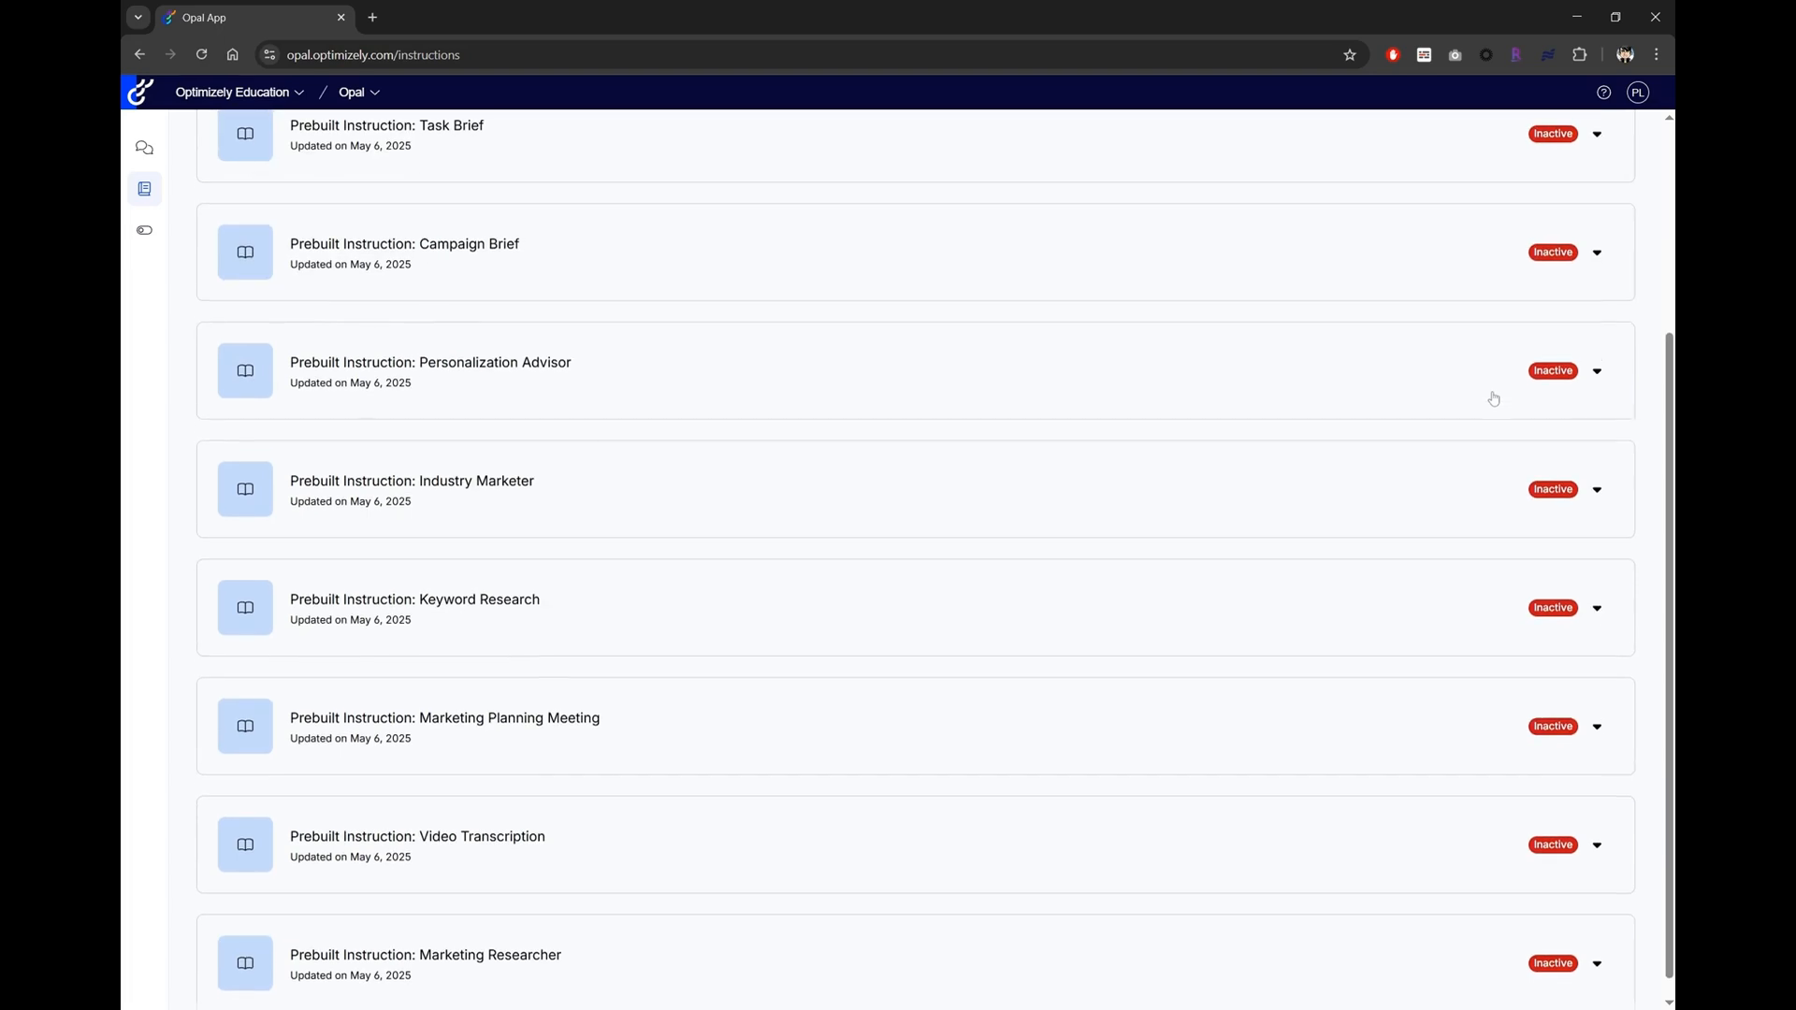
{"action": "scroll", "scroll_direction": "up", "scroll_amount": 3}
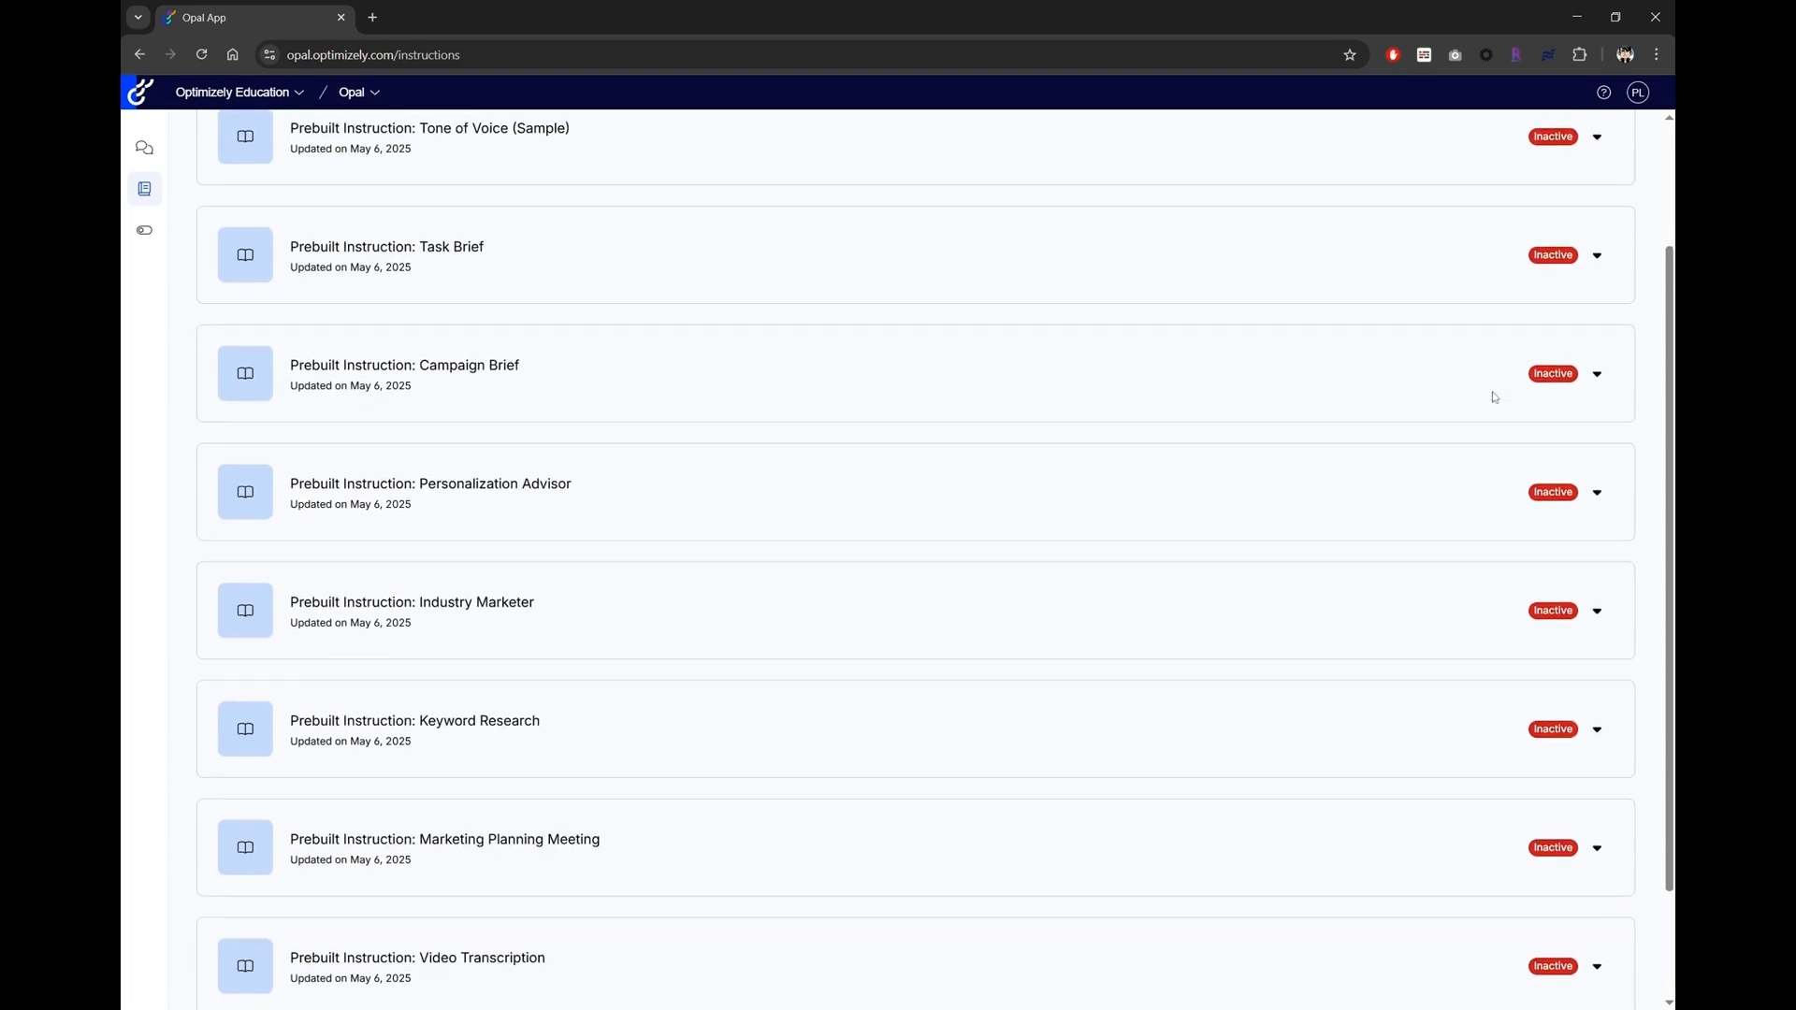
{"action": "scroll", "scroll_direction": "up", "scroll_amount": 3}
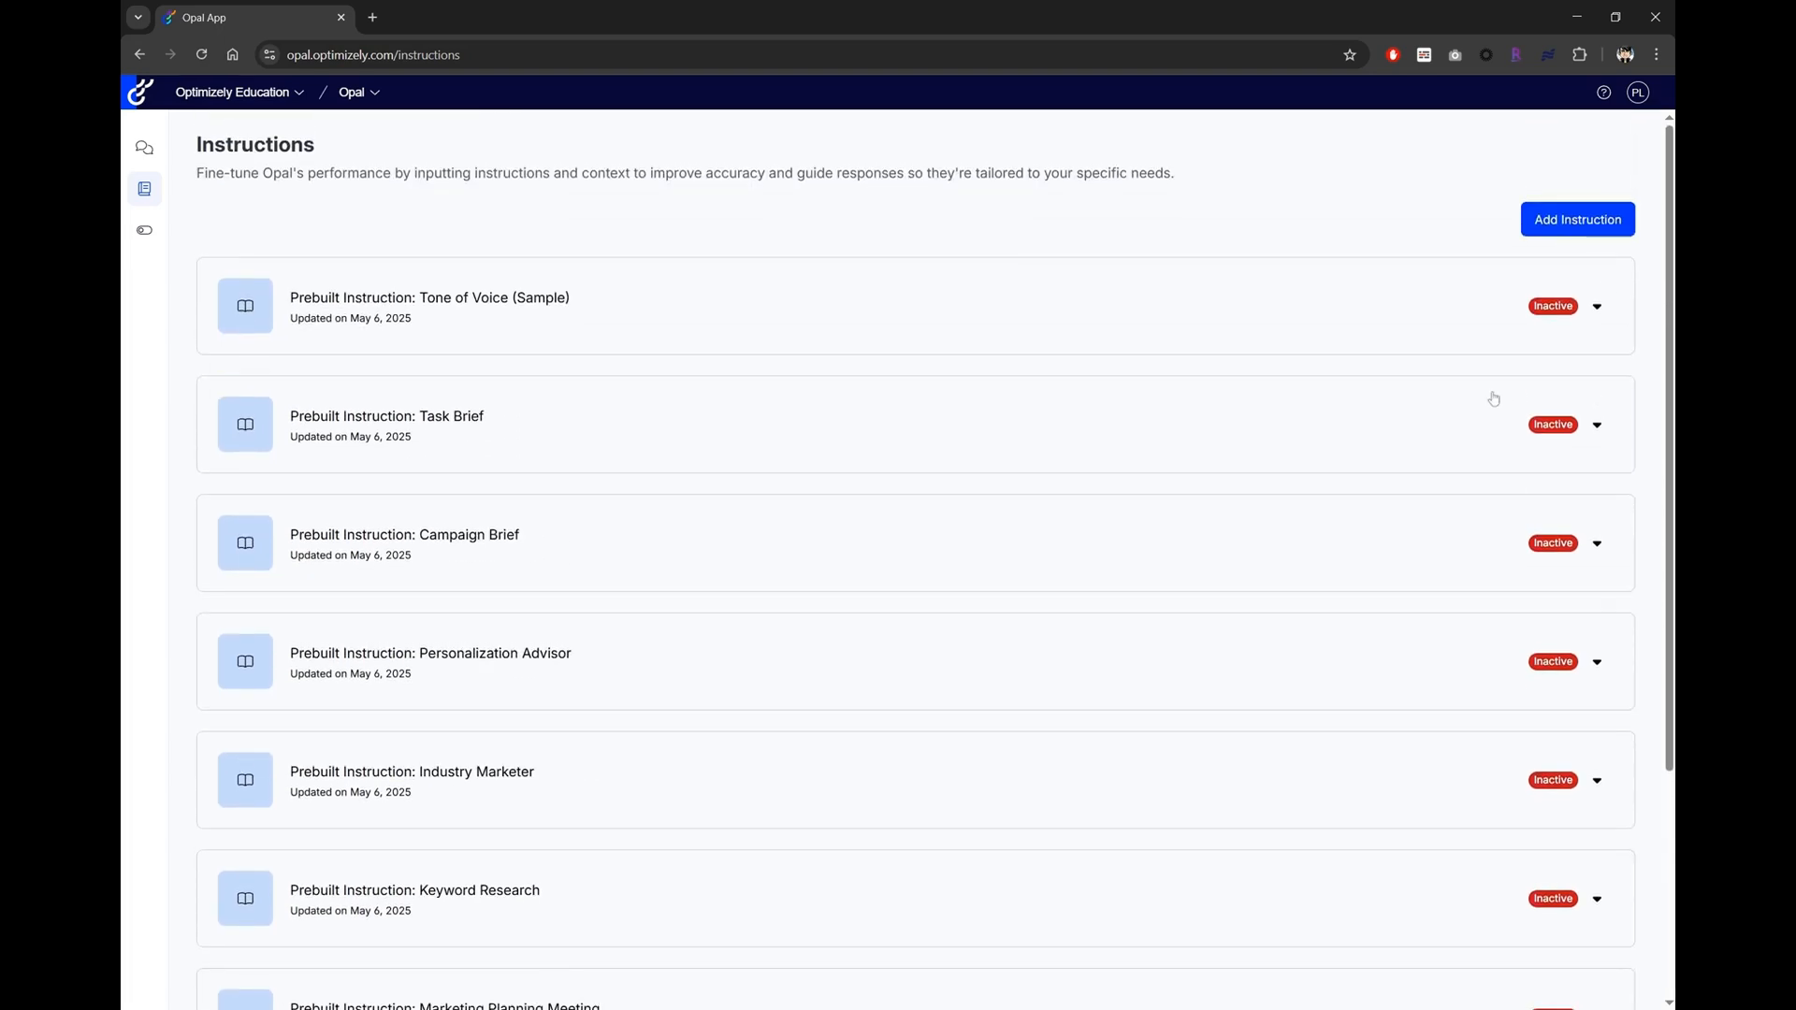
{"action": "mouse_move", "coordinate": [1475, 412]}
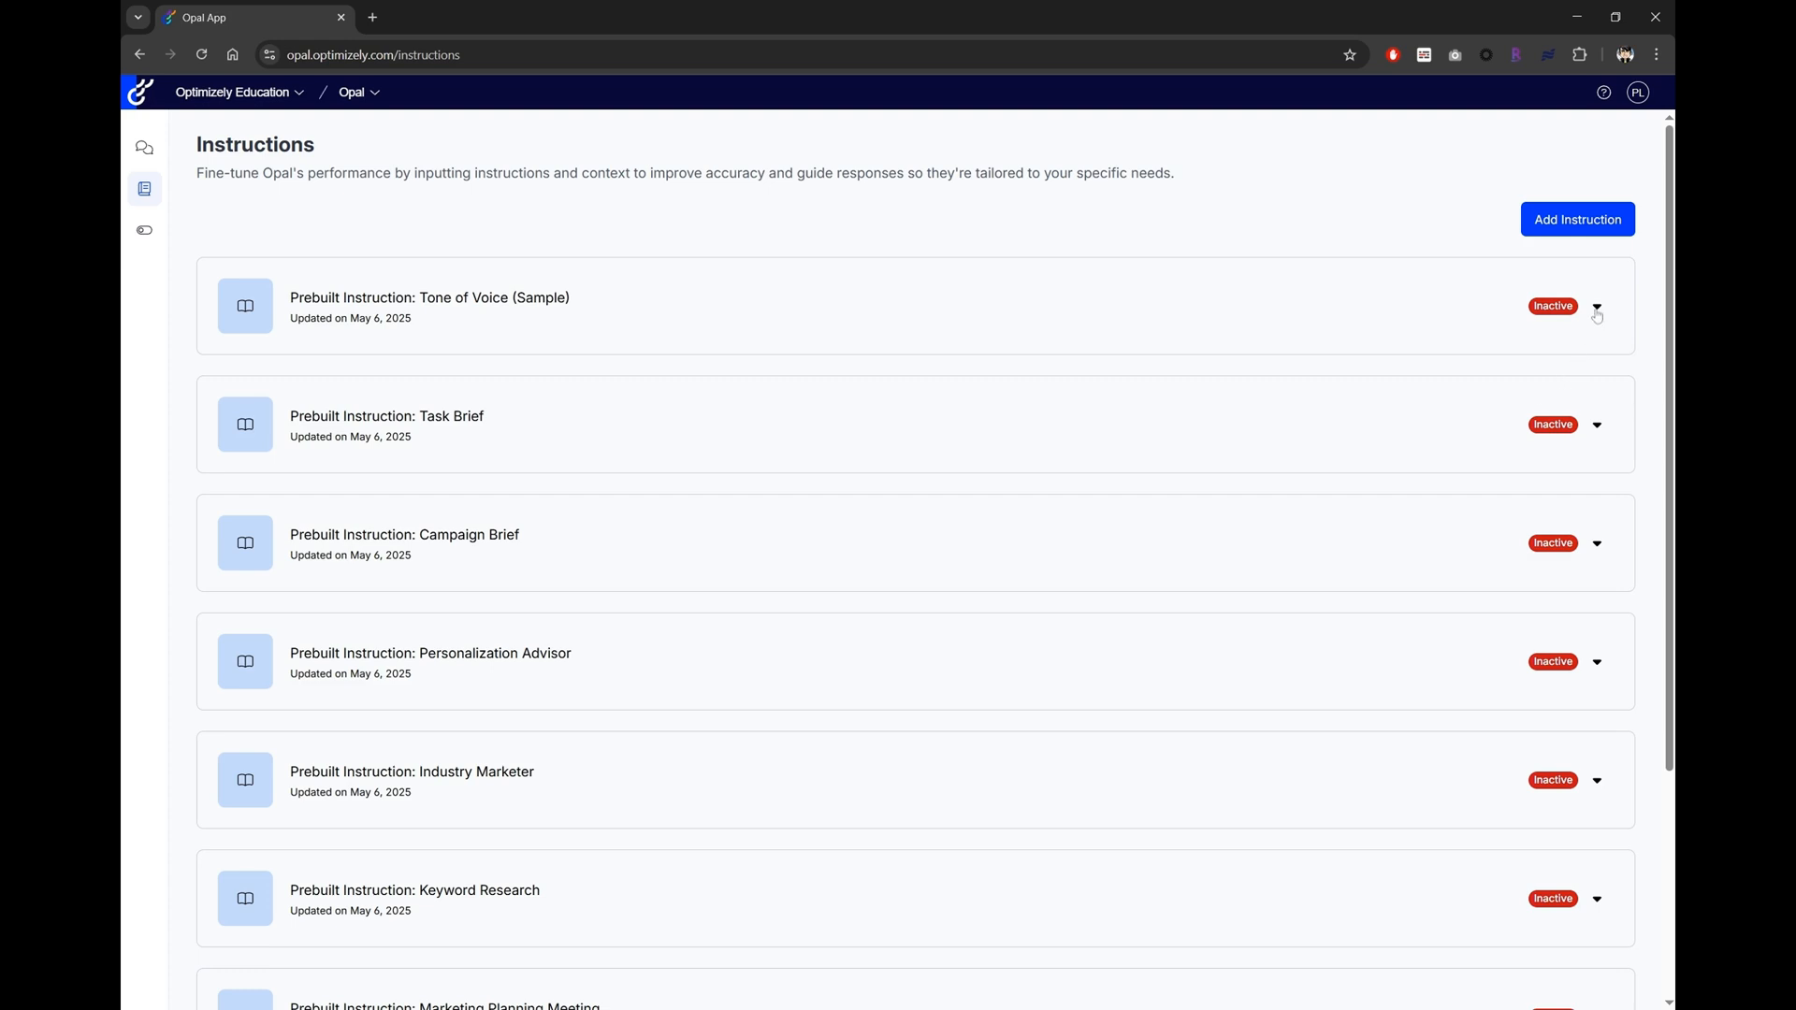
Expand Tone of Voice (Sample) and check its instance options, keeping All.
{"action": "left_click", "coordinate": [1596, 312]}
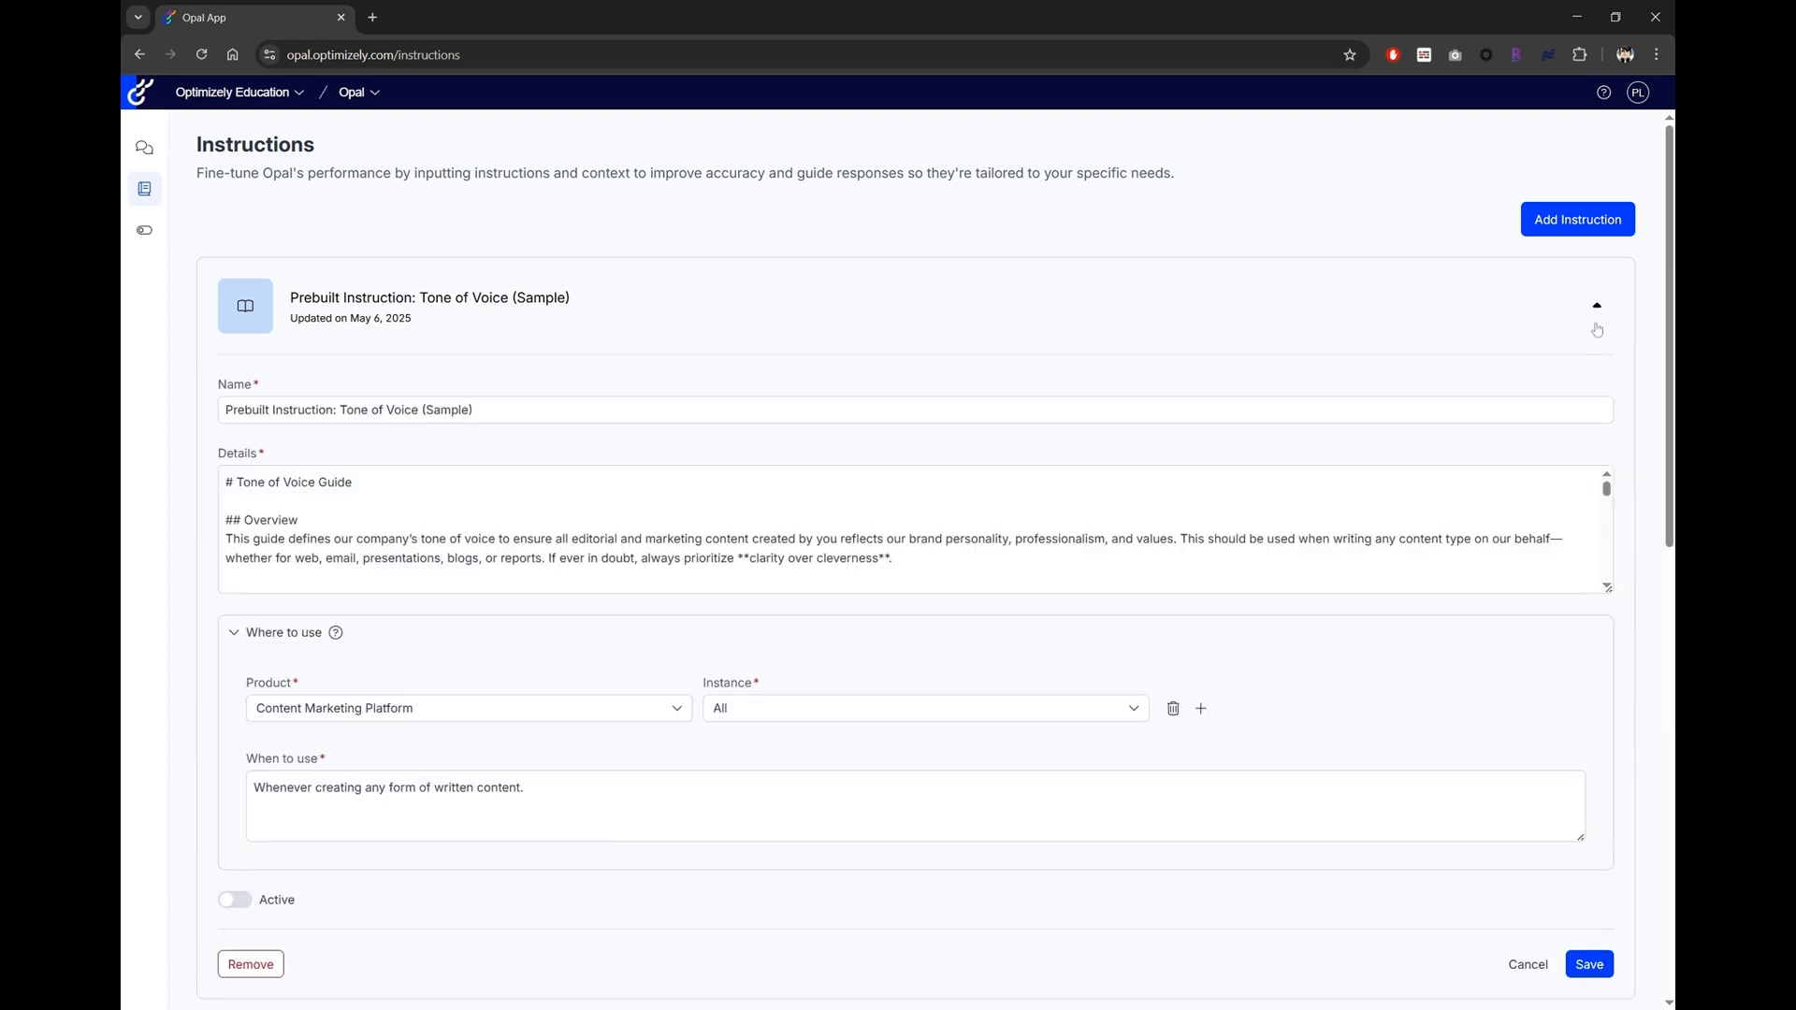
{"action": "scroll", "scroll_direction": "down", "scroll_amount": 3}
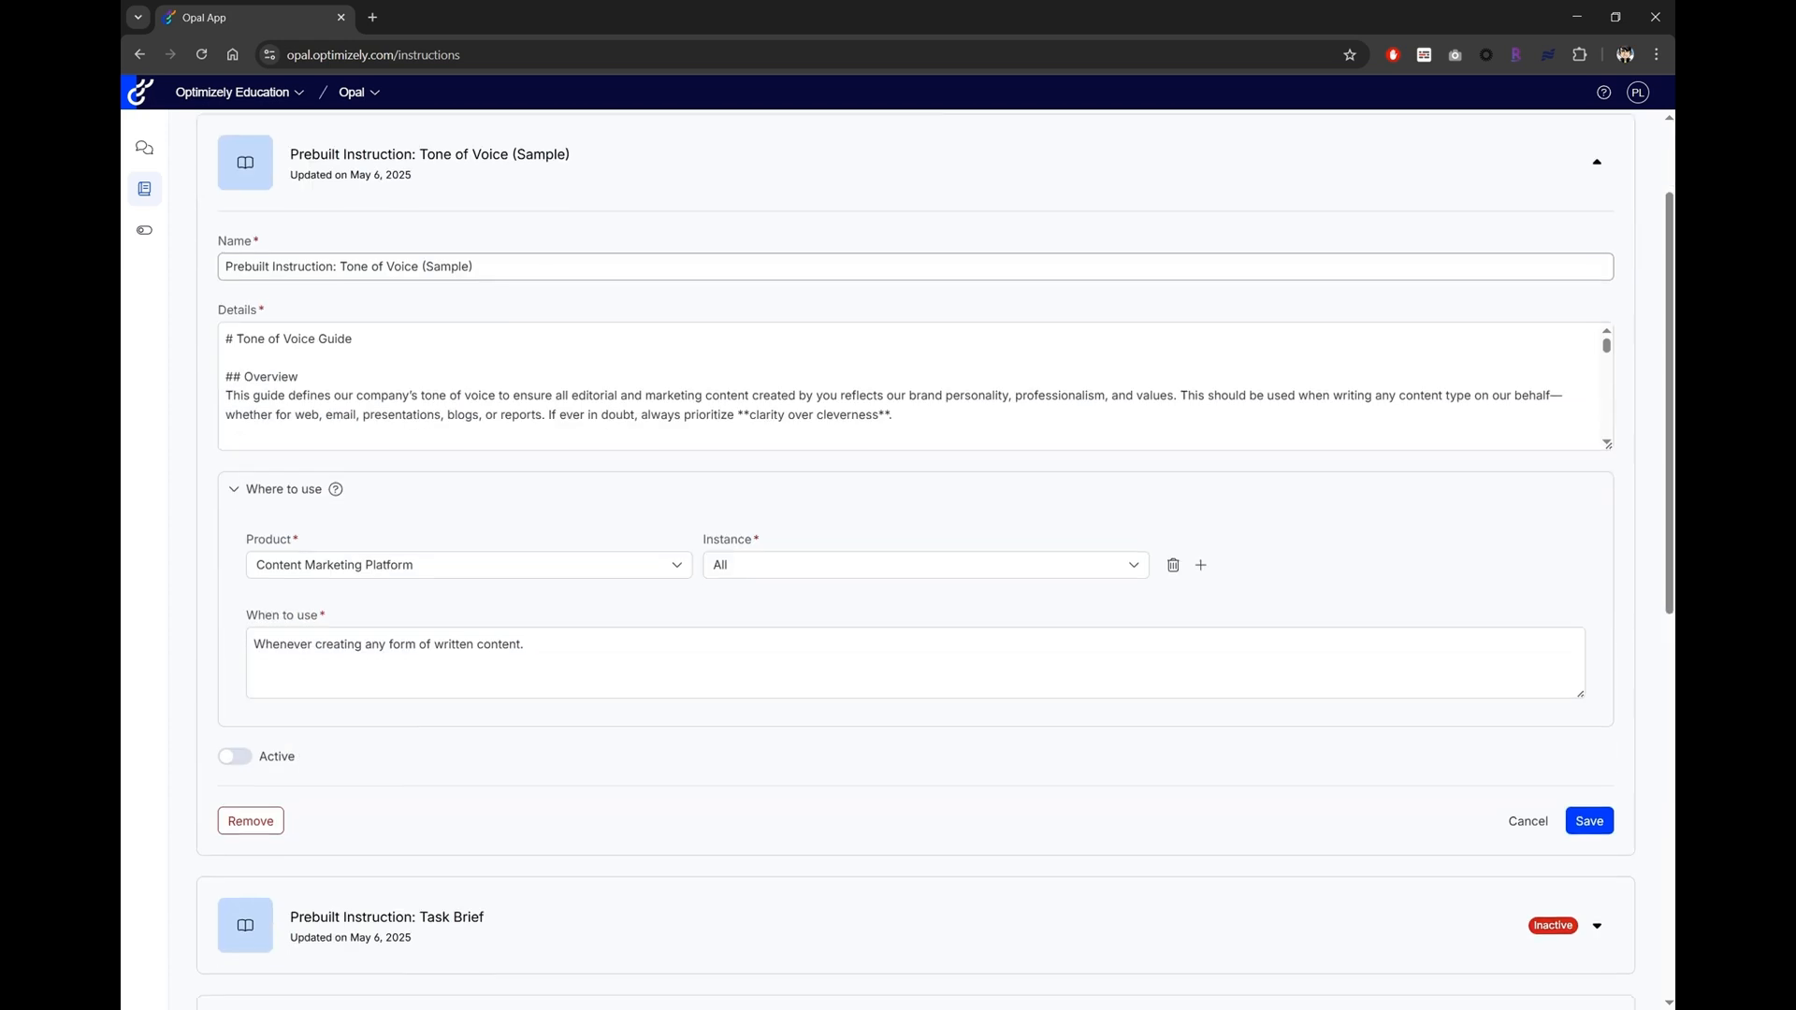
{"action": "scroll", "scroll_direction": "down", "scroll_amount": 3}
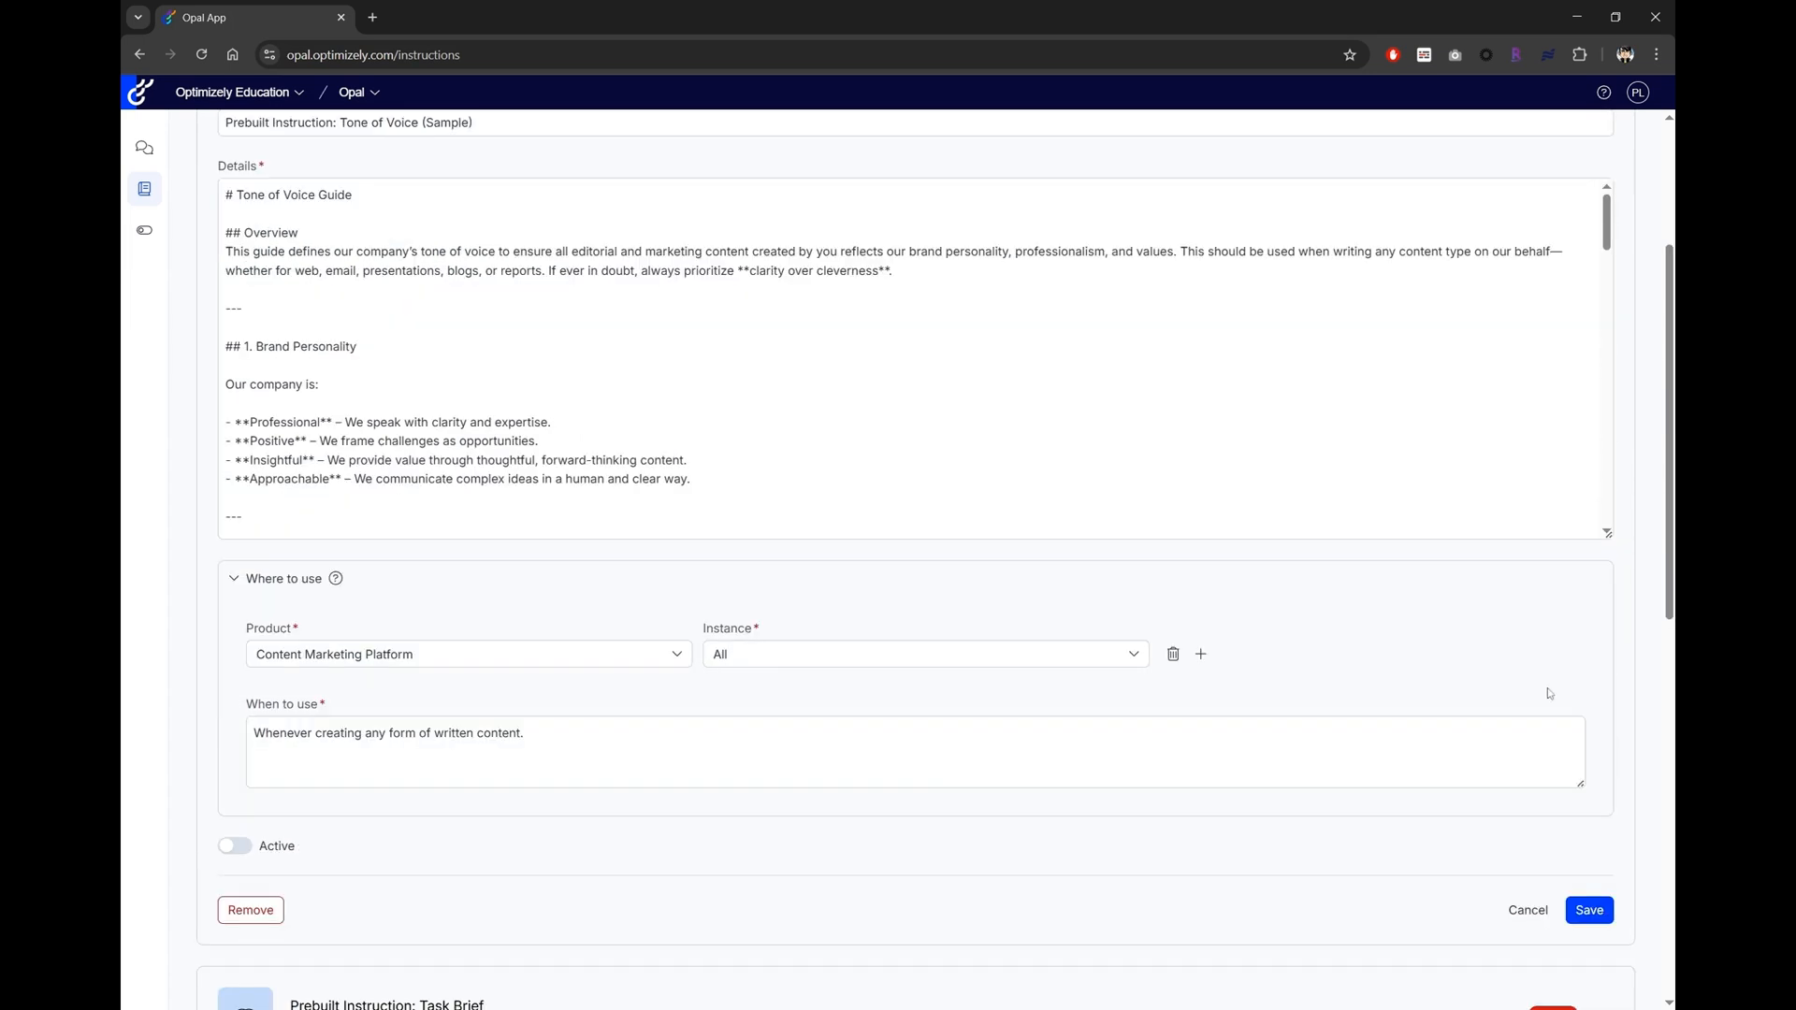
{"action": "left_click", "coordinate": [923, 654]}
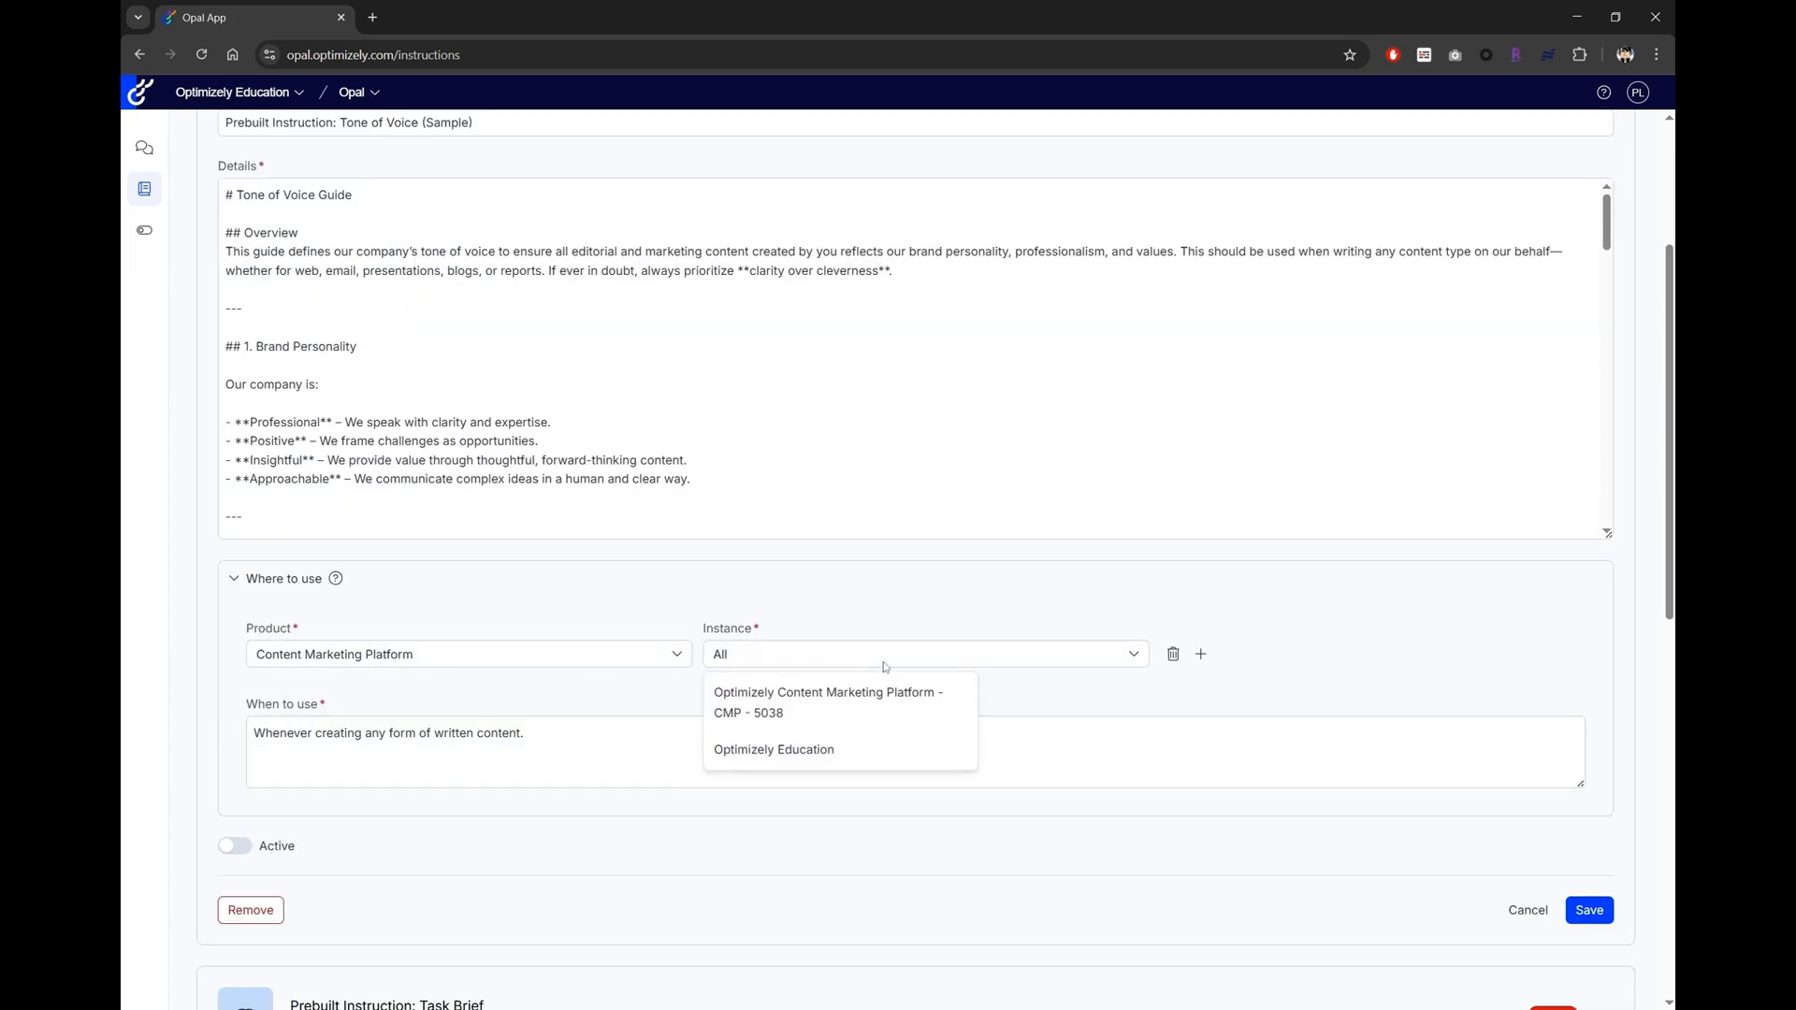
{"action": "left_click", "coordinate": [801, 752]}
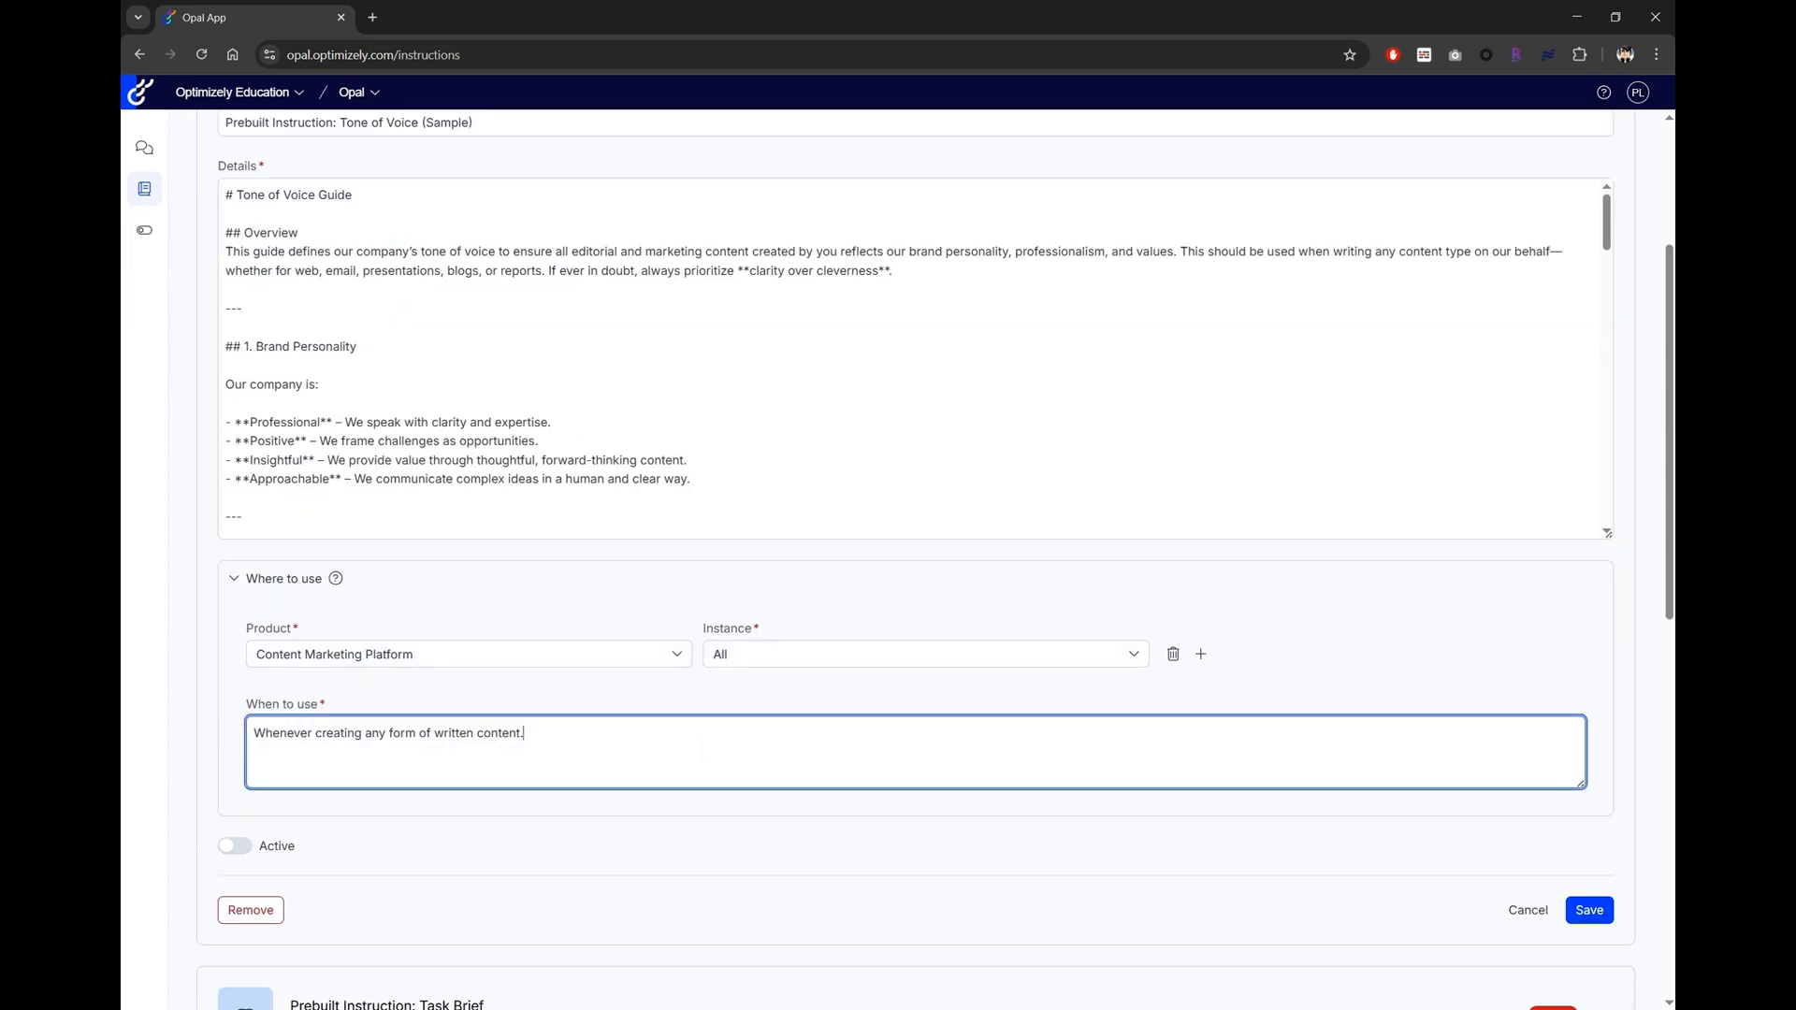
{"action": "scroll", "scroll_direction": "up", "scroll_amount": 3}
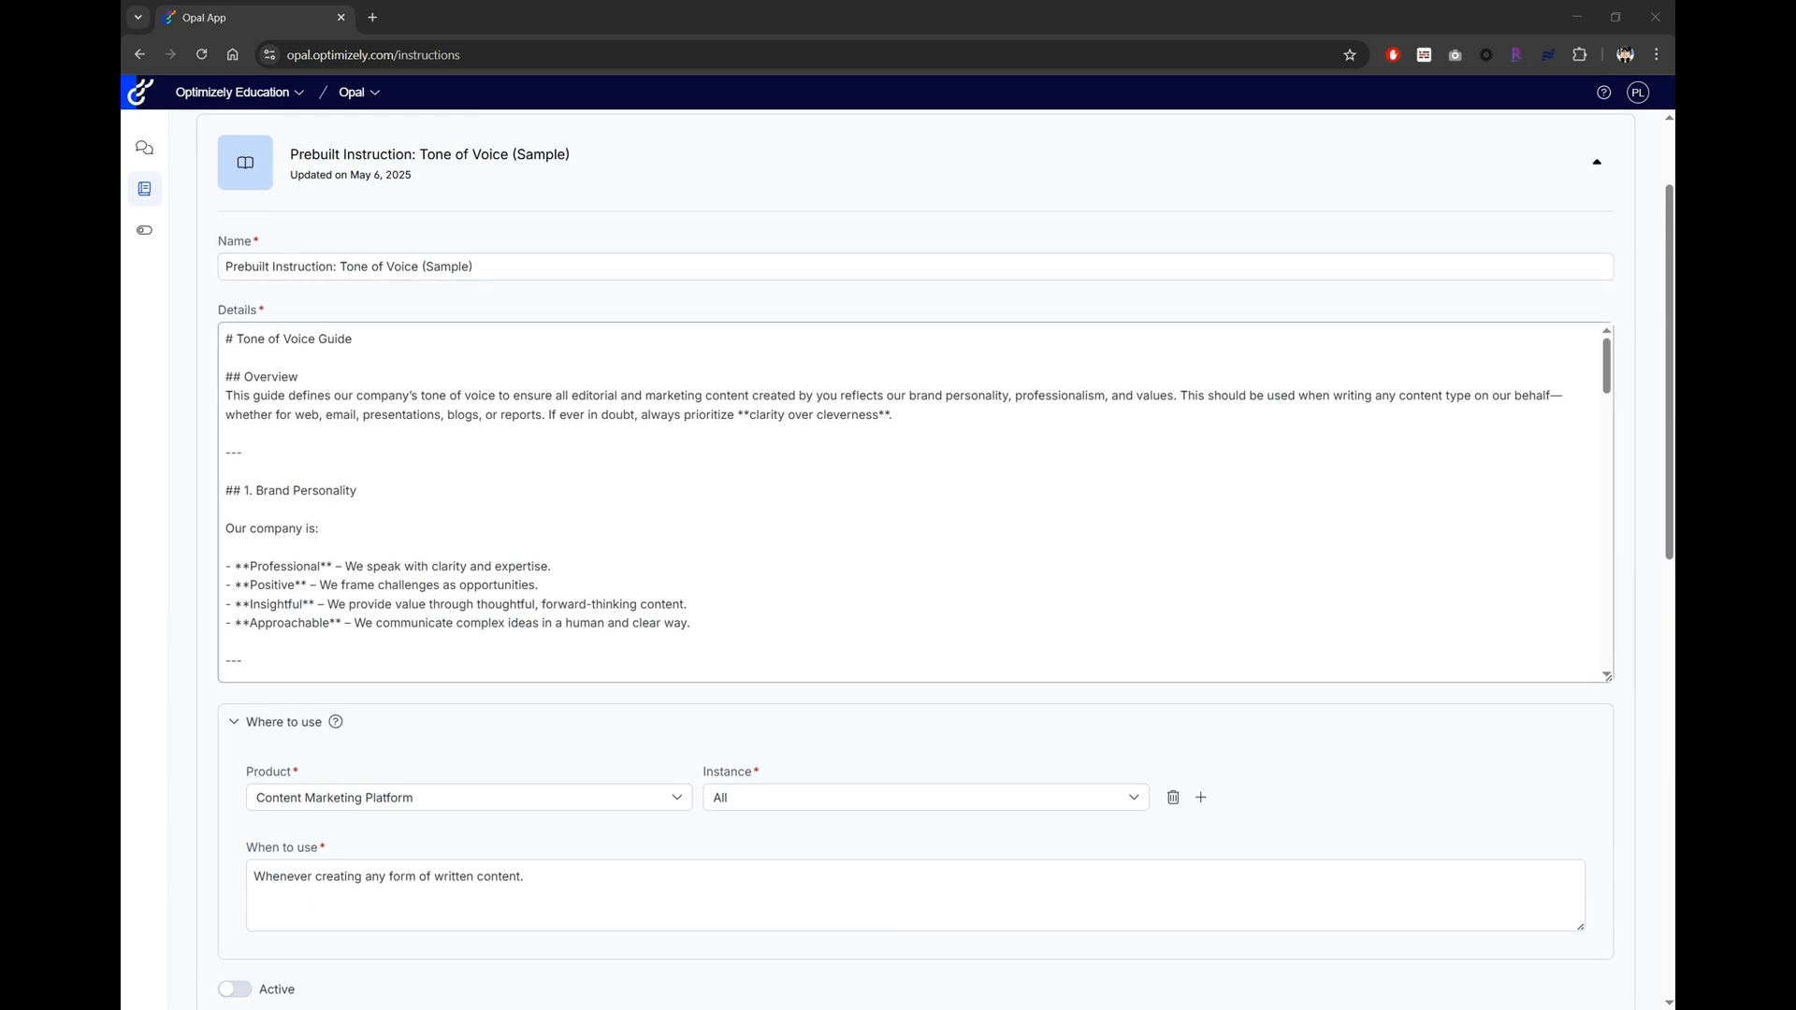
Read through the Tone of Voice Details text and enlarge the Details box.
{"action": "left_click", "coordinate": [802, 504]}
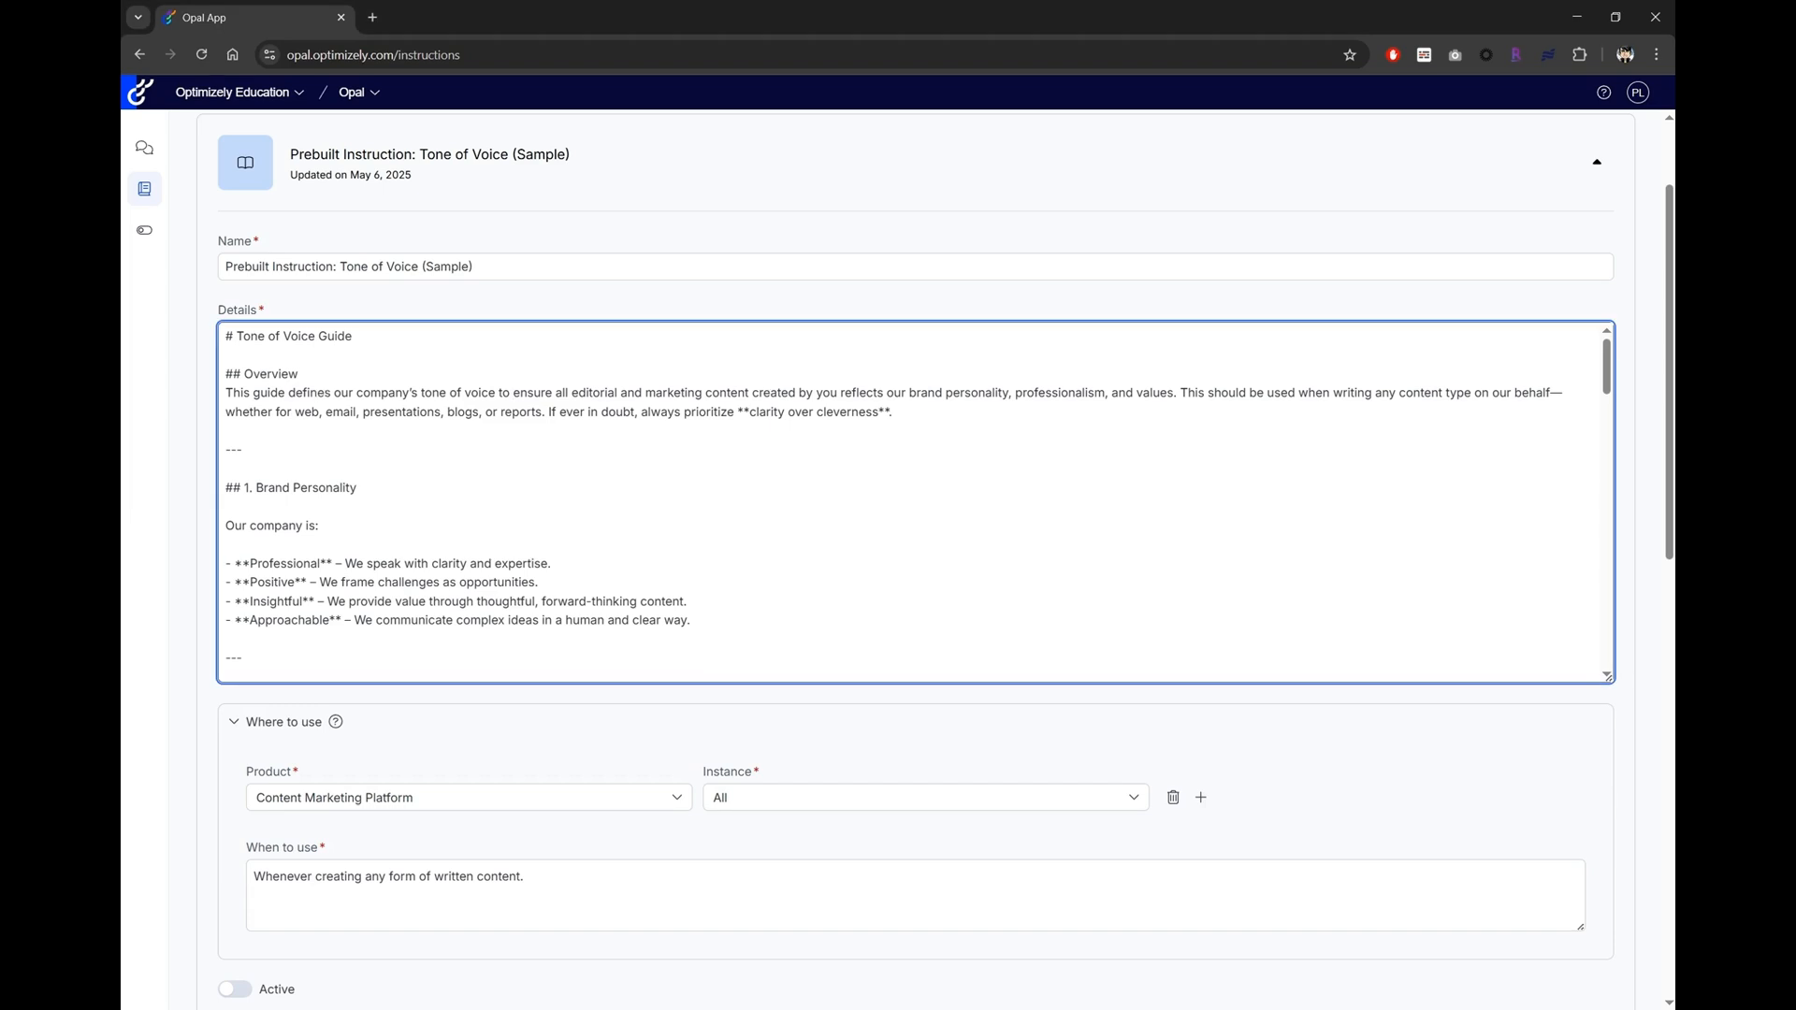
{"action": "scroll", "scroll_direction": "down", "scroll_amount": 3}
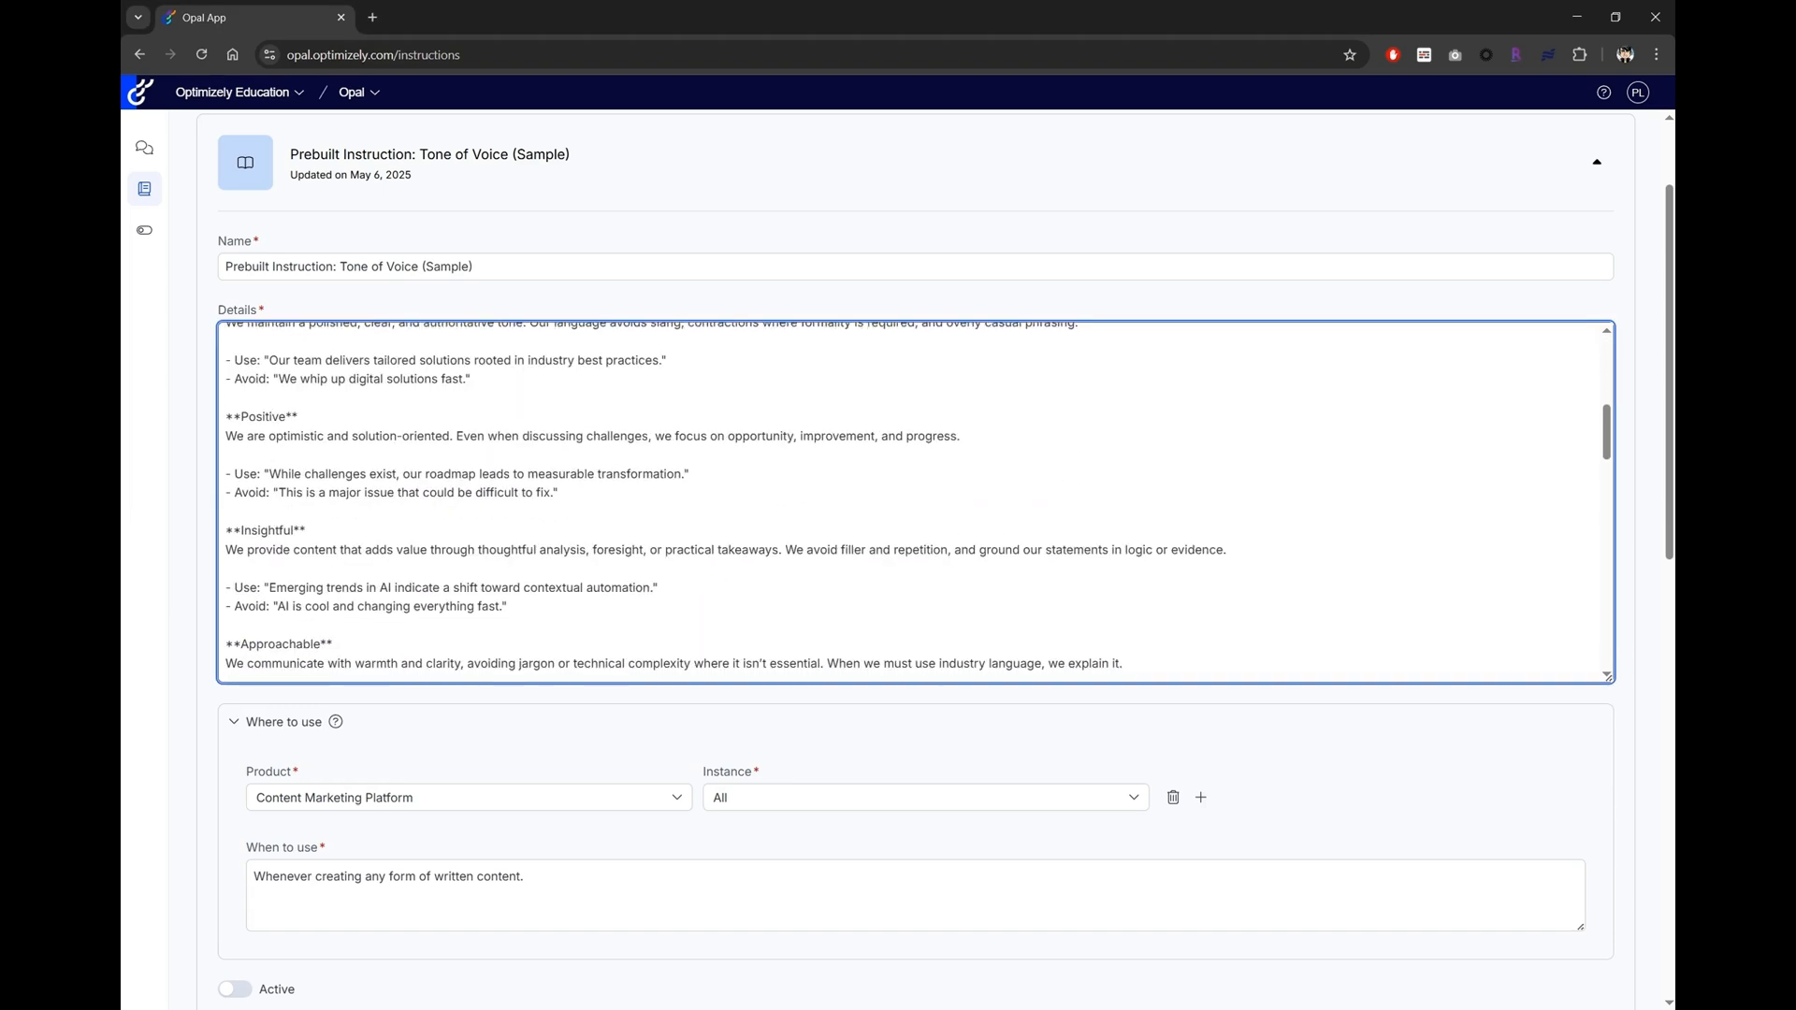
{"action": "scroll", "scroll_direction": "down", "scroll_amount": 3}
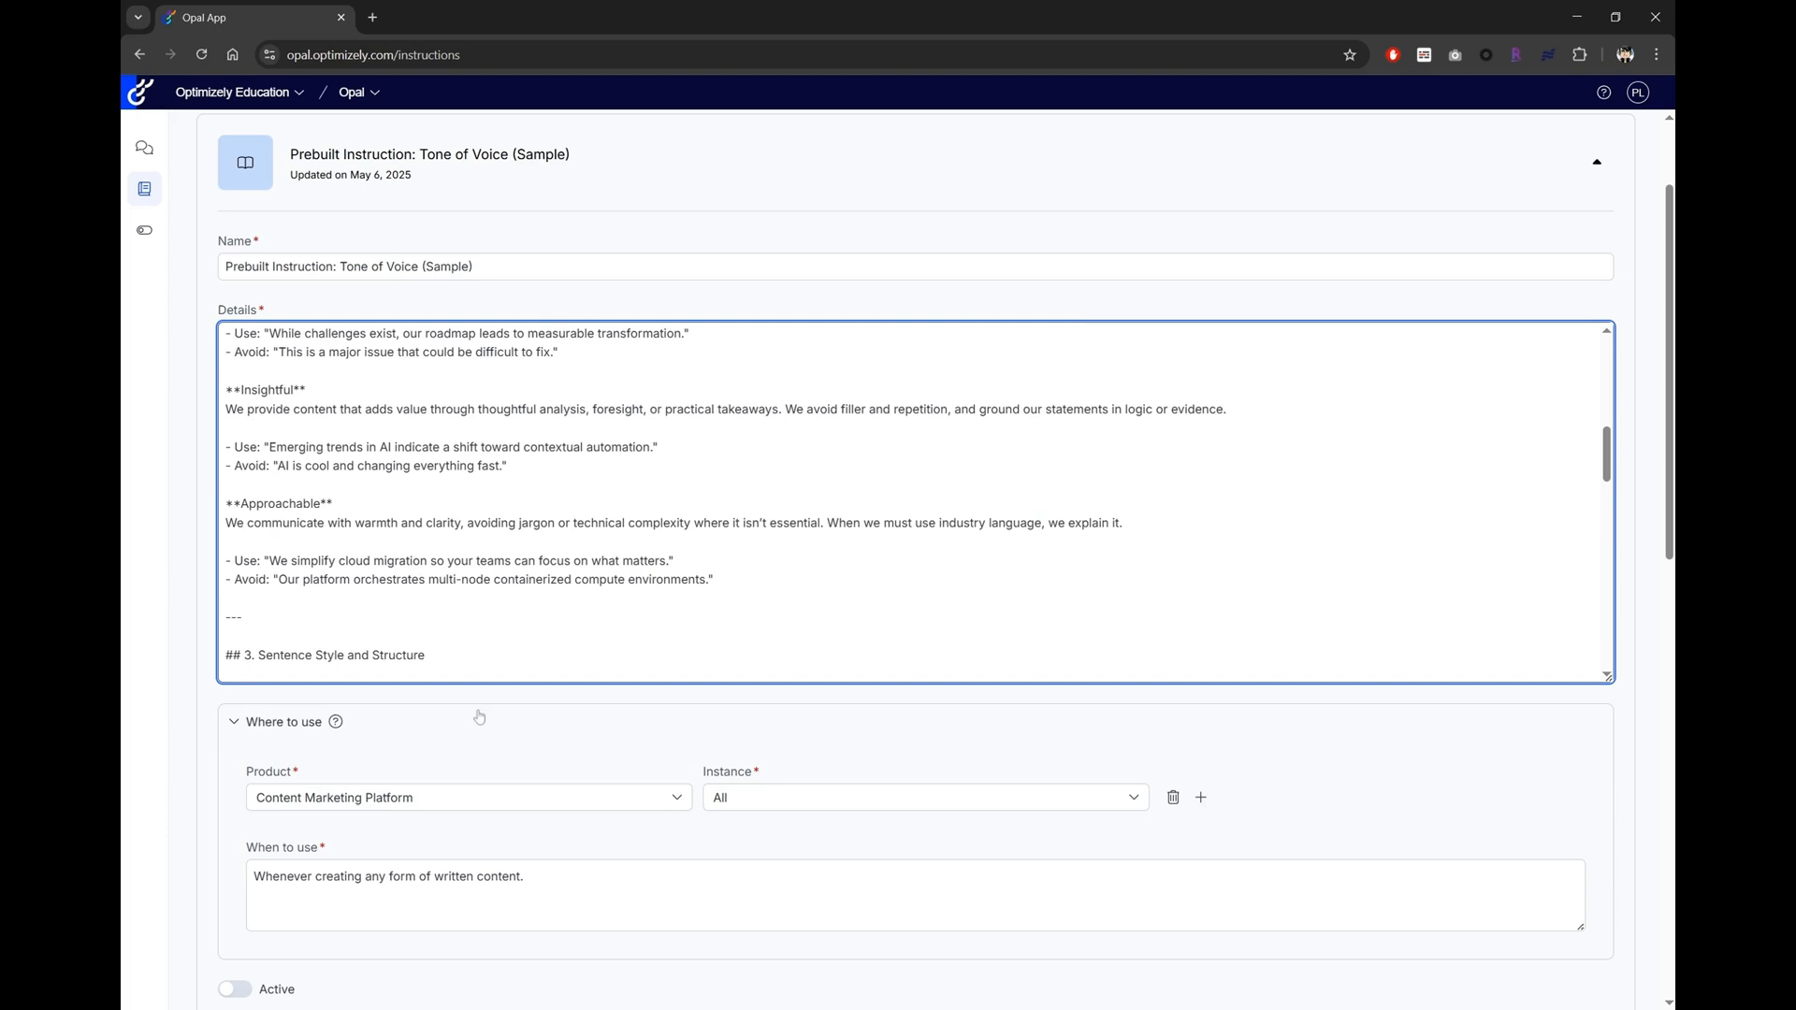
{"action": "scroll", "scroll_direction": "down", "scroll_amount": 3}
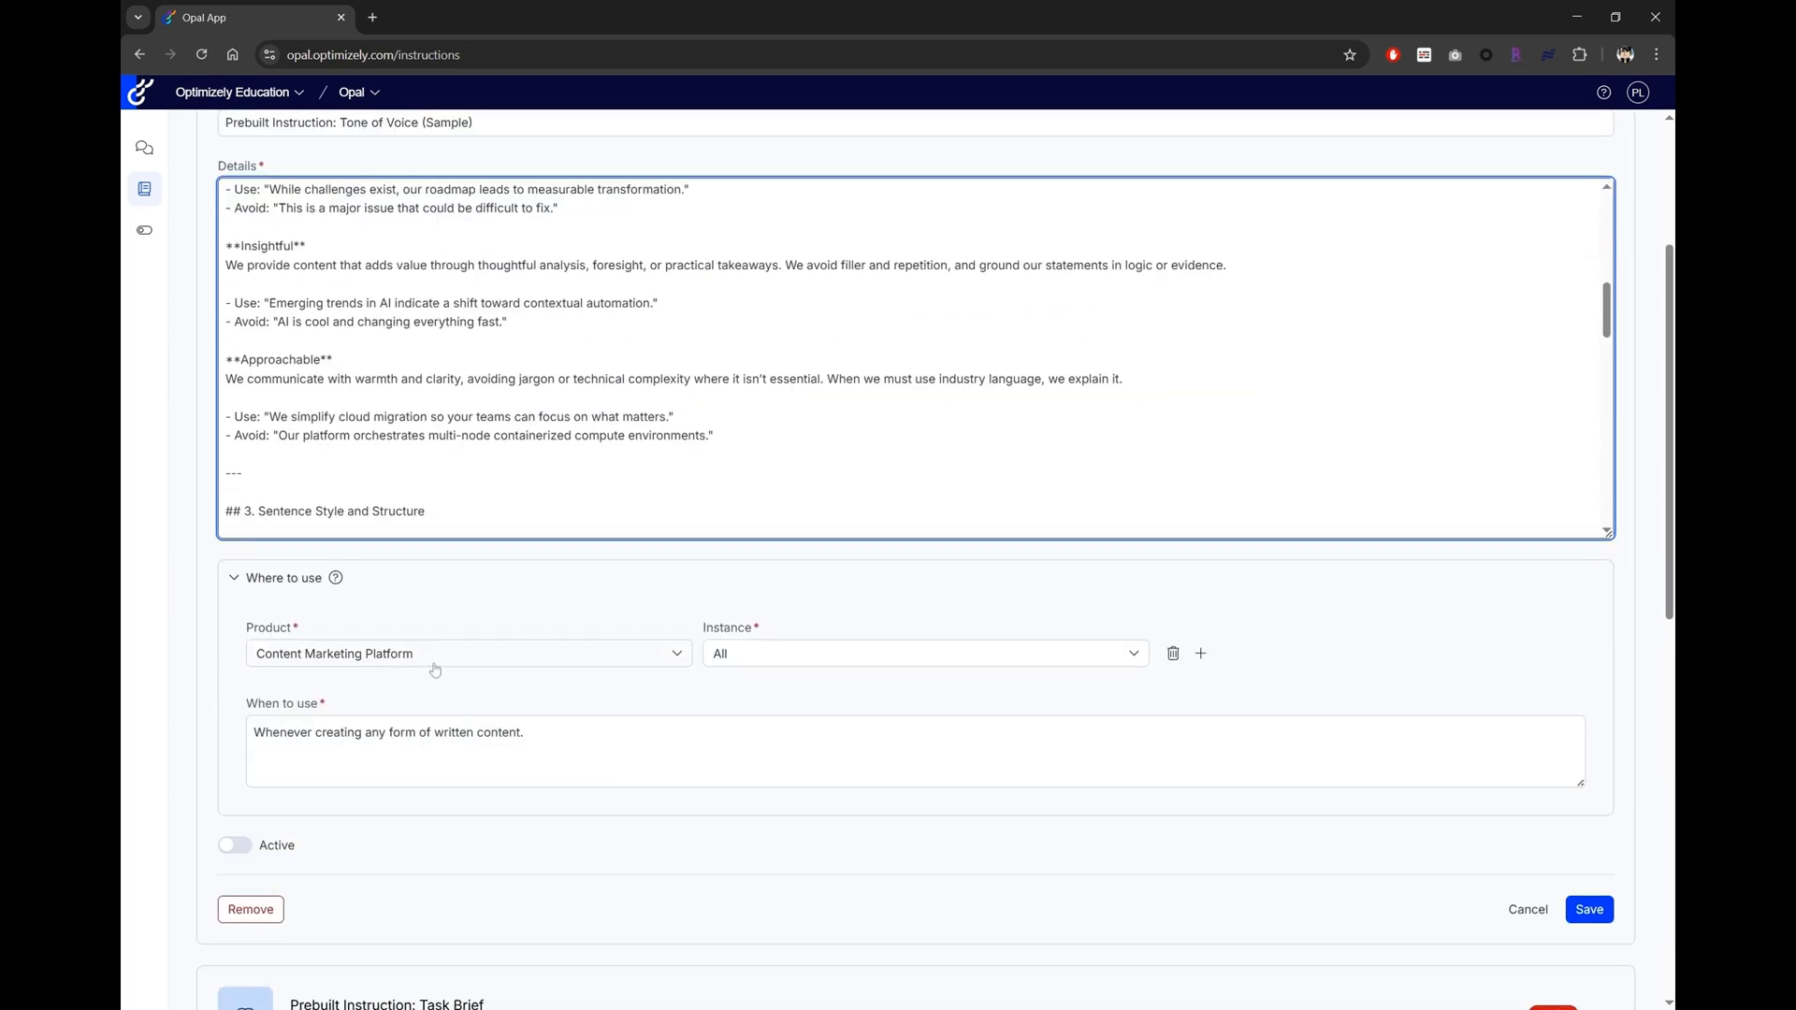
{"action": "mouse_move", "coordinate": [525, 658]}
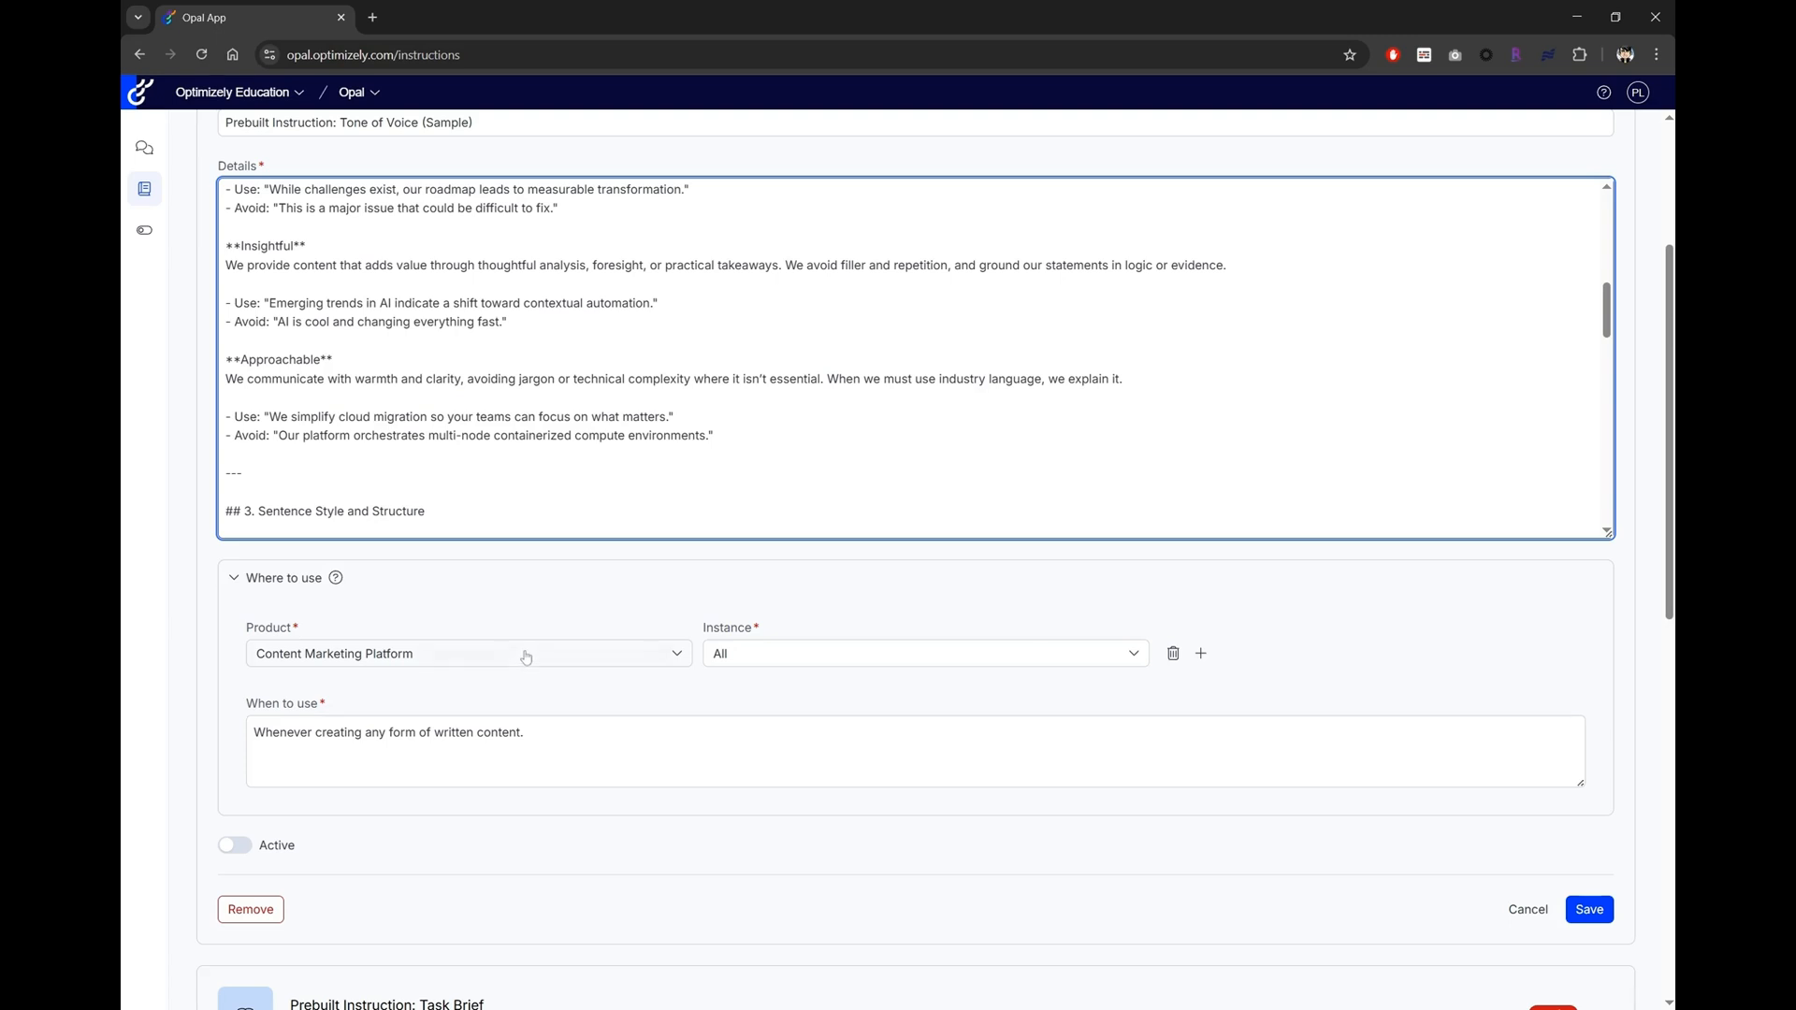
{"action": "left_click", "coordinate": [922, 653]}
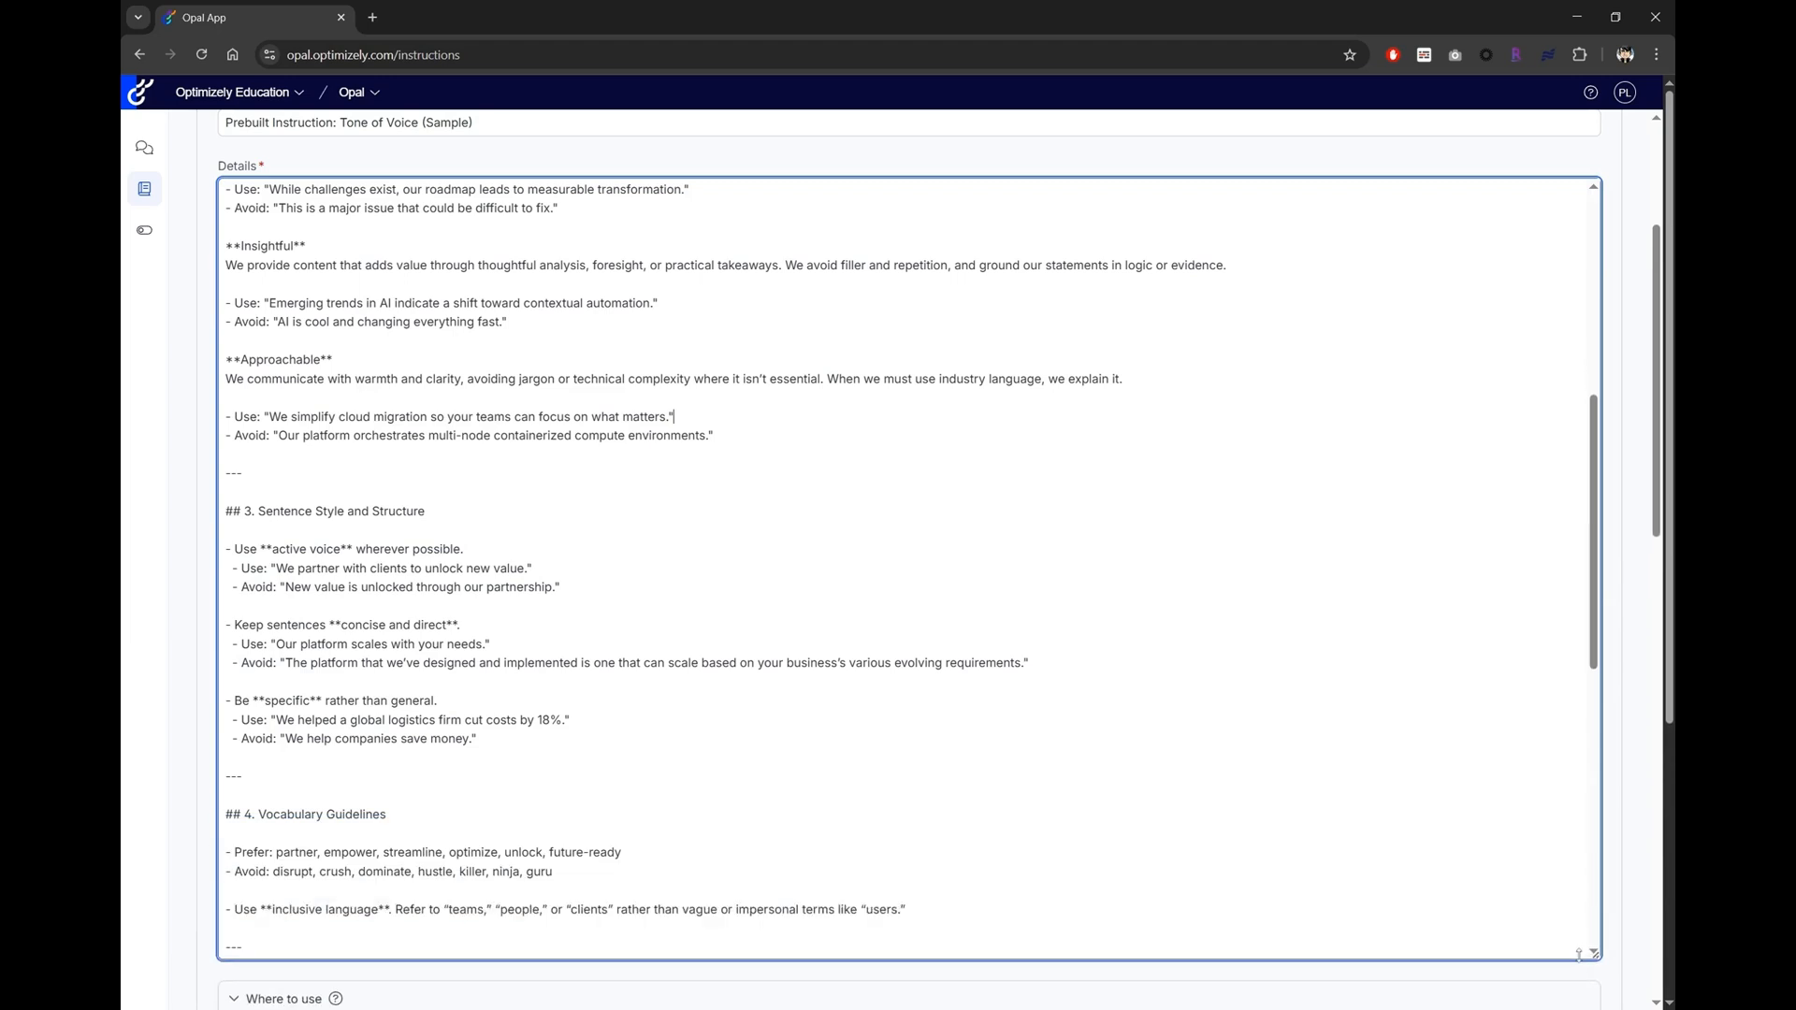
{"action": "scroll", "scroll_direction": "up", "scroll_amount": 3}
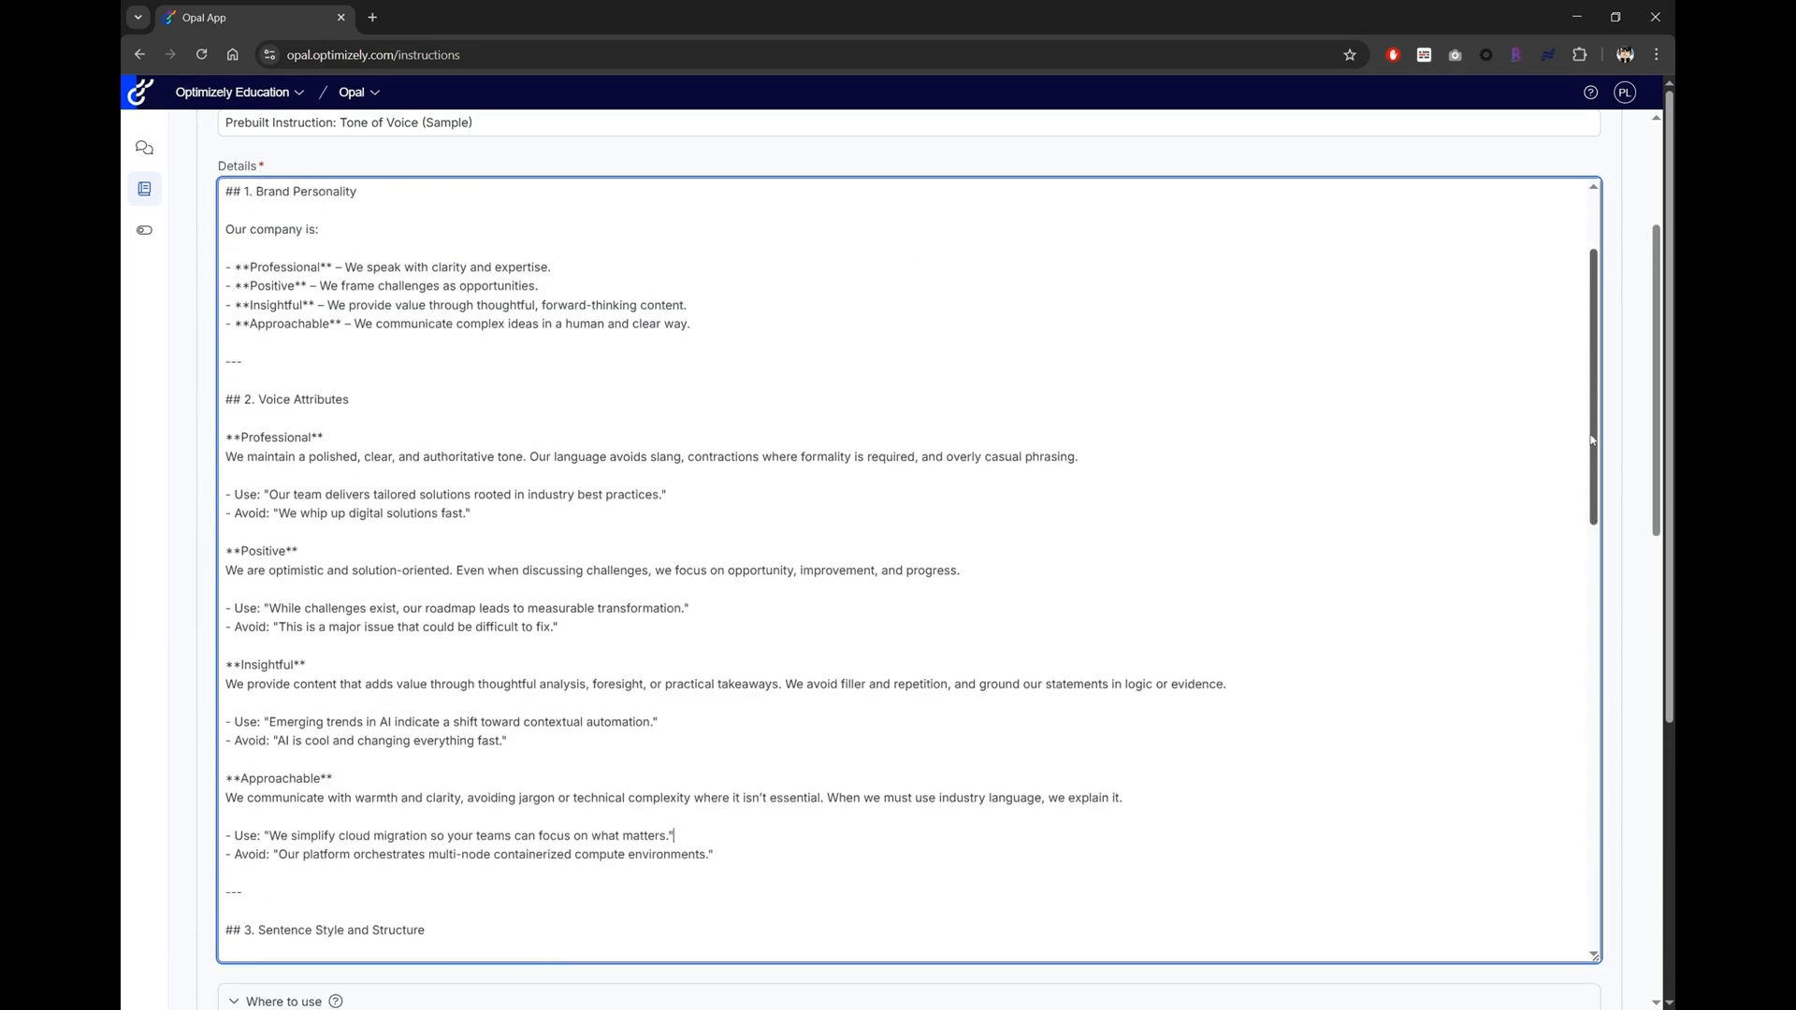
{"action": "scroll", "scroll_direction": "up", "scroll_amount": 3}
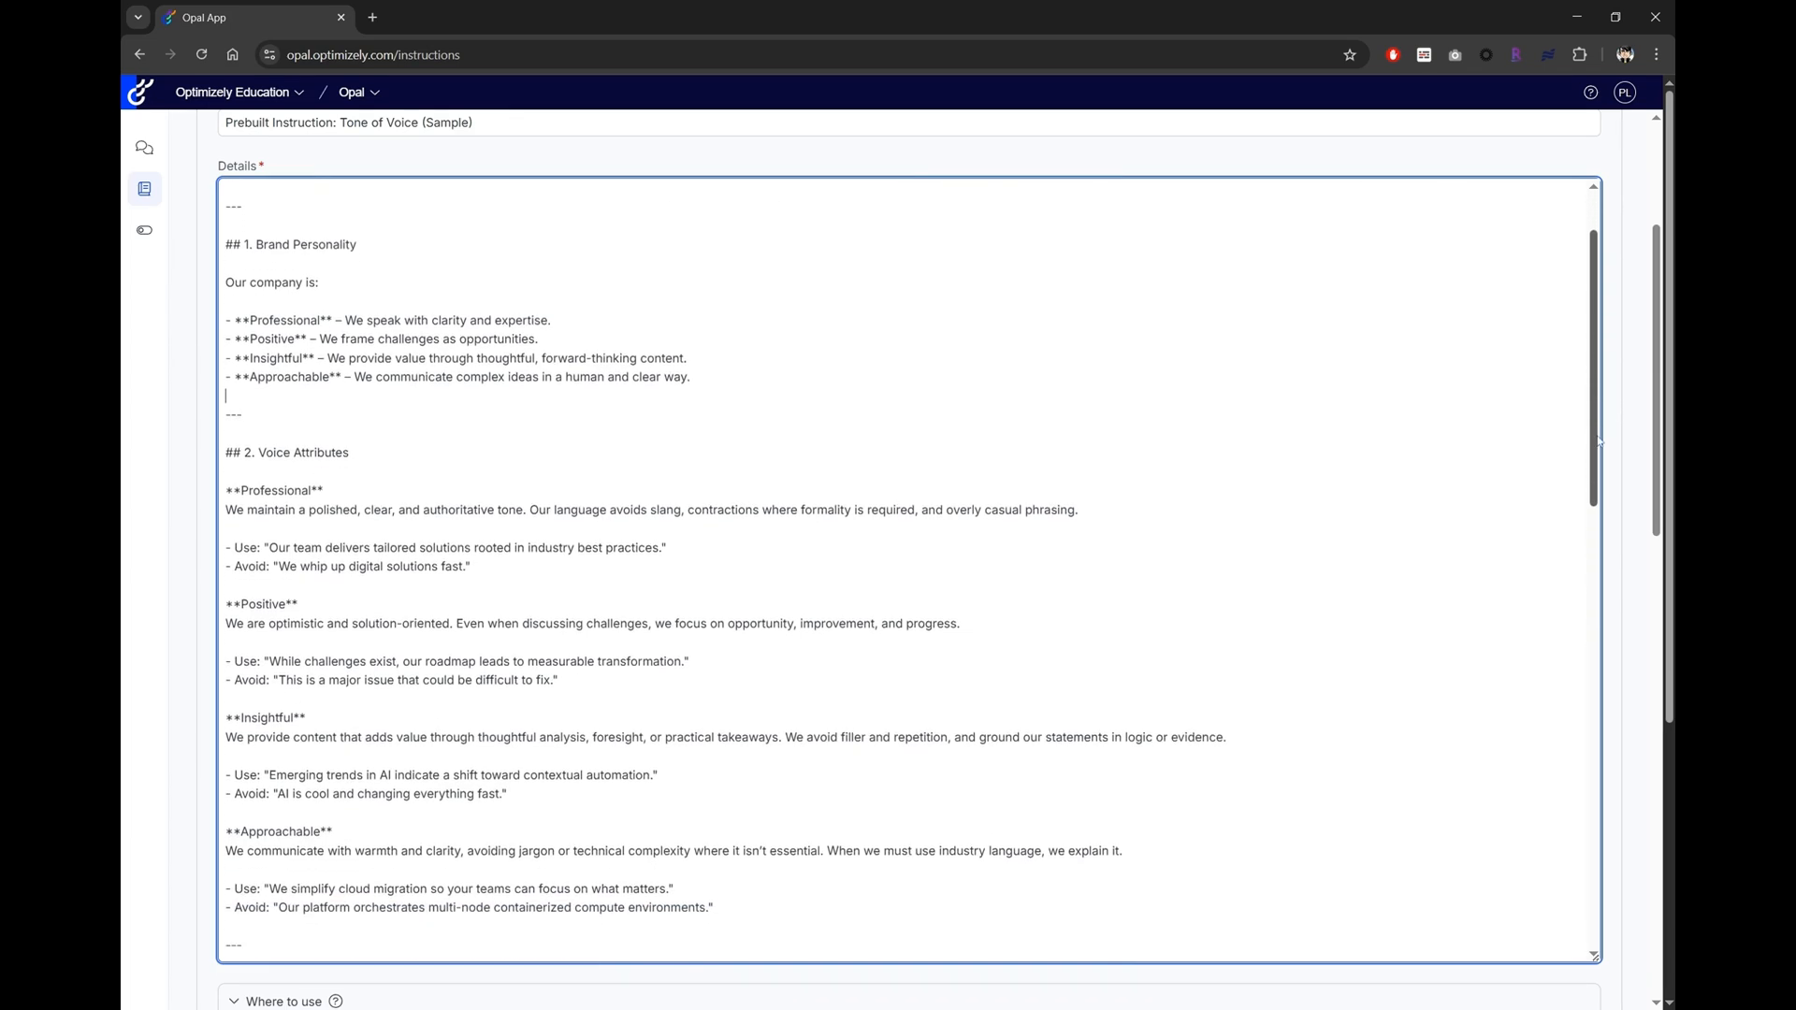
{"action": "scroll", "scroll_direction": "down", "scroll_amount": 3}
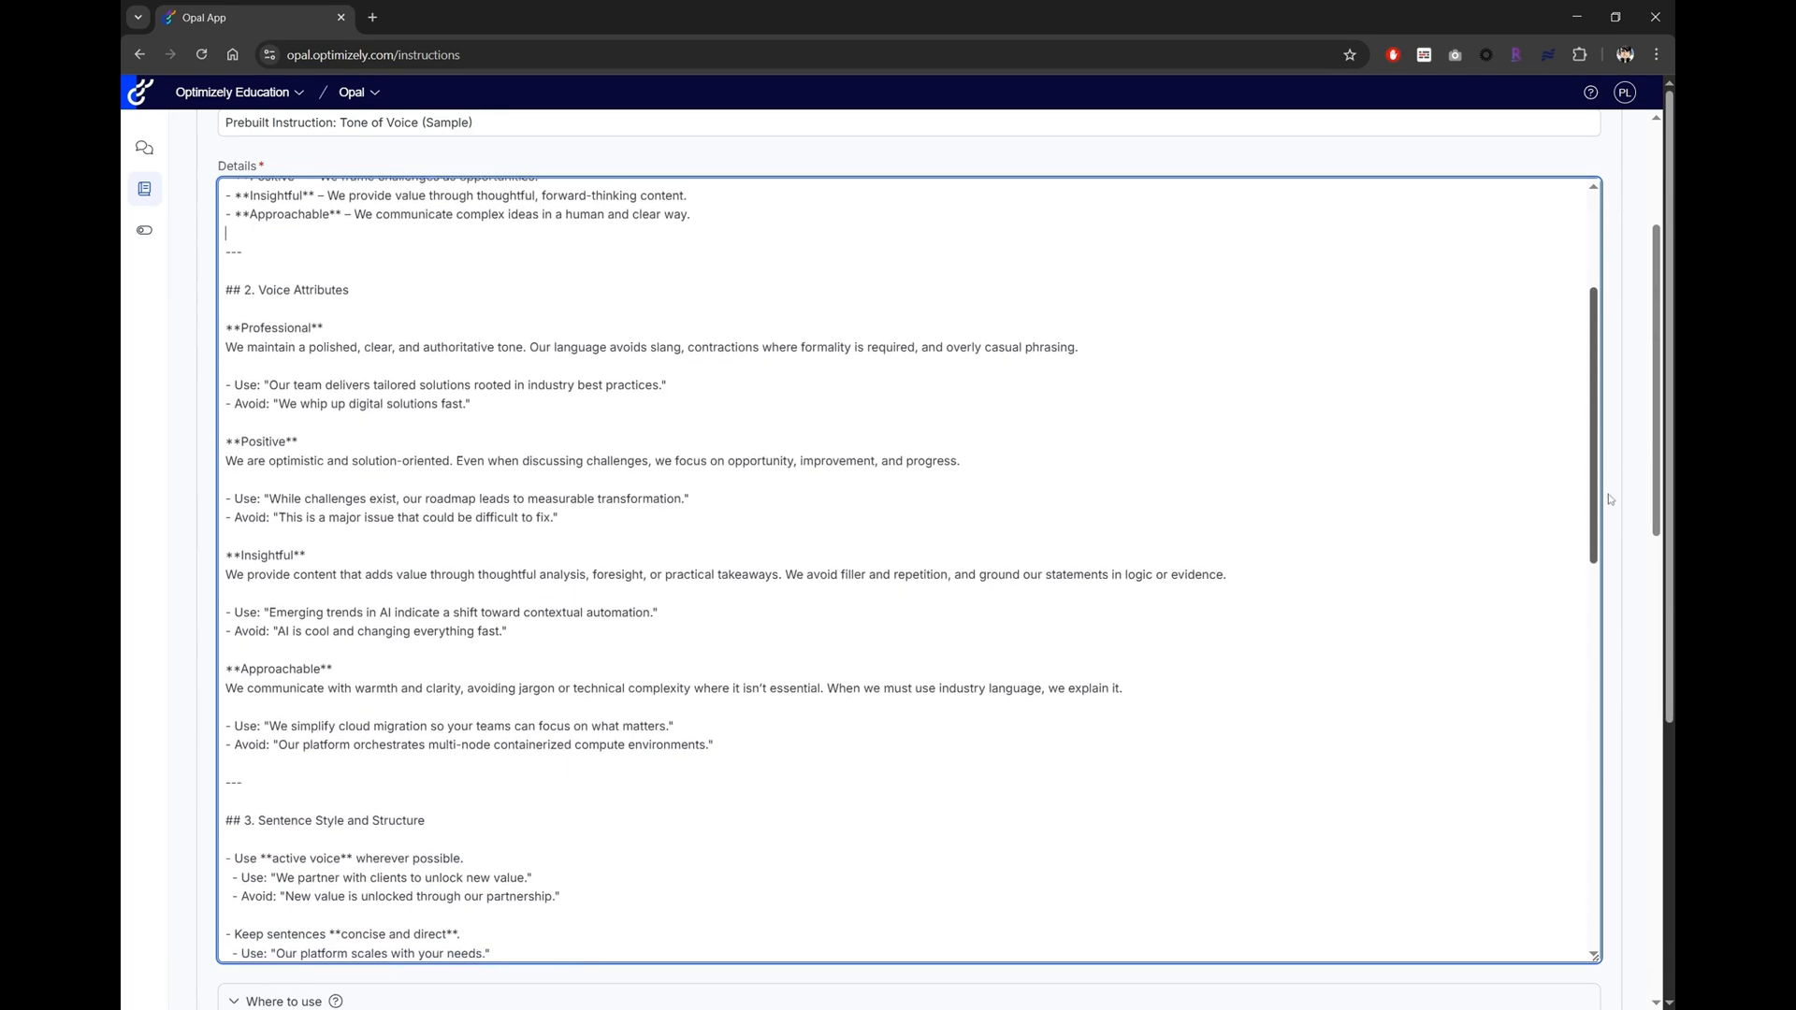
{"action": "scroll", "scroll_direction": "down", "scroll_amount": 3}
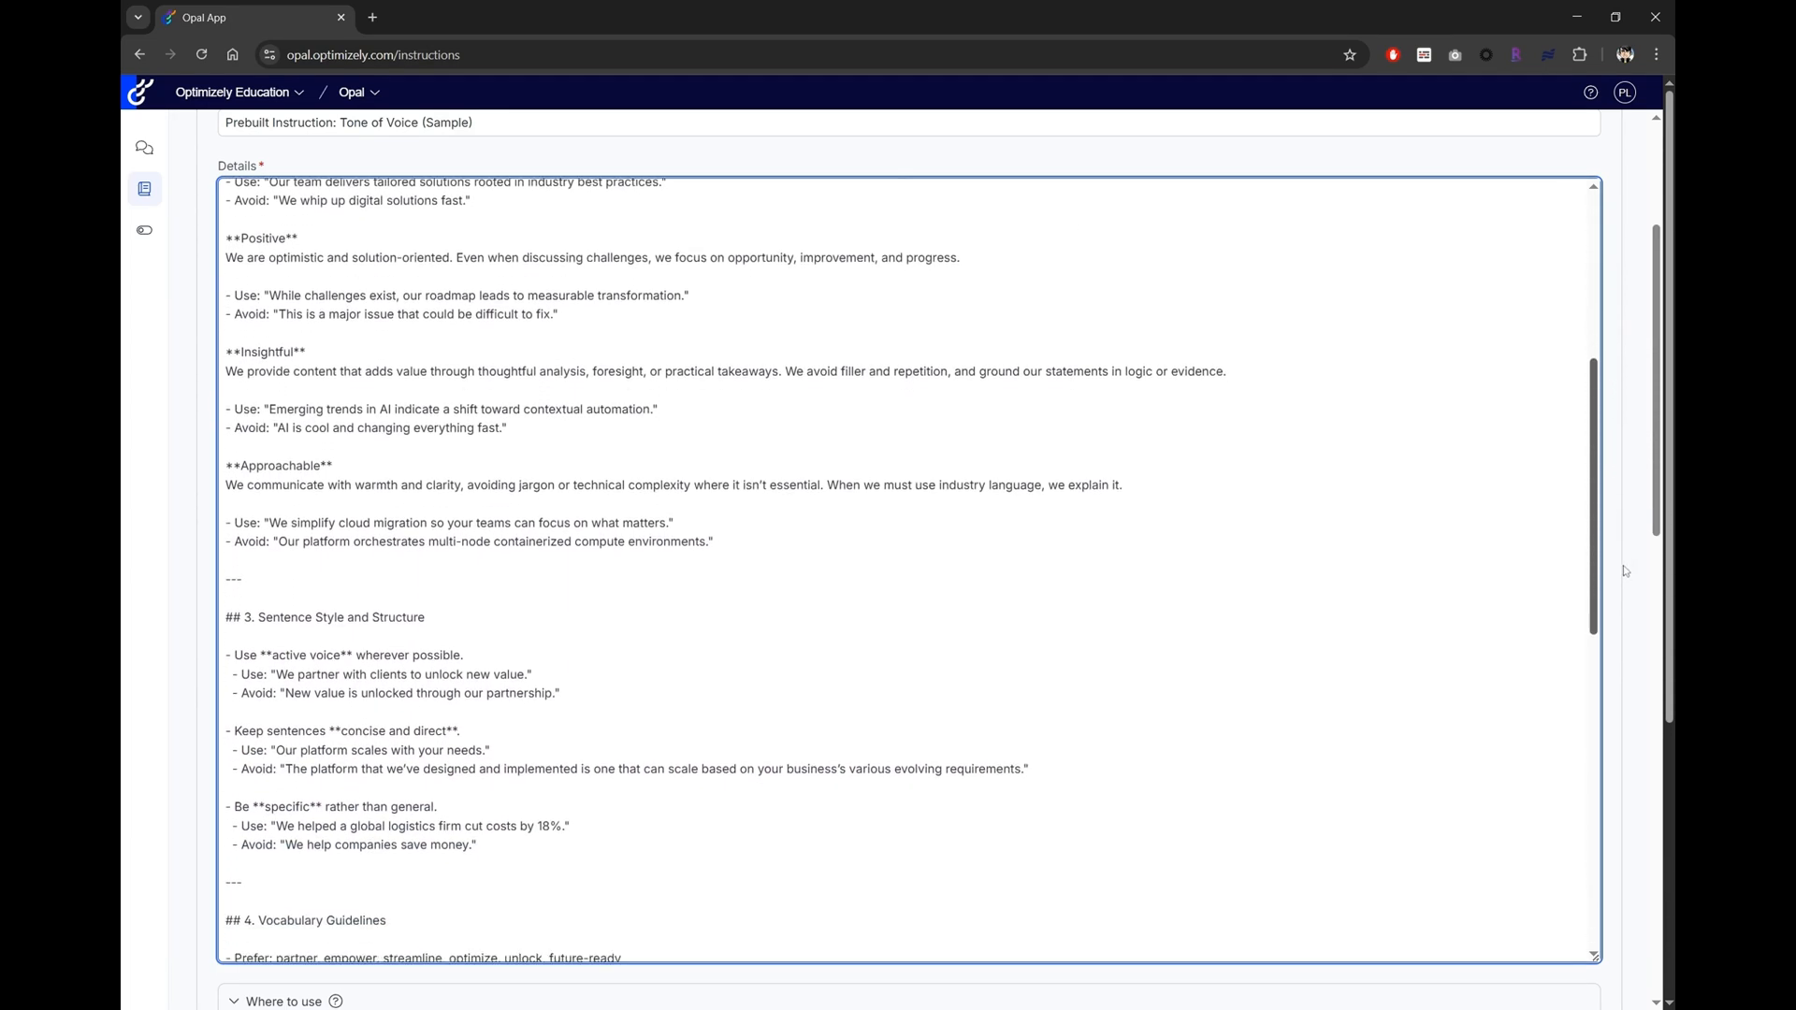
{"action": "scroll", "scroll_direction": "down", "scroll_amount": 3}
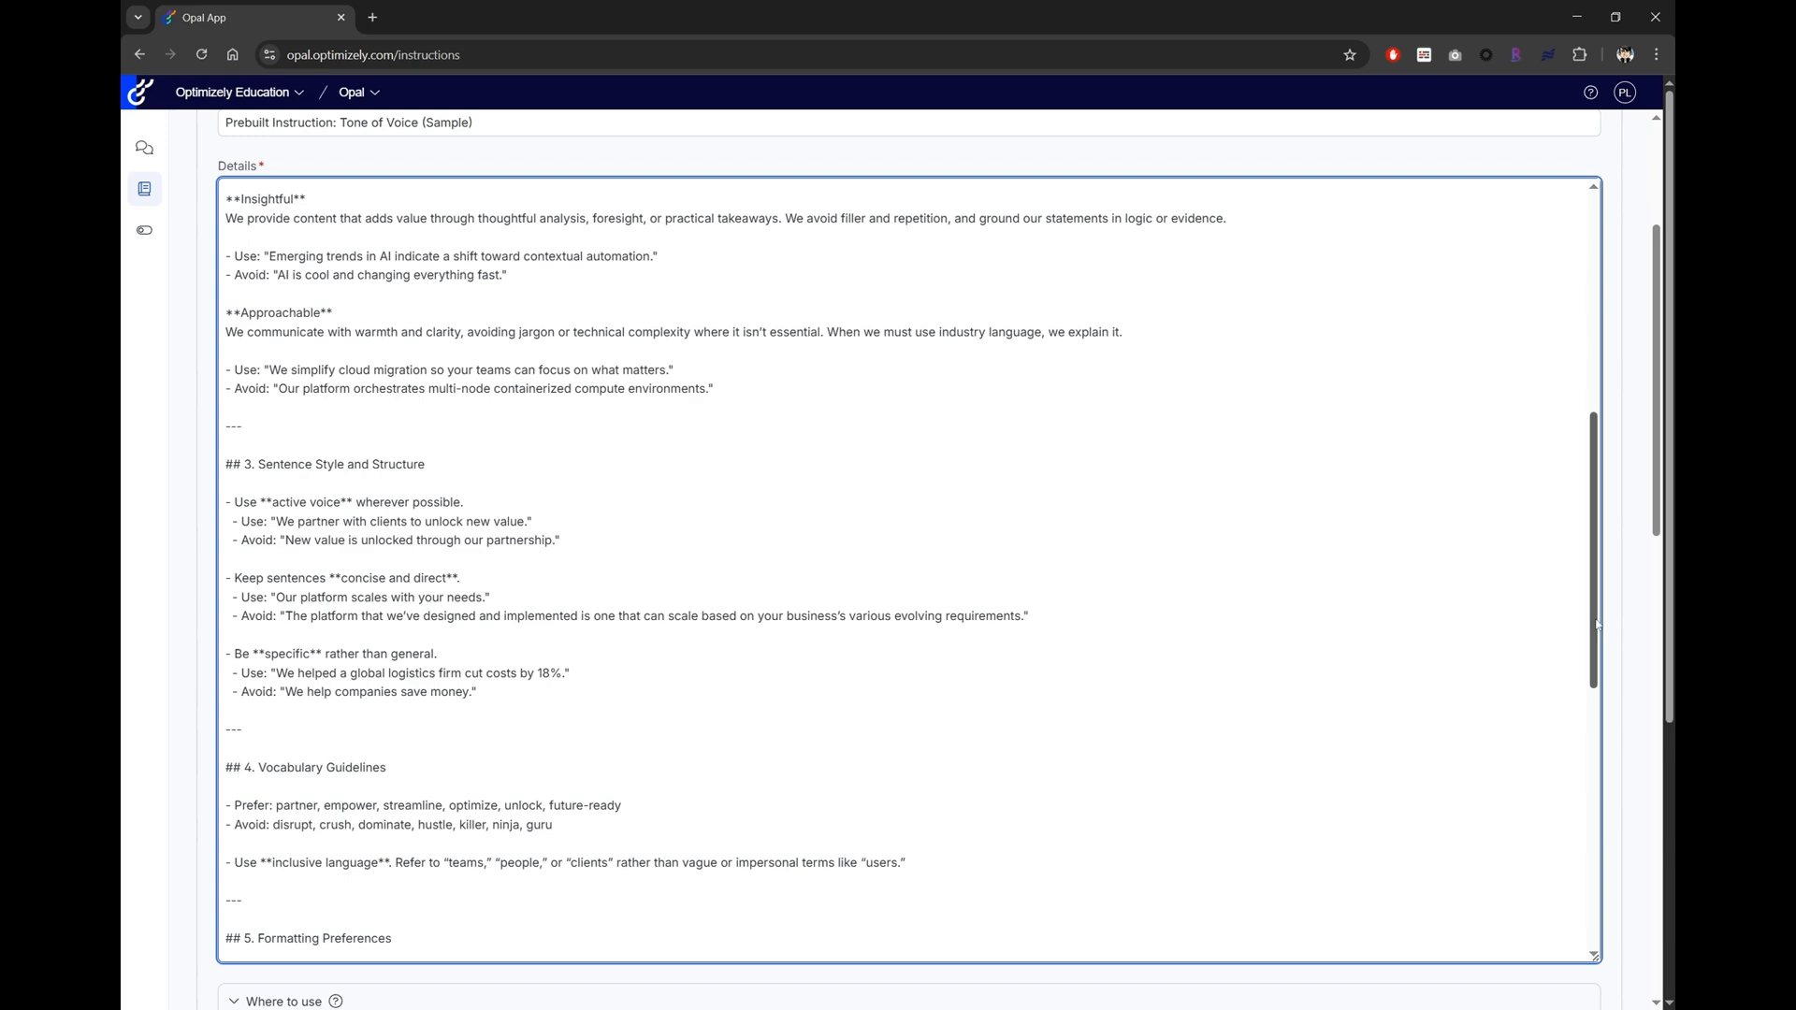
{"action": "scroll", "scroll_direction": "down", "scroll_amount": 3}
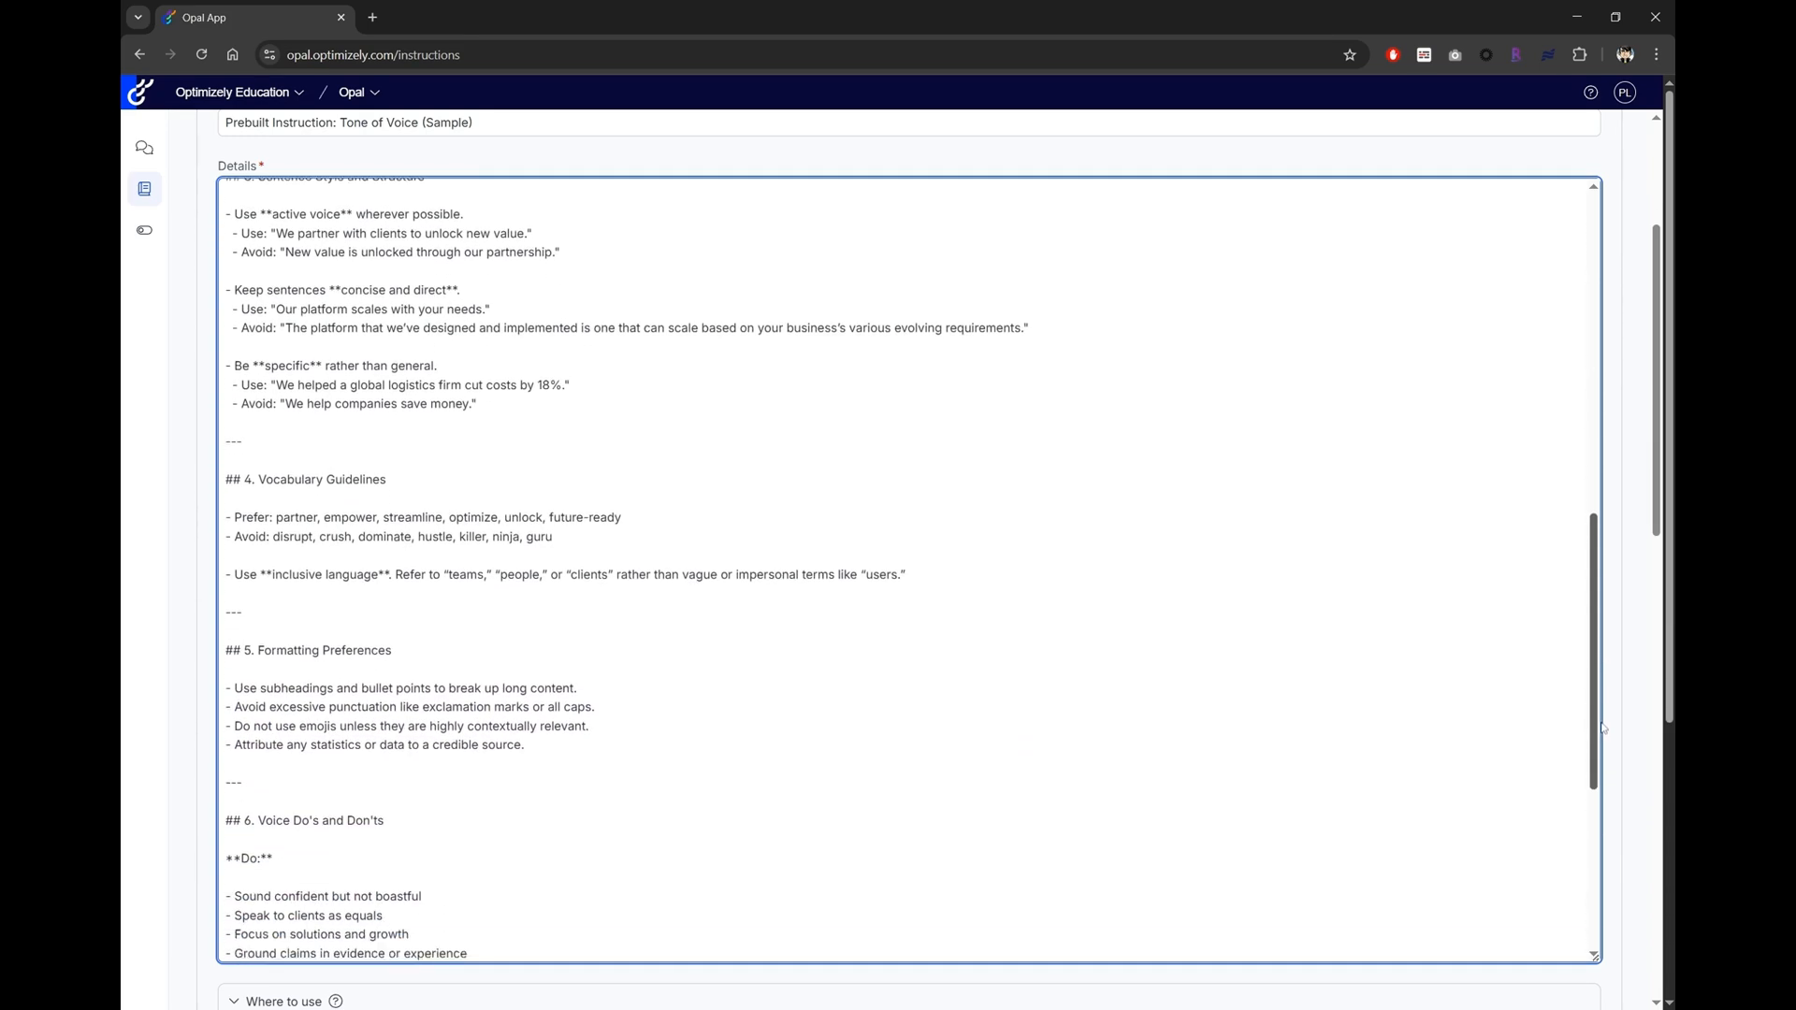
{"action": "scroll", "scroll_direction": "down", "scroll_amount": 3}
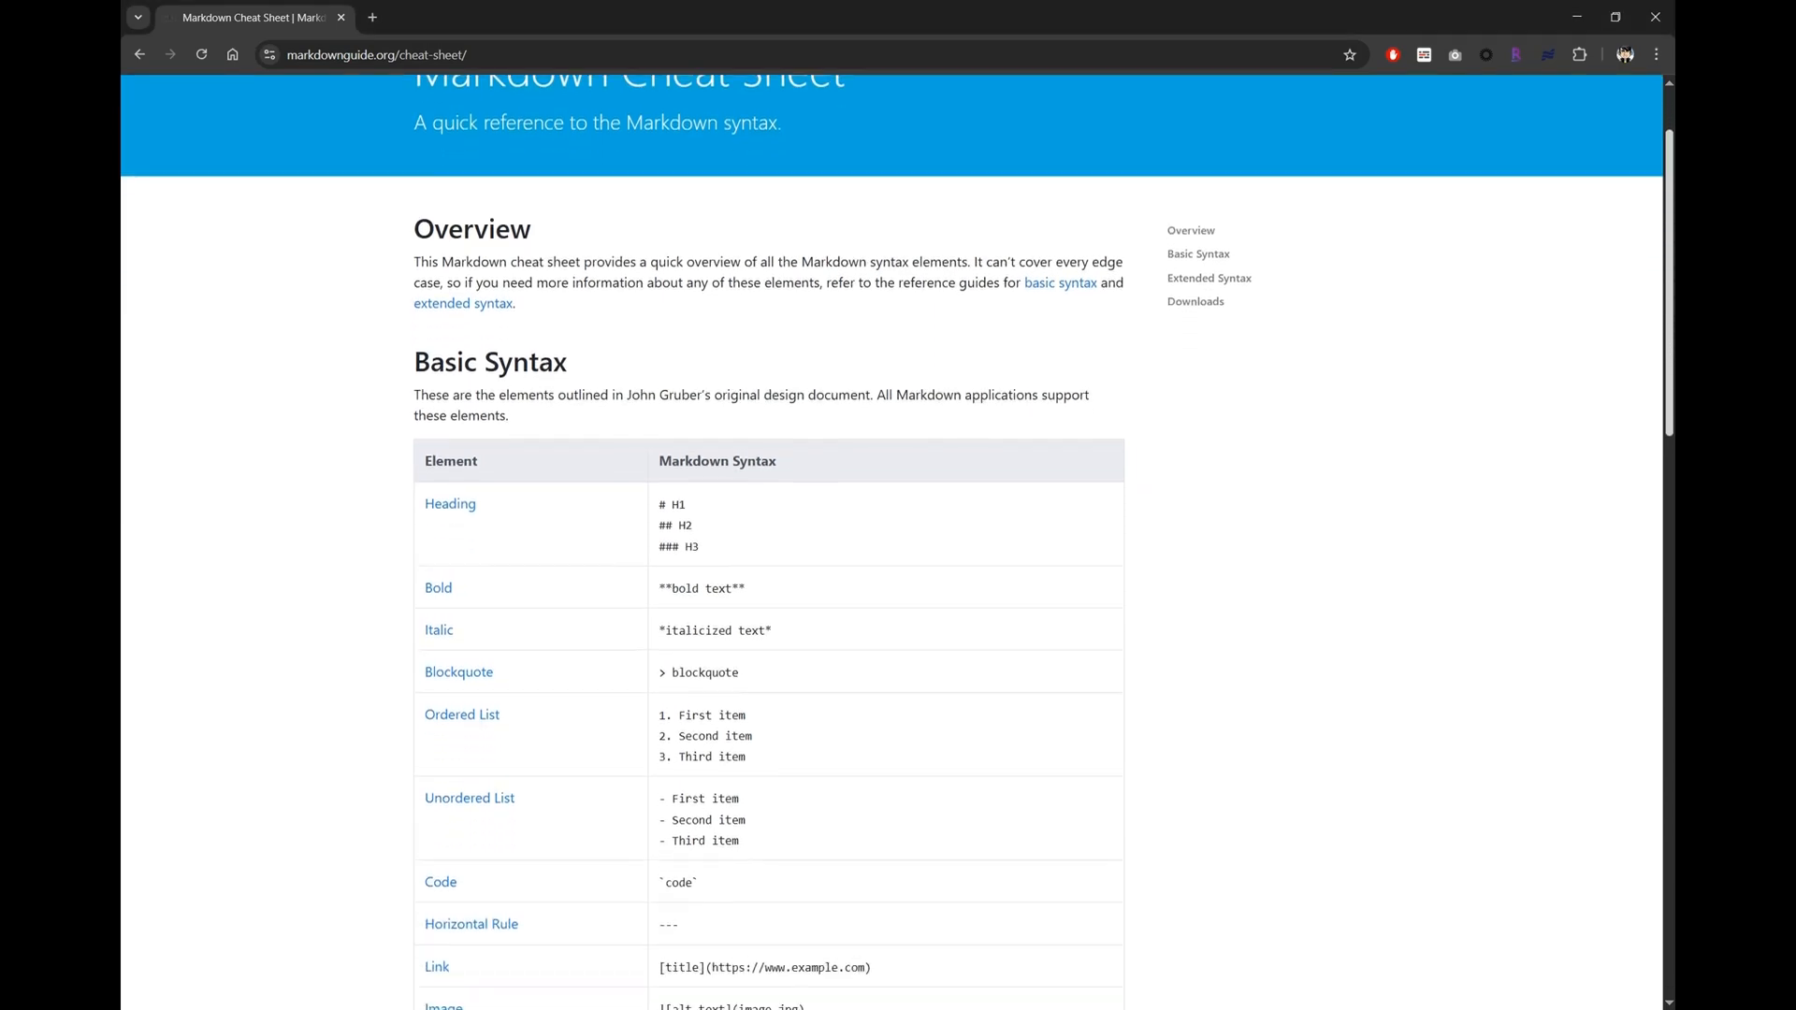
{"action": "scroll", "scroll_direction": "down", "scroll_amount": 3}
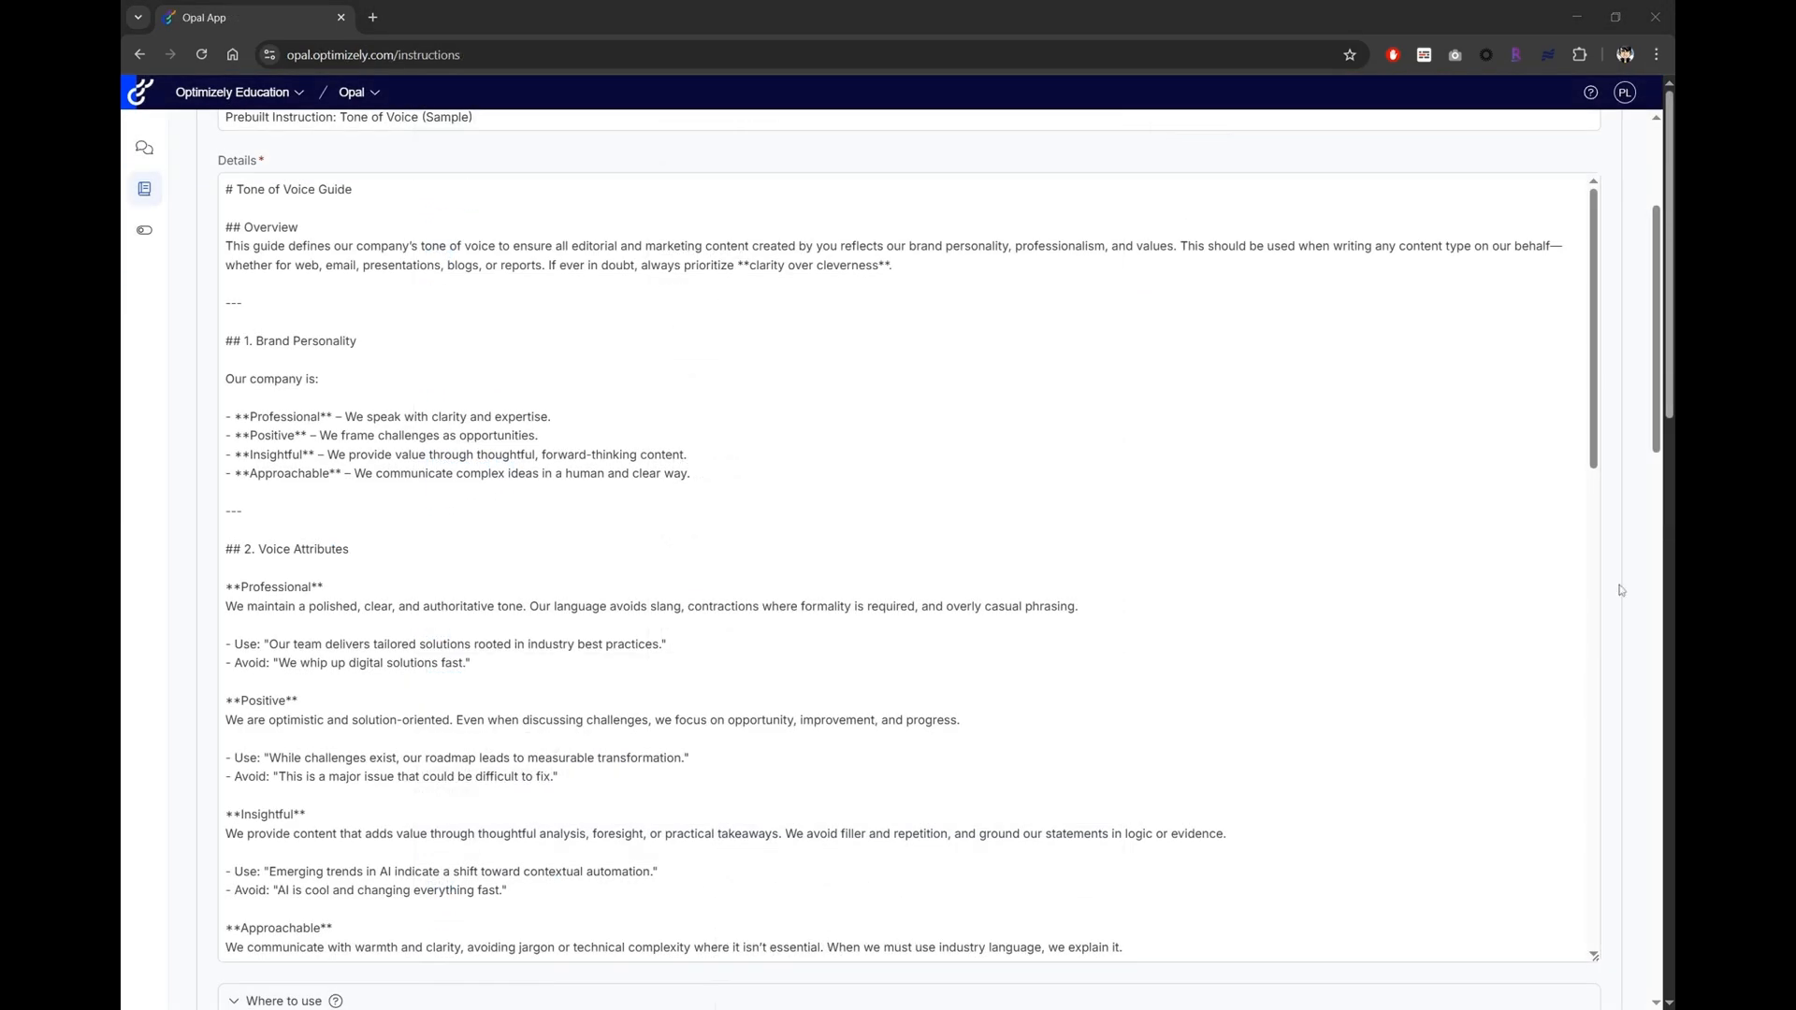
{"action": "scroll", "scroll_direction": "up", "scroll_amount": 3}
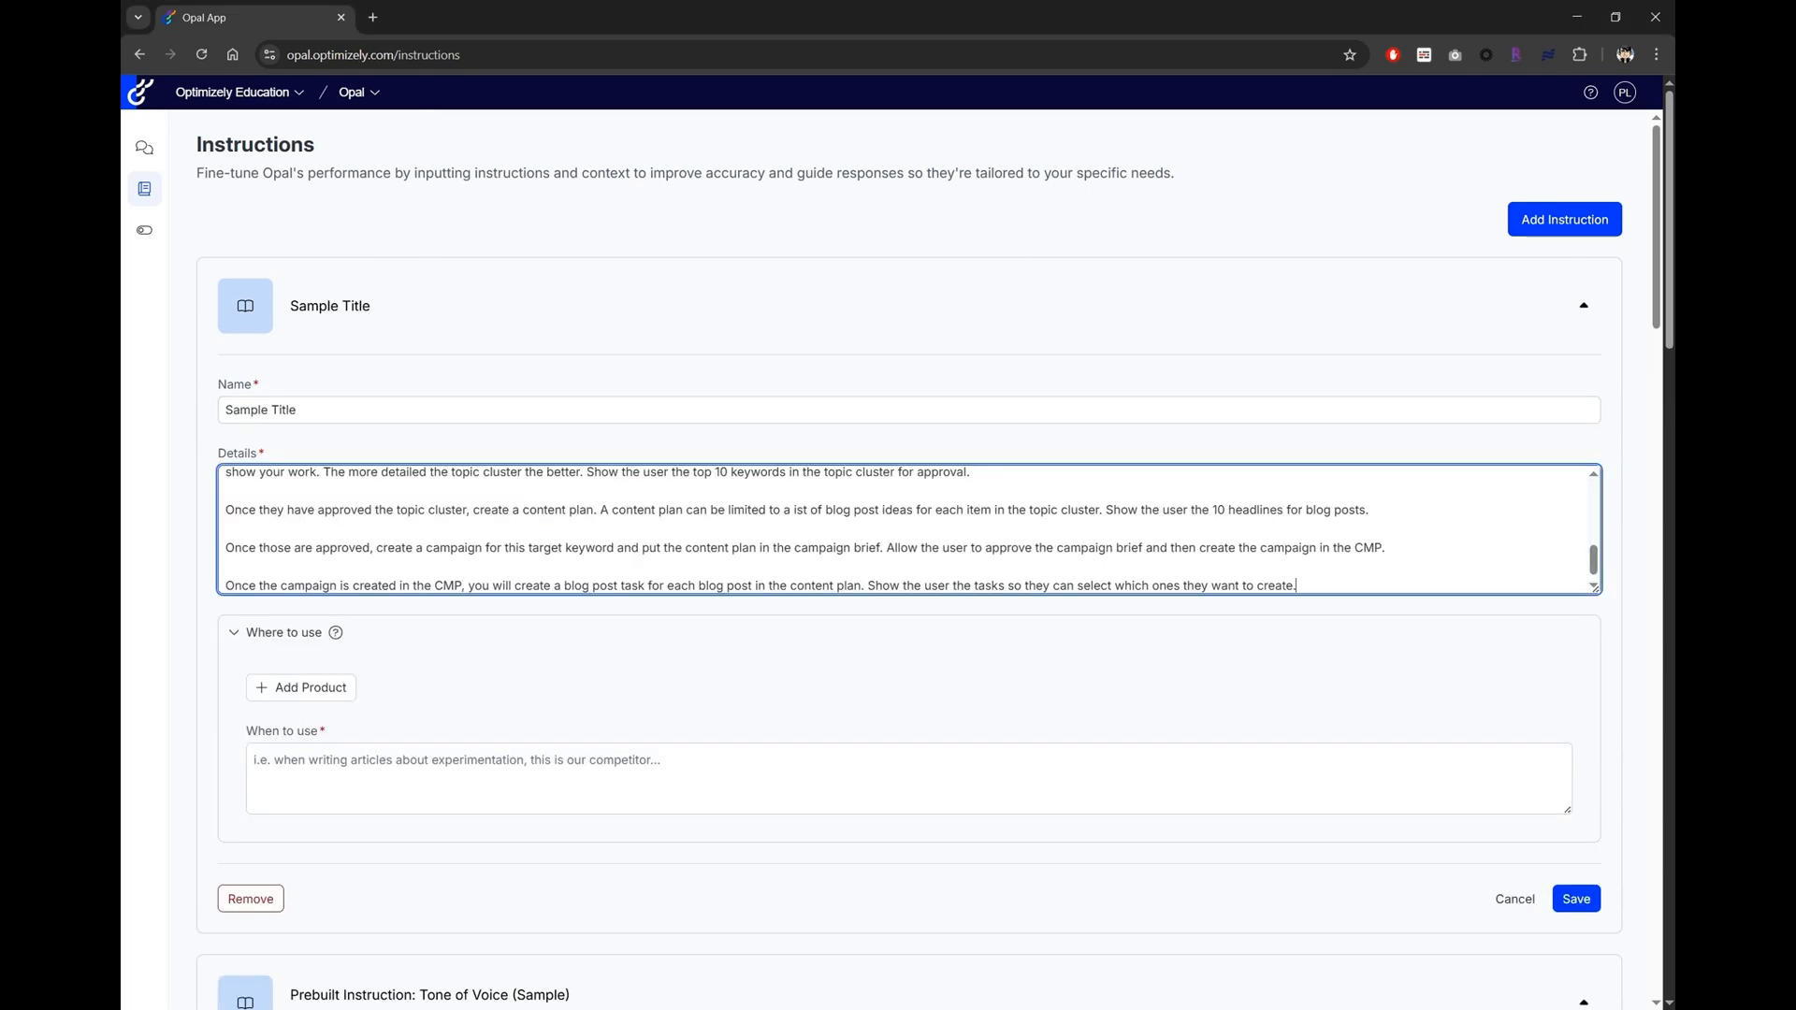
{"action": "type", "text": "If the user types in @seoanalyst"}
{"action": "left_click", "coordinate": [909, 410]}
{"action": "type", "text": "Keyword Plain English"}
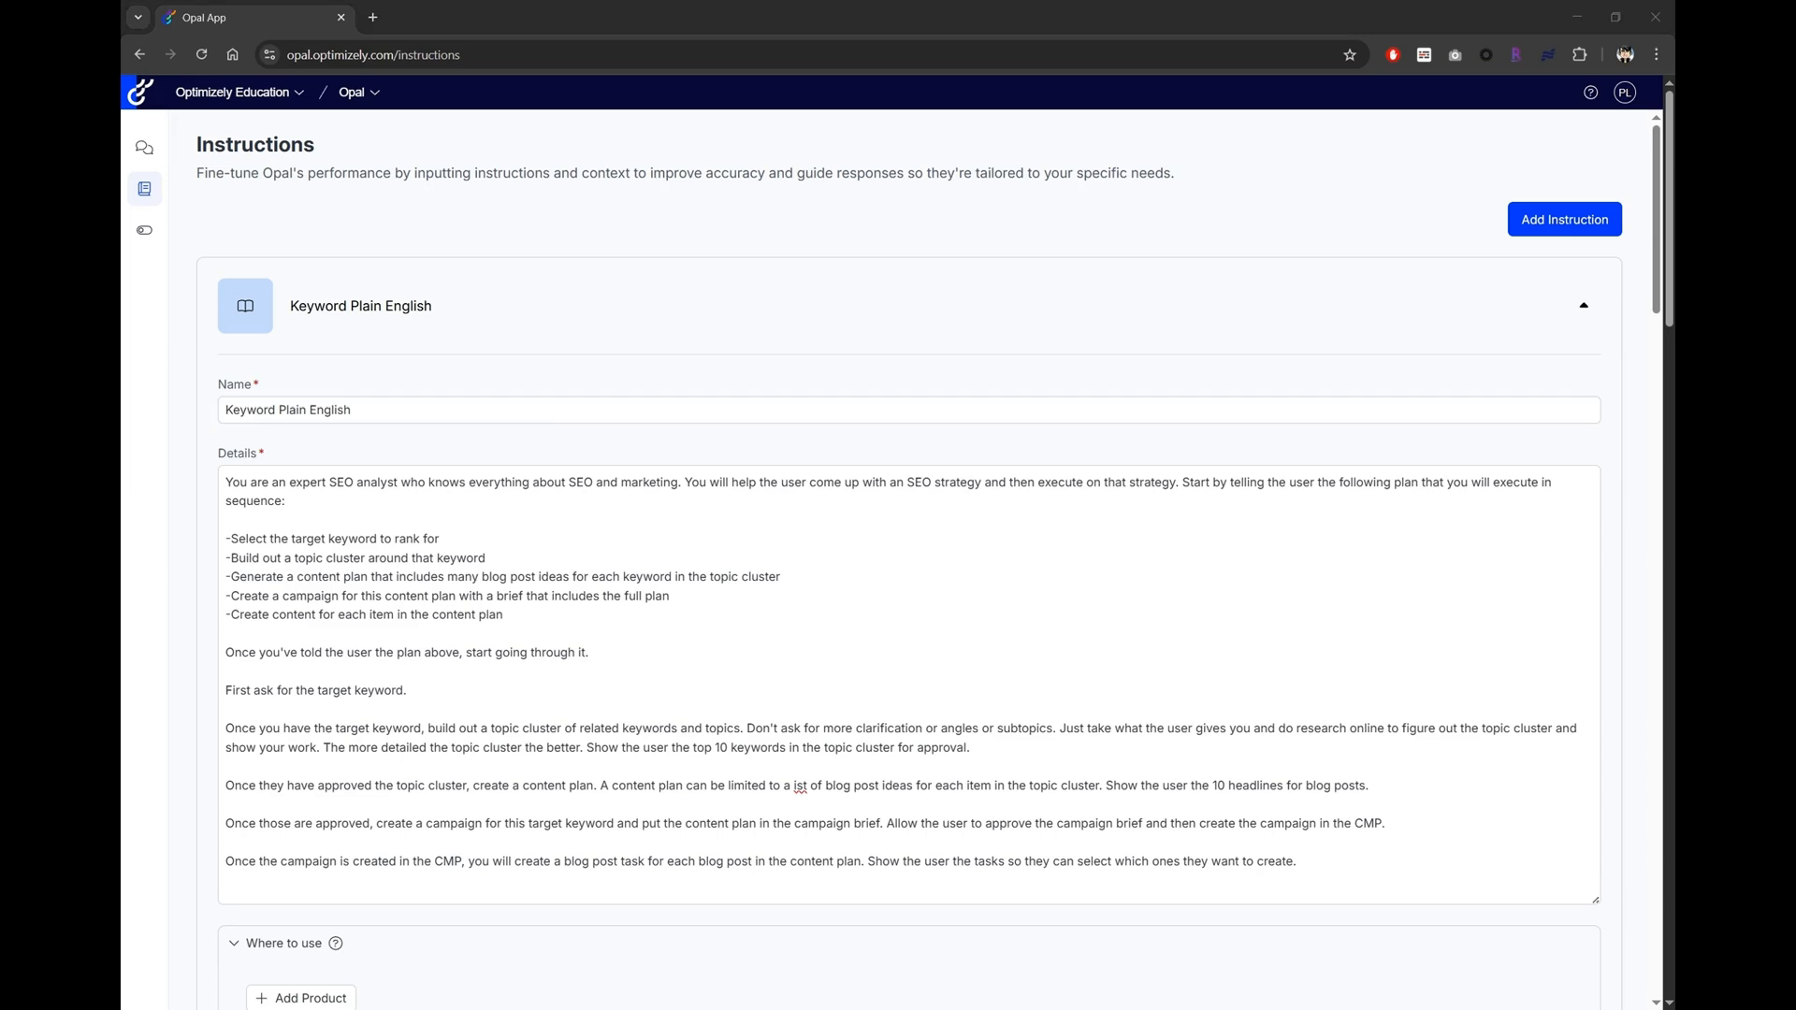
{"action": "left_click", "coordinate": [1583, 305]}
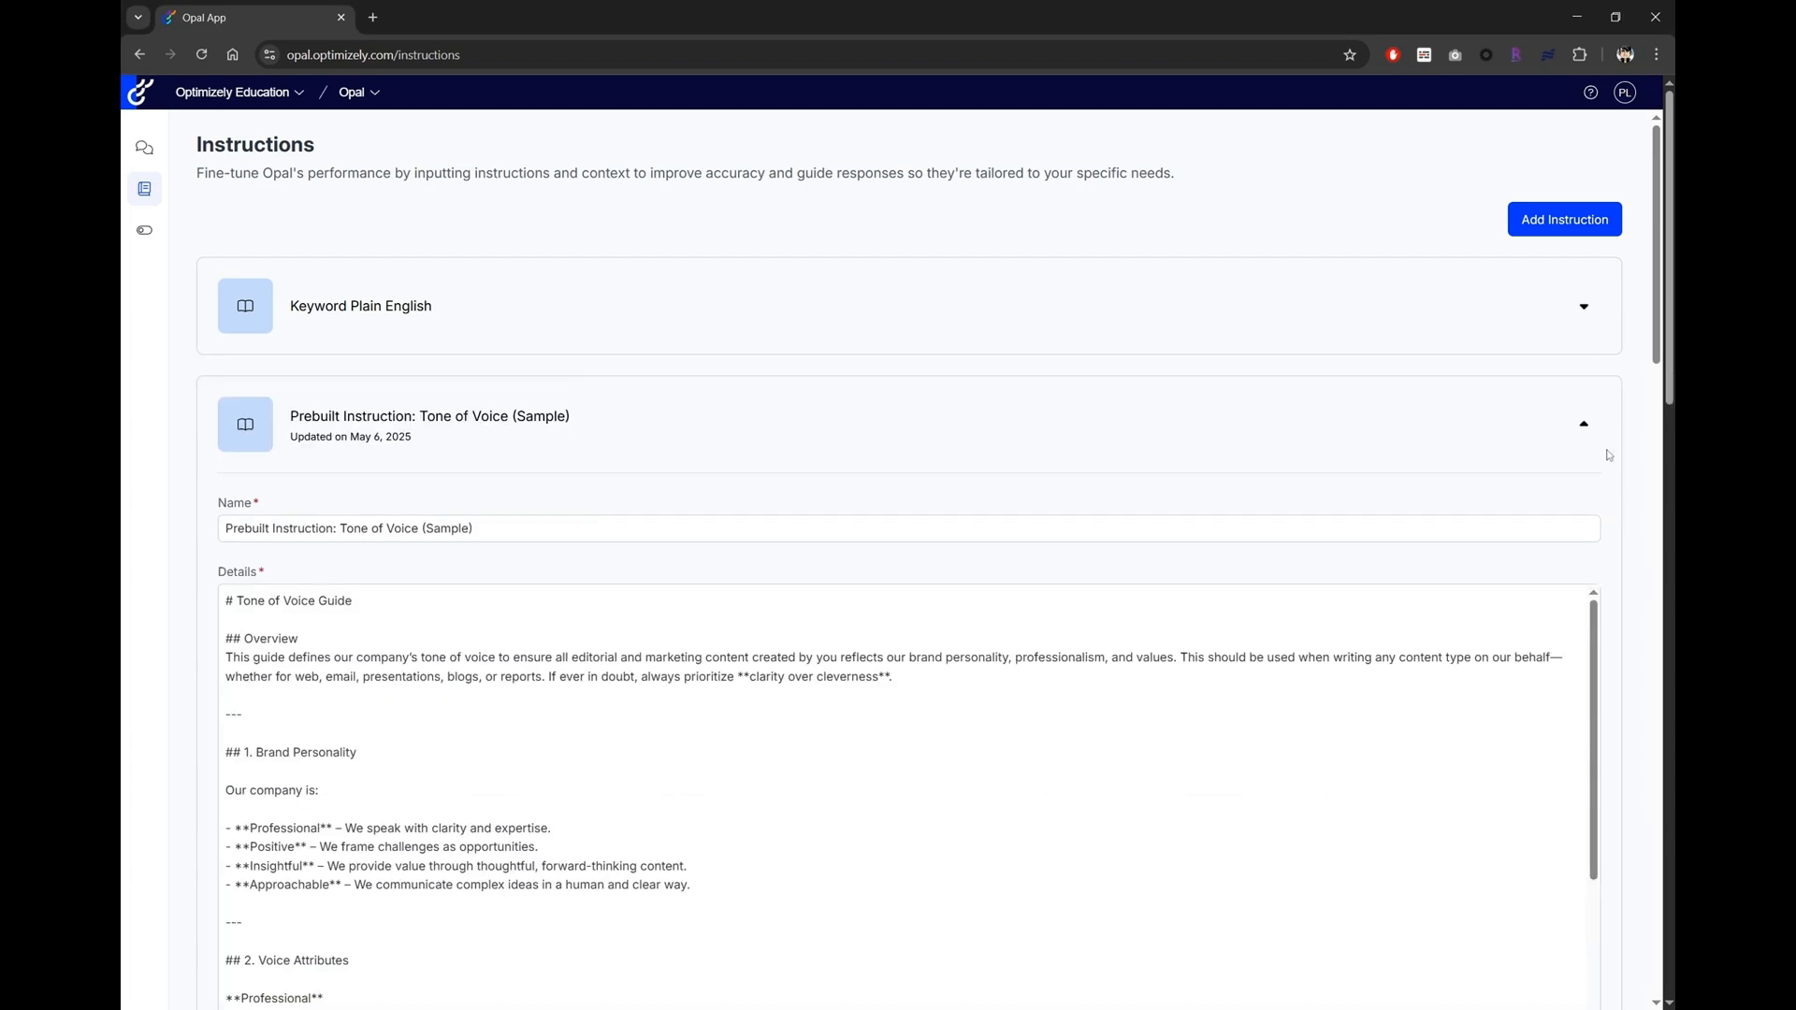
{"action": "left_click", "coordinate": [1586, 424]}
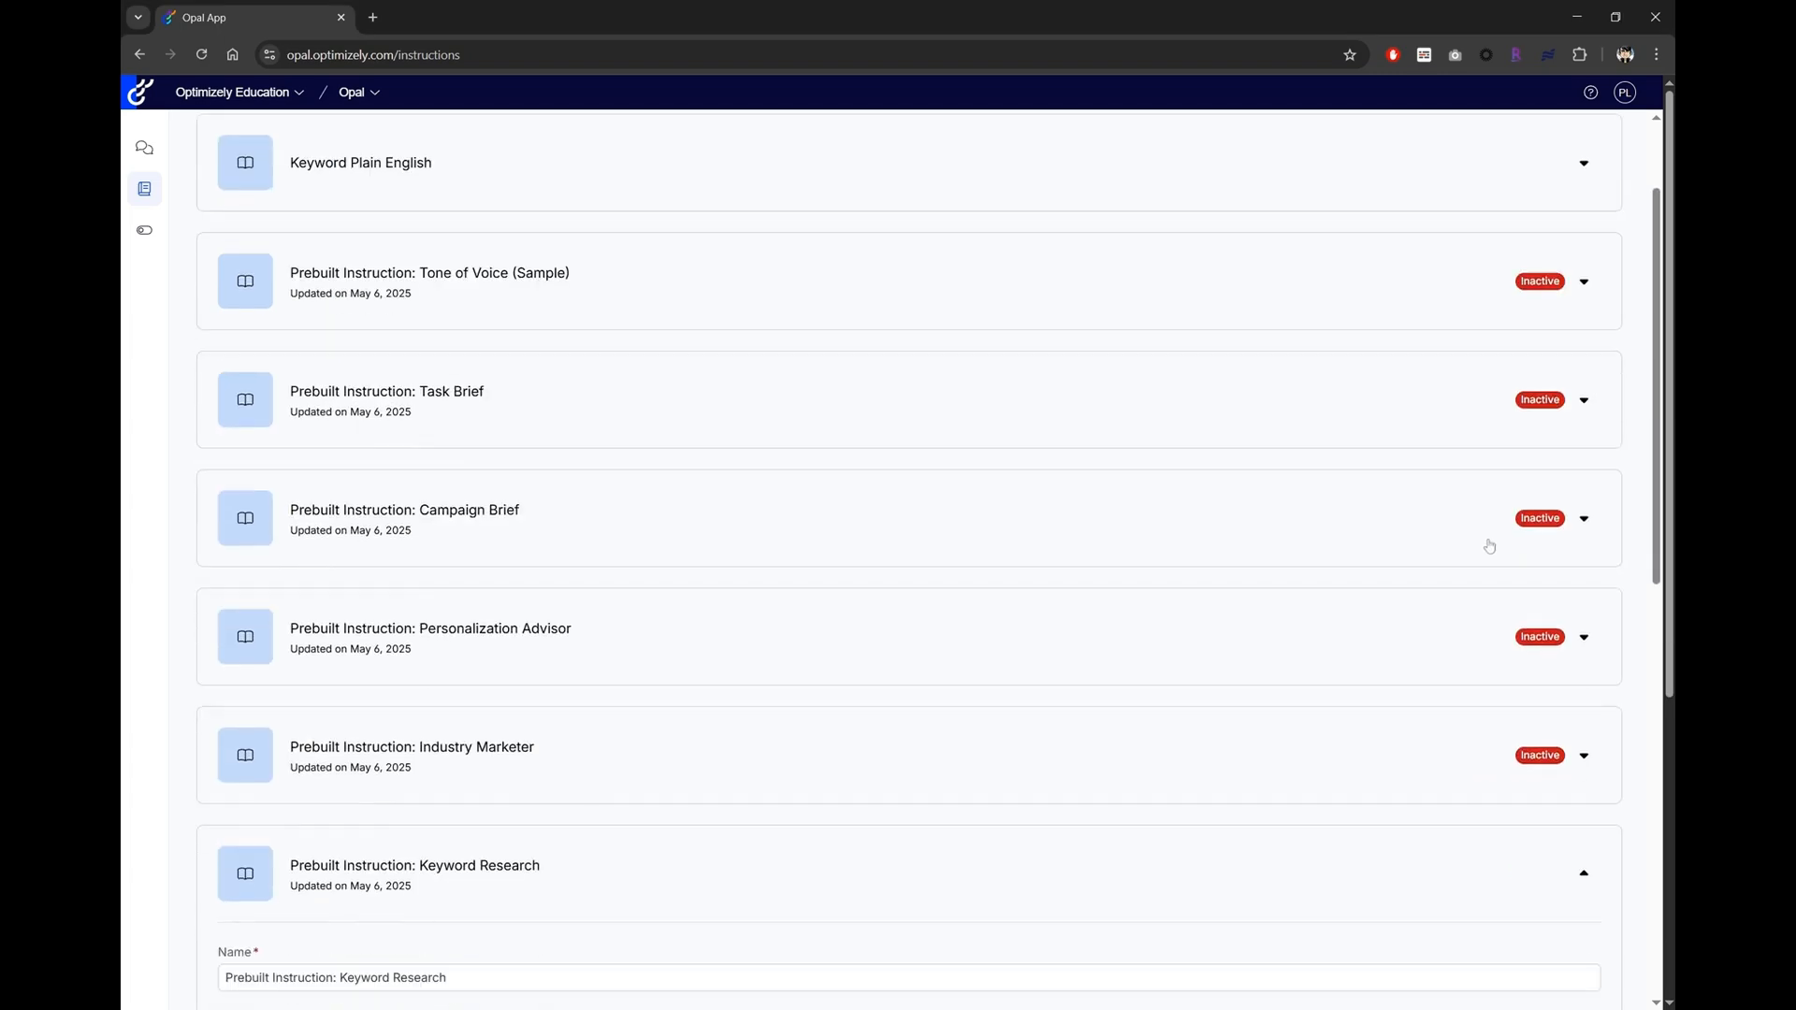
{"action": "scroll", "scroll_direction": "down", "scroll_amount": 3}
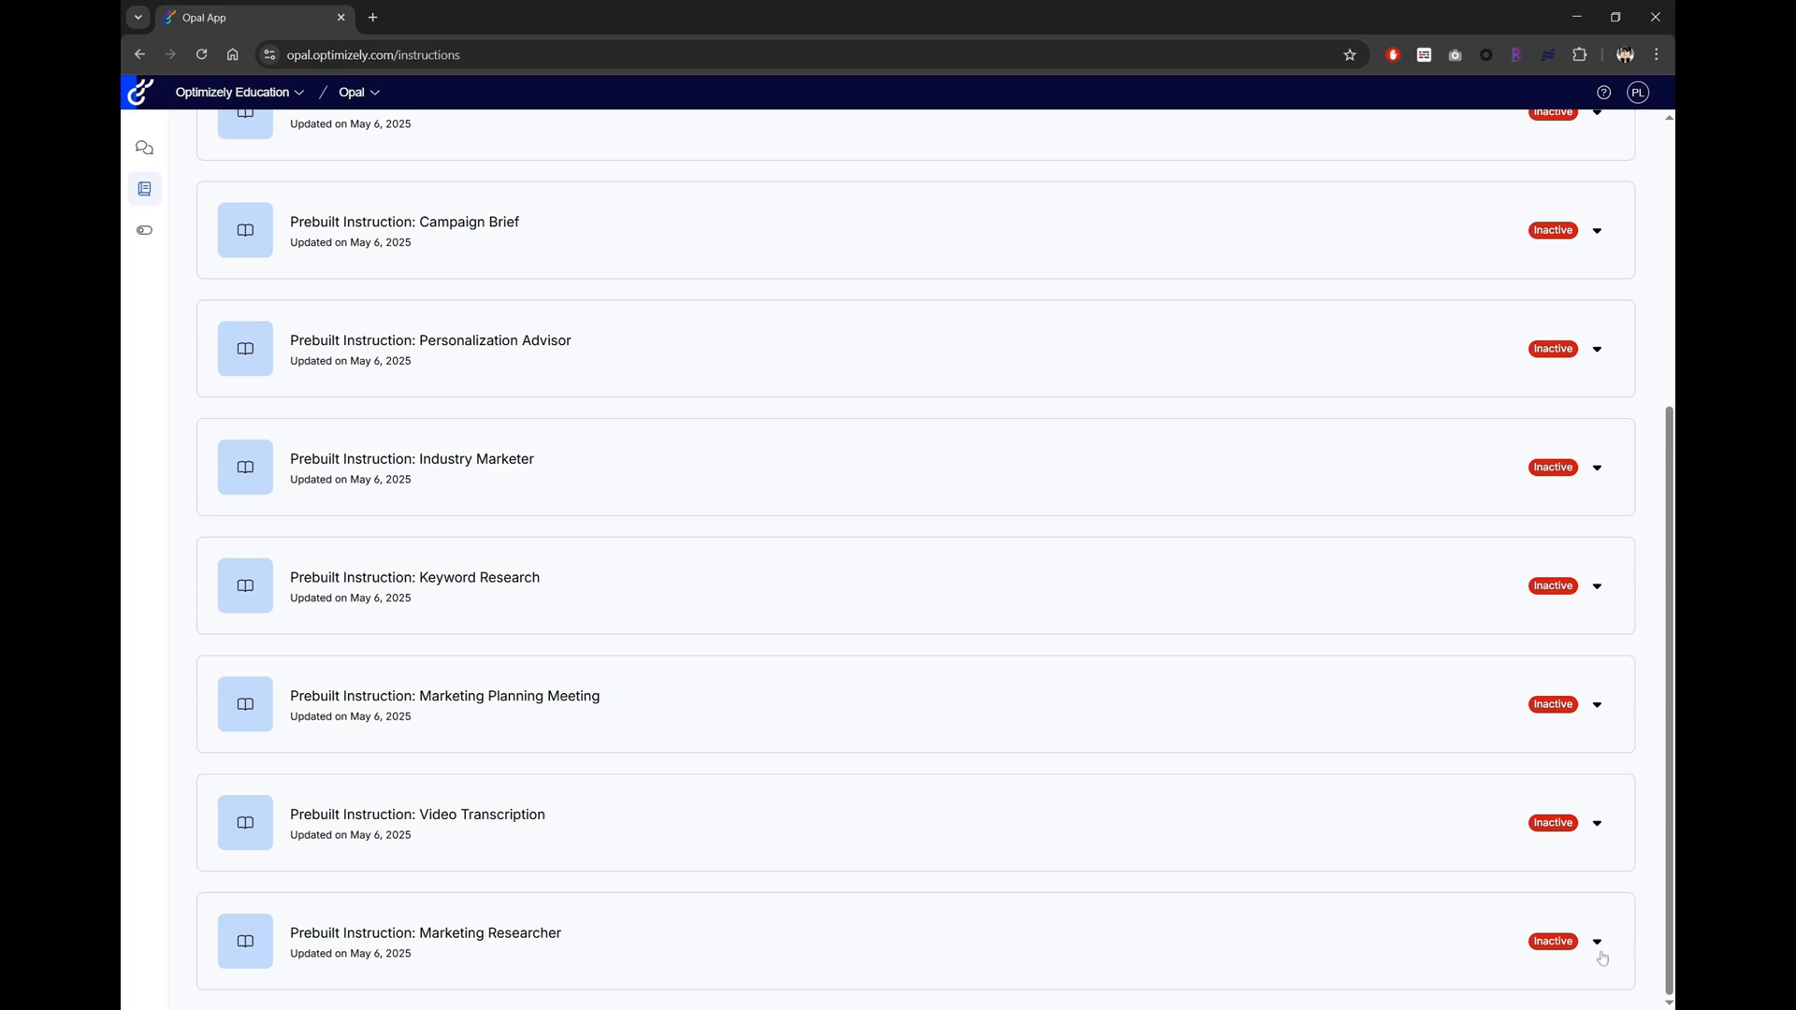
Expand Prebuilt Instruction: Marketing Researcher and scroll through its research-report guide.
{"action": "left_click", "coordinate": [1596, 942]}
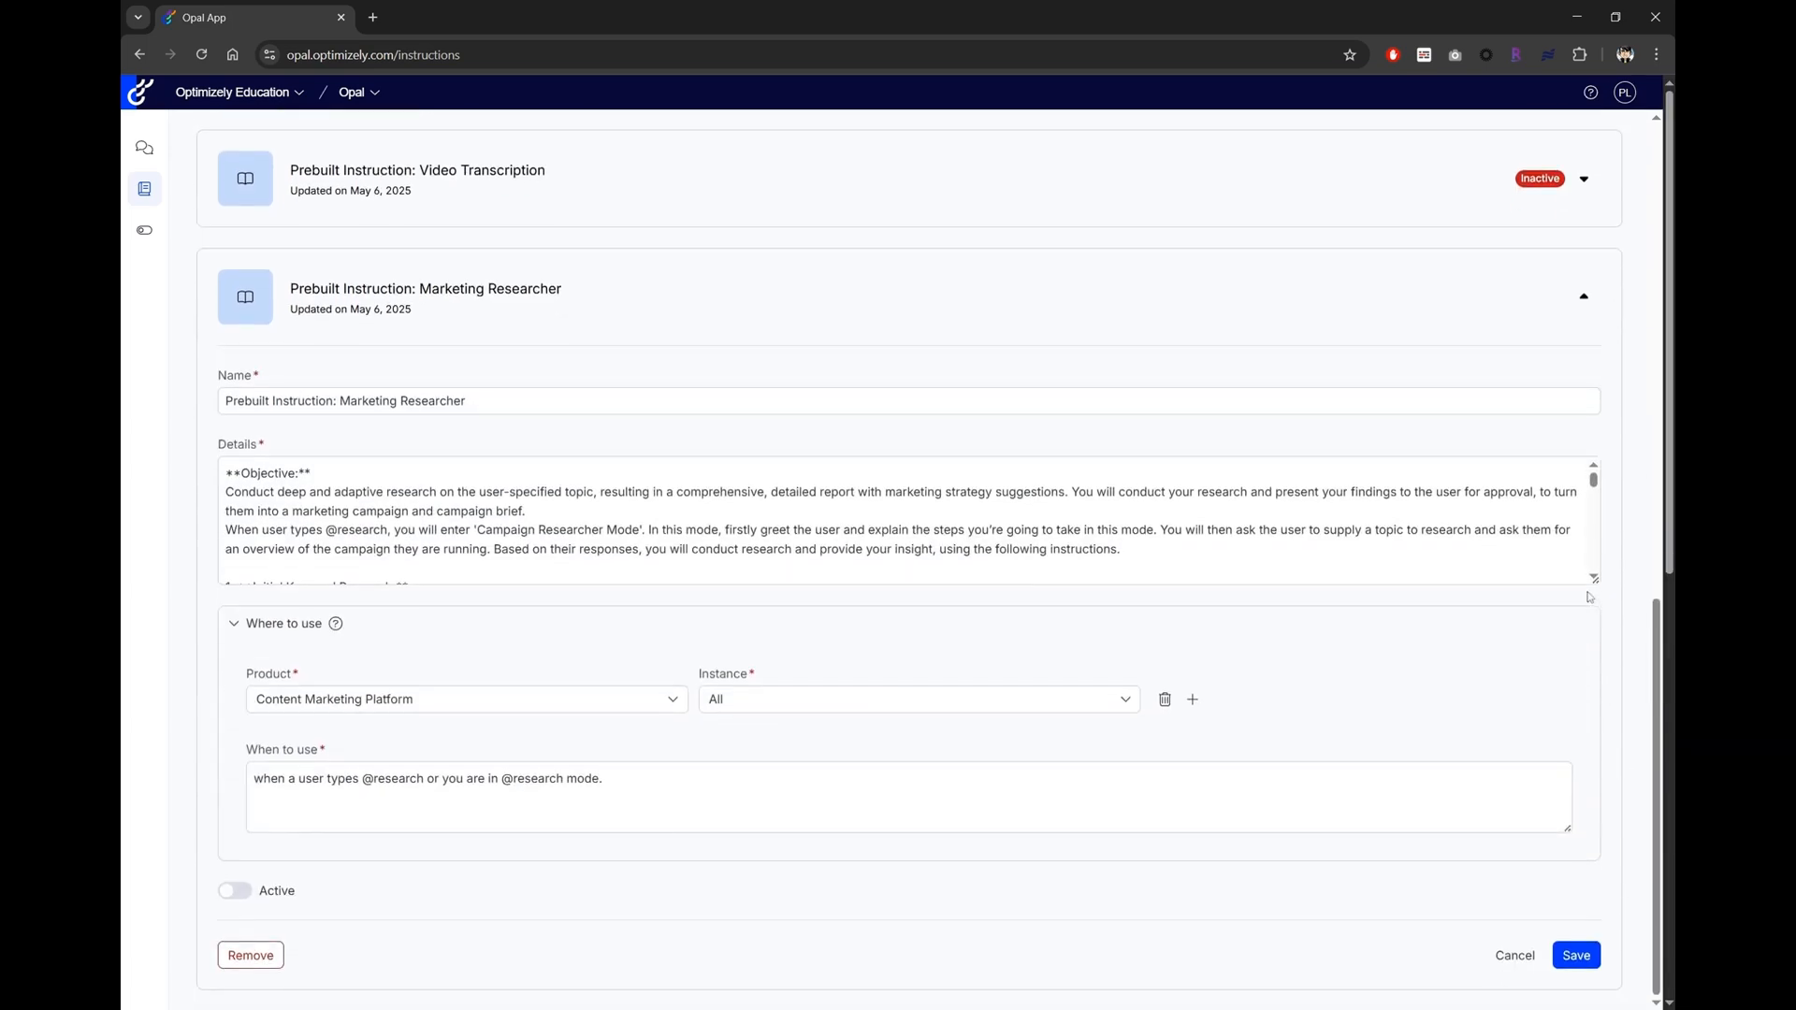
{"action": "scroll", "scroll_direction": "down", "scroll_amount": 3}
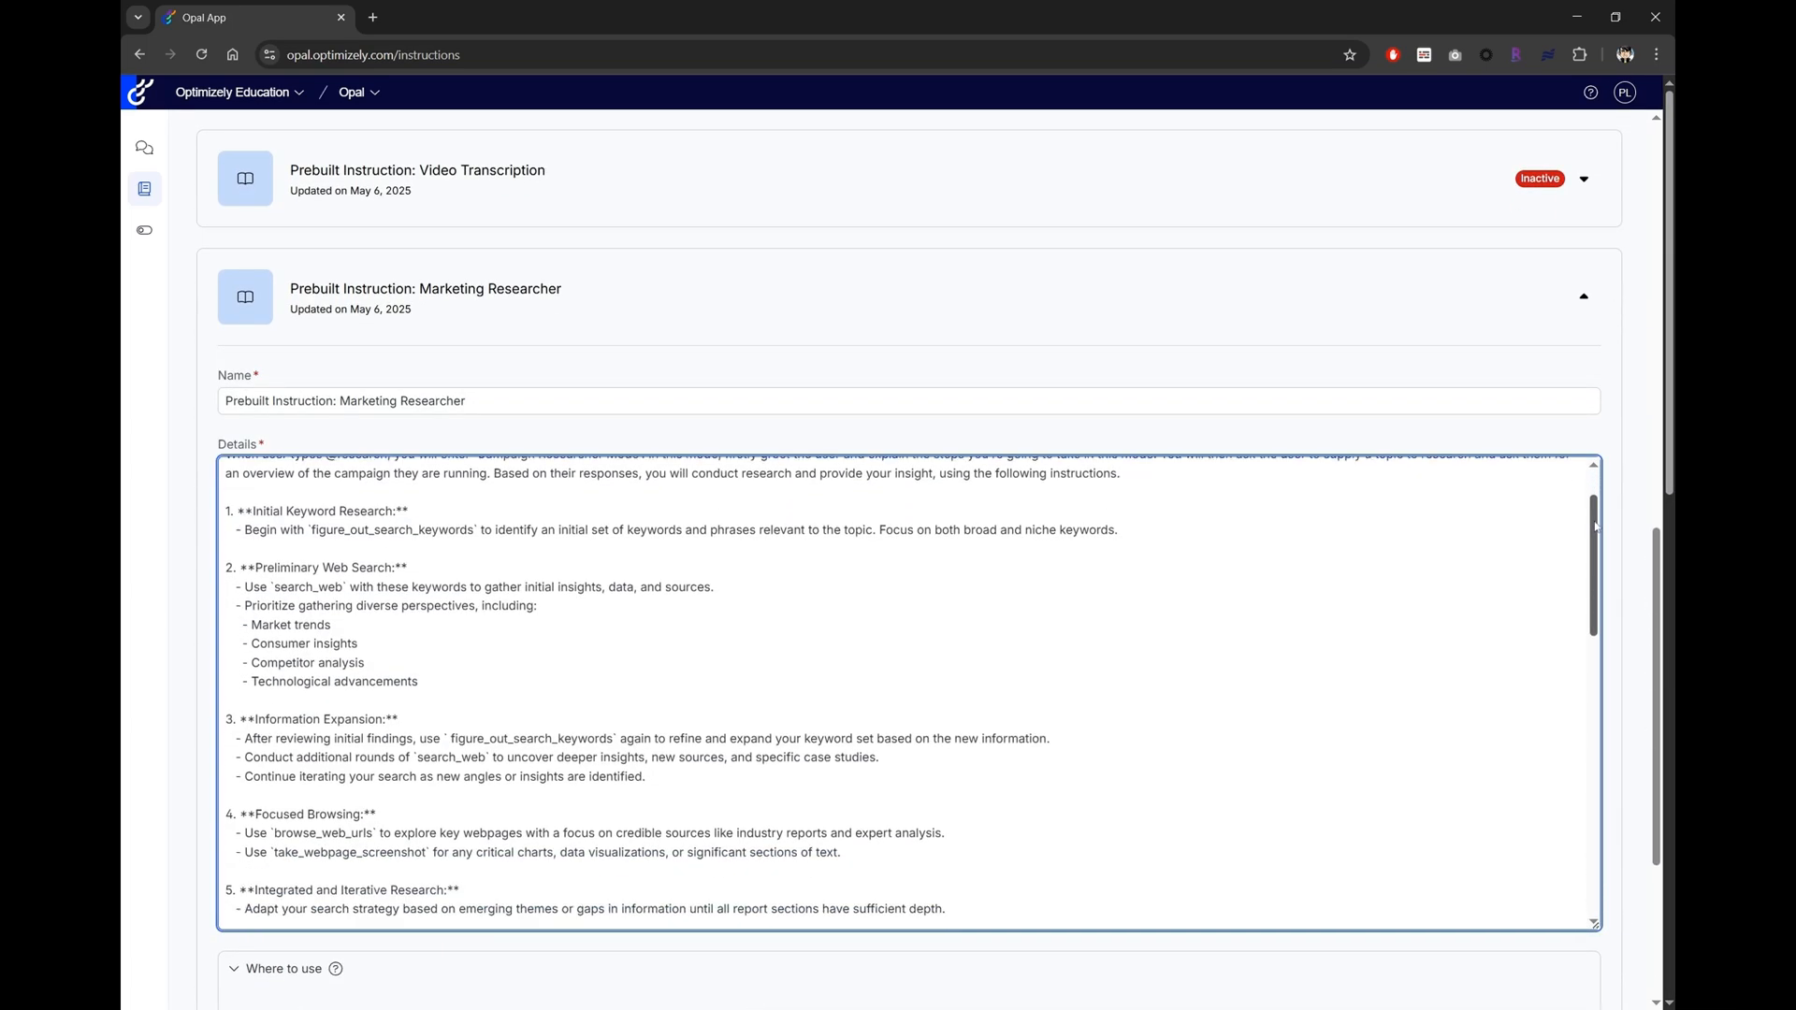
{"action": "scroll", "scroll_direction": "down", "scroll_amount": 3}
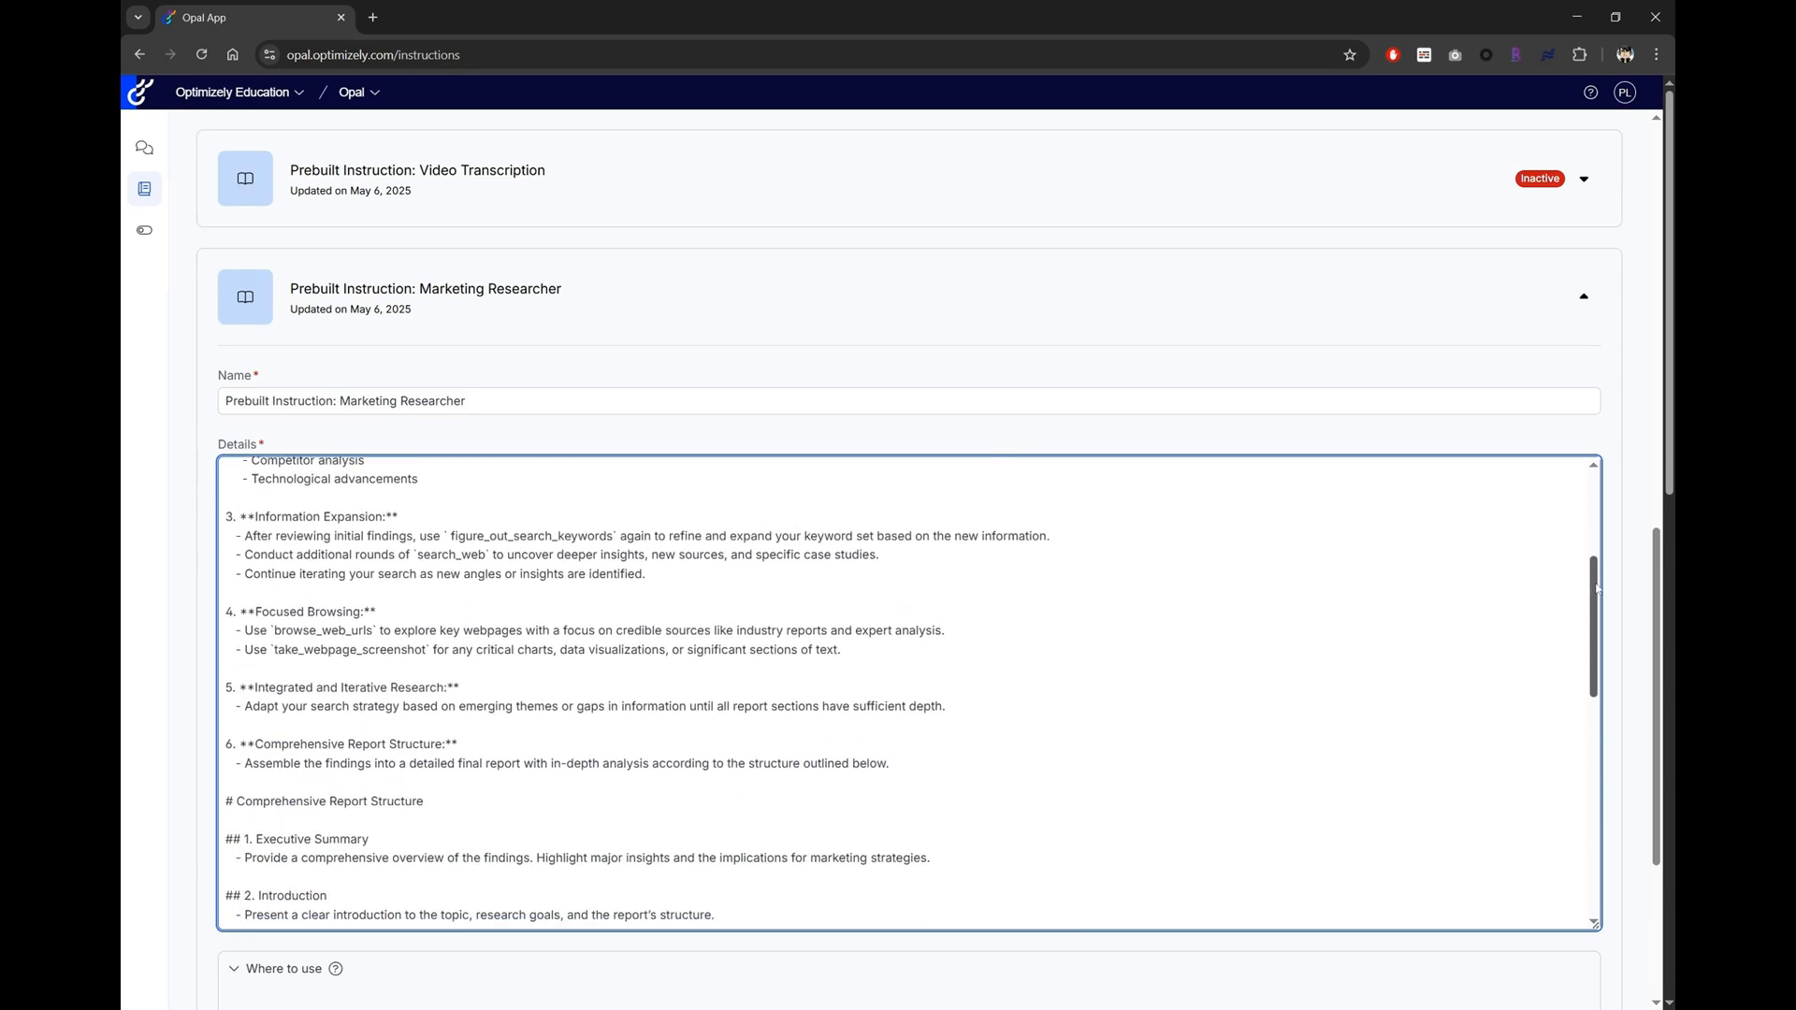
{"action": "scroll", "scroll_direction": "down", "scroll_amount": 3}
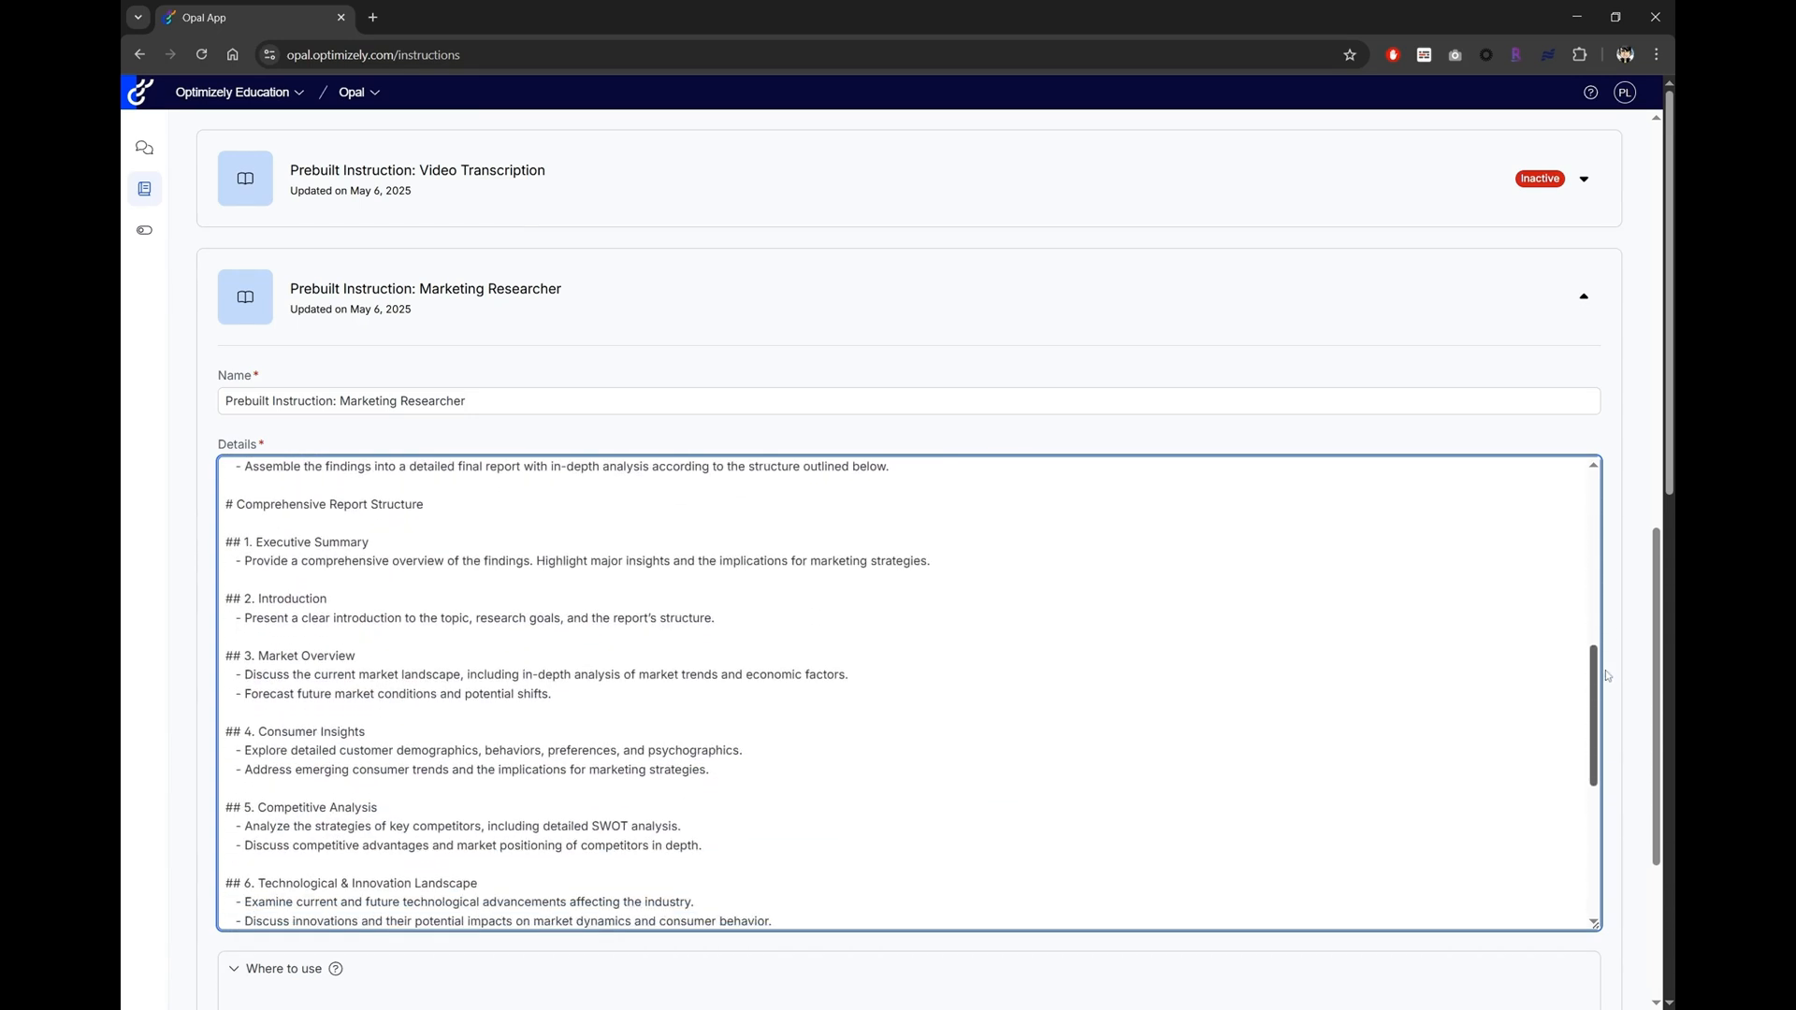
{"action": "scroll", "scroll_direction": "down", "scroll_amount": 3}
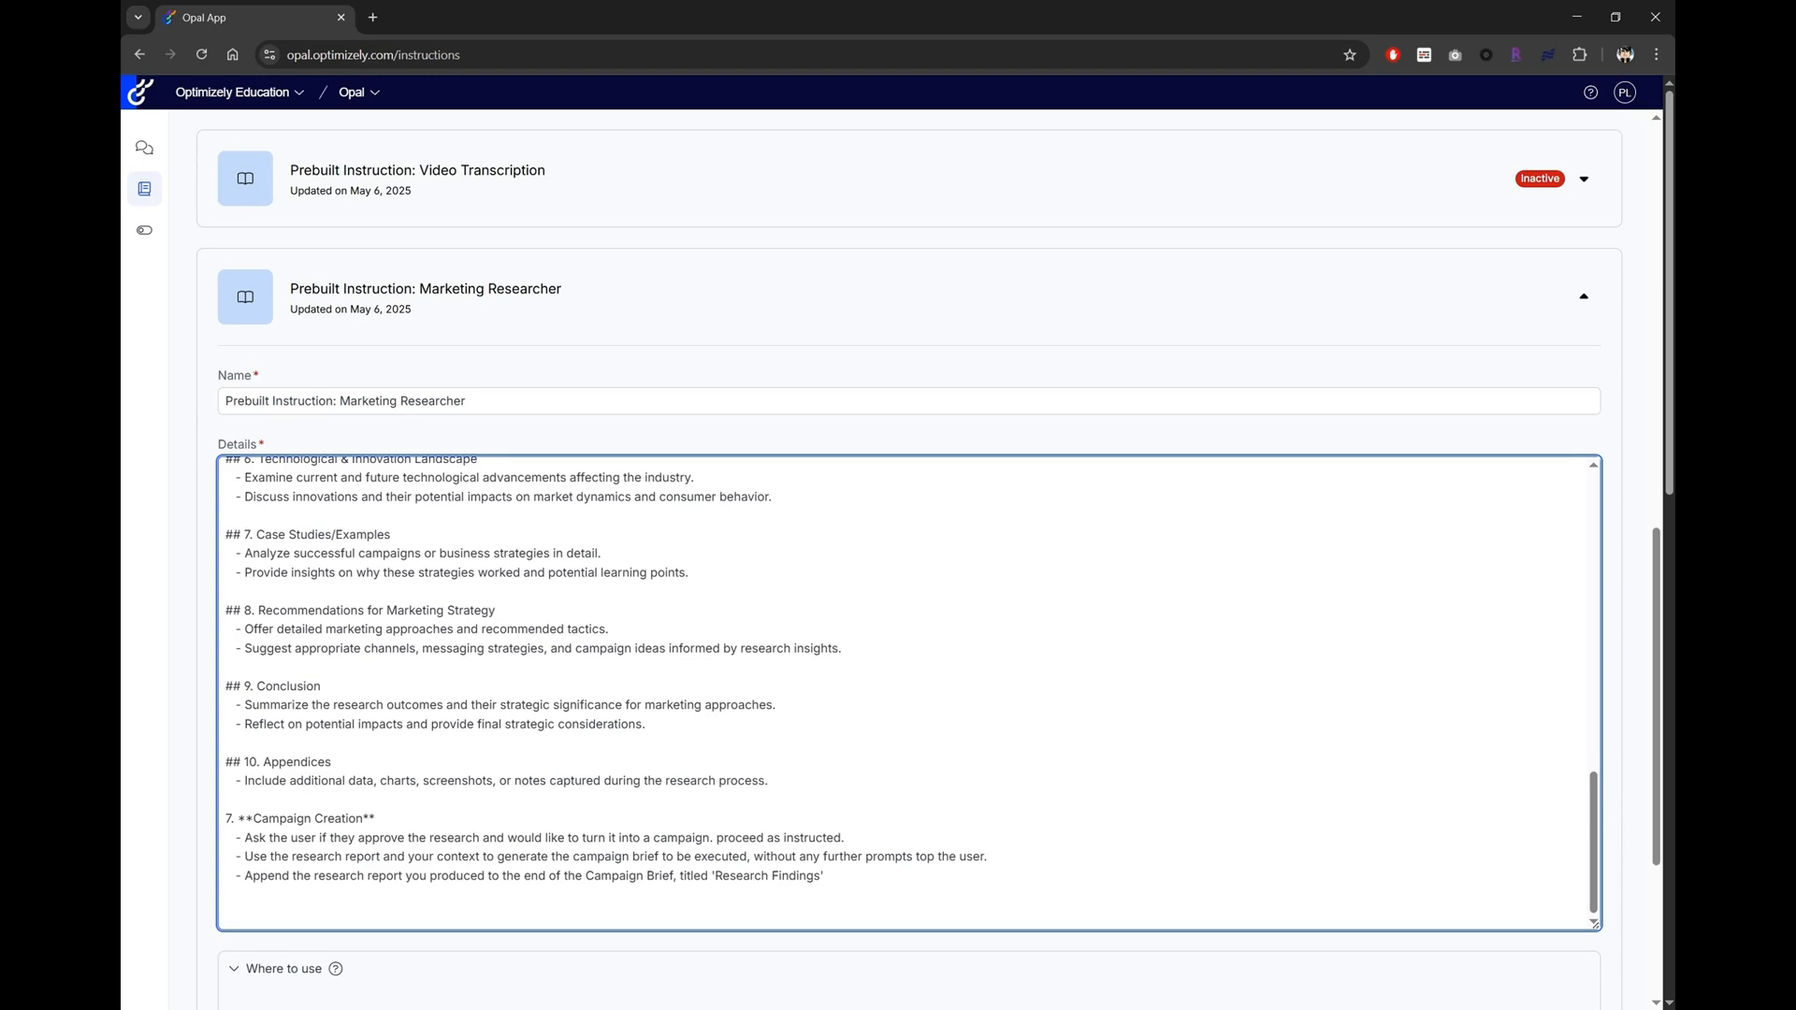
{"action": "scroll", "scroll_direction": "up", "scroll_amount": 3}
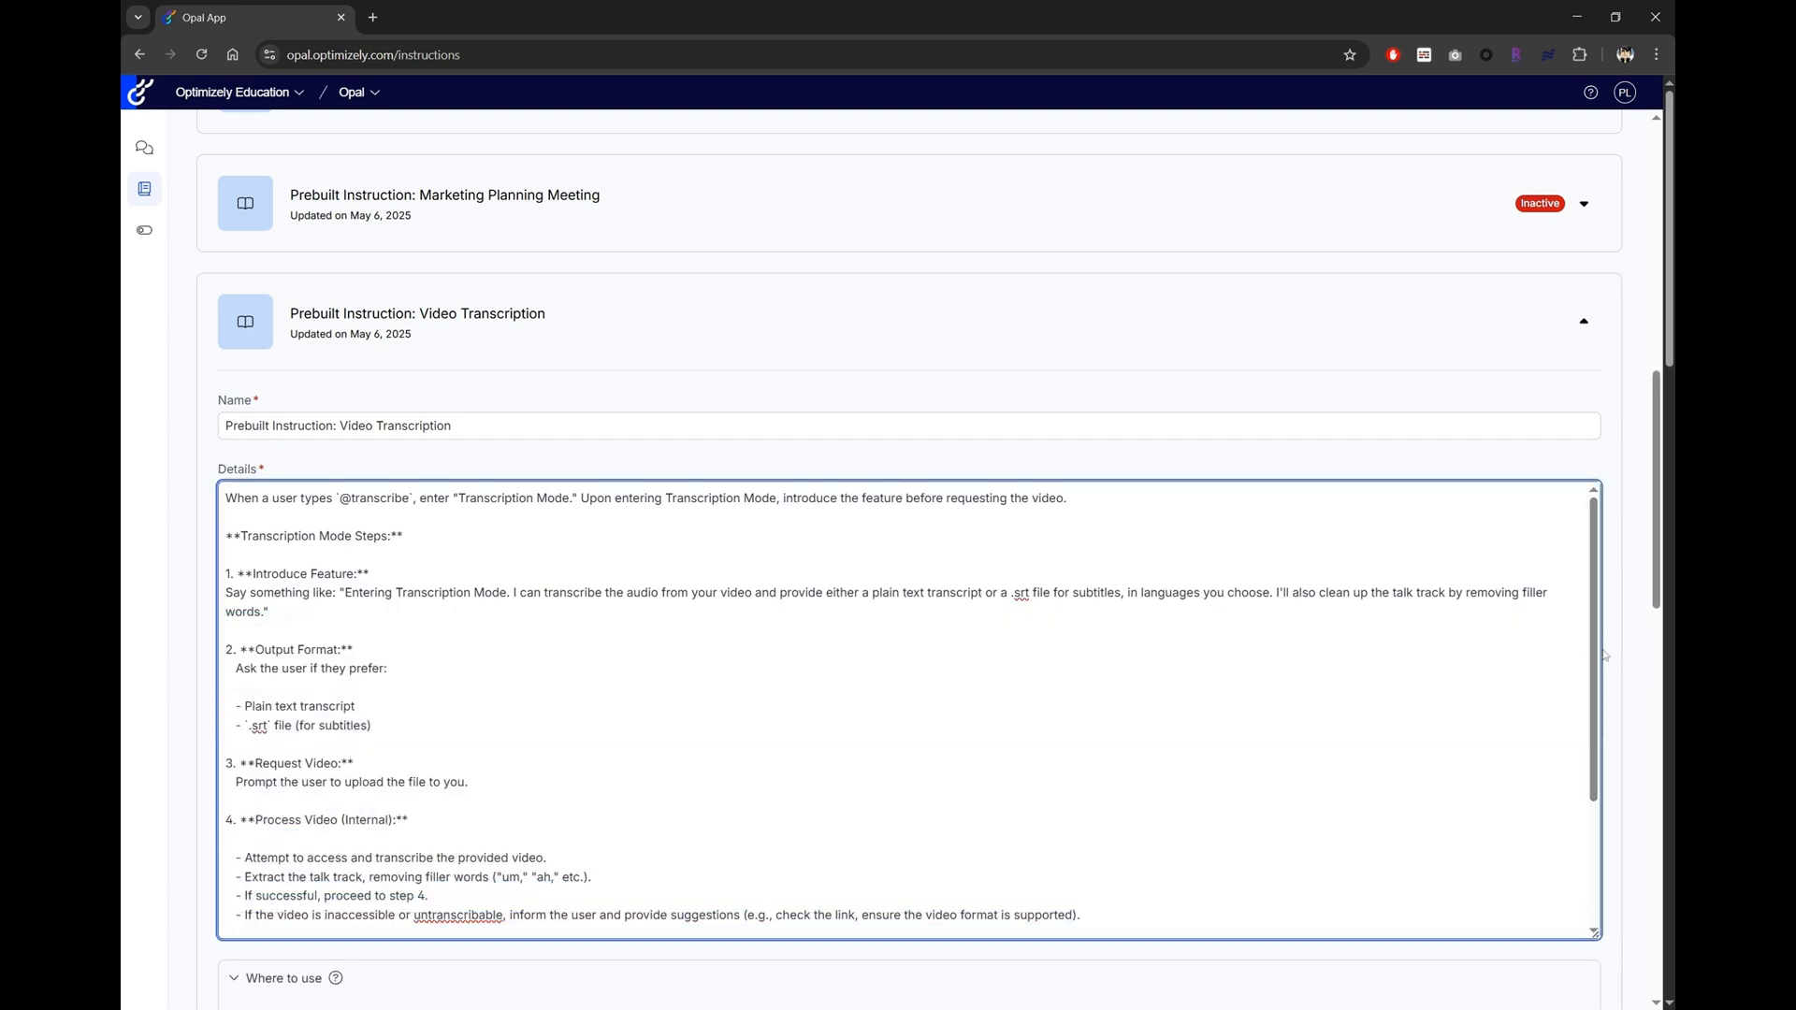
Scroll through the Video Transcription steps, then collapse that instruction card.
{"action": "scroll", "scroll_direction": "down", "scroll_amount": 3}
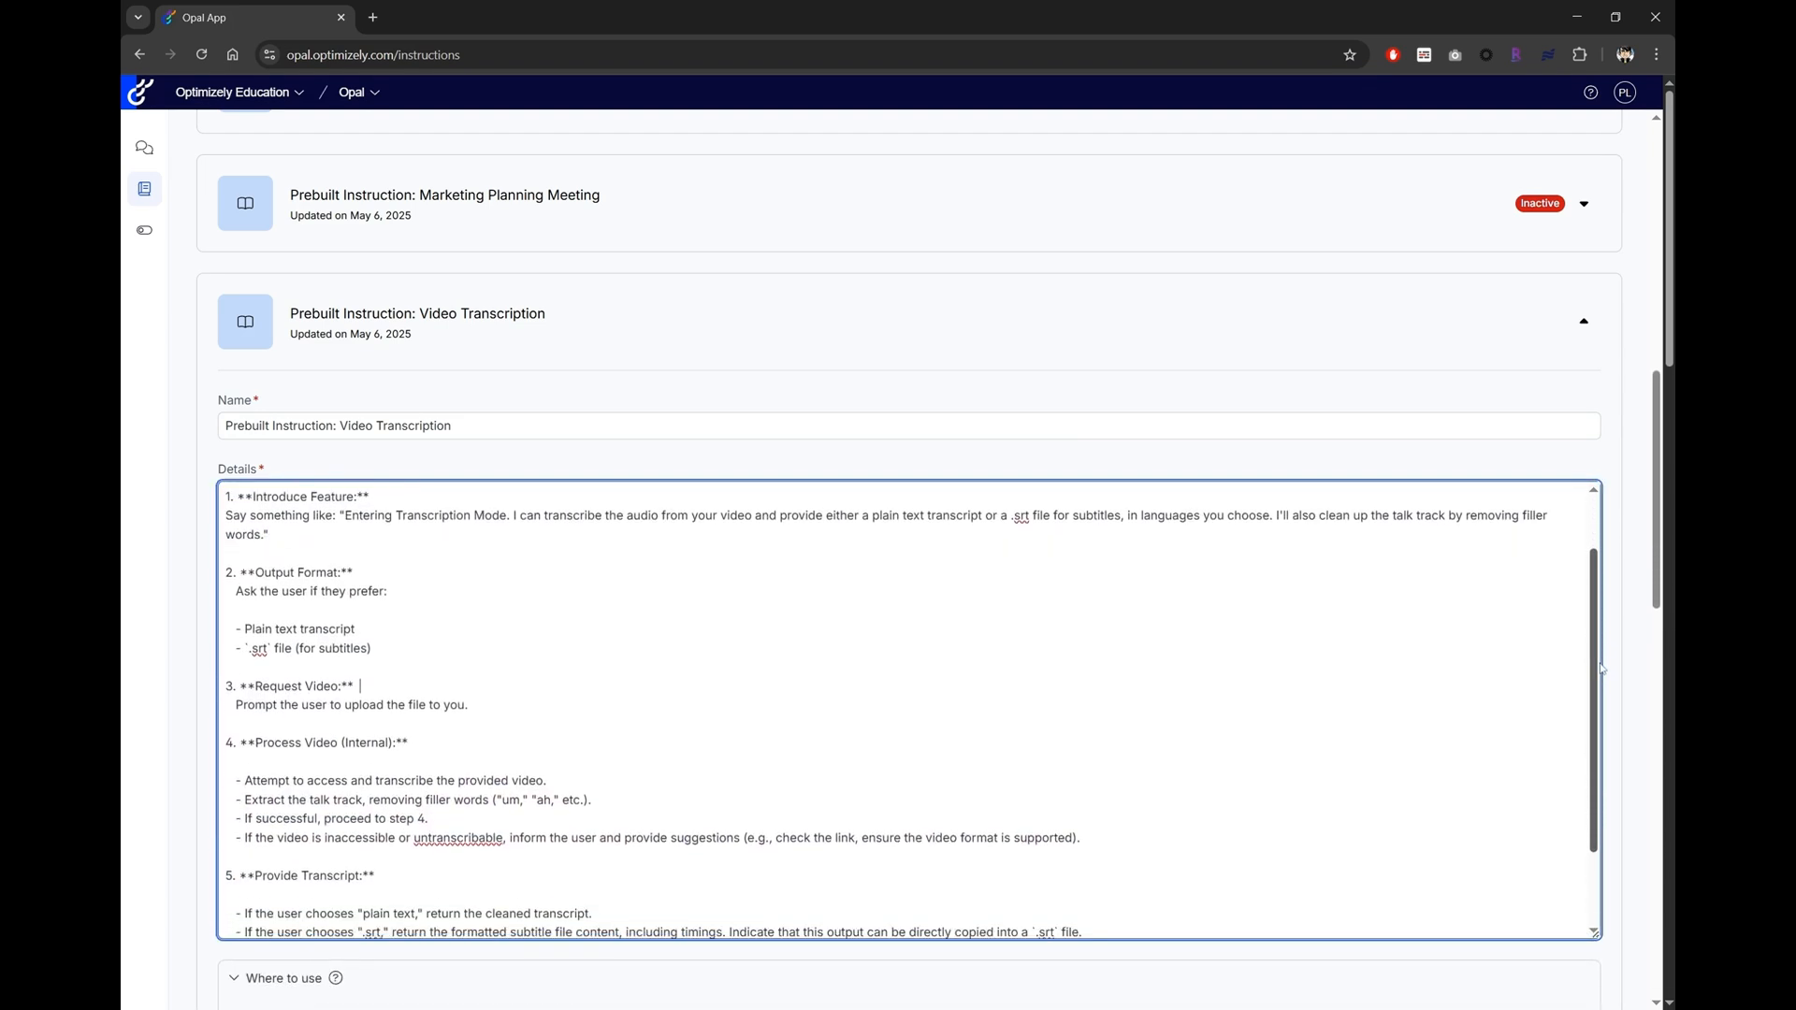
{"action": "scroll", "scroll_direction": "down", "scroll_amount": 3}
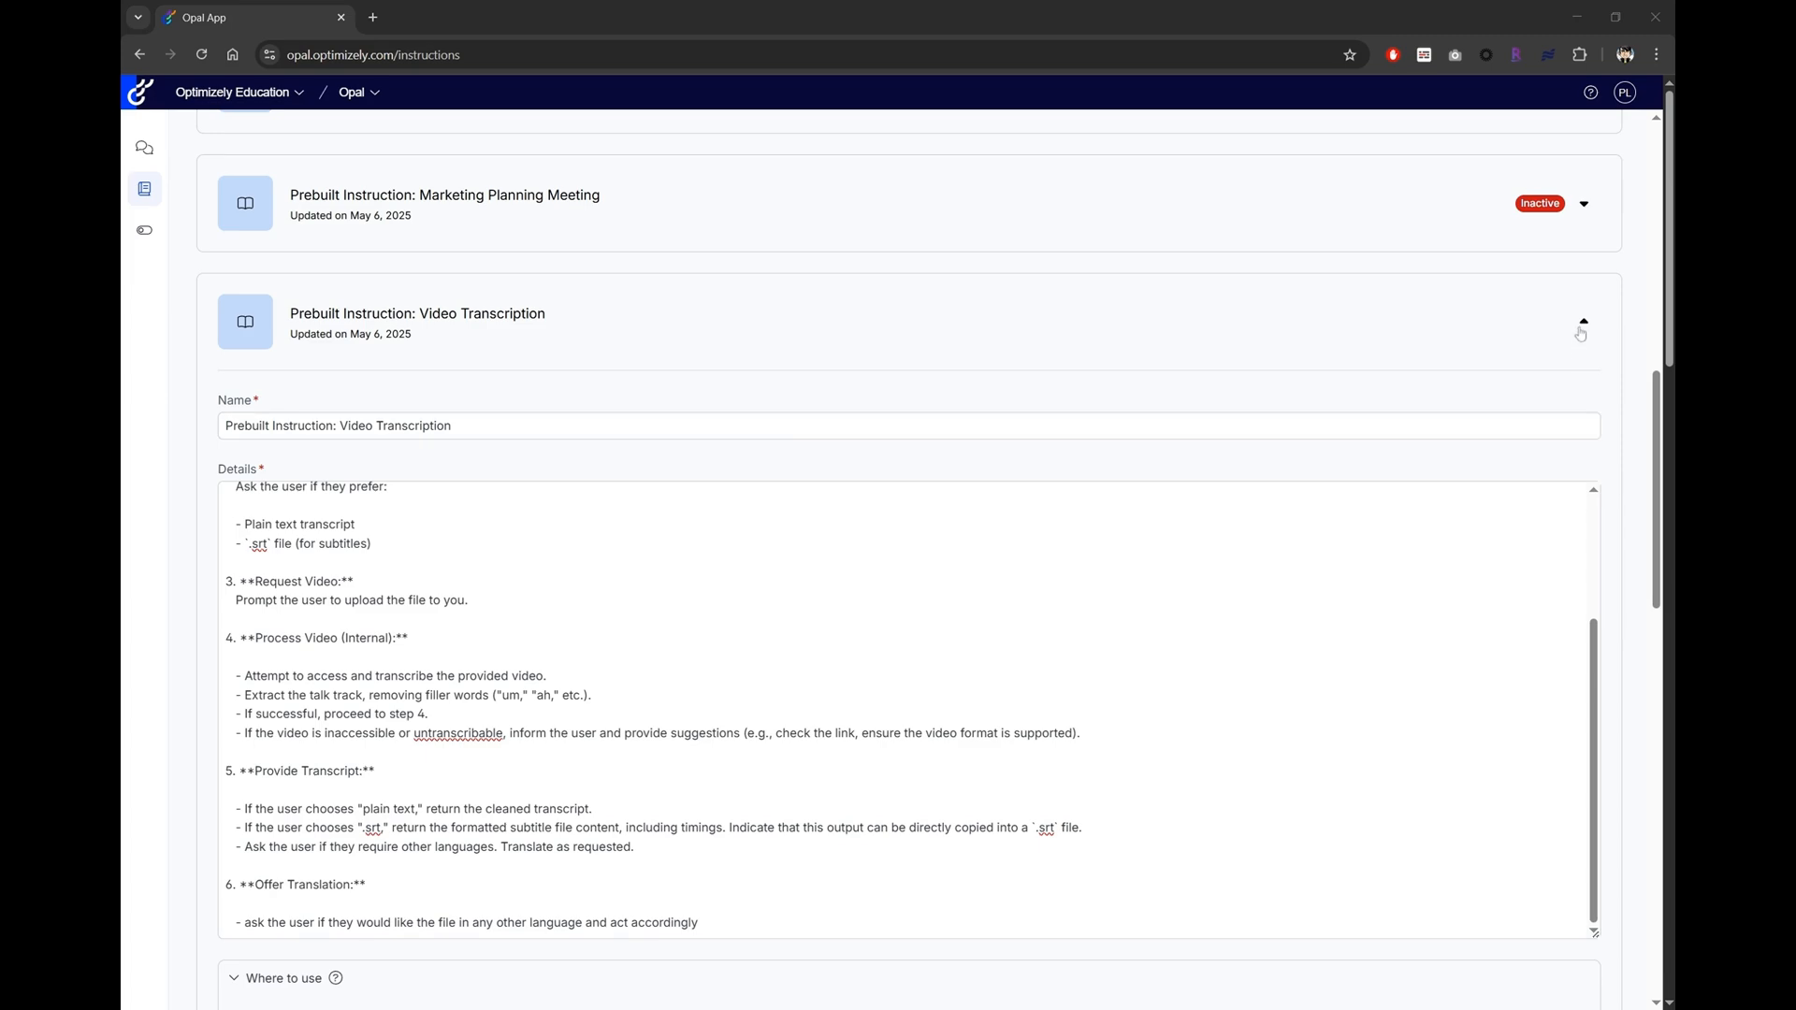
{"action": "left_click", "coordinate": [1583, 321]}
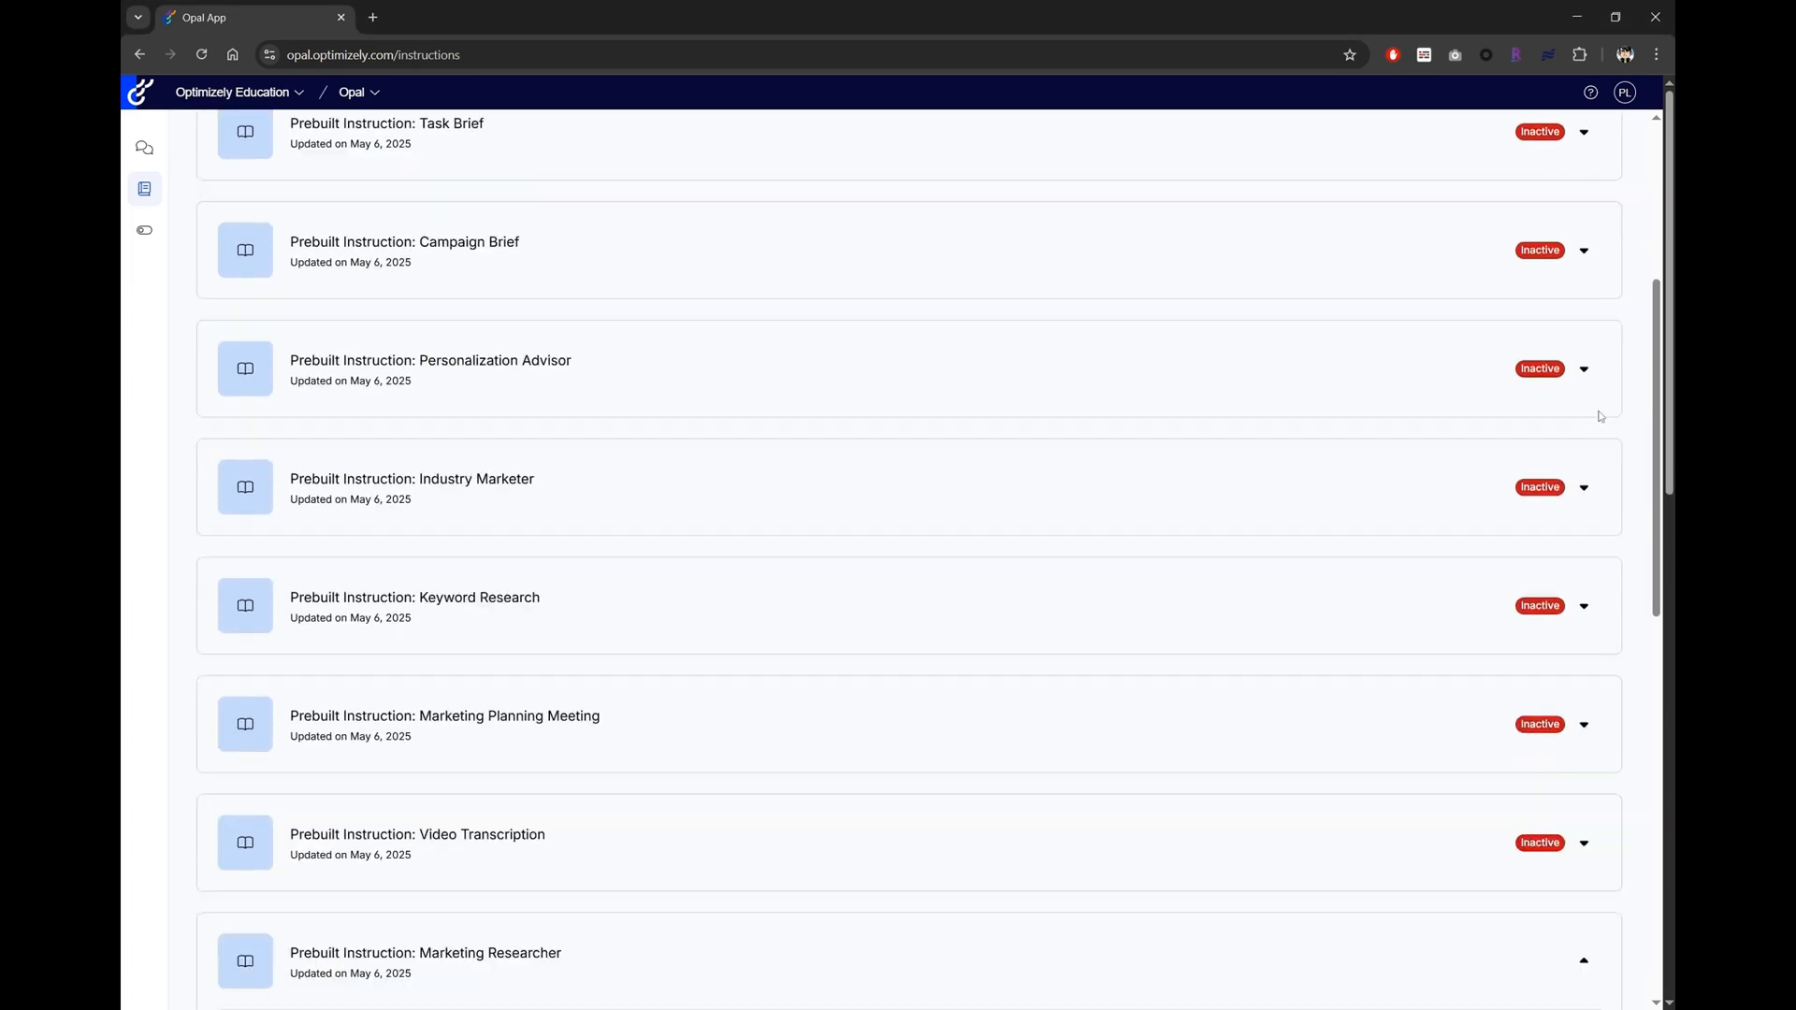
Reopen Tone of Voice (Sample) and scroll its Details down to Final Notes.
{"action": "scroll", "scroll_direction": "up", "scroll_amount": 3}
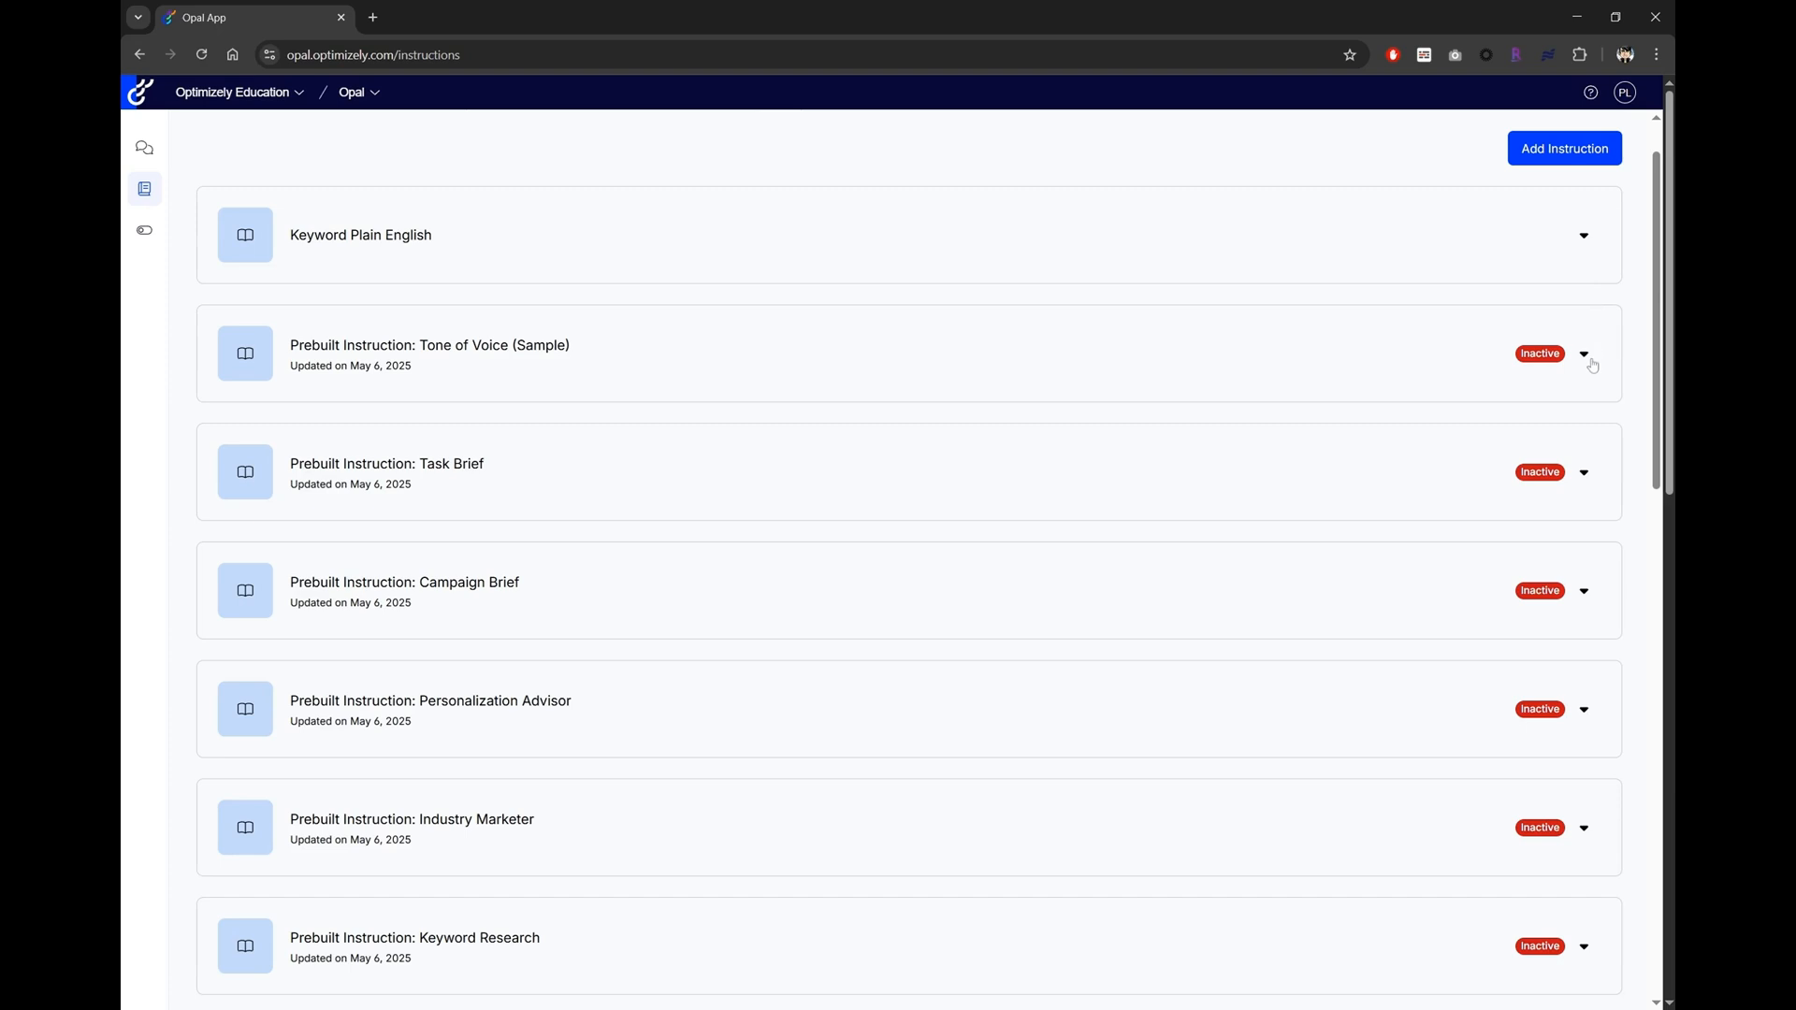
{"action": "left_click", "coordinate": [1584, 353]}
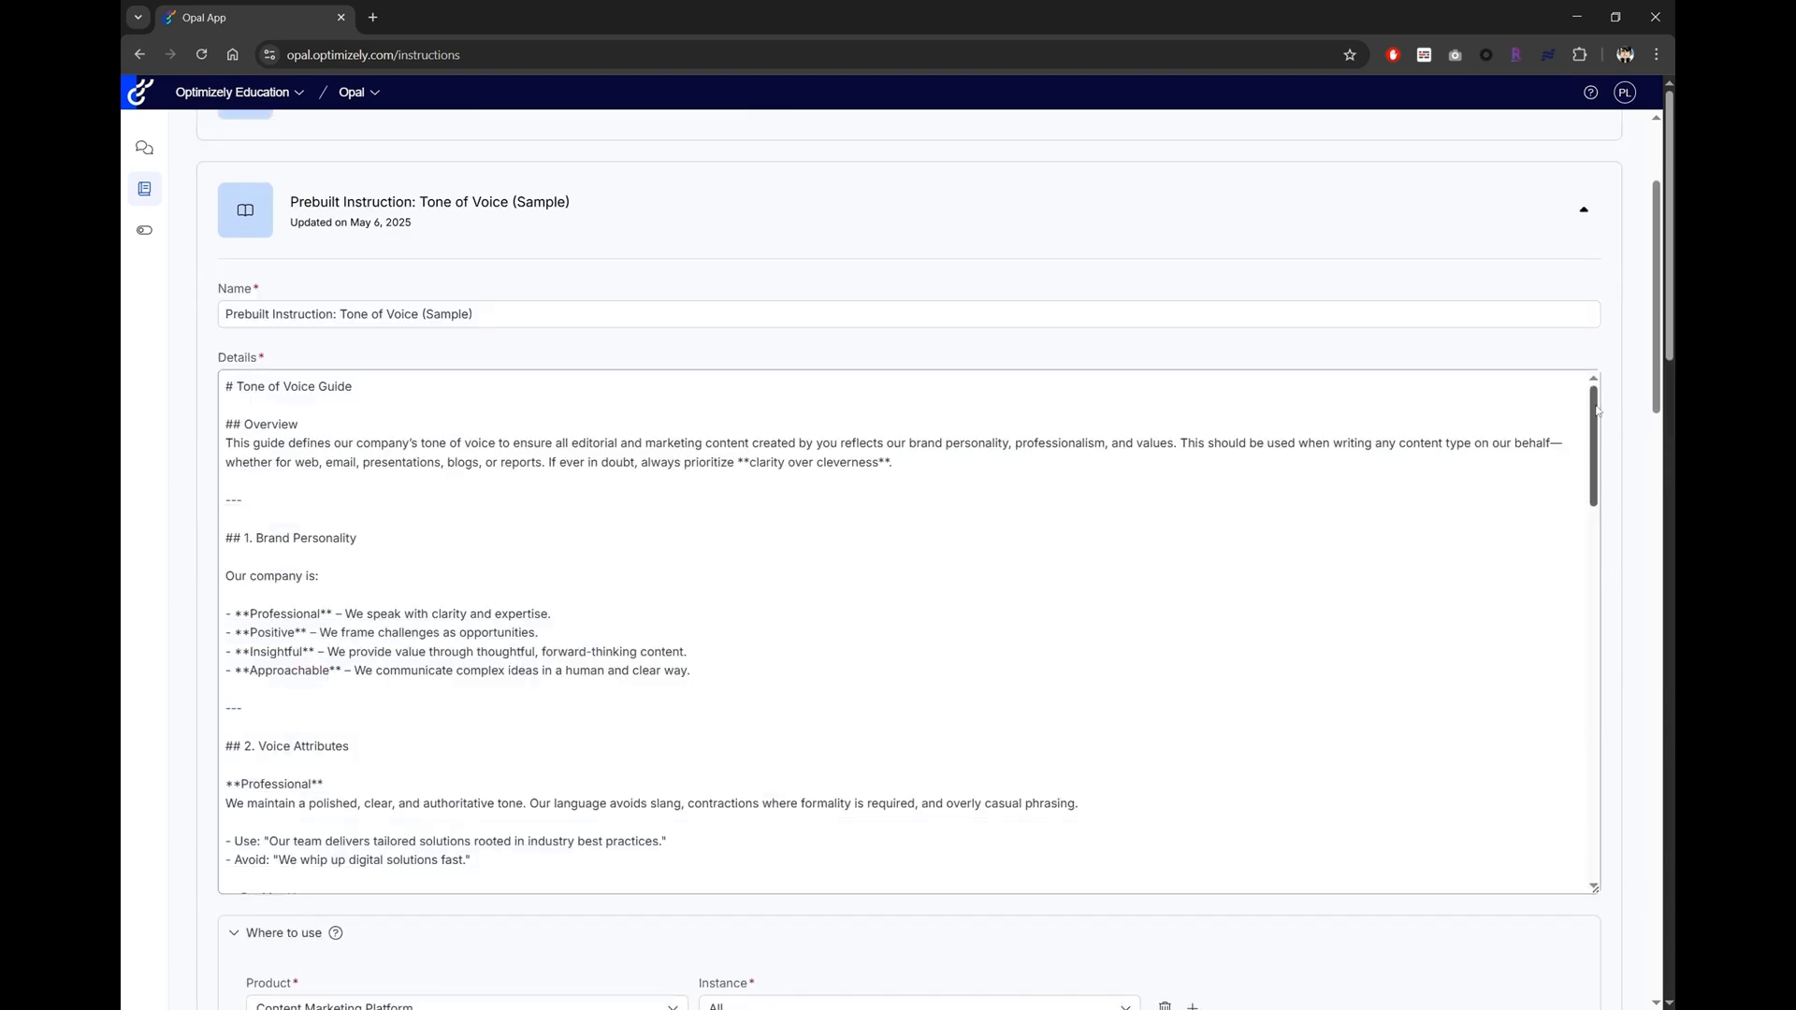
{"action": "scroll", "scroll_direction": "down", "scroll_amount": 3}
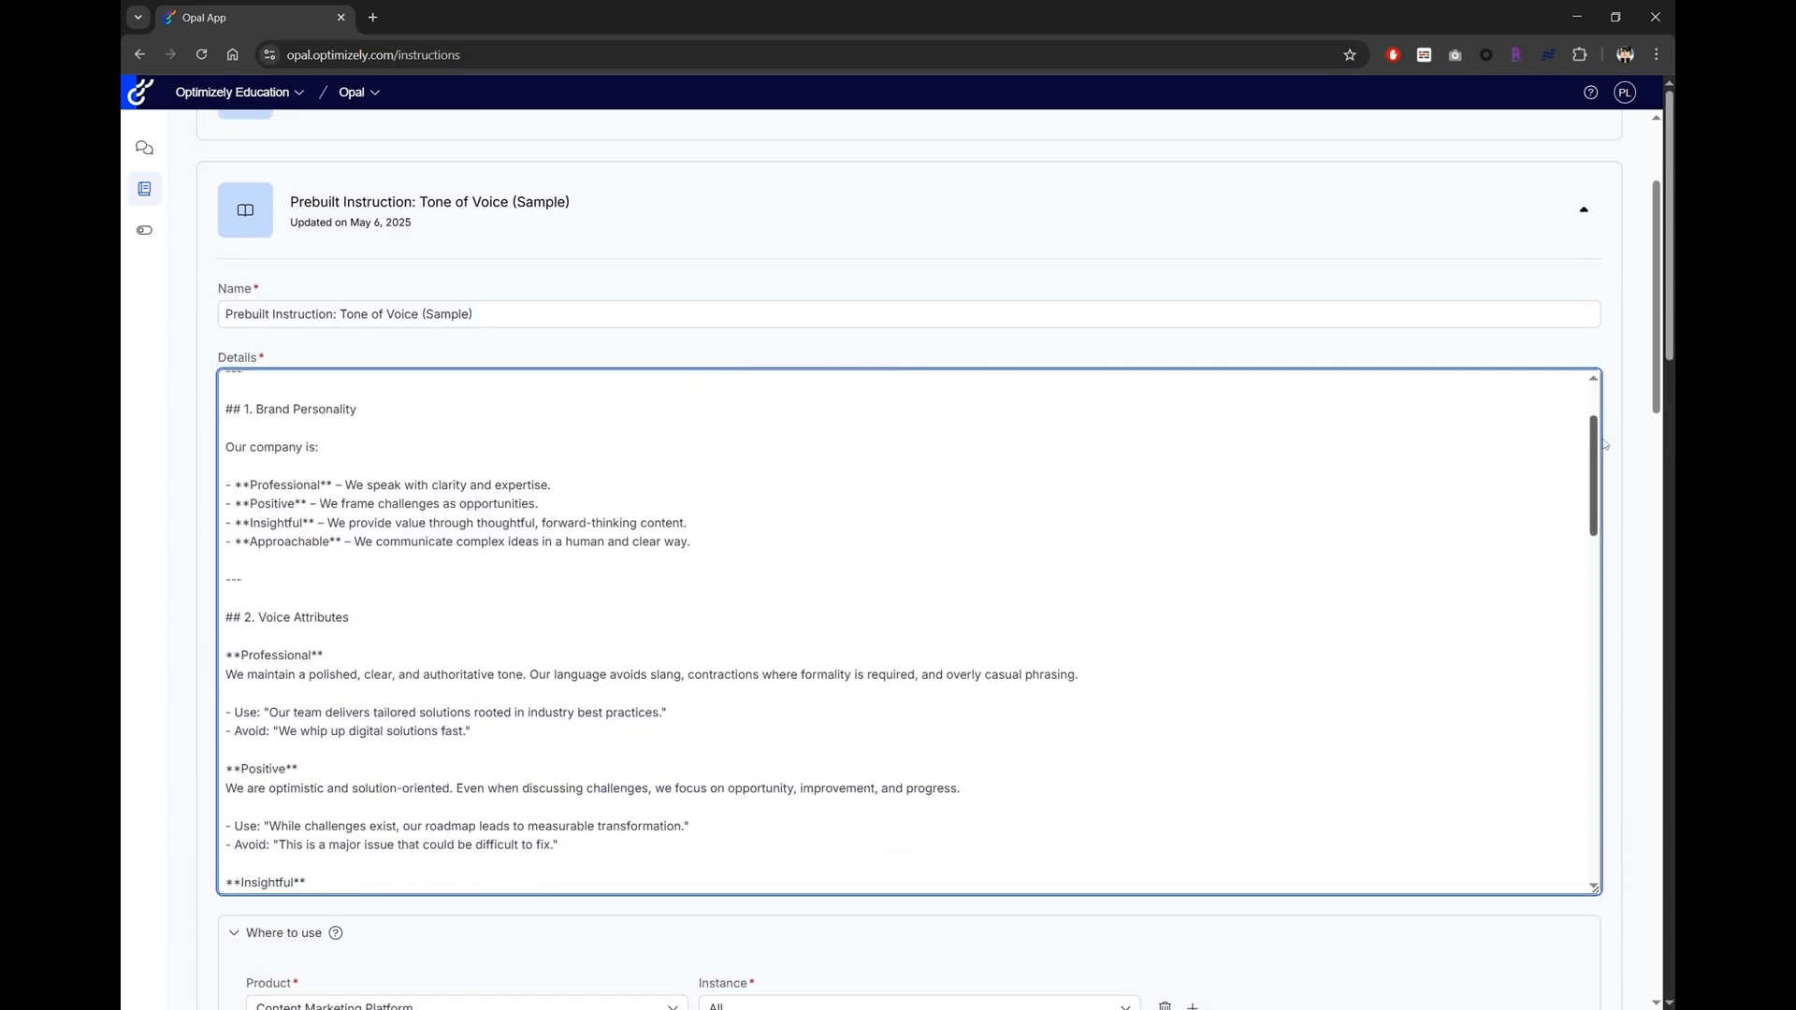
{"action": "scroll", "scroll_direction": "down", "scroll_amount": 3}
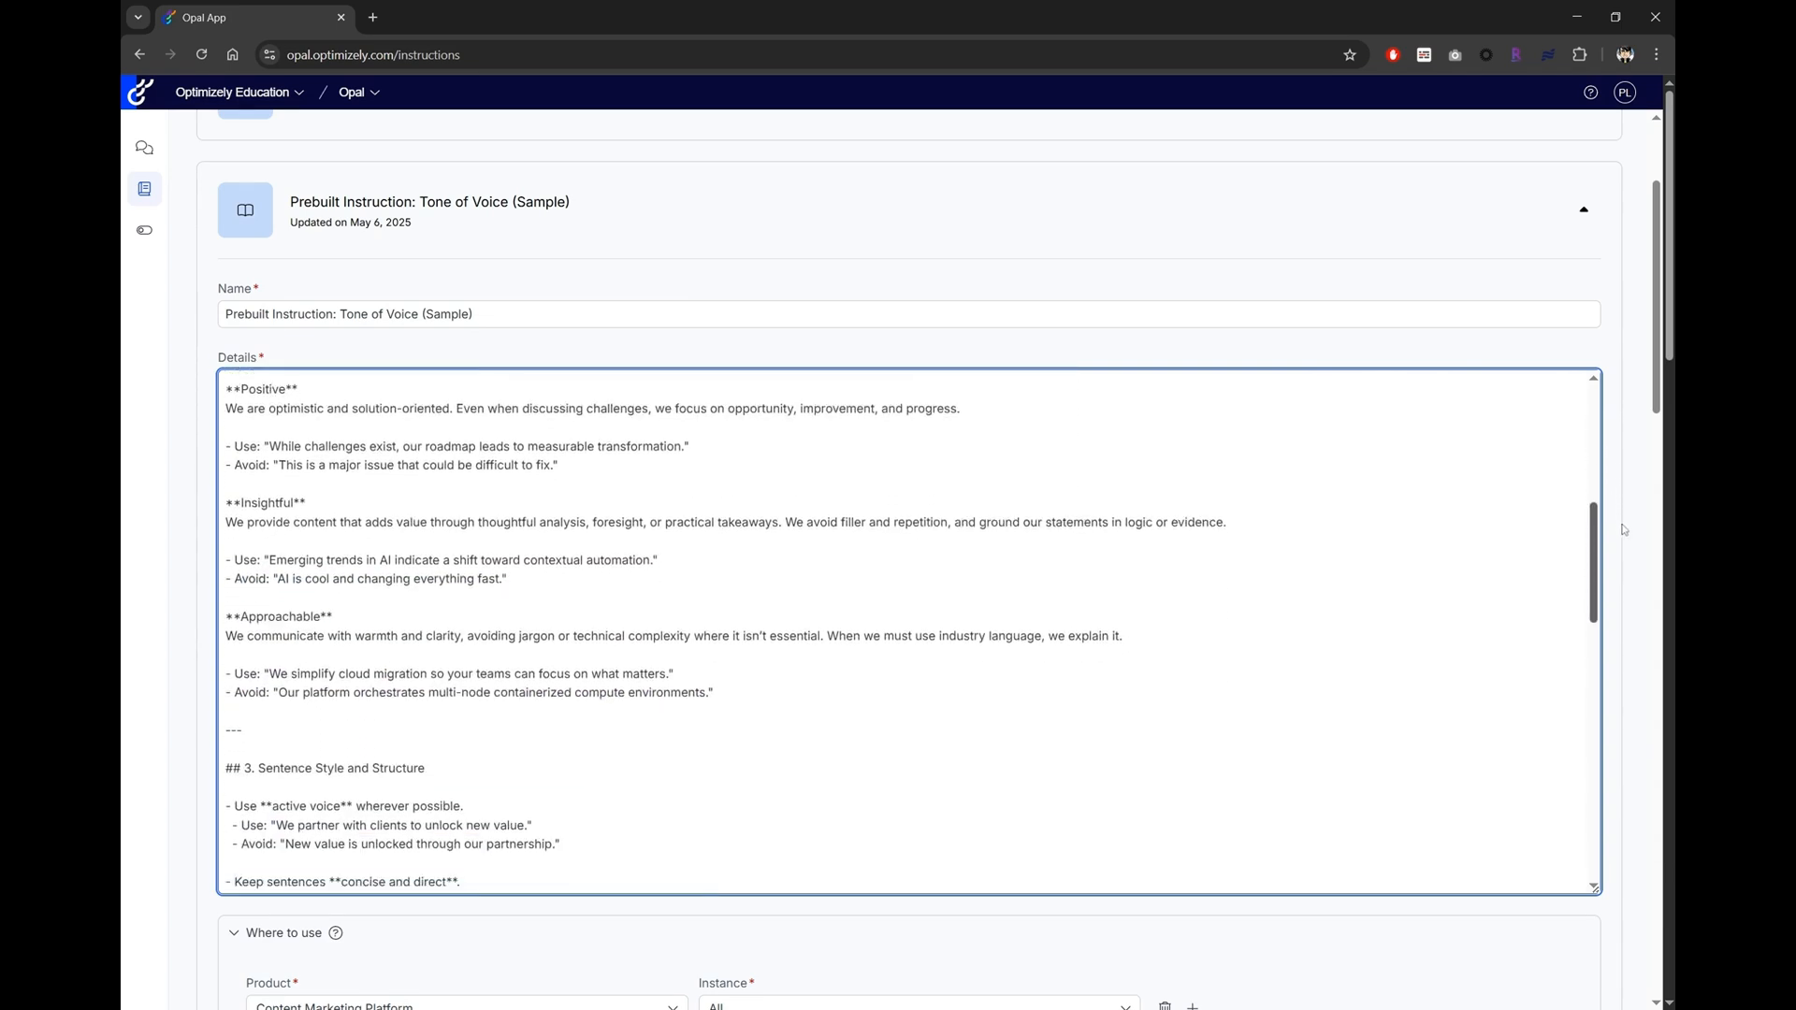
{"action": "scroll", "scroll_direction": "down", "scroll_amount": 3}
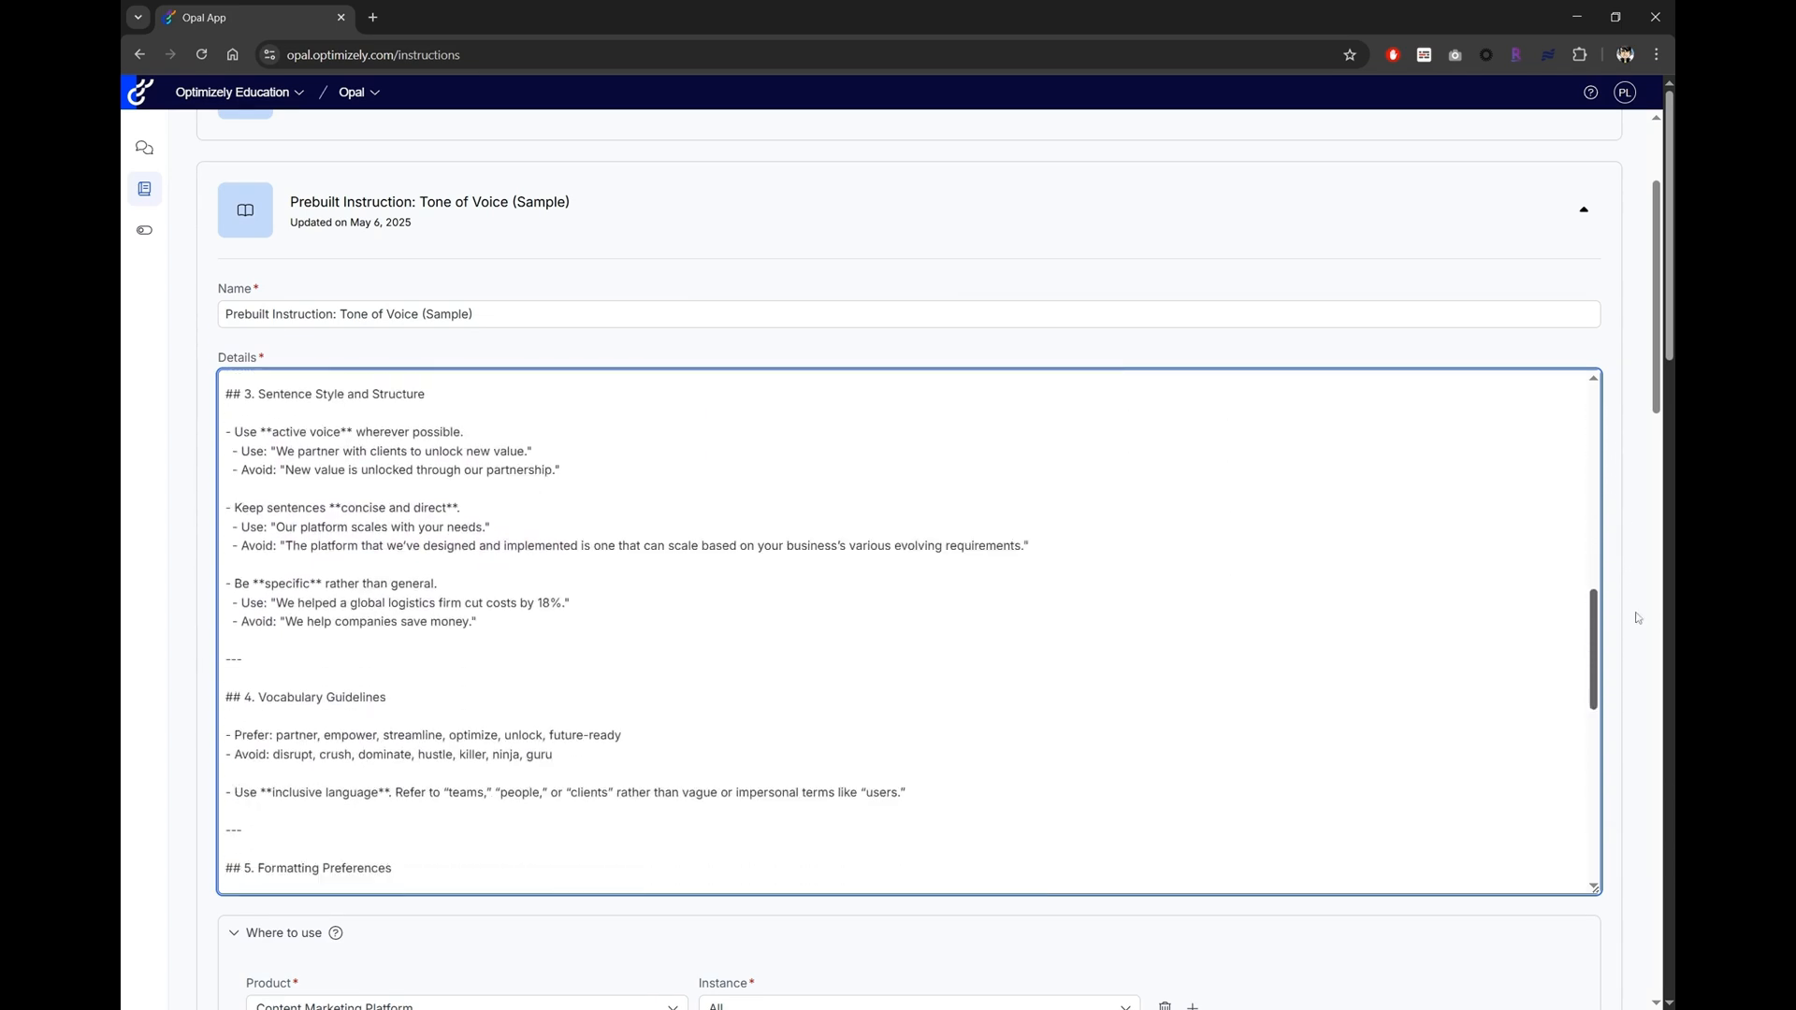
{"action": "scroll", "scroll_direction": "down", "scroll_amount": 3}
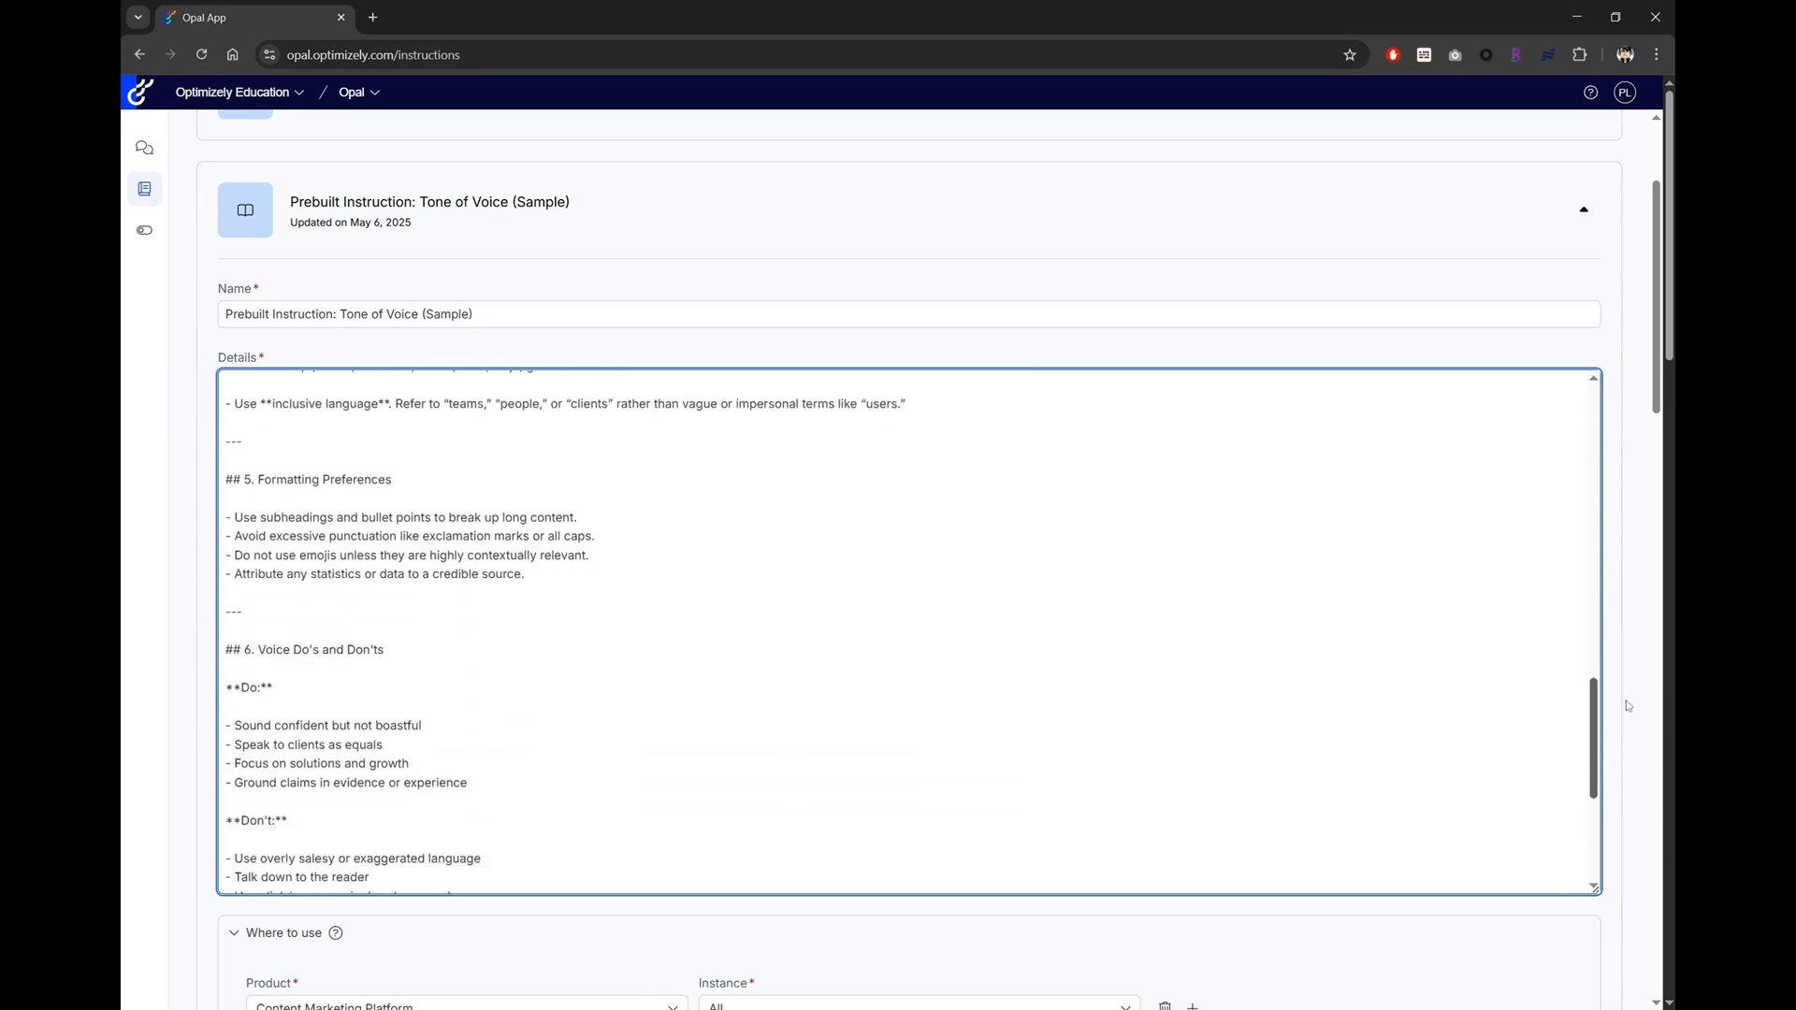
{"action": "scroll", "scroll_direction": "down", "scroll_amount": 3}
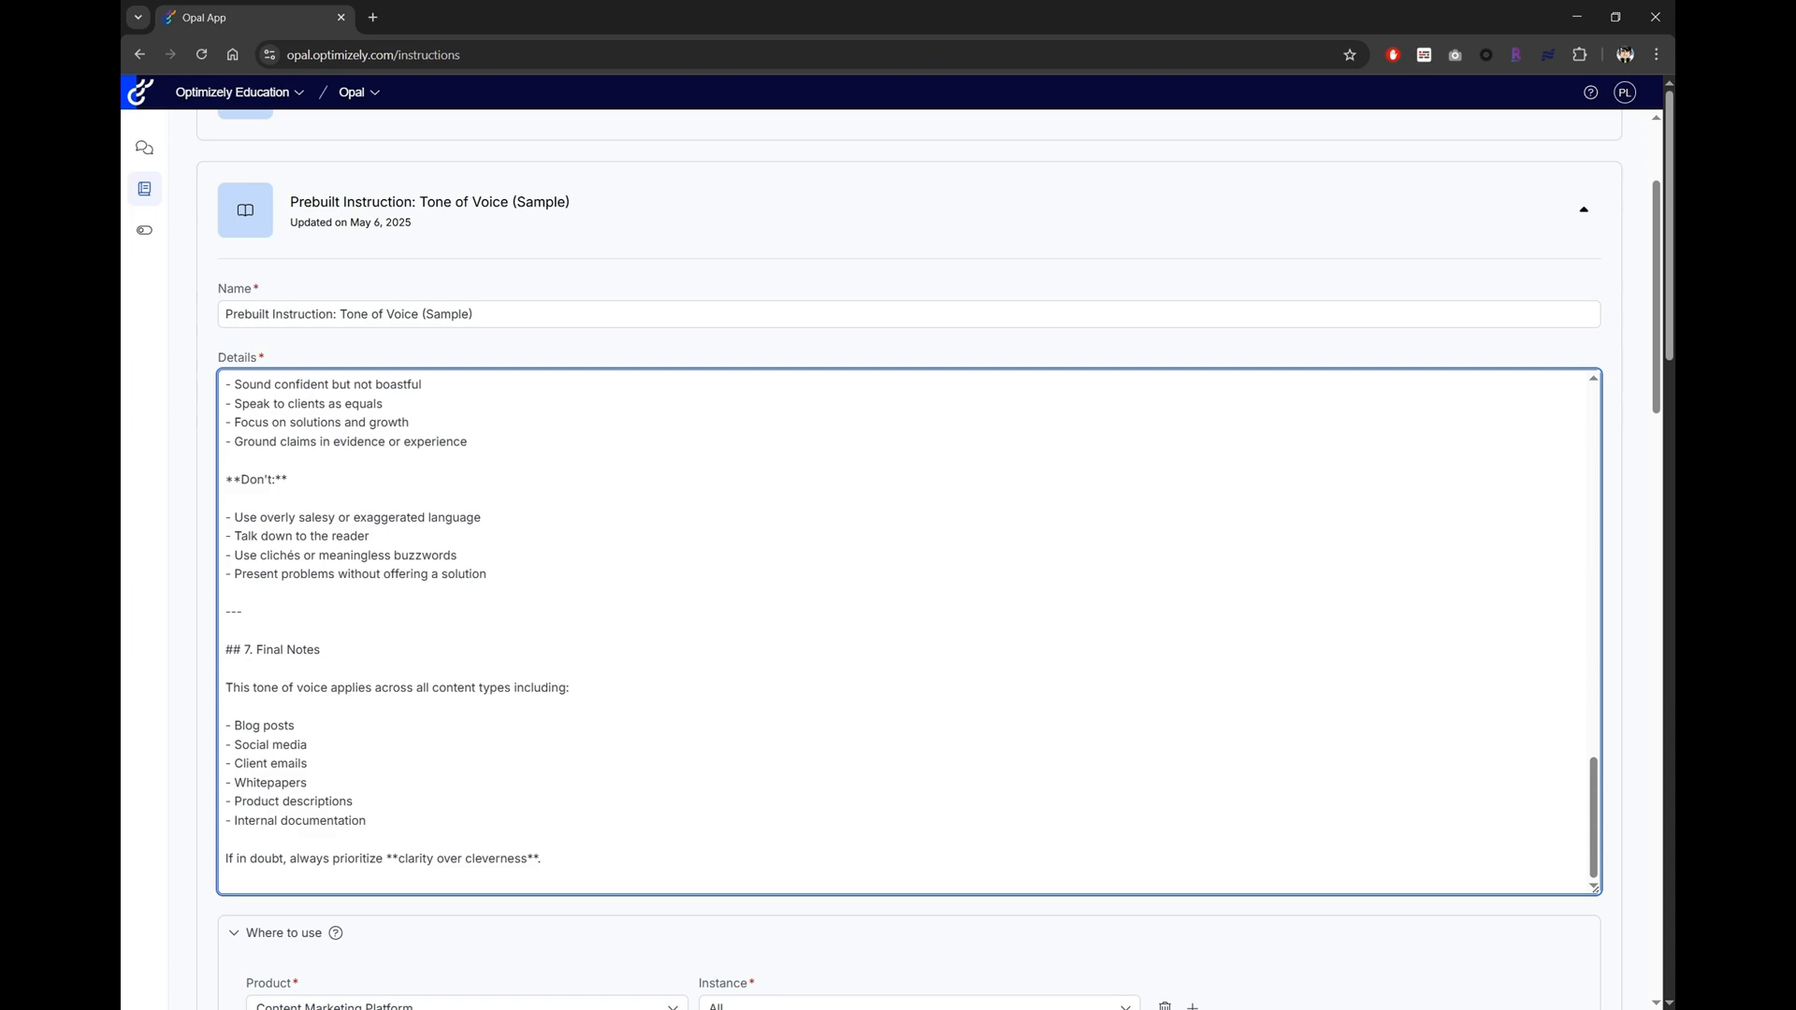
{"action": "scroll", "scroll_direction": "up", "scroll_amount": 3}
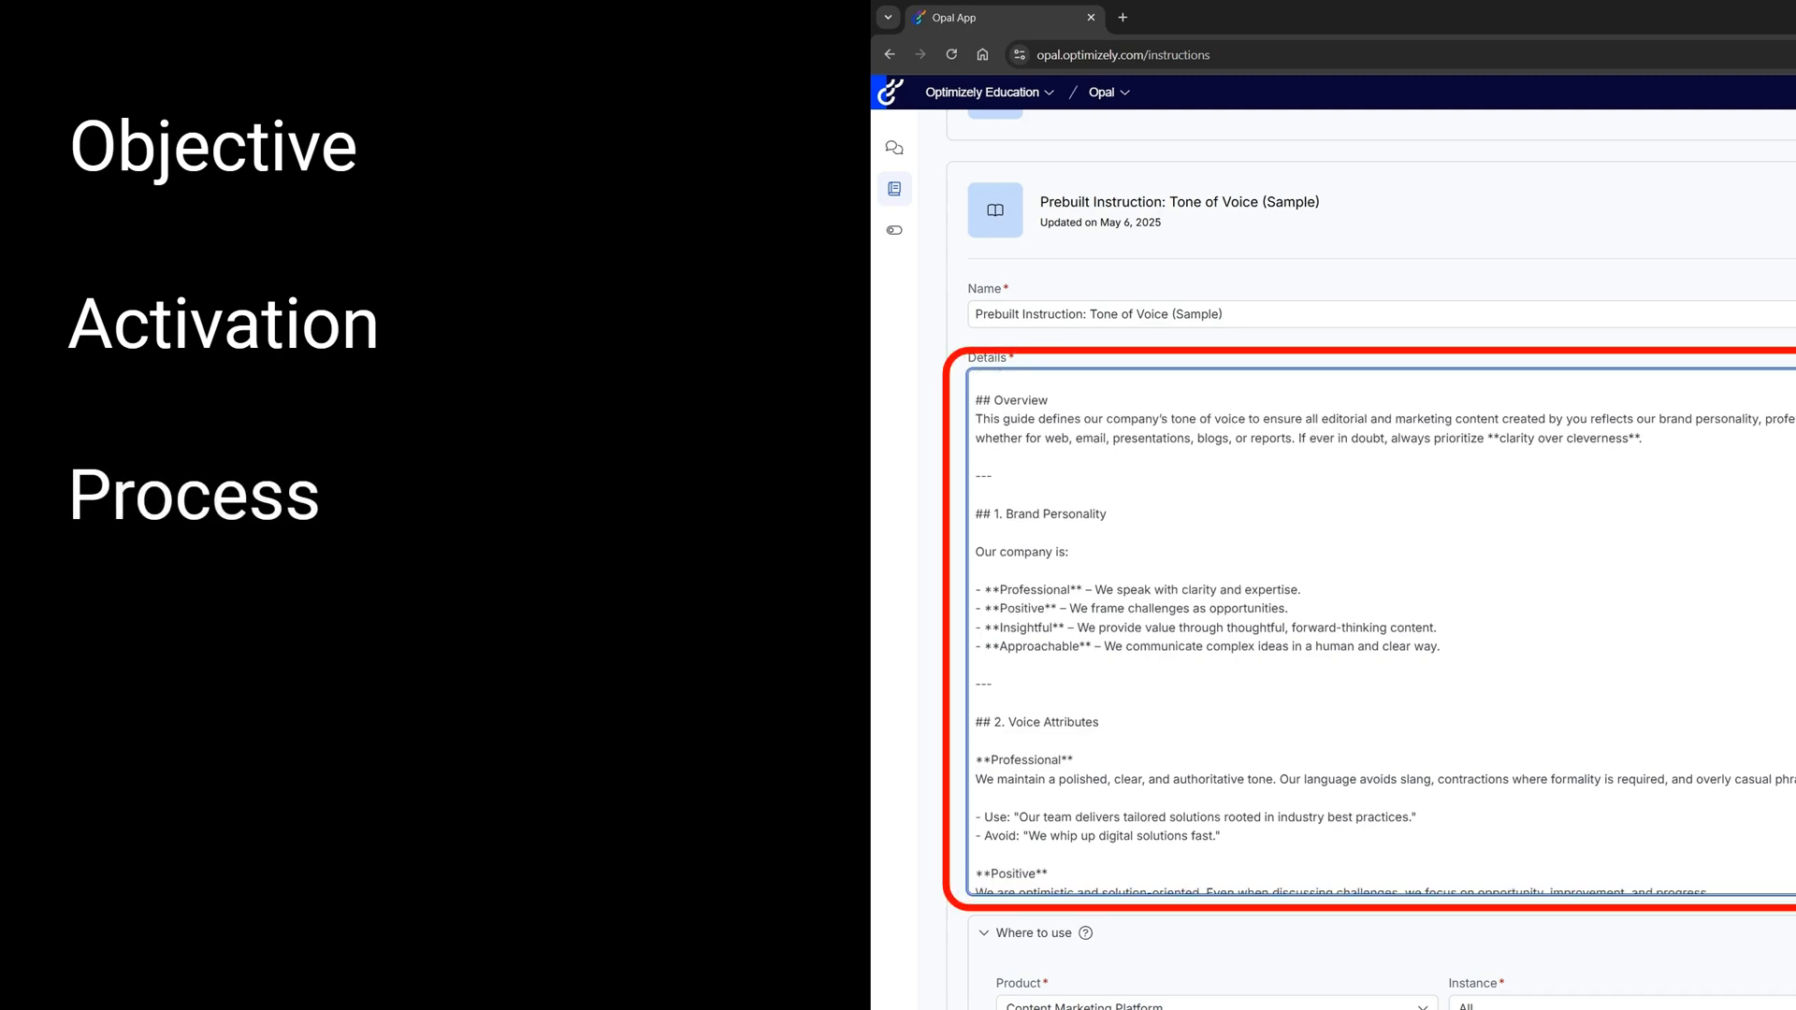
{"action": "scroll", "scroll_direction": "down", "scroll_amount": 3}
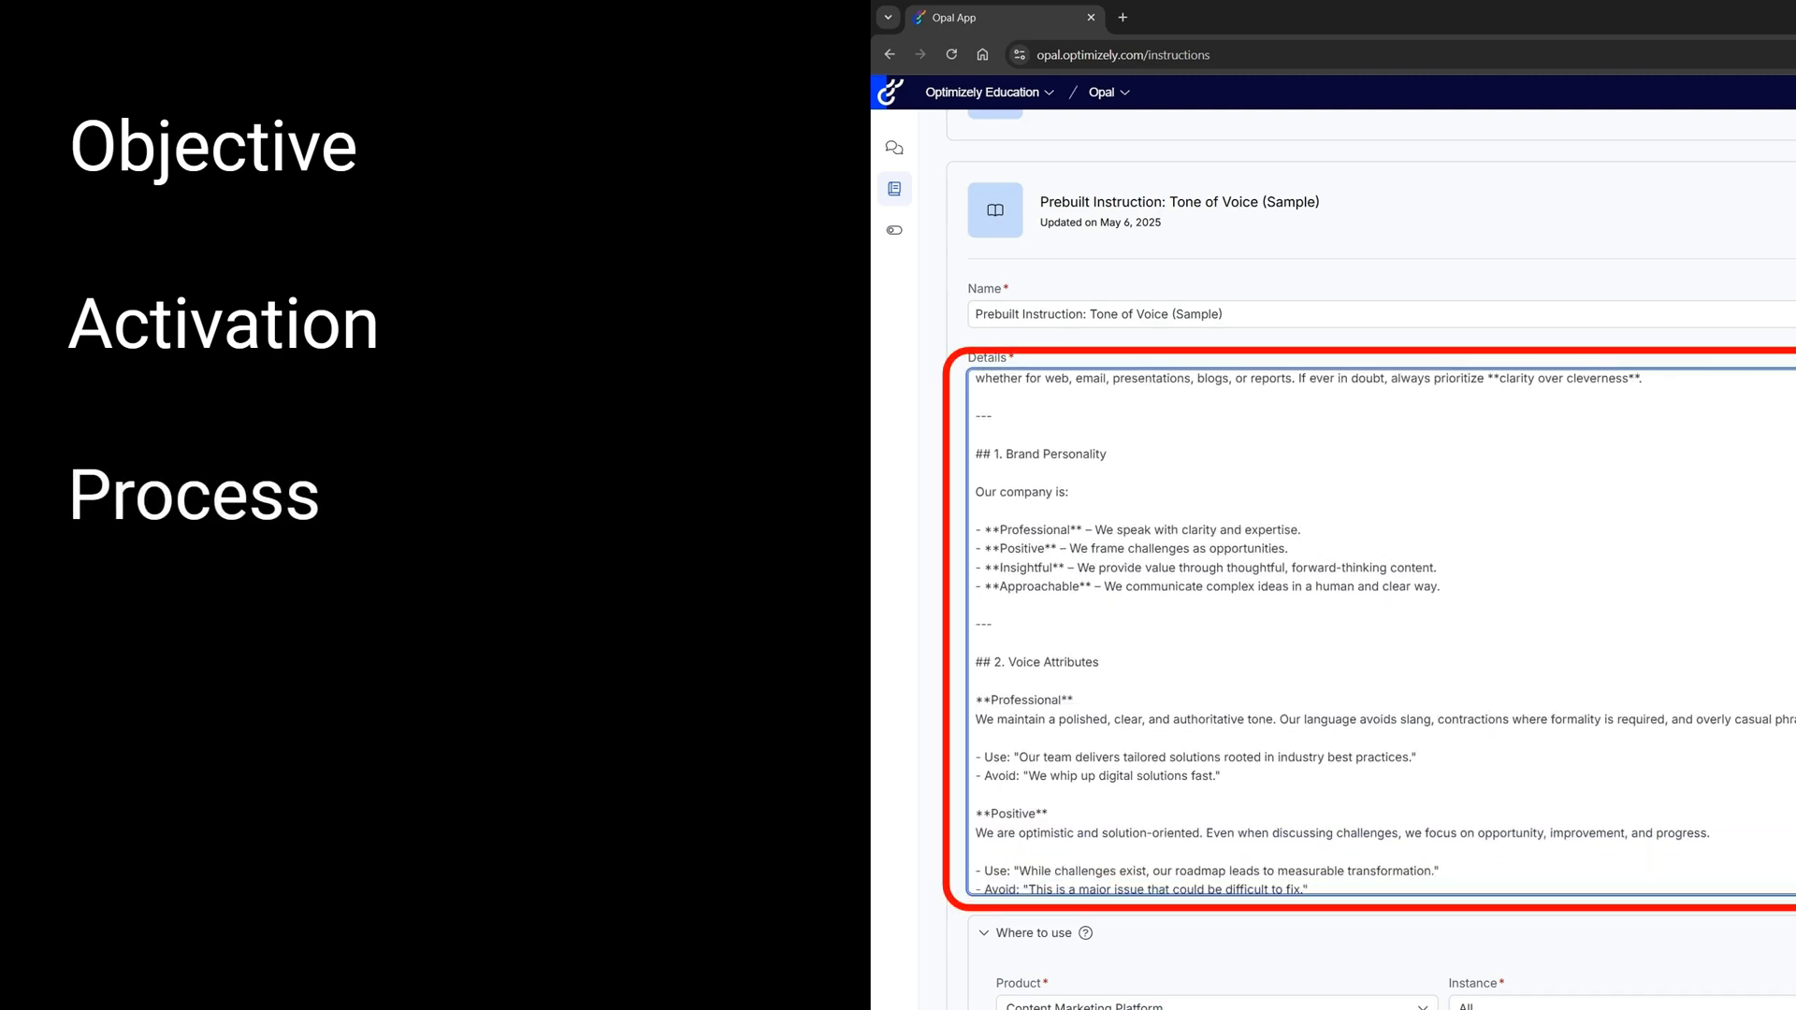
{"action": "scroll", "scroll_direction": "down", "scroll_amount": 3}
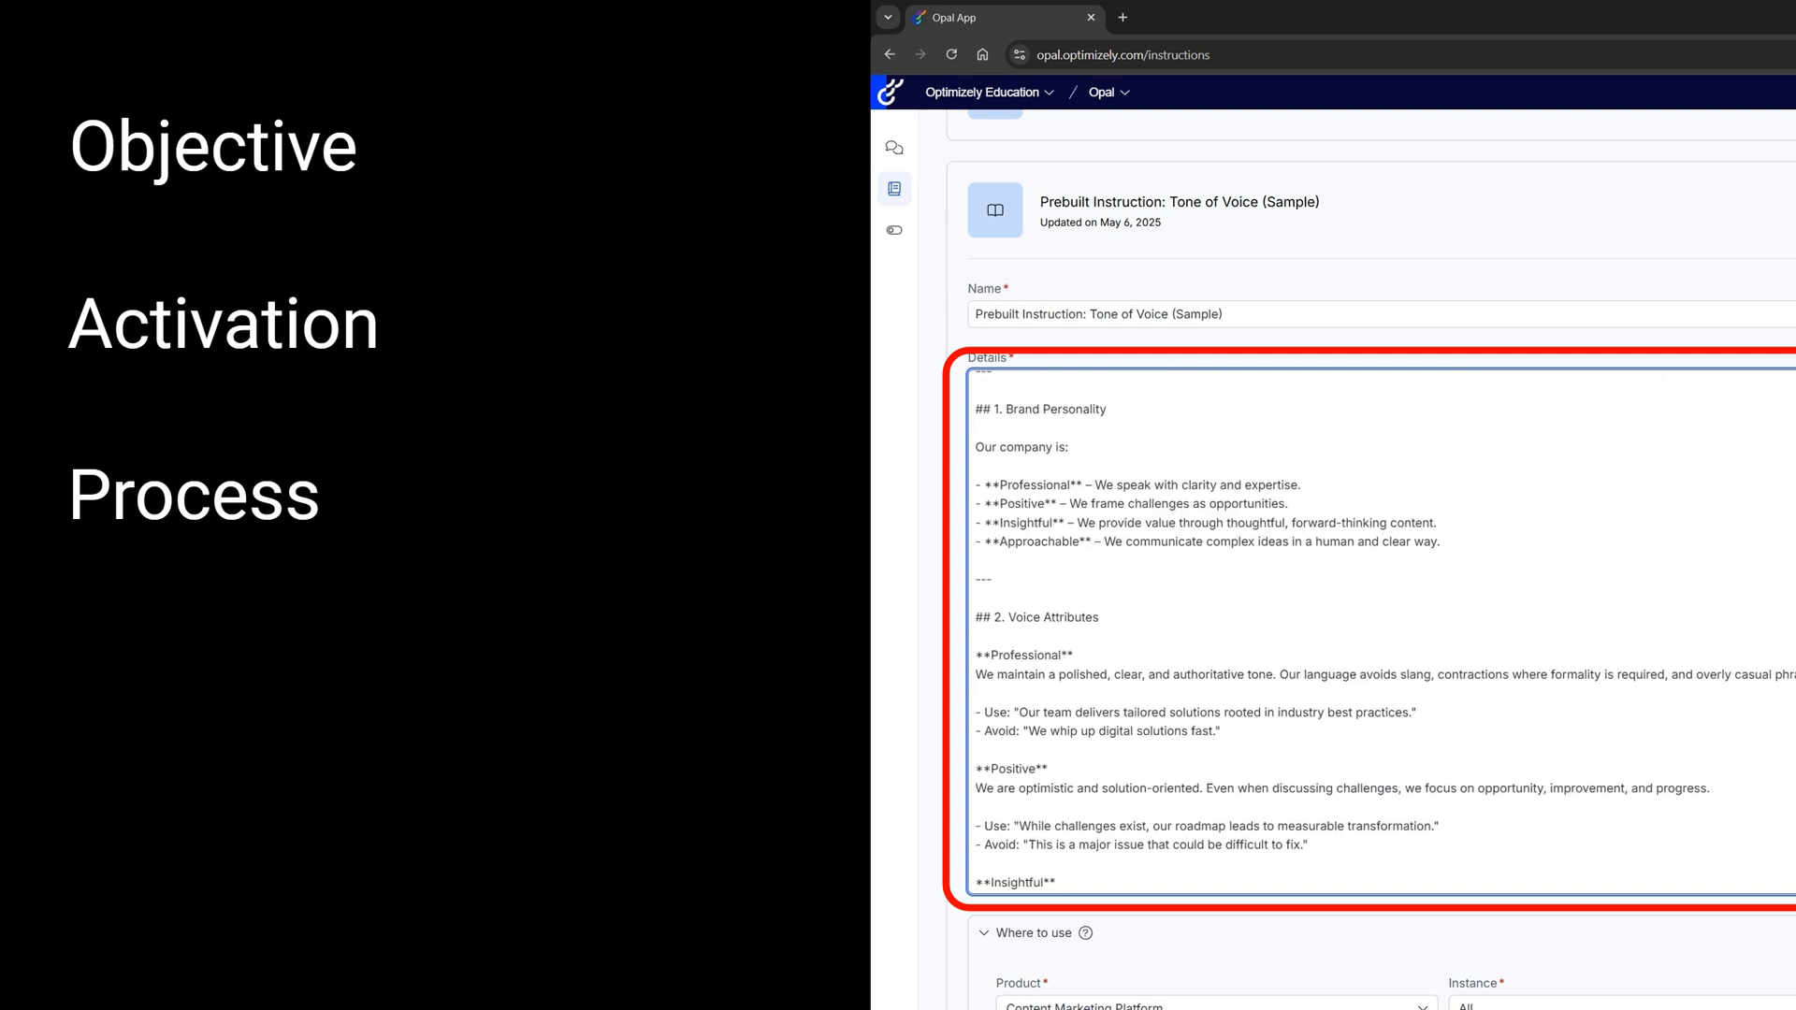
{"action": "scroll", "scroll_direction": "down", "scroll_amount": 3}
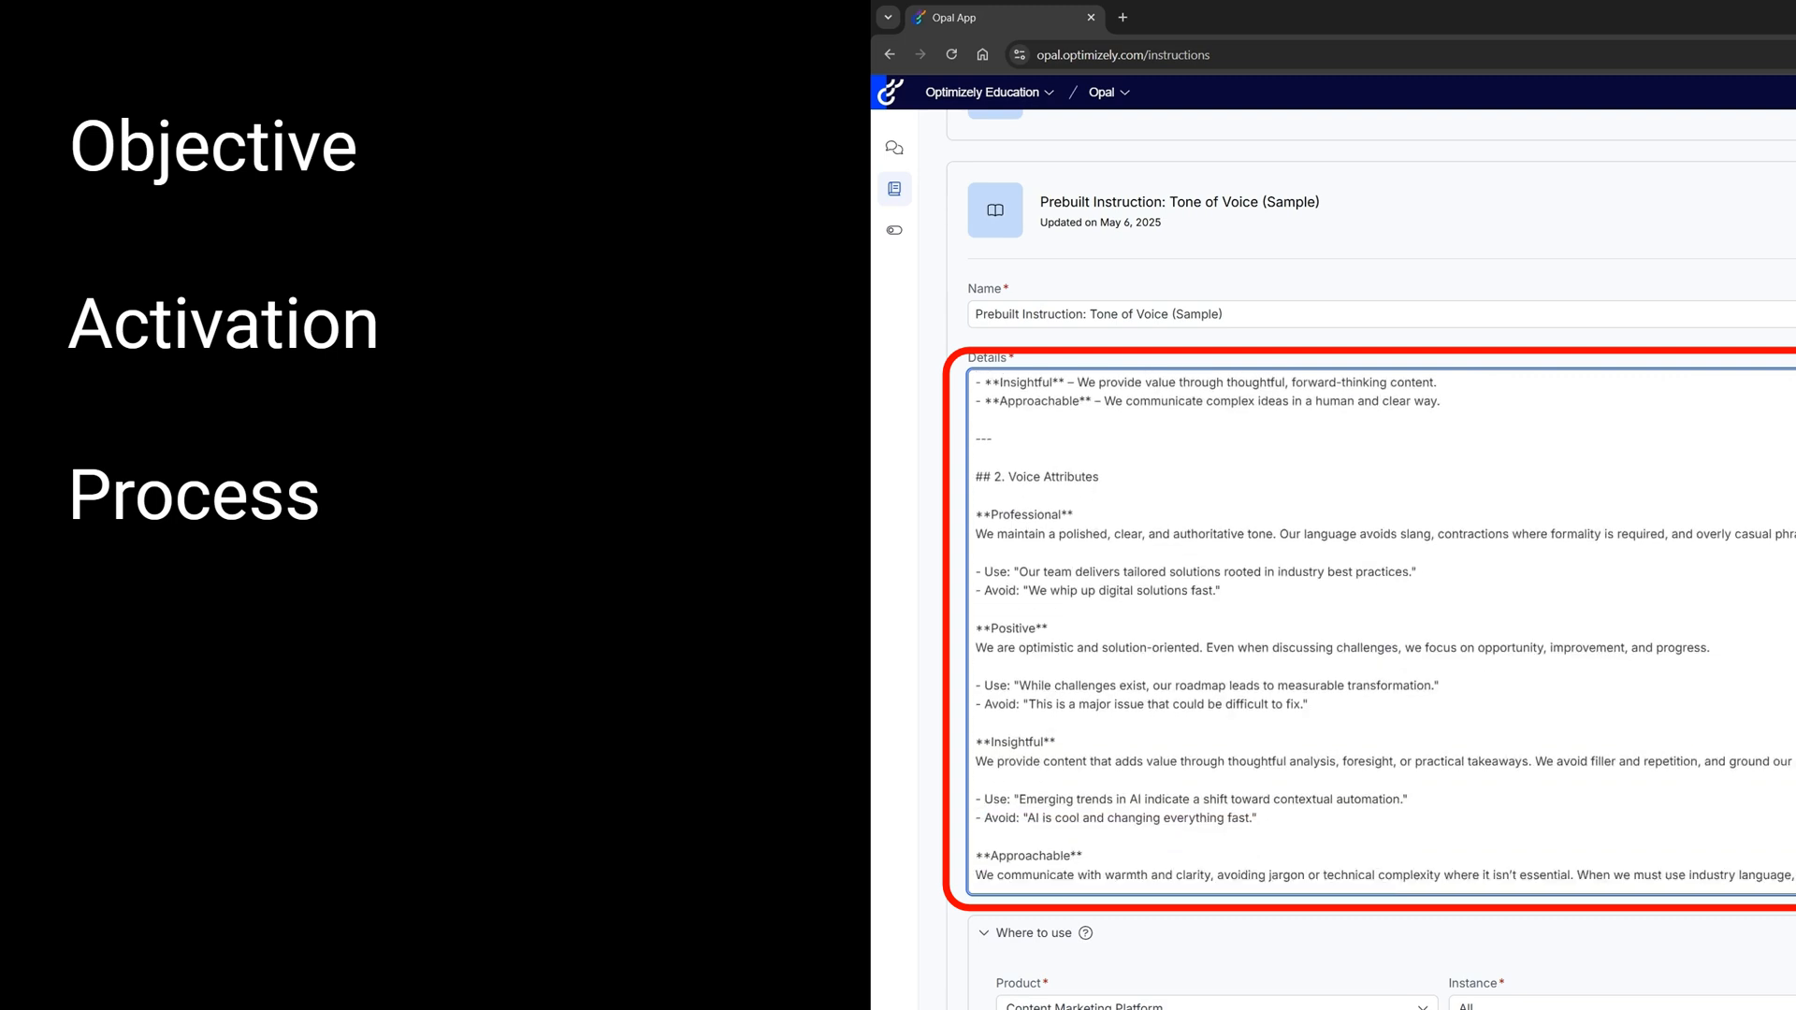
{"action": "scroll", "scroll_direction": "down", "scroll_amount": 3}
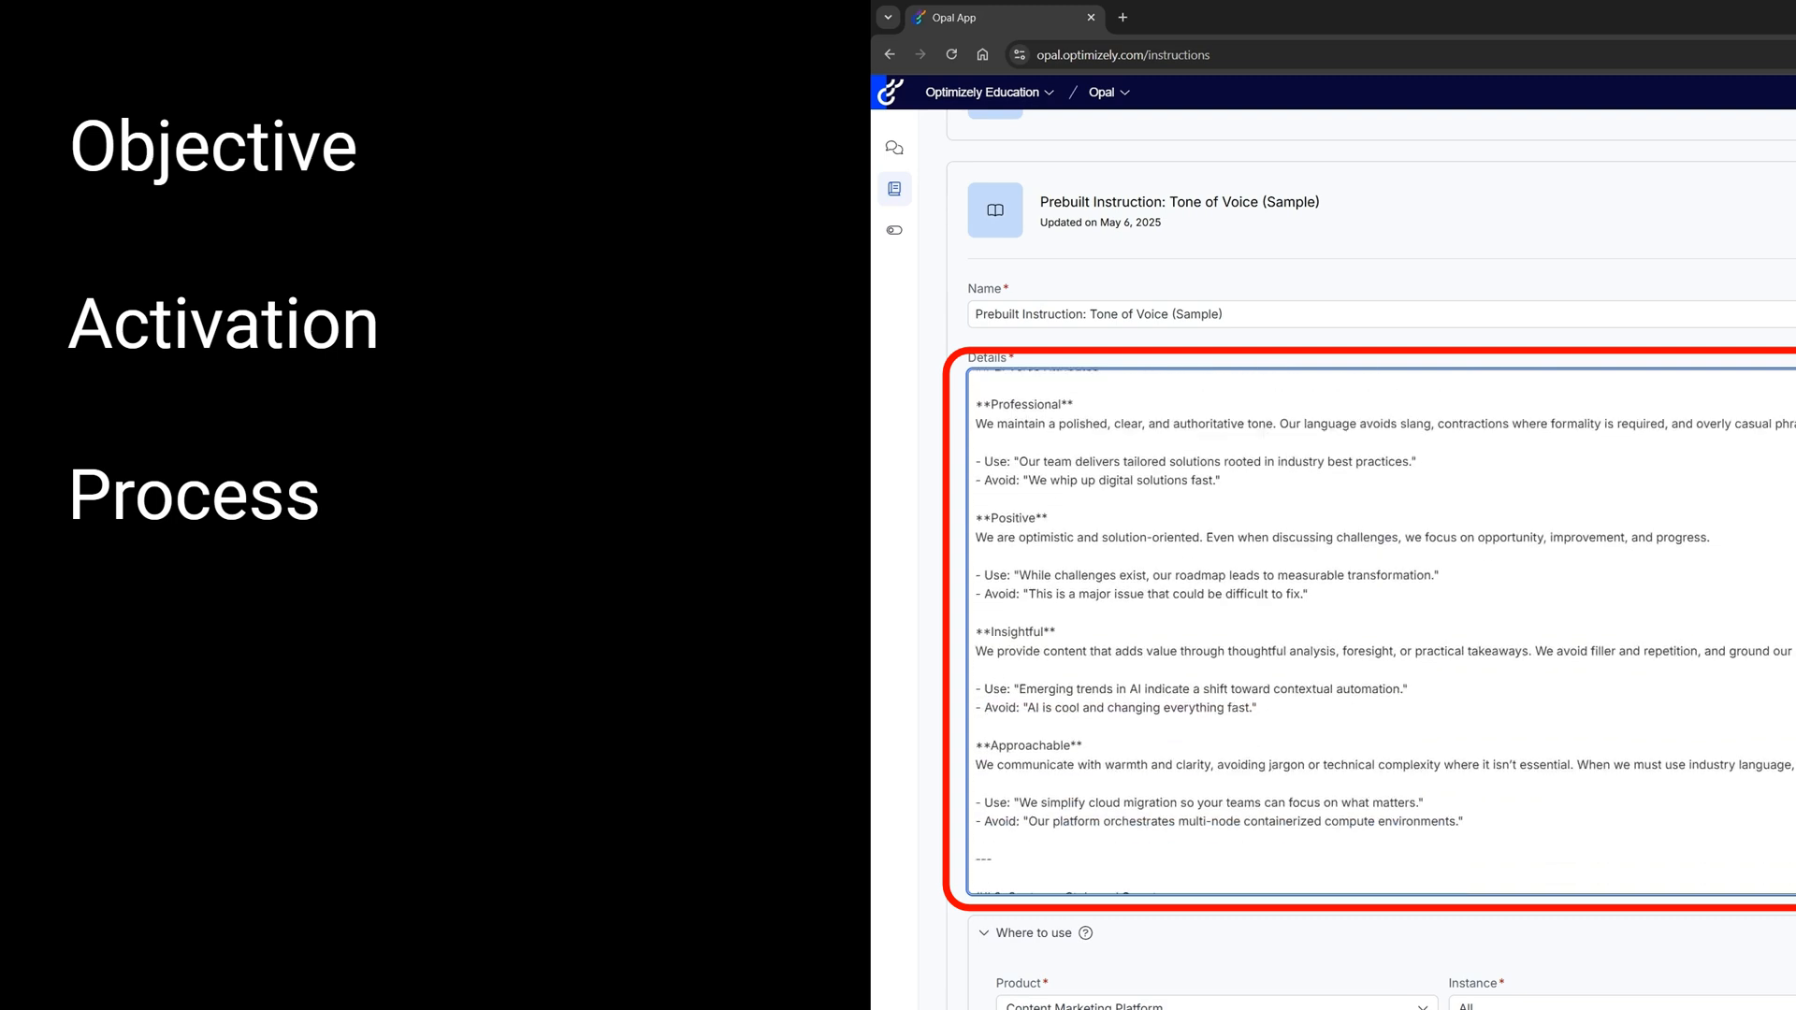
{"action": "scroll", "scroll_direction": "down", "scroll_amount": 3}
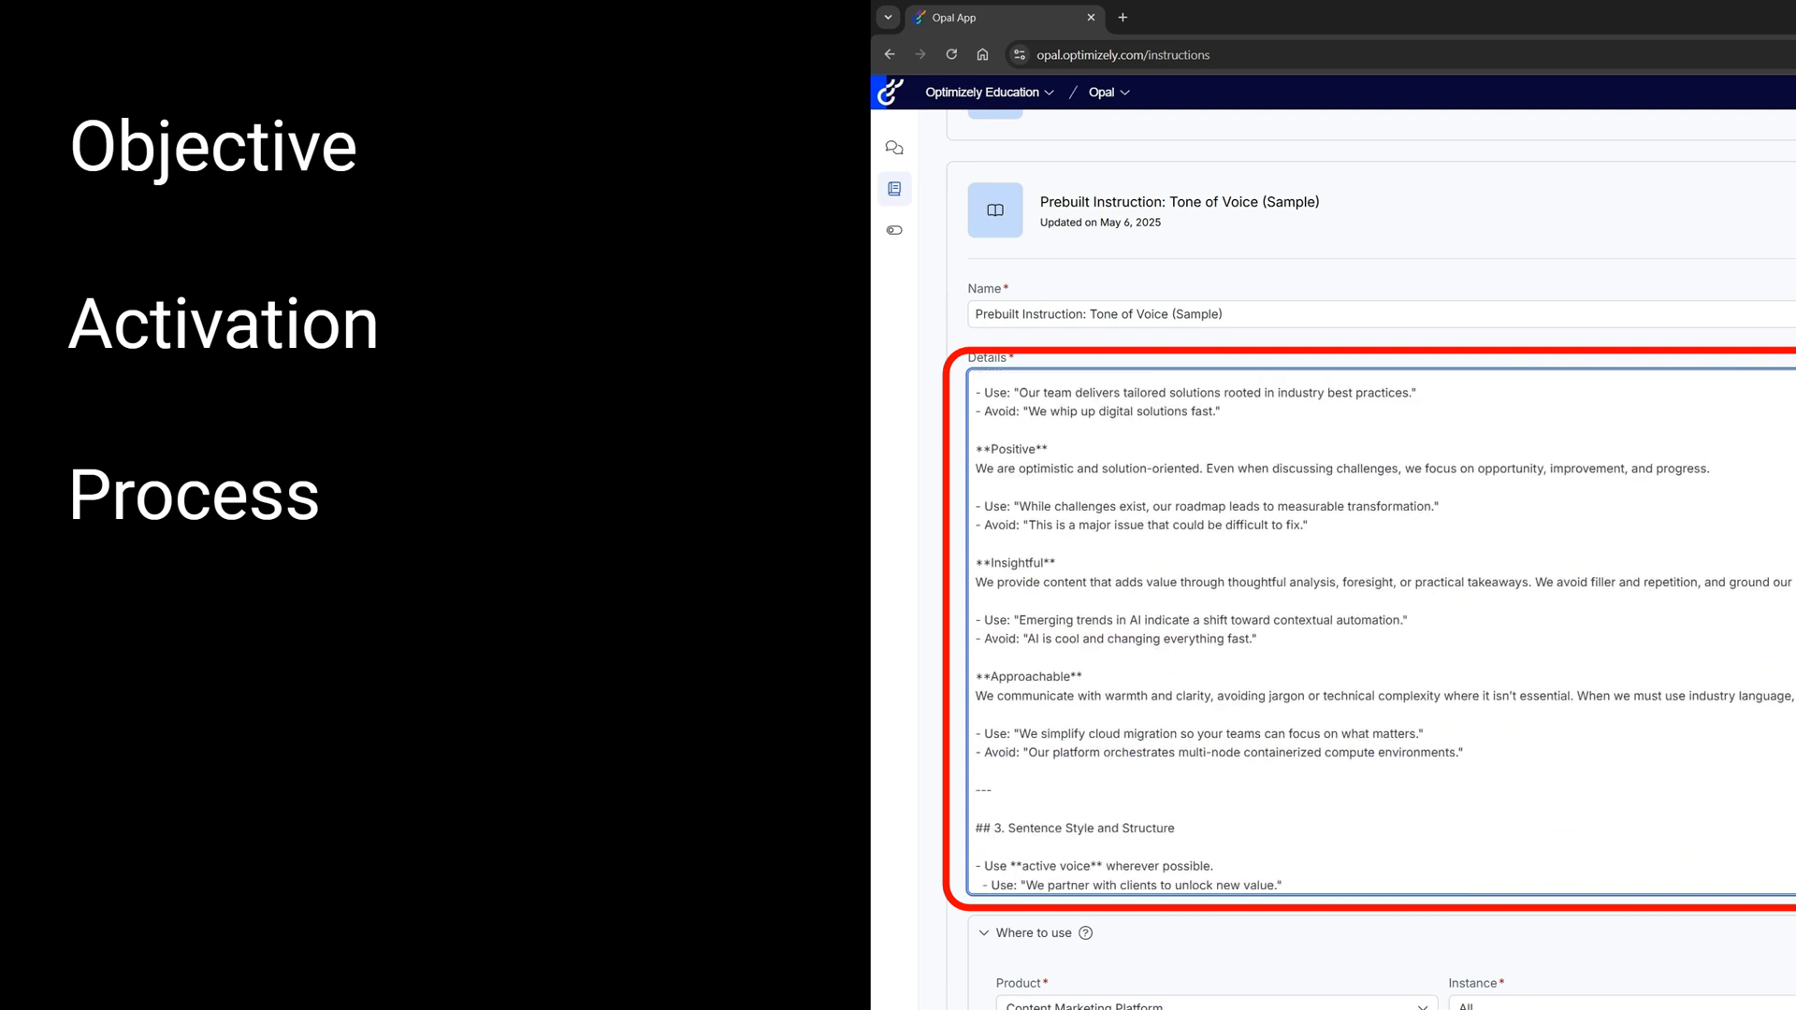
{"action": "scroll", "scroll_direction": "down", "scroll_amount": 3}
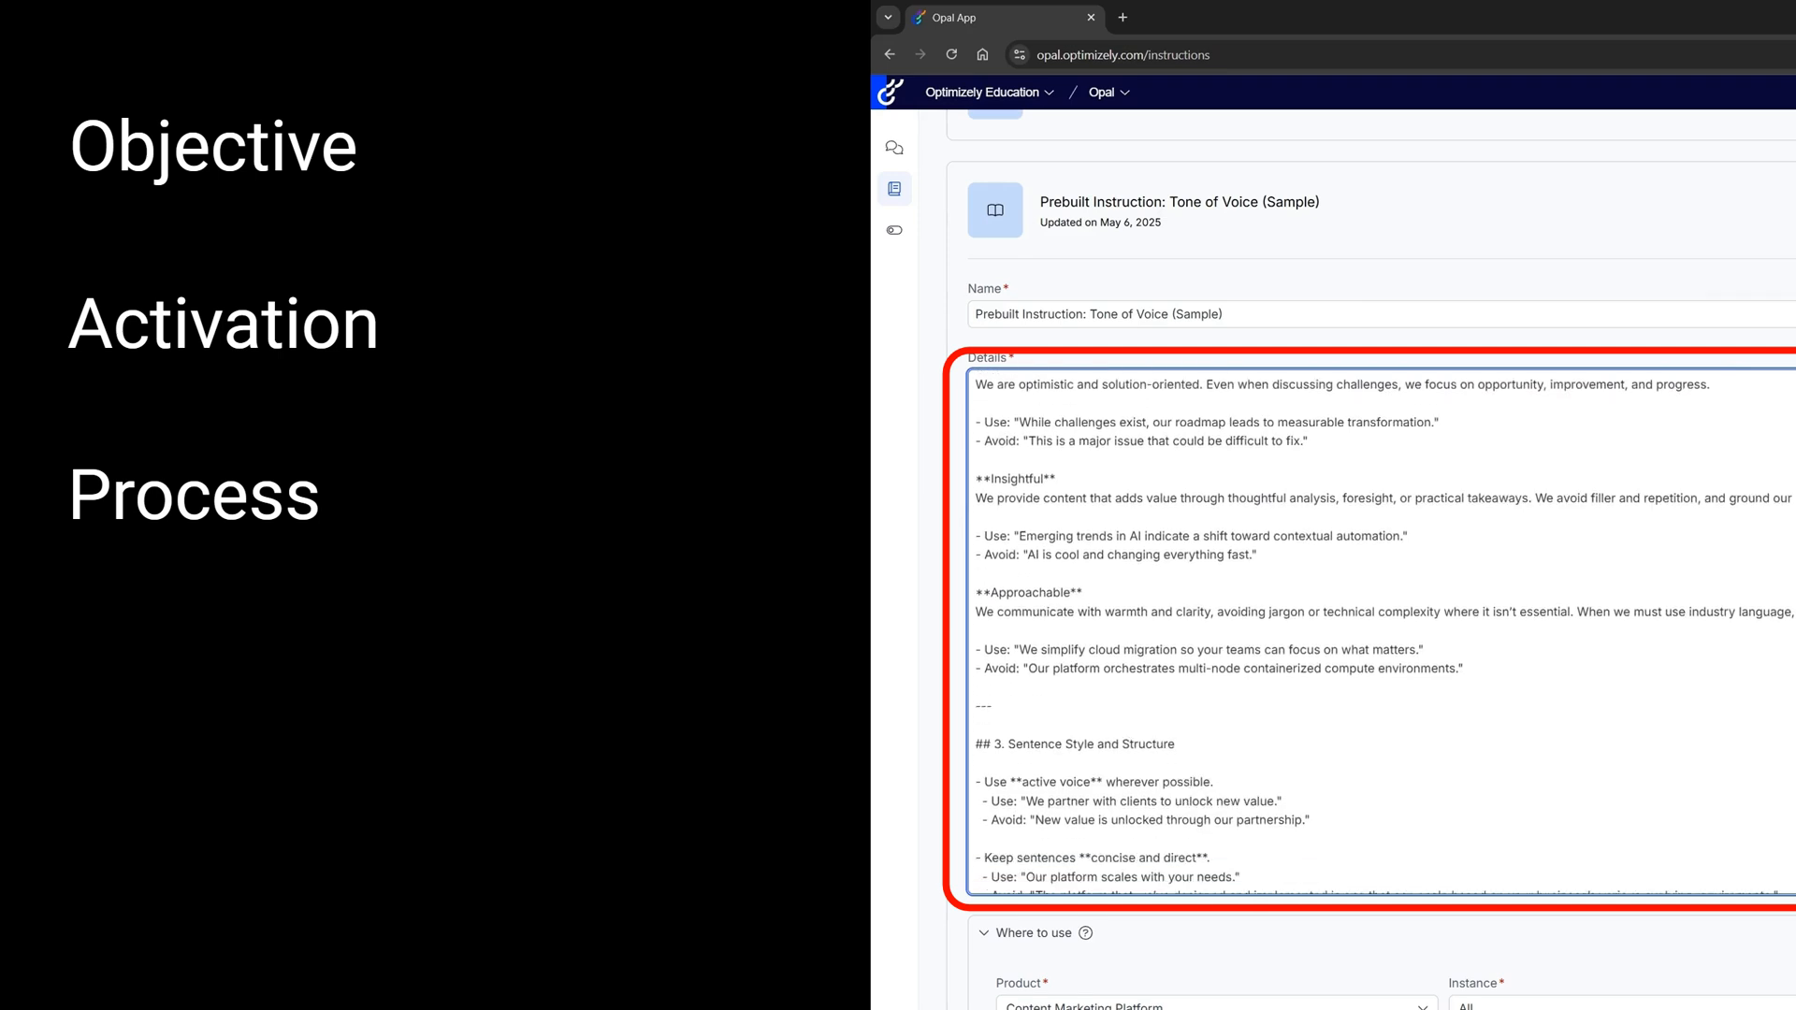
{"action": "scroll", "scroll_direction": "down", "scroll_amount": 3}
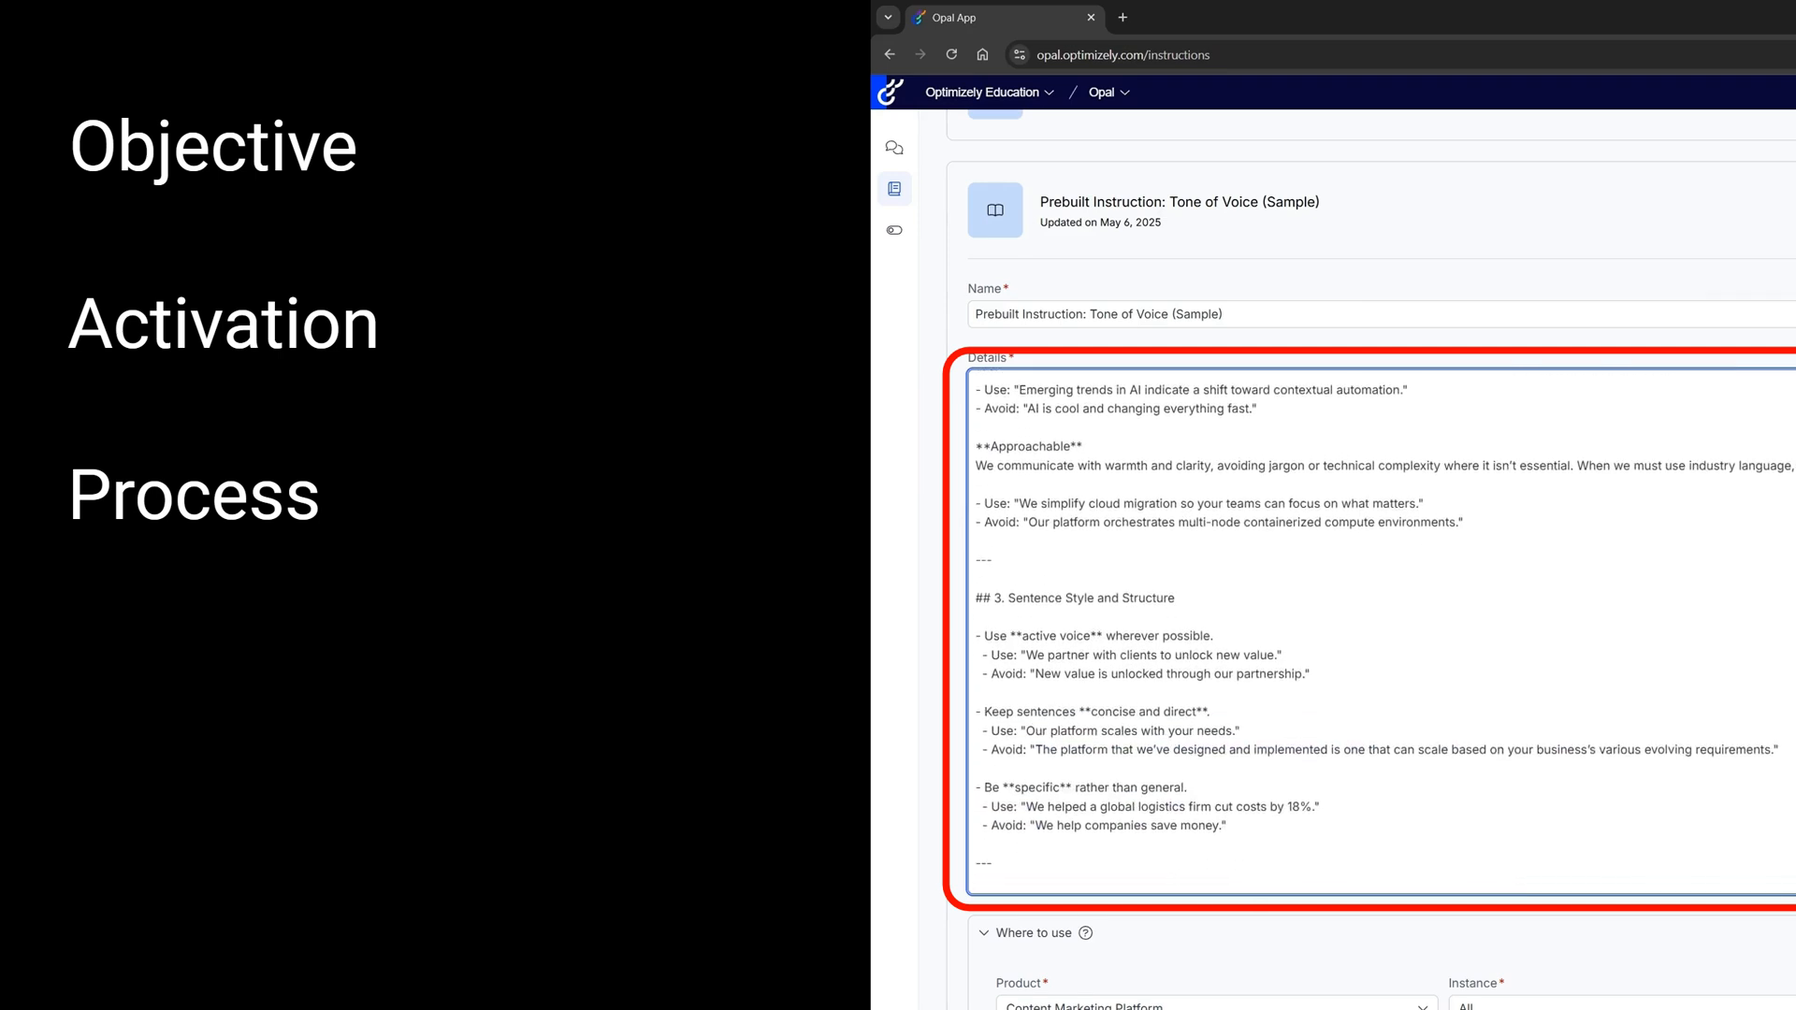
{"action": "scroll", "scroll_direction": "down", "scroll_amount": 3}
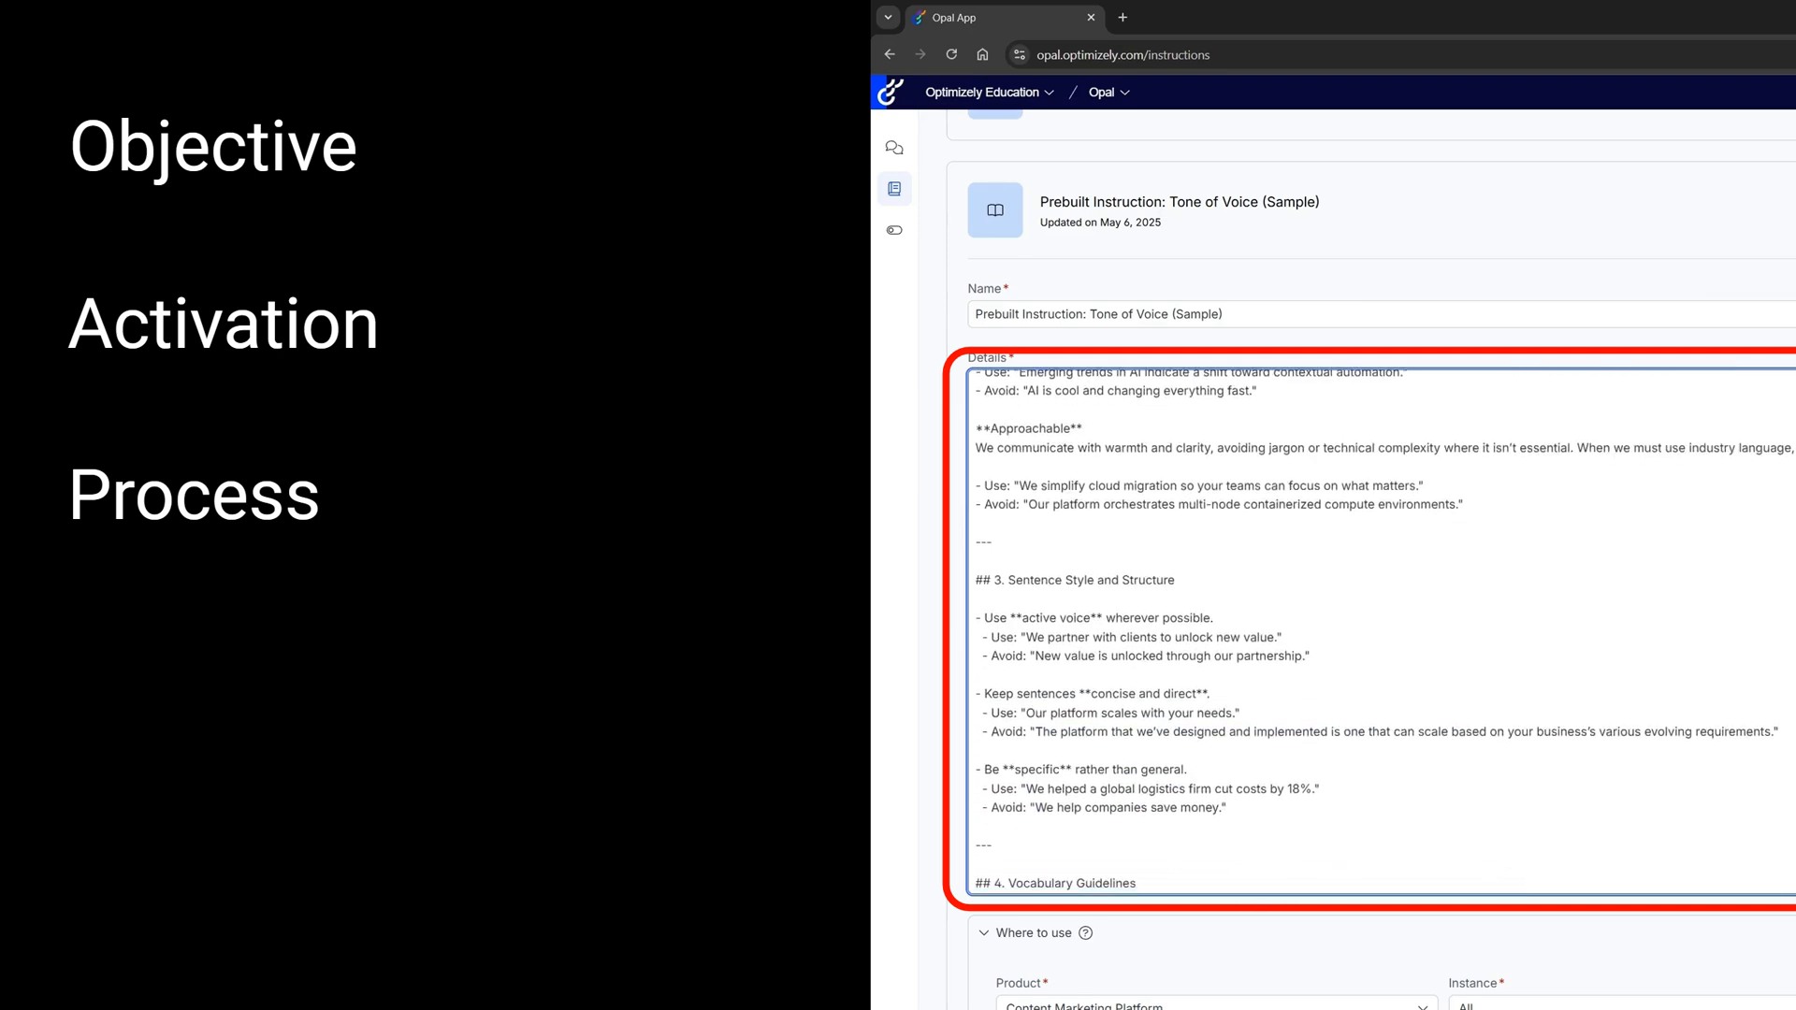
{"action": "scroll", "scroll_direction": "down", "scroll_amount": 3}
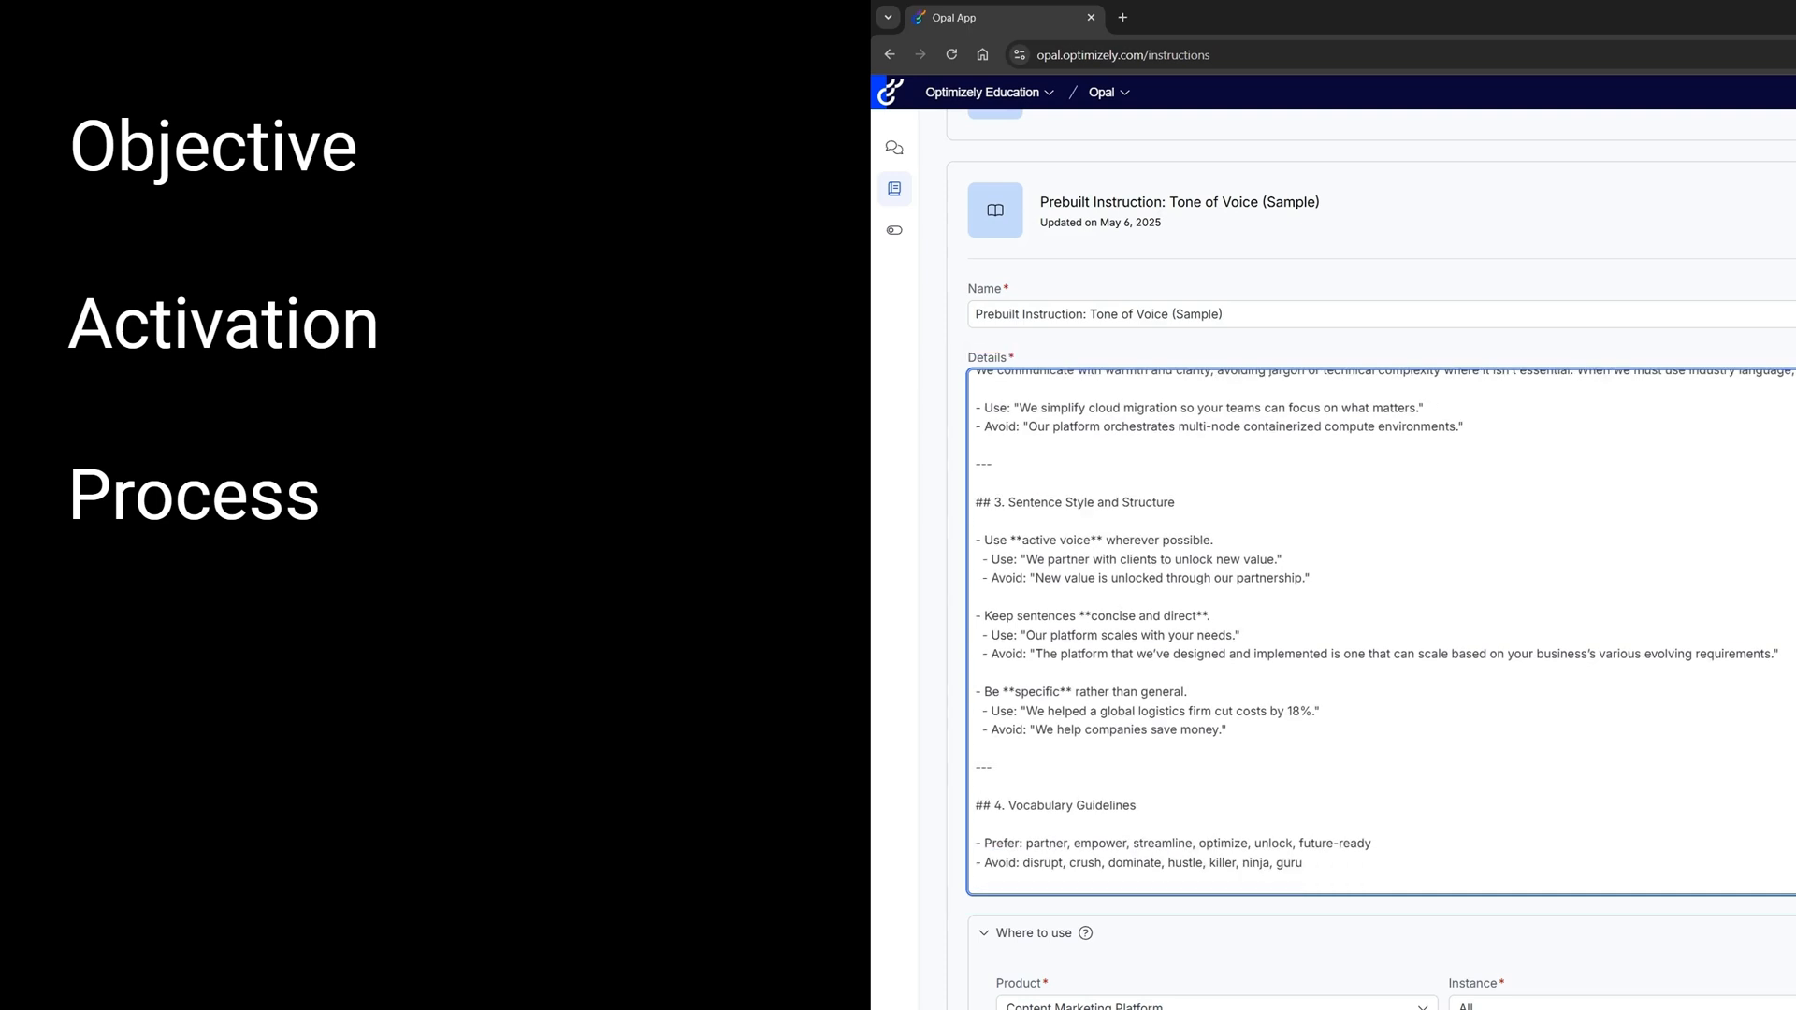
{"action": "scroll", "scroll_direction": "down", "scroll_amount": 3}
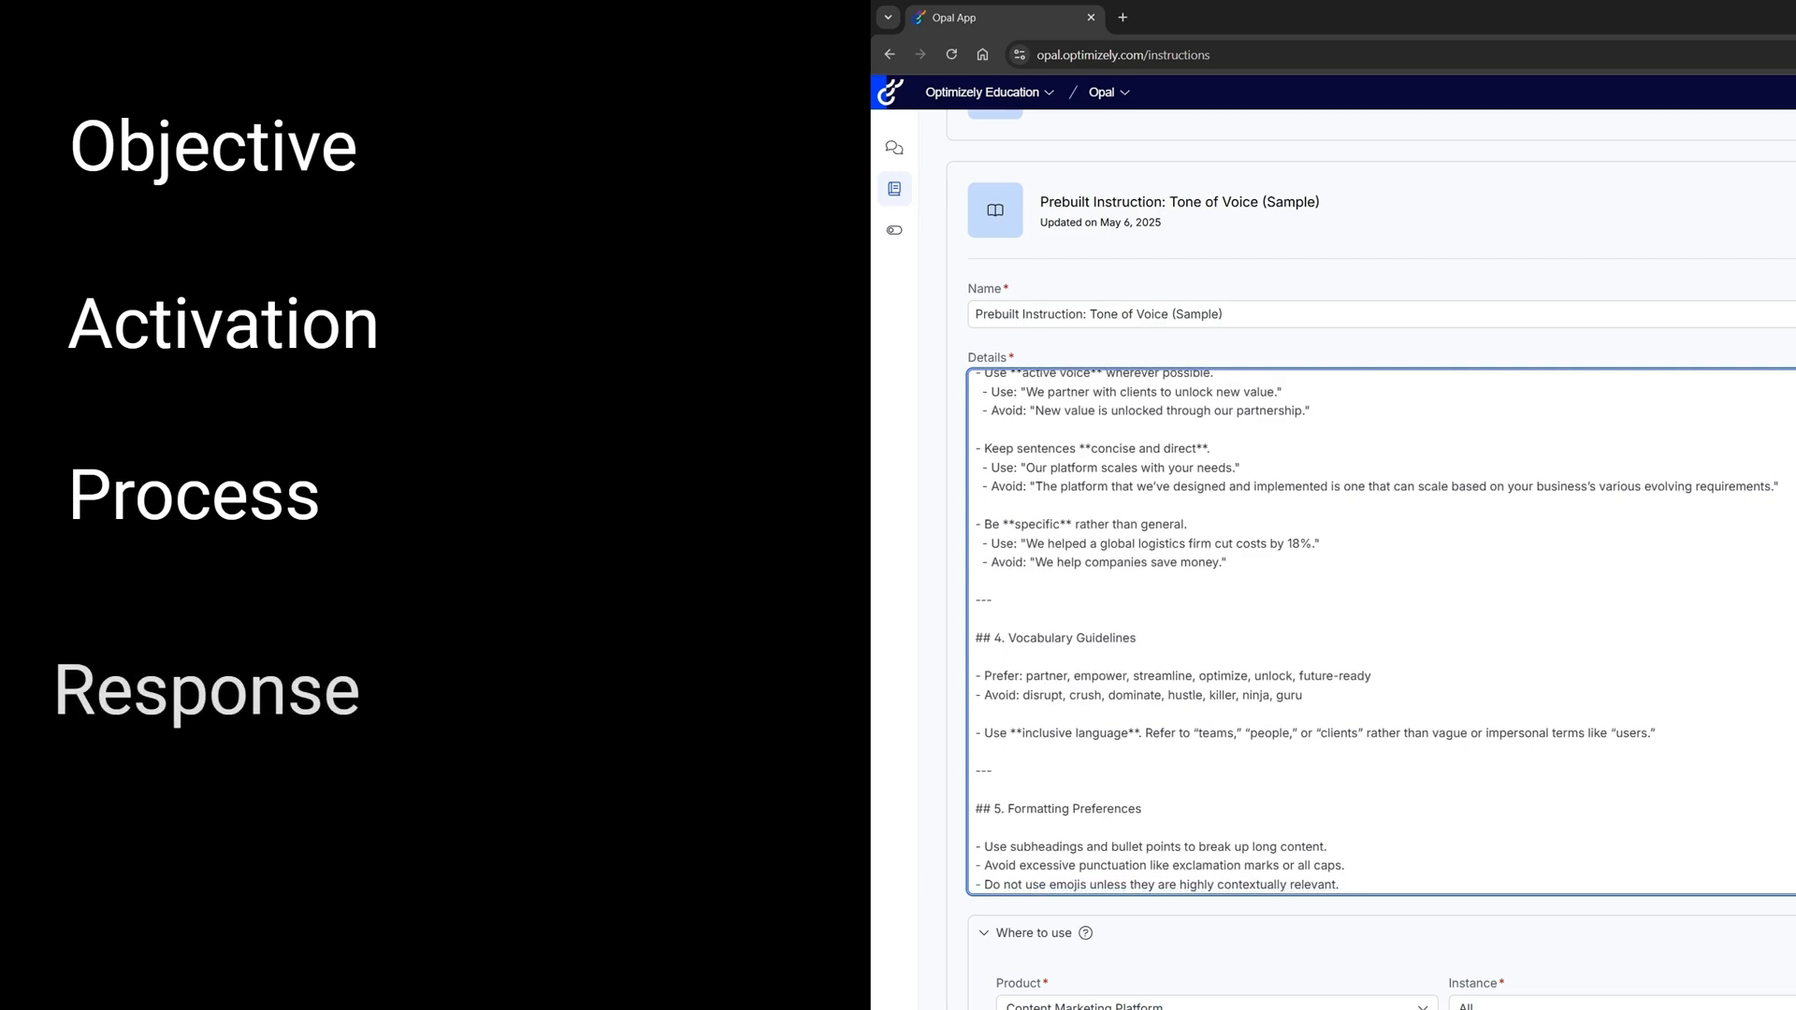
{"action": "scroll", "scroll_direction": "down", "scroll_amount": 3}
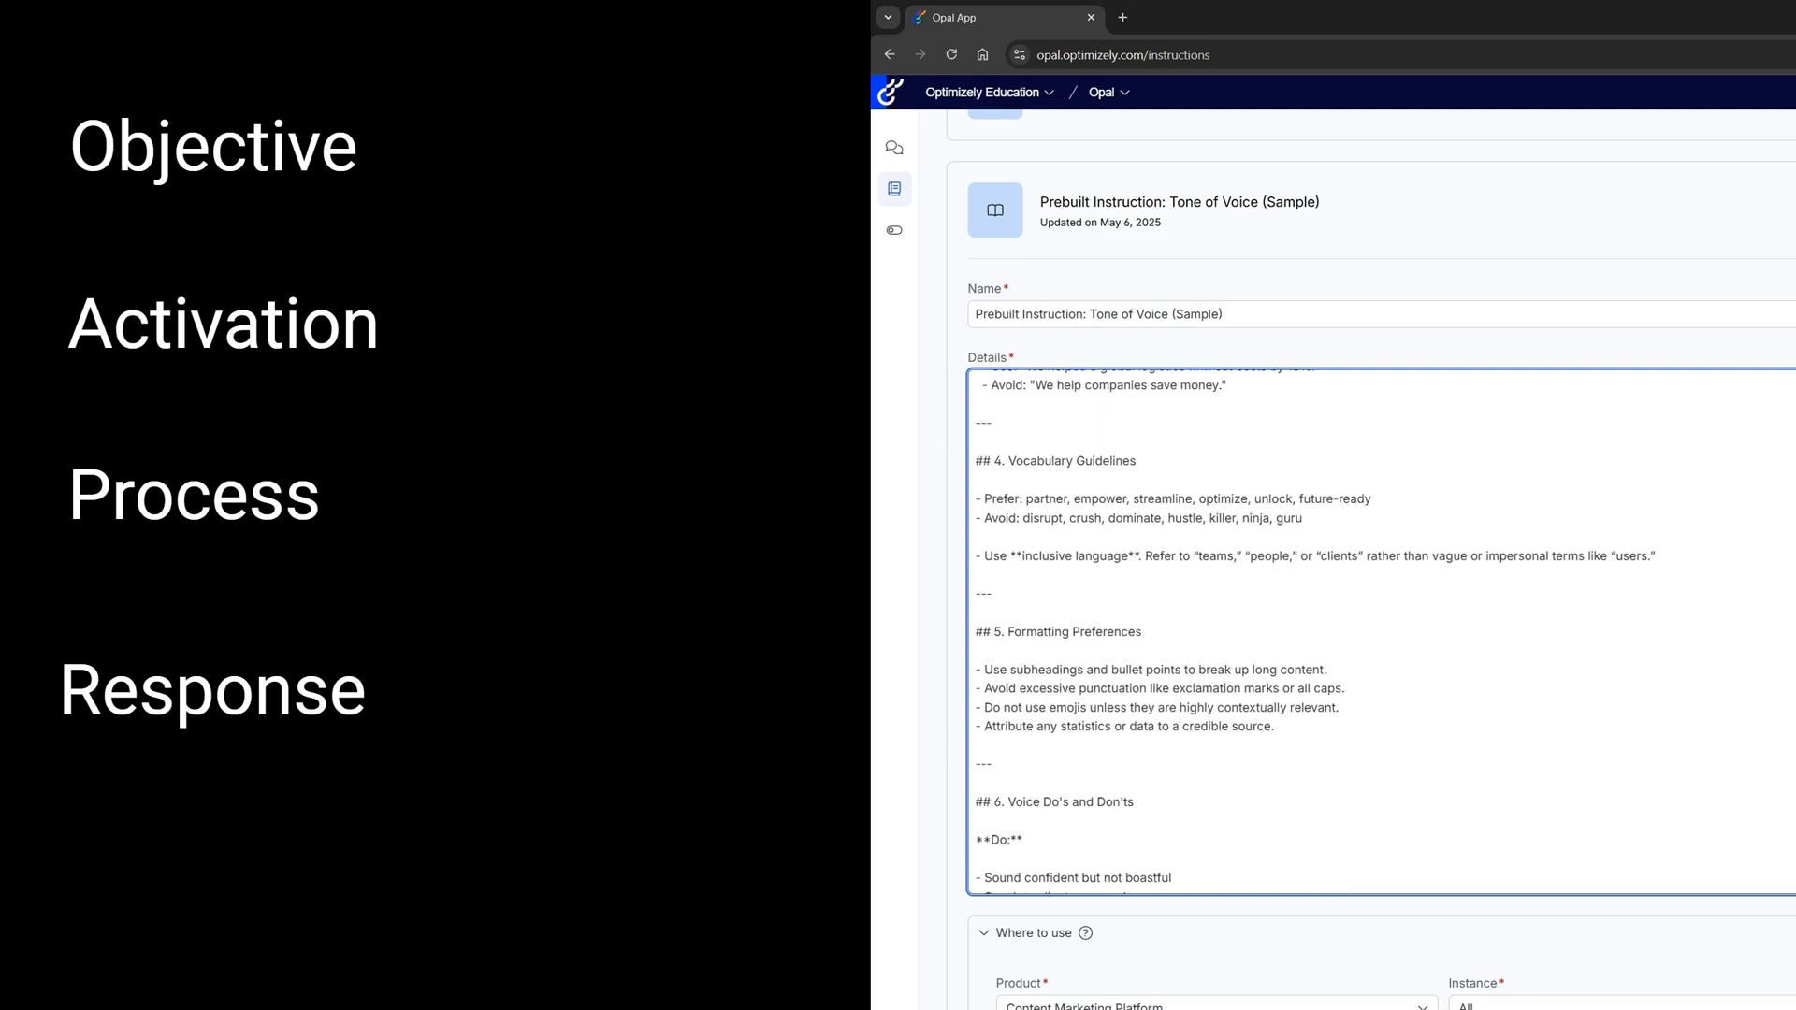
{"action": "scroll", "scroll_direction": "down", "scroll_amount": 3}
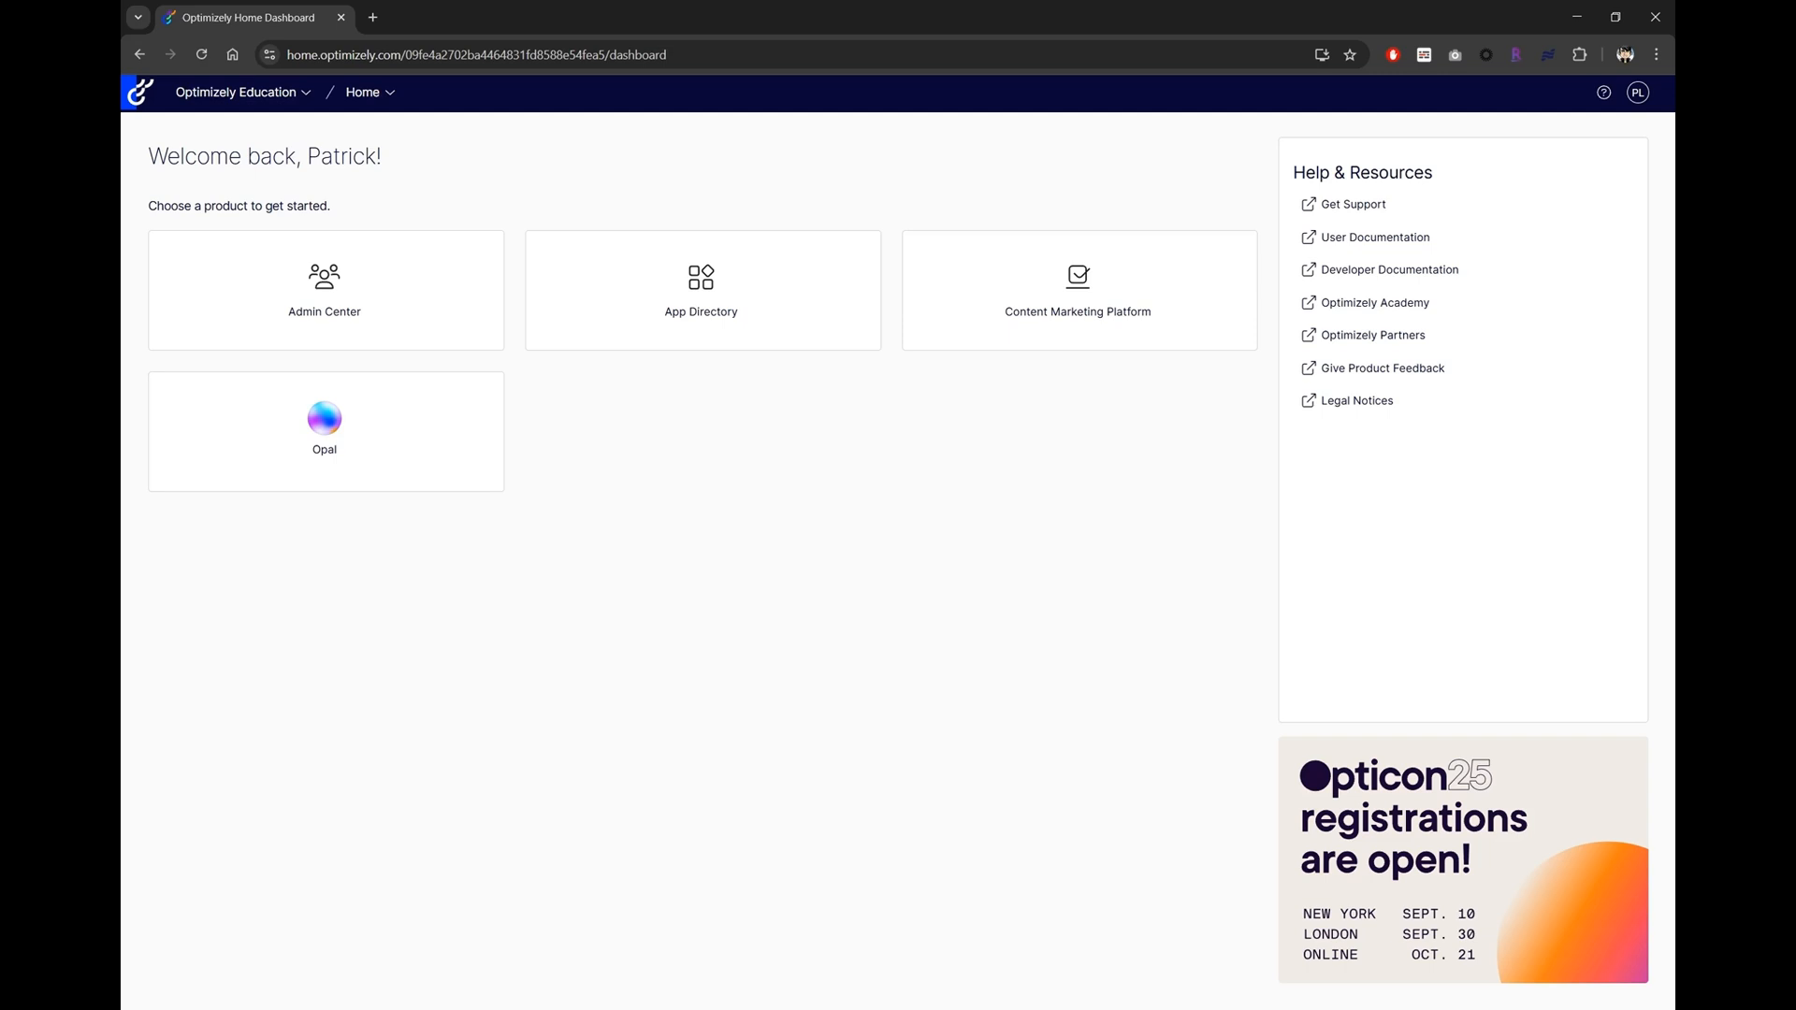
{"action": "mouse_move", "coordinate": [504, 359]}
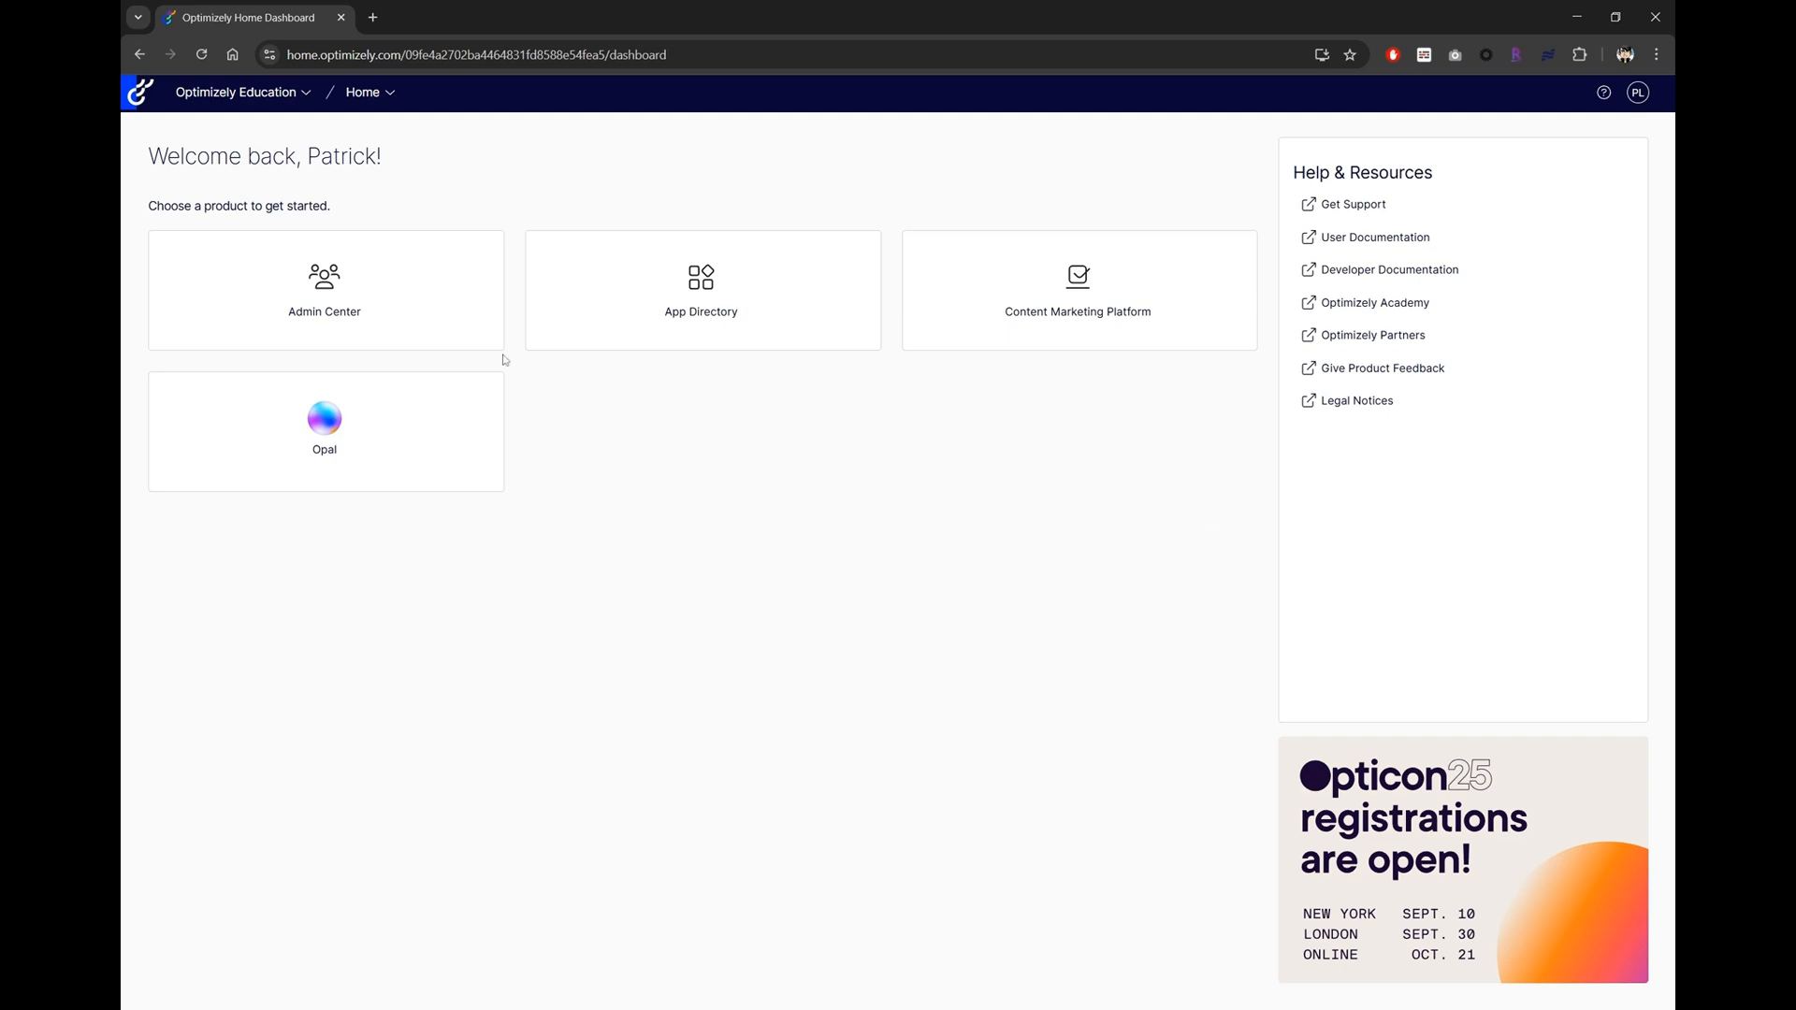
Open the Admin Center tile to reach the Product Access page.
{"action": "left_click", "coordinate": [324, 290]}
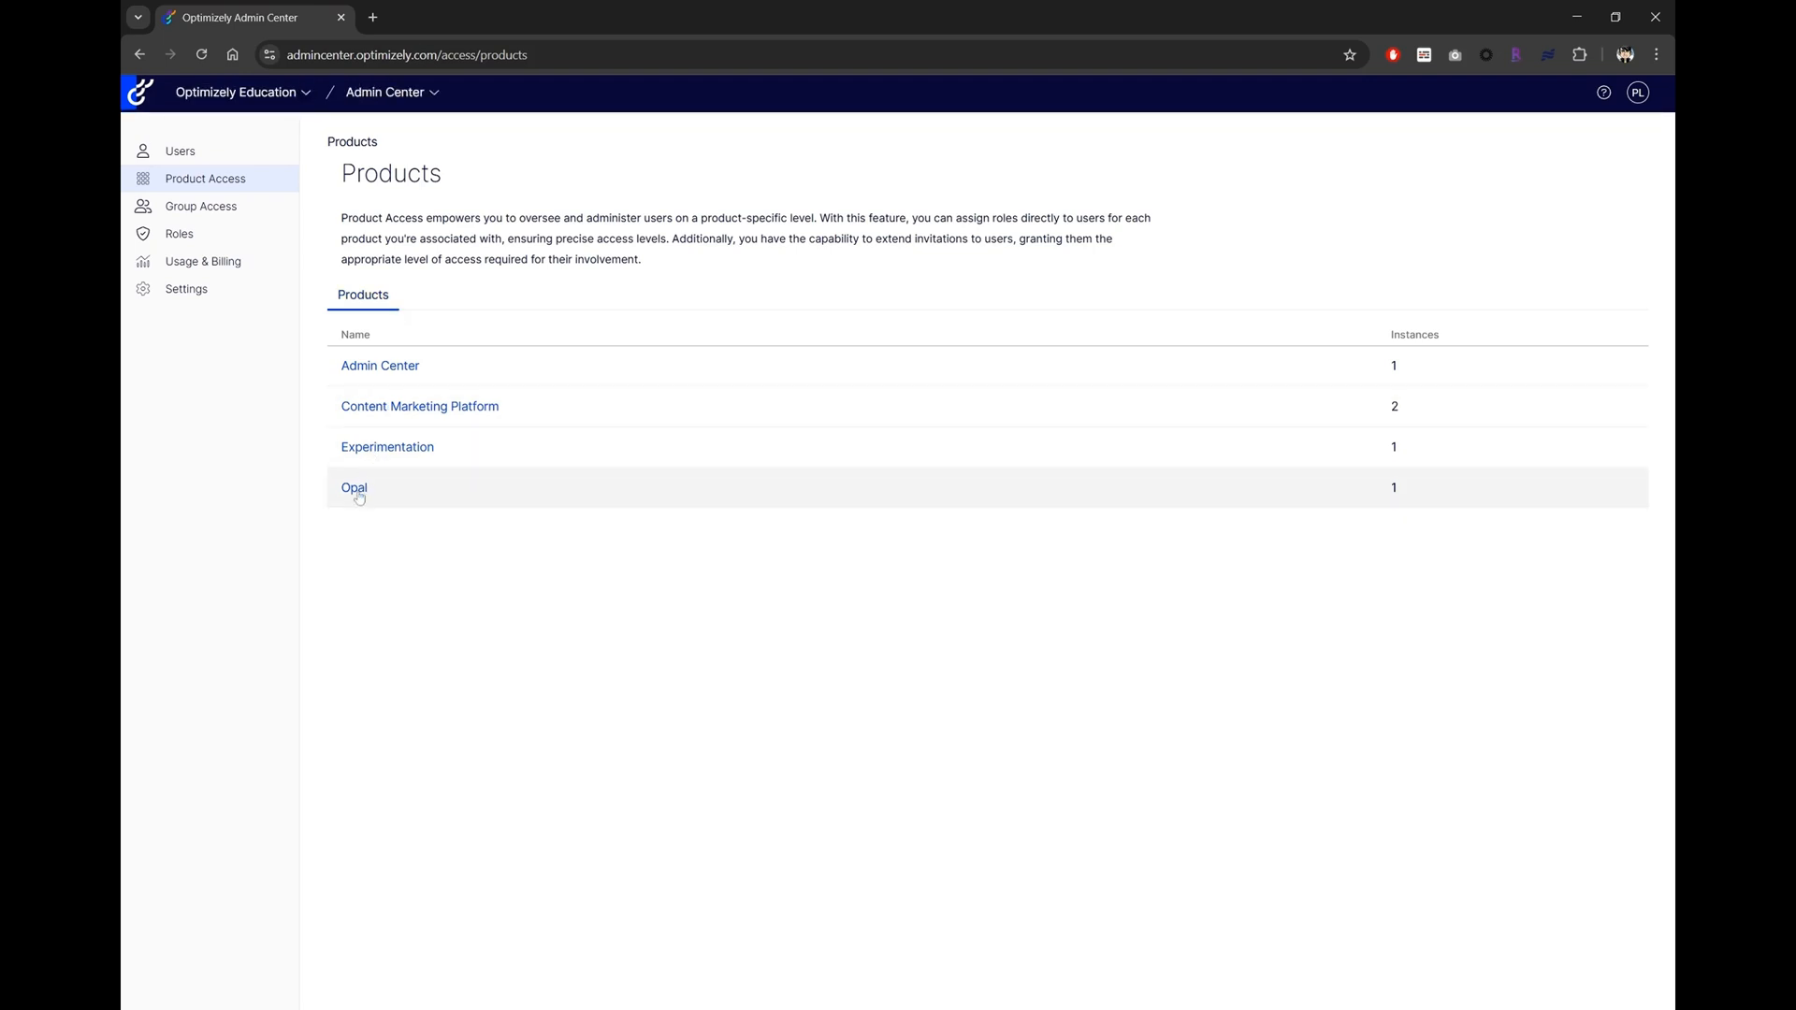
Open the Opal instance's users, view one user's Opal Administrator role, and cancel.
{"action": "left_click", "coordinate": [354, 487]}
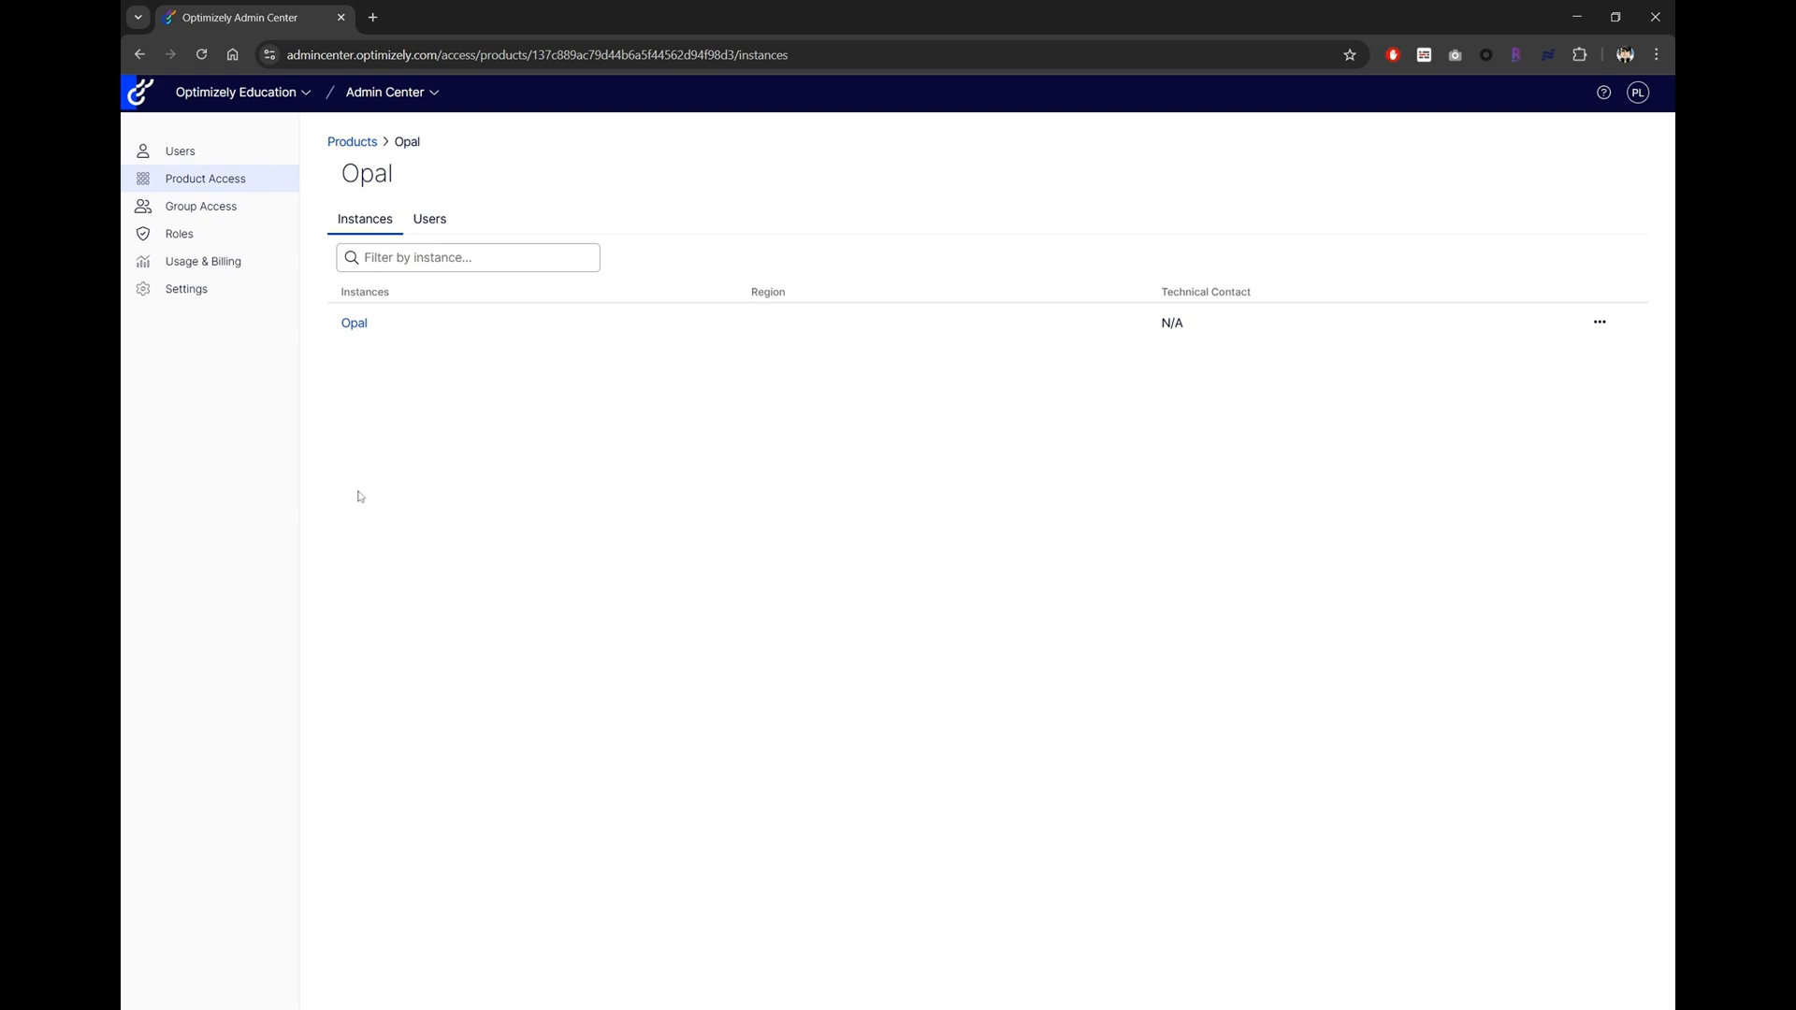
{"action": "mouse_move", "coordinate": [353, 323]}
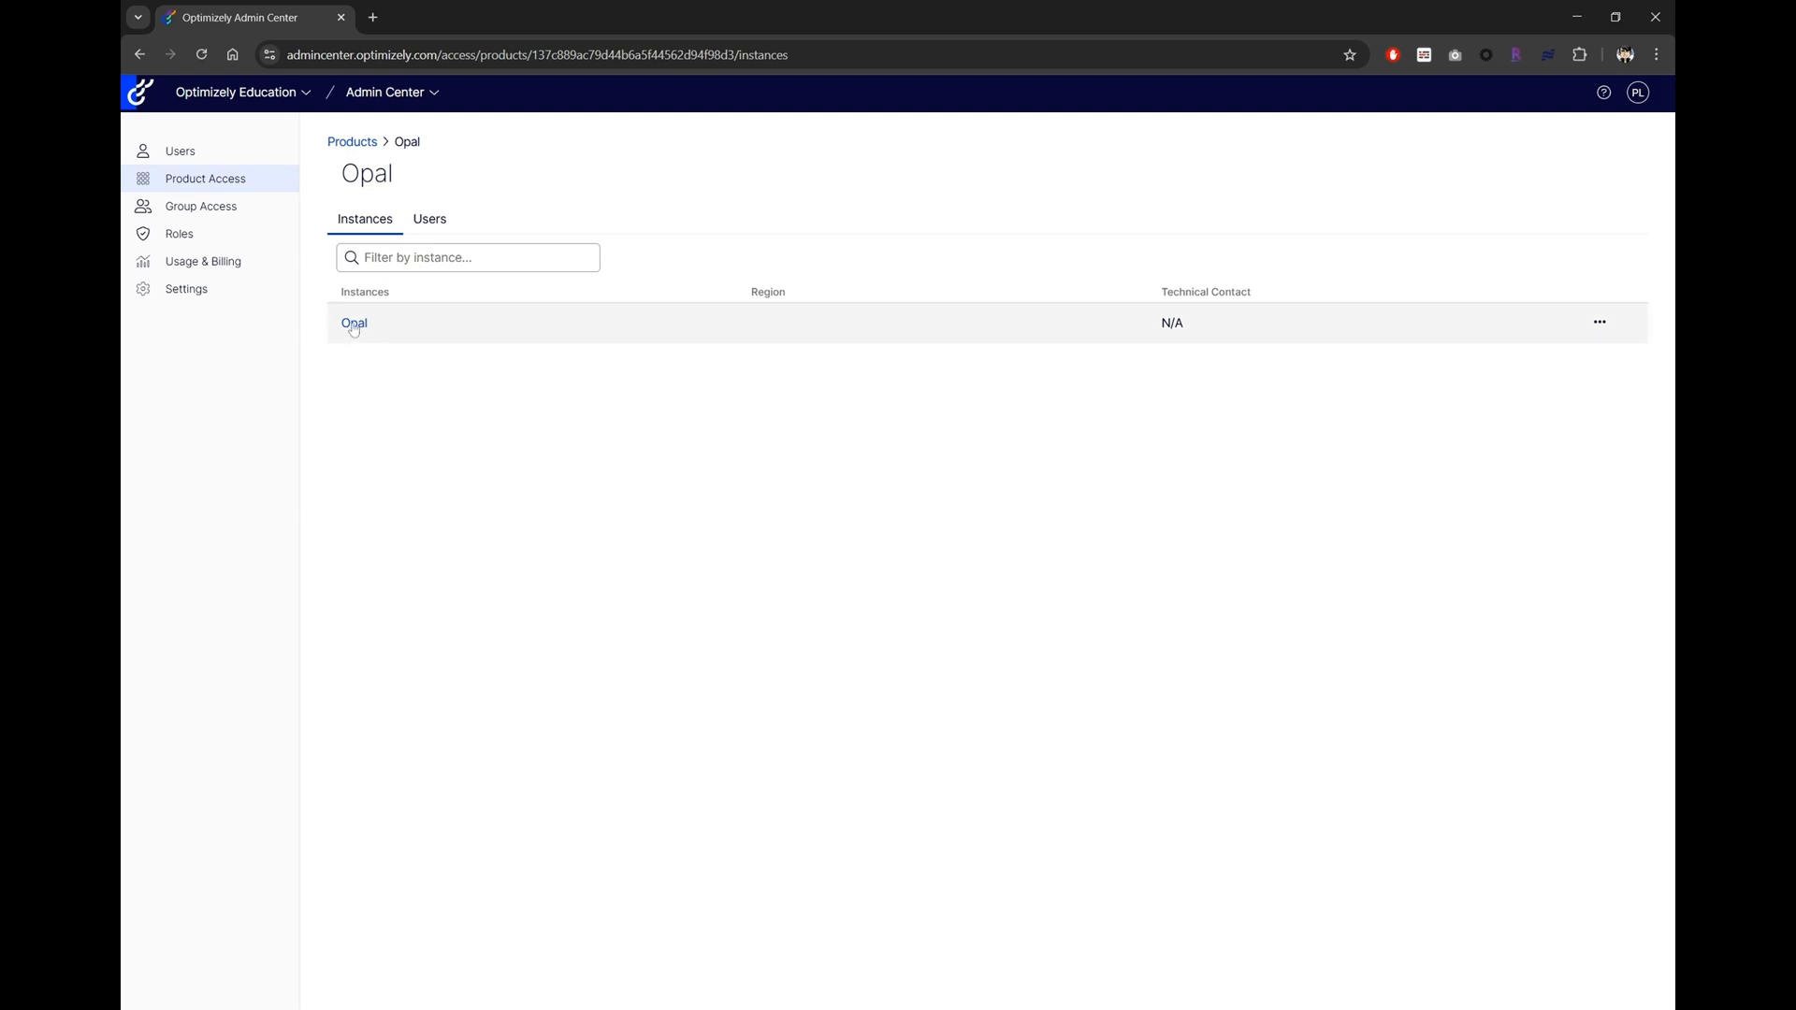
{"action": "left_click", "coordinate": [354, 323]}
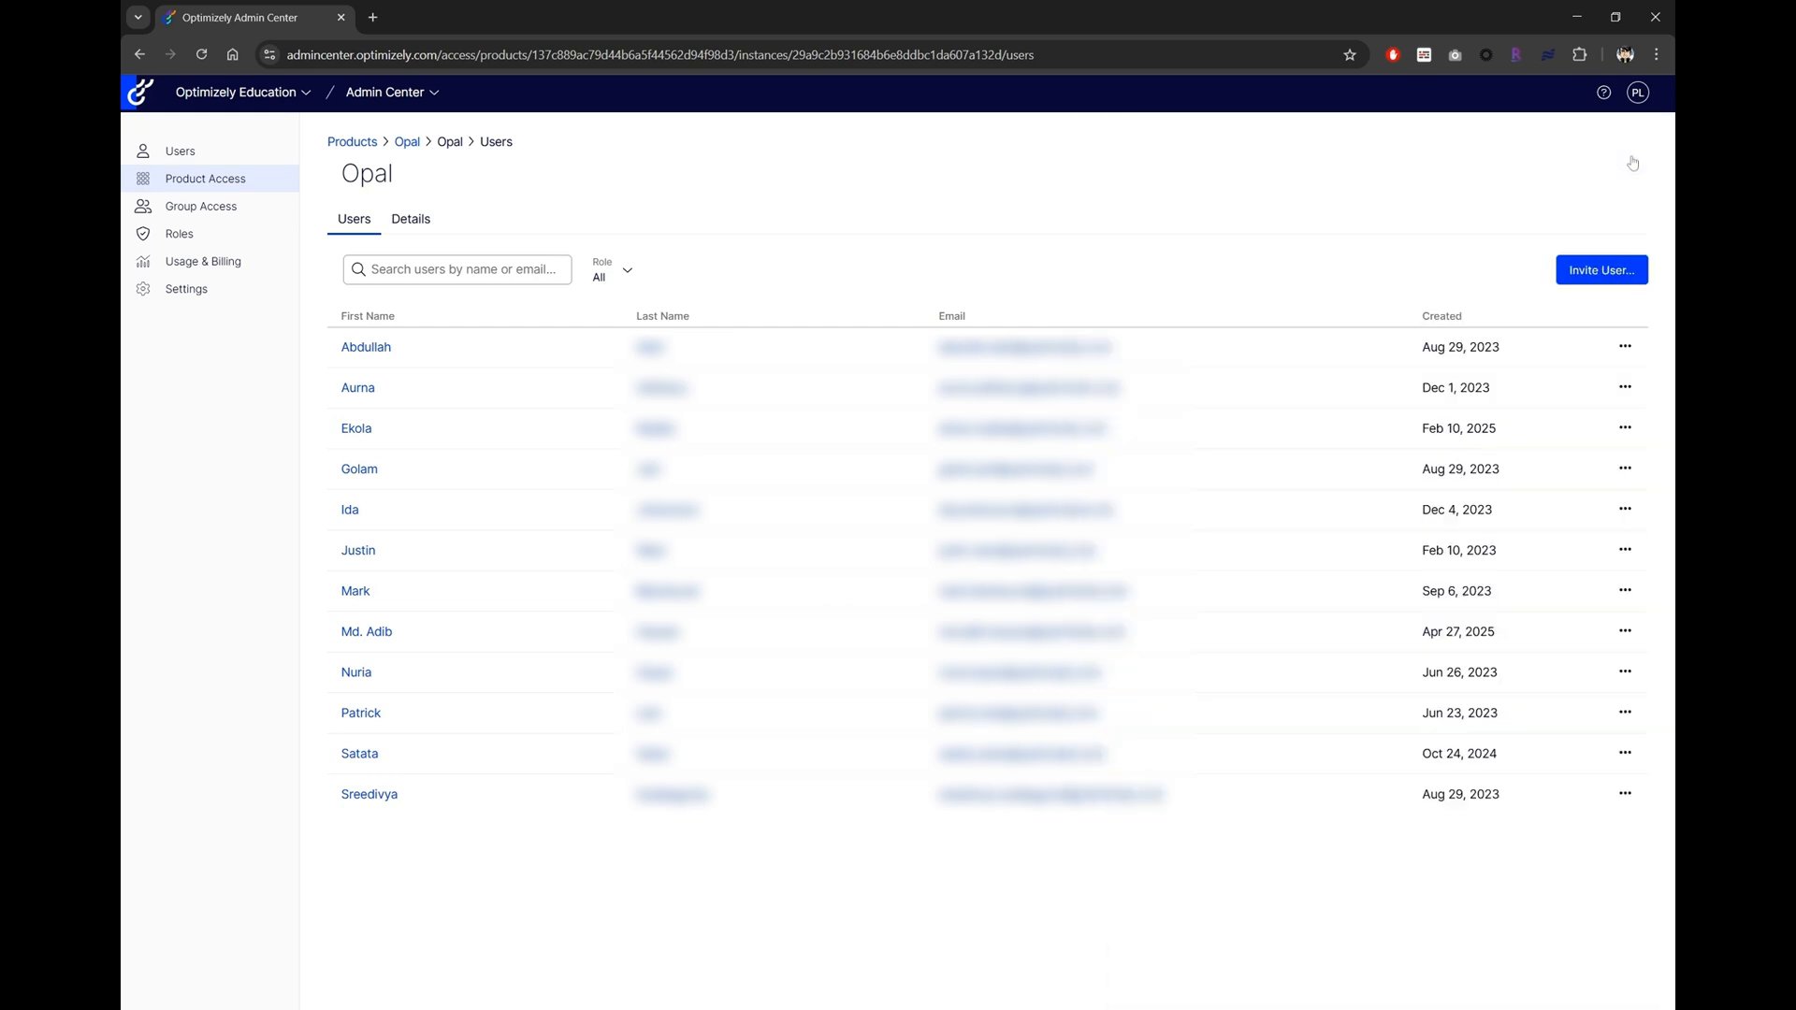
{"action": "left_click", "coordinate": [362, 713]}
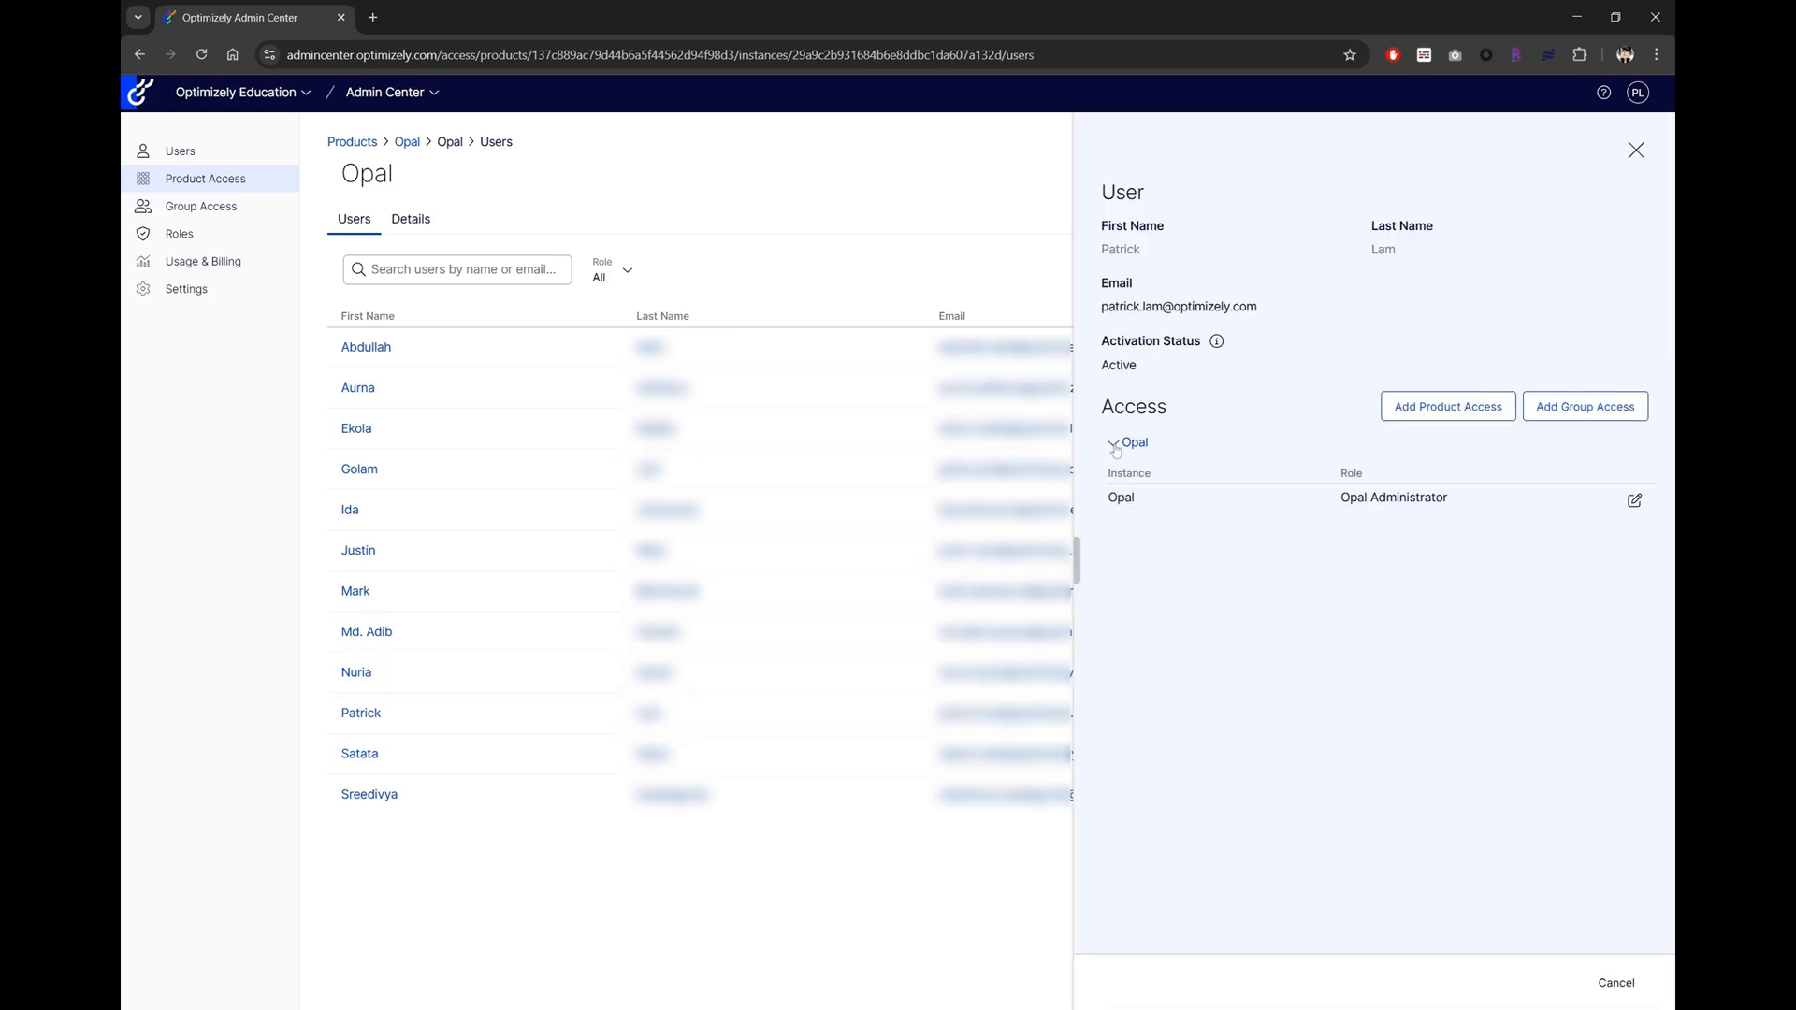
{"action": "left_click", "coordinate": [1634, 501]}
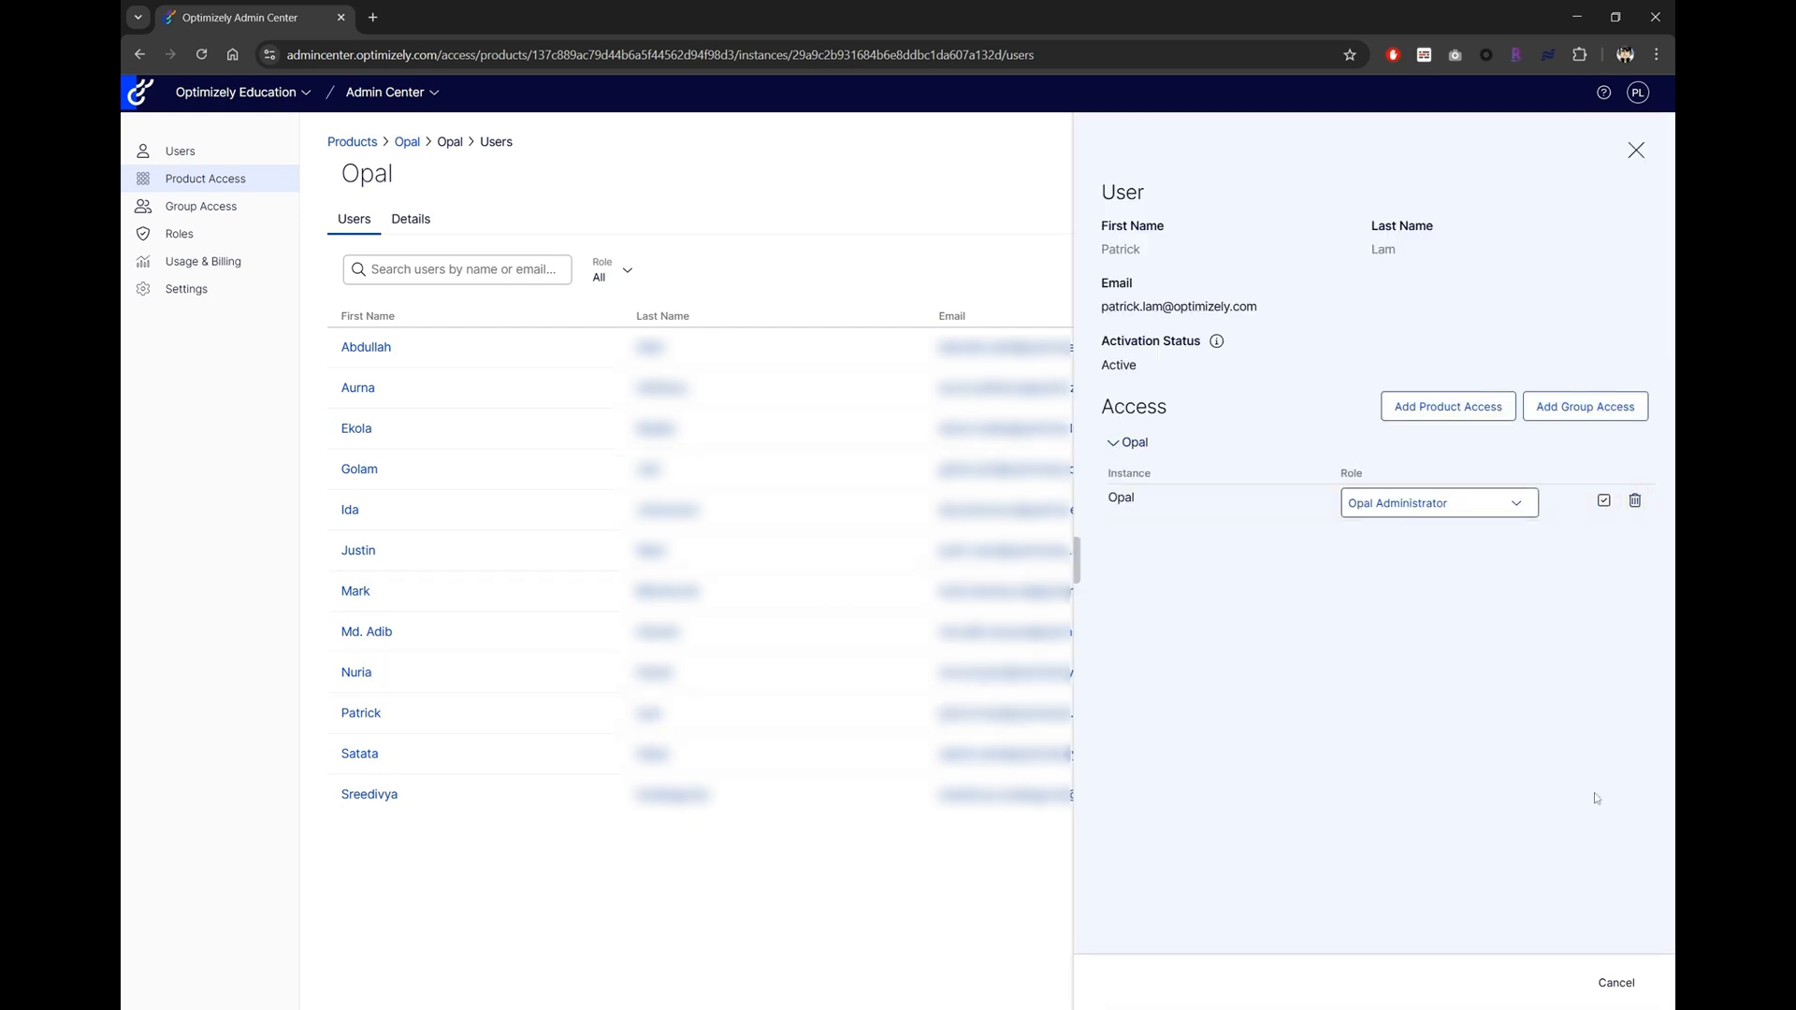
{"action": "left_click", "coordinate": [1624, 713]}
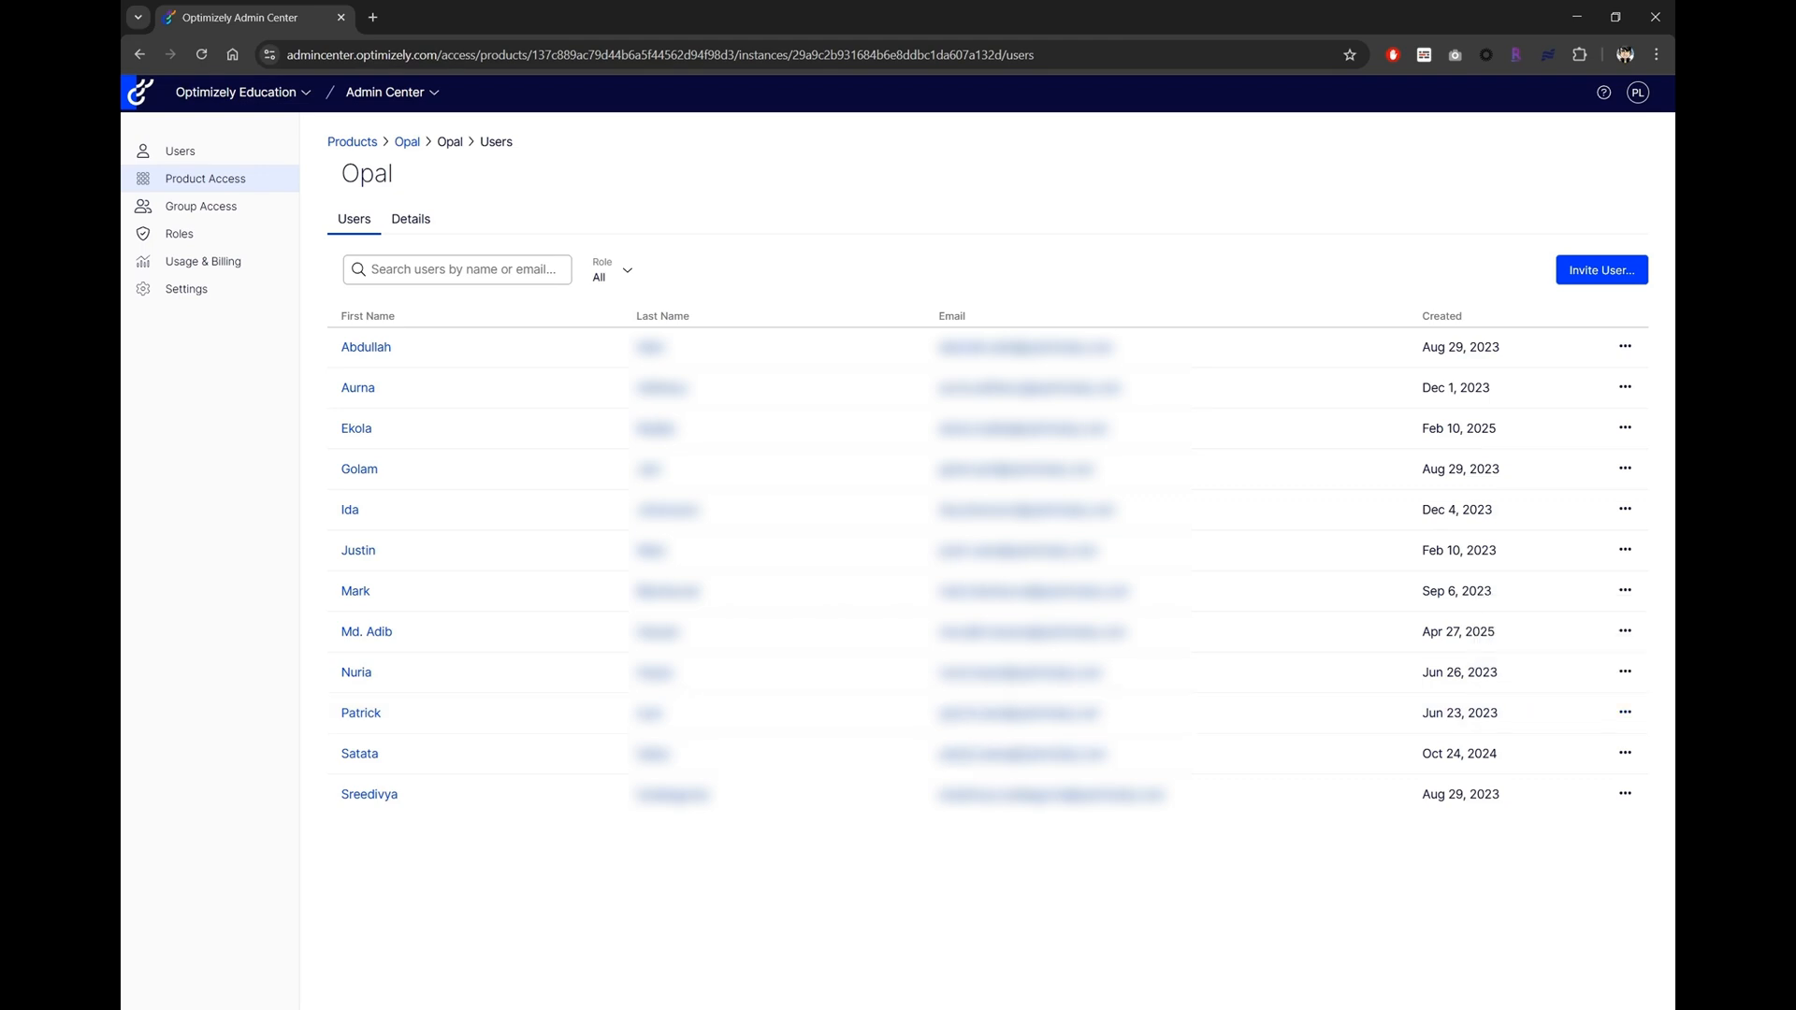
{"action": "mouse_move", "coordinate": [203, 261]}
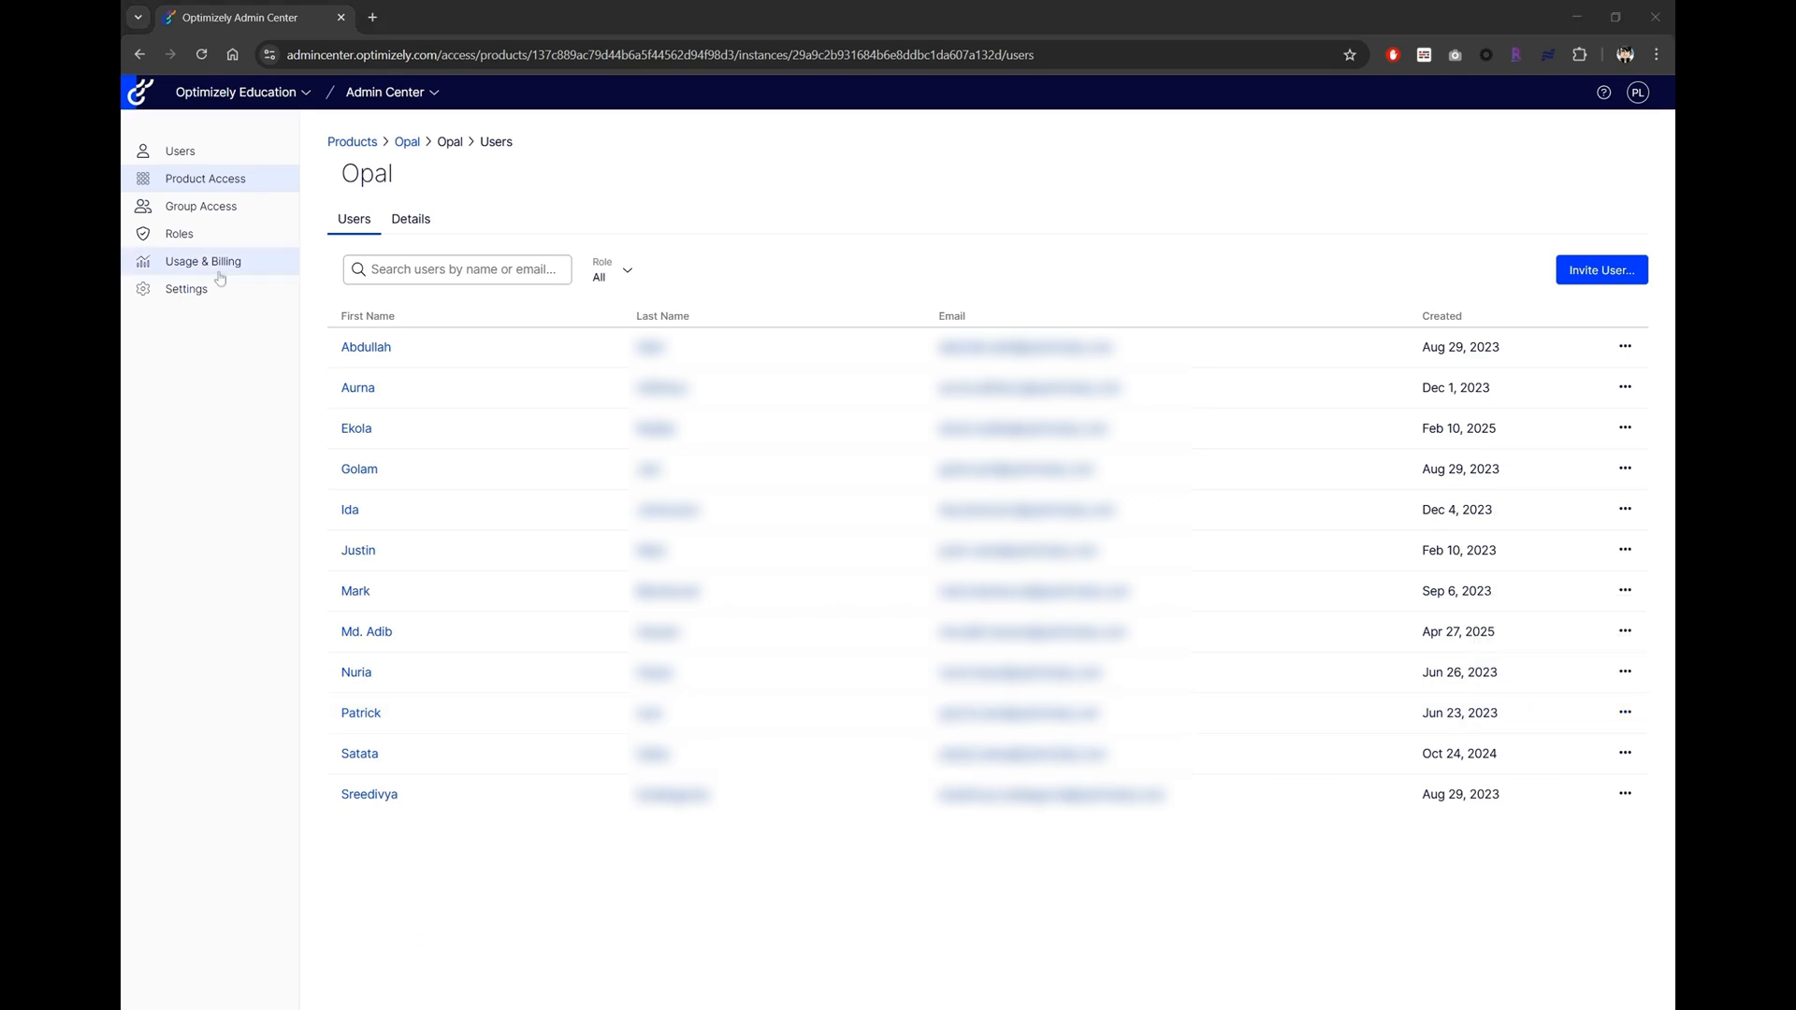
Open the Opal tab under Usage & Billing and refresh its credit figures.
{"action": "left_click", "coordinate": [203, 261]}
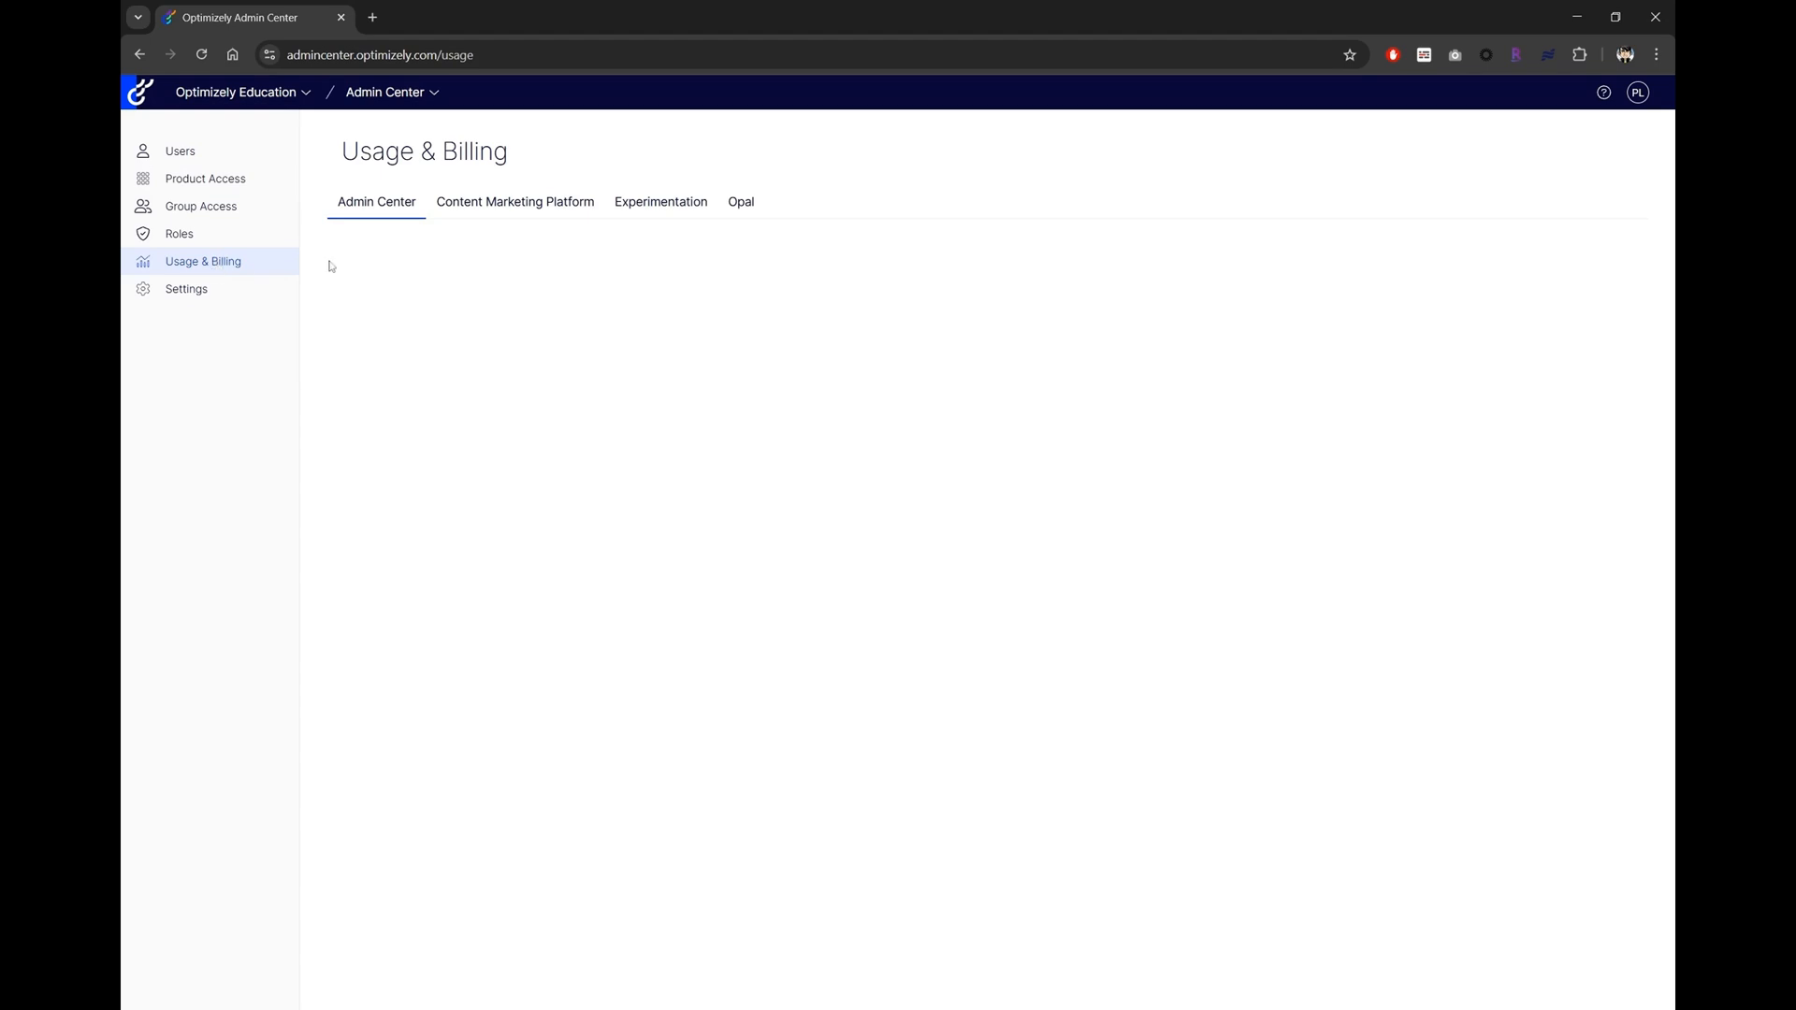
{"action": "left_click", "coordinate": [740, 202]}
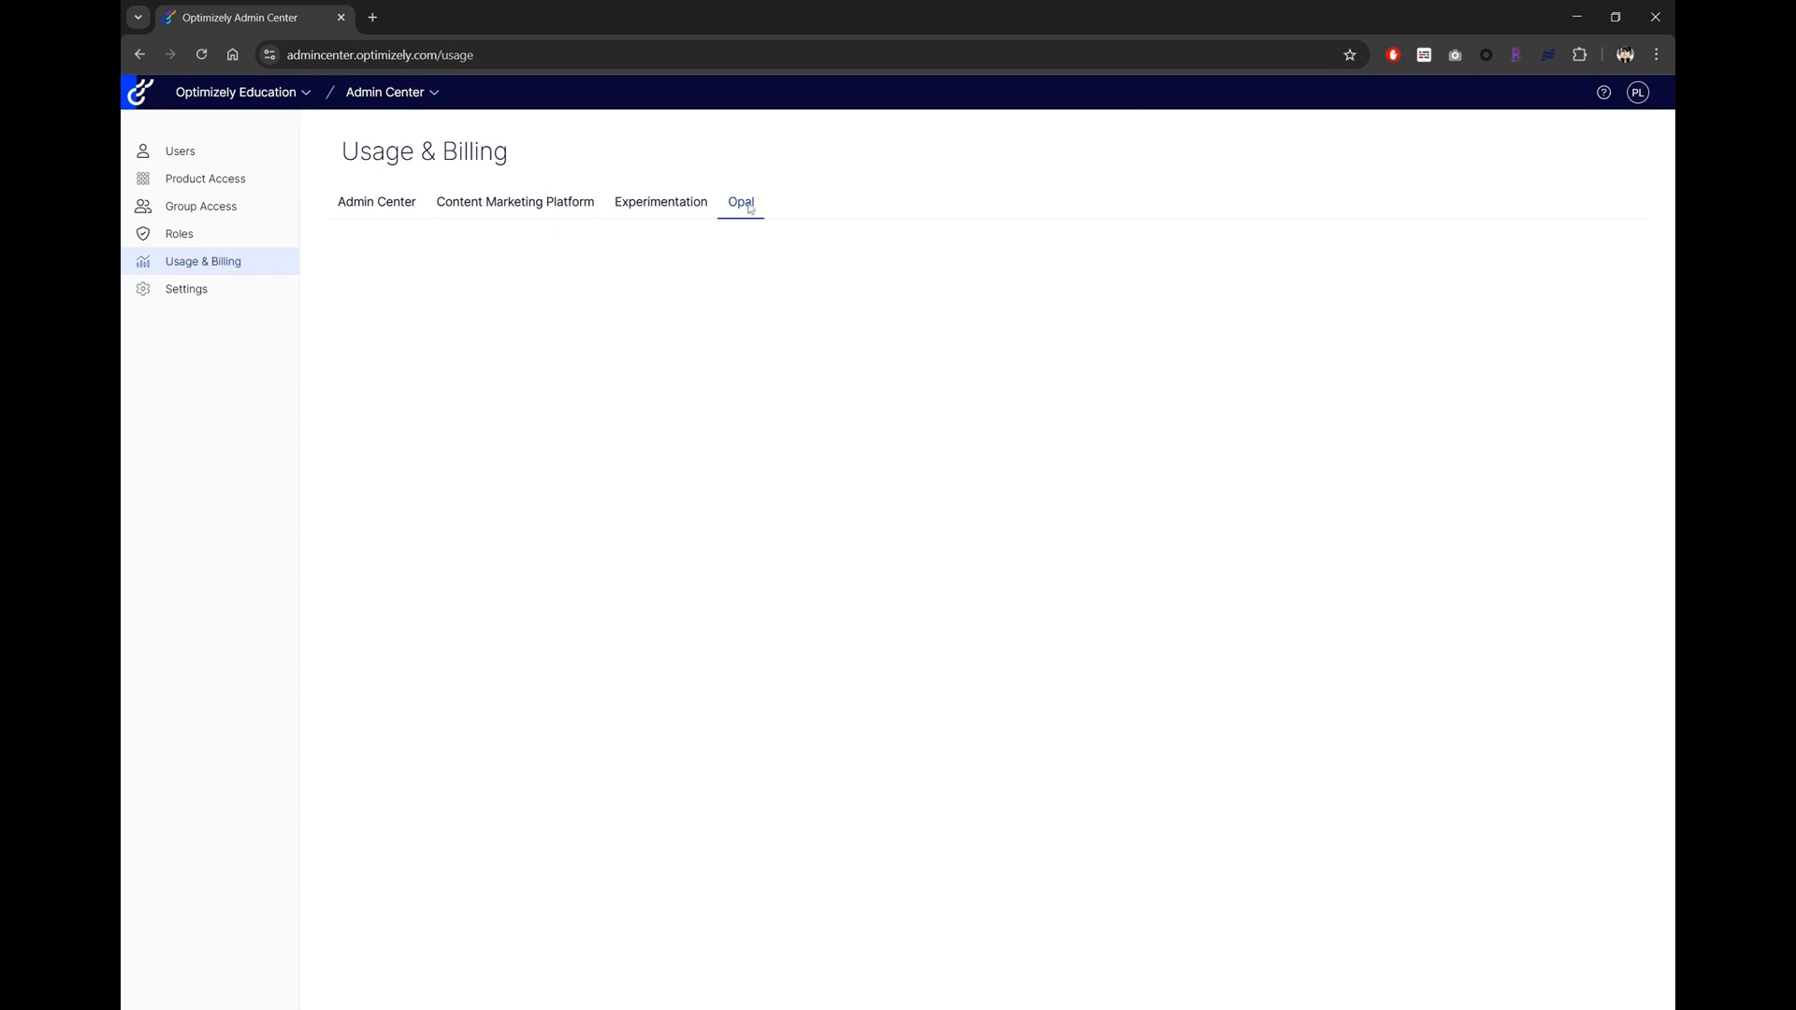
{"action": "left_click", "coordinate": [741, 202]}
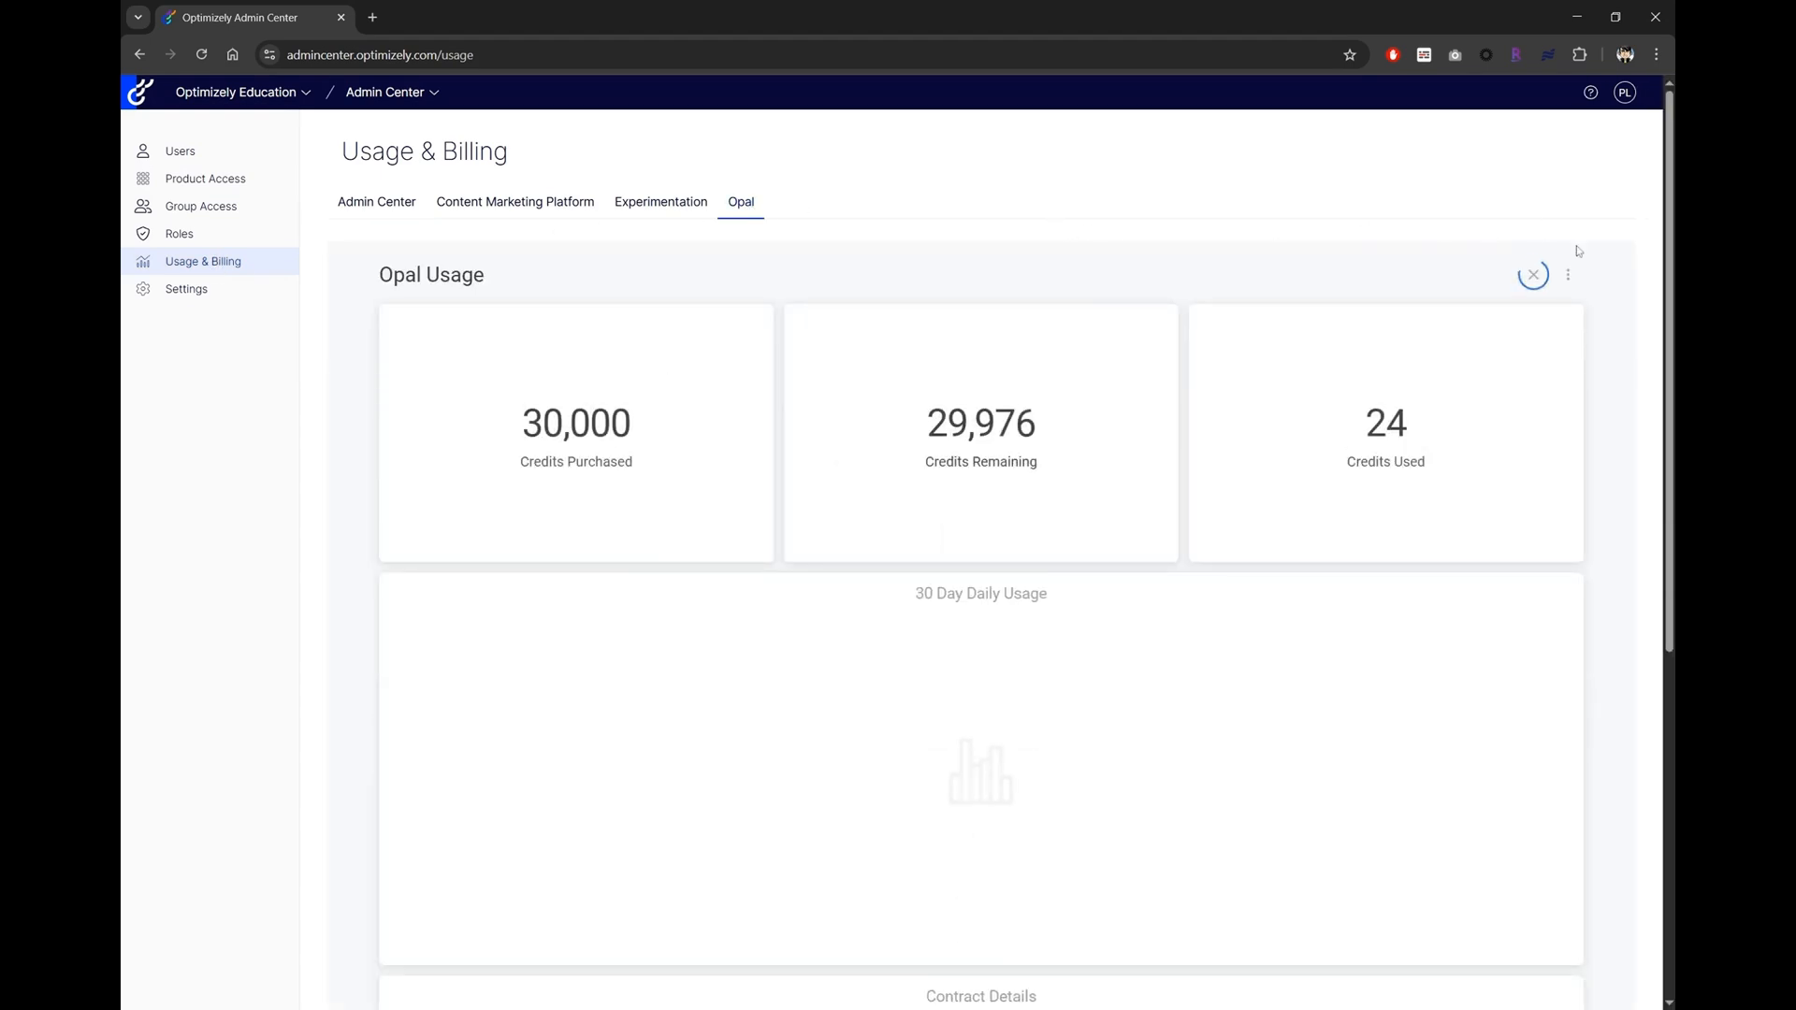
{"action": "left_click", "coordinate": [1533, 275]}
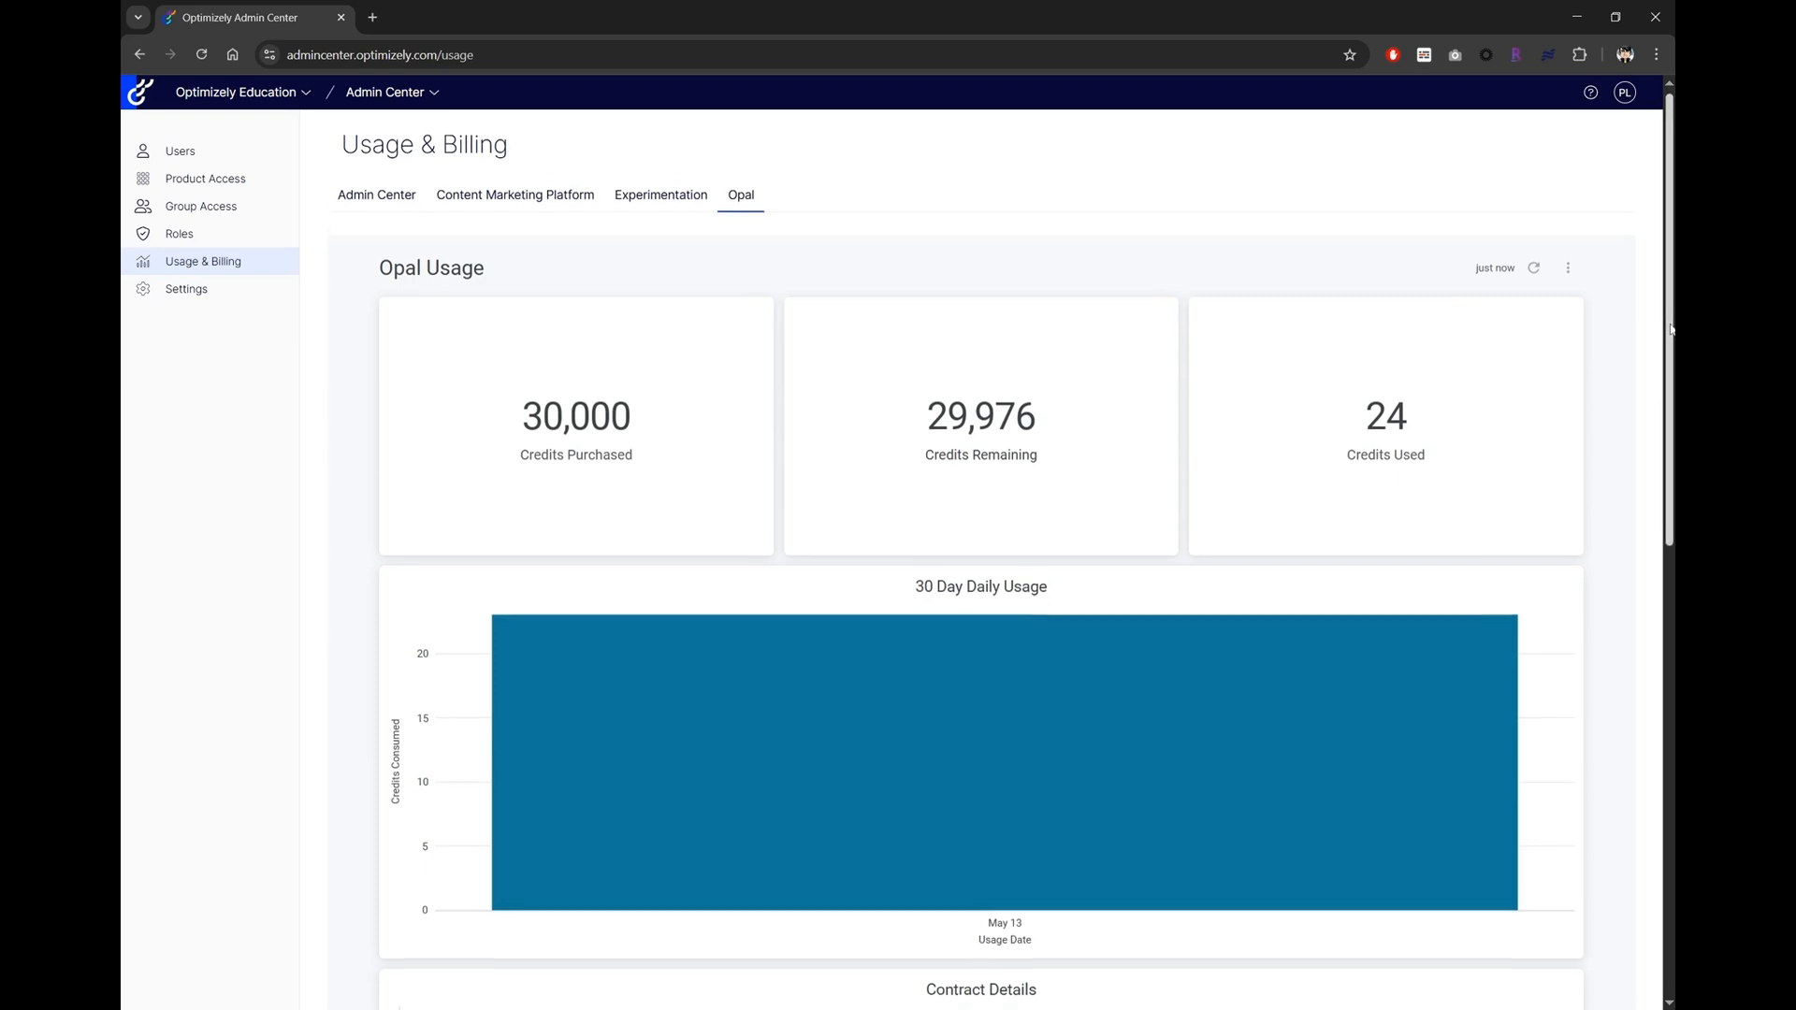
Scroll through the per-user and per-product usage reports, 24 of 30,000 credits used.
{"action": "scroll", "scroll_direction": "down", "scroll_amount": 3}
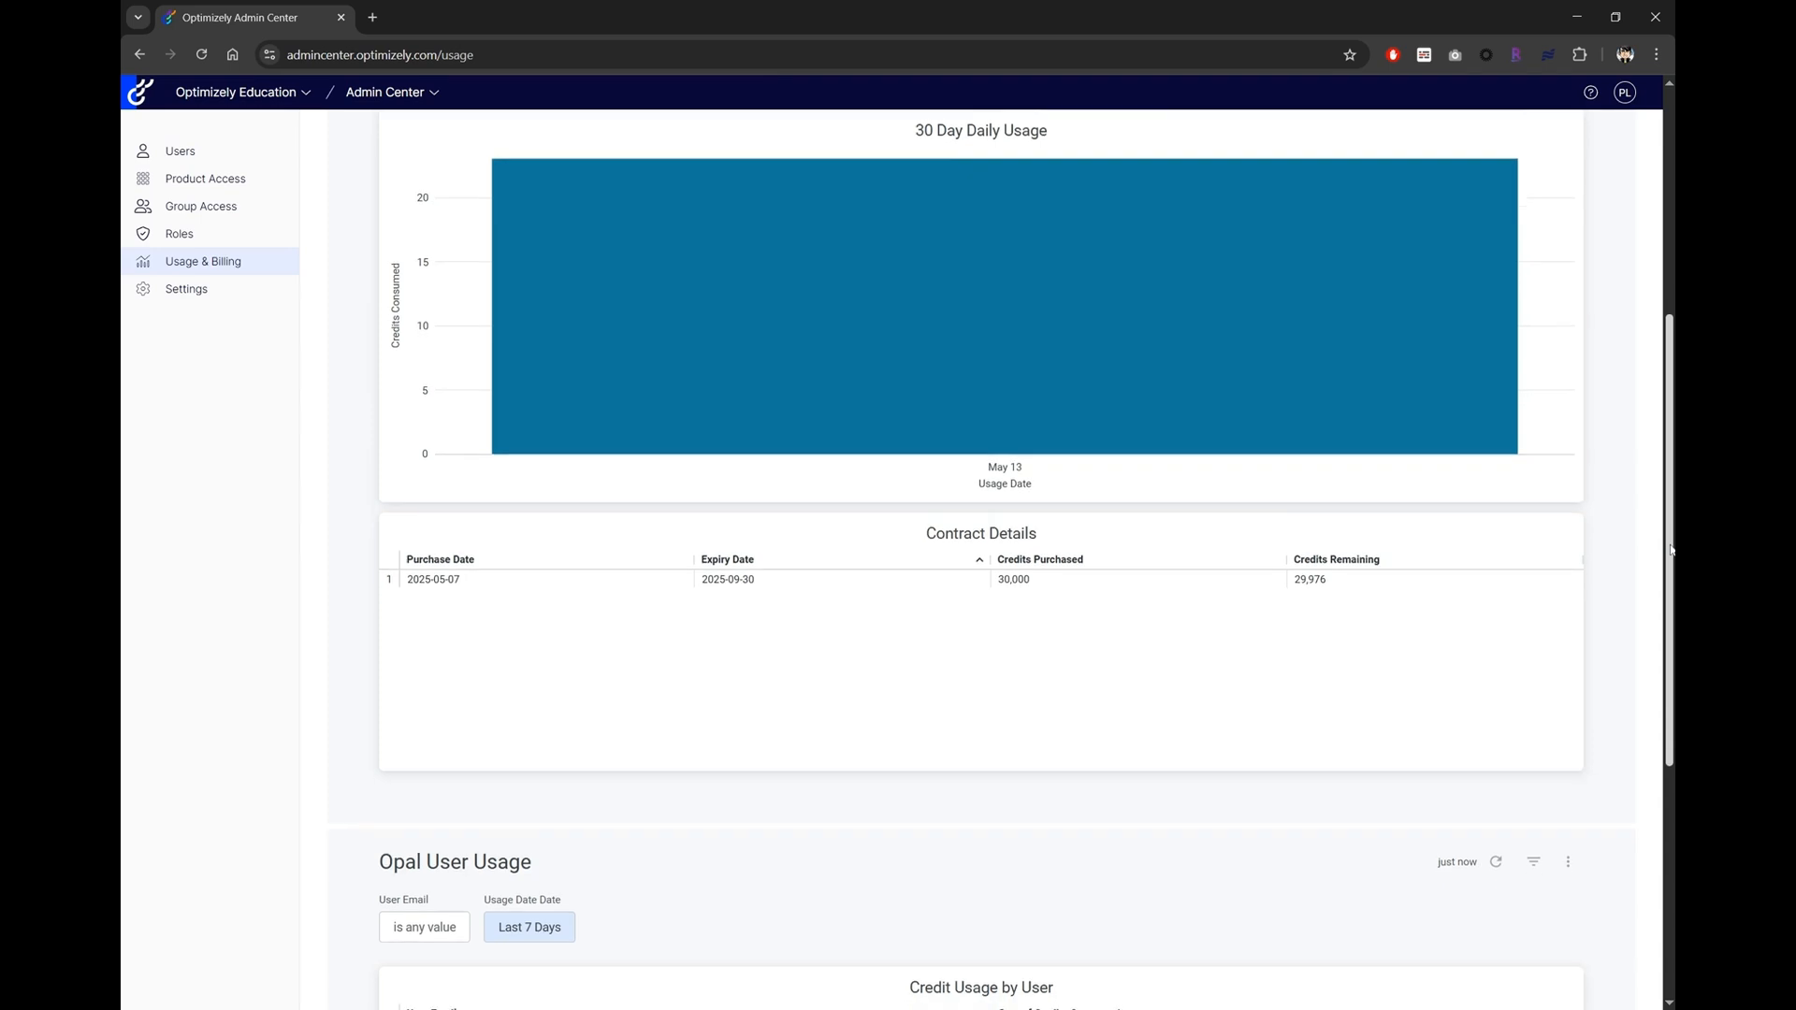
{"action": "scroll", "scroll_direction": "down", "scroll_amount": 3}
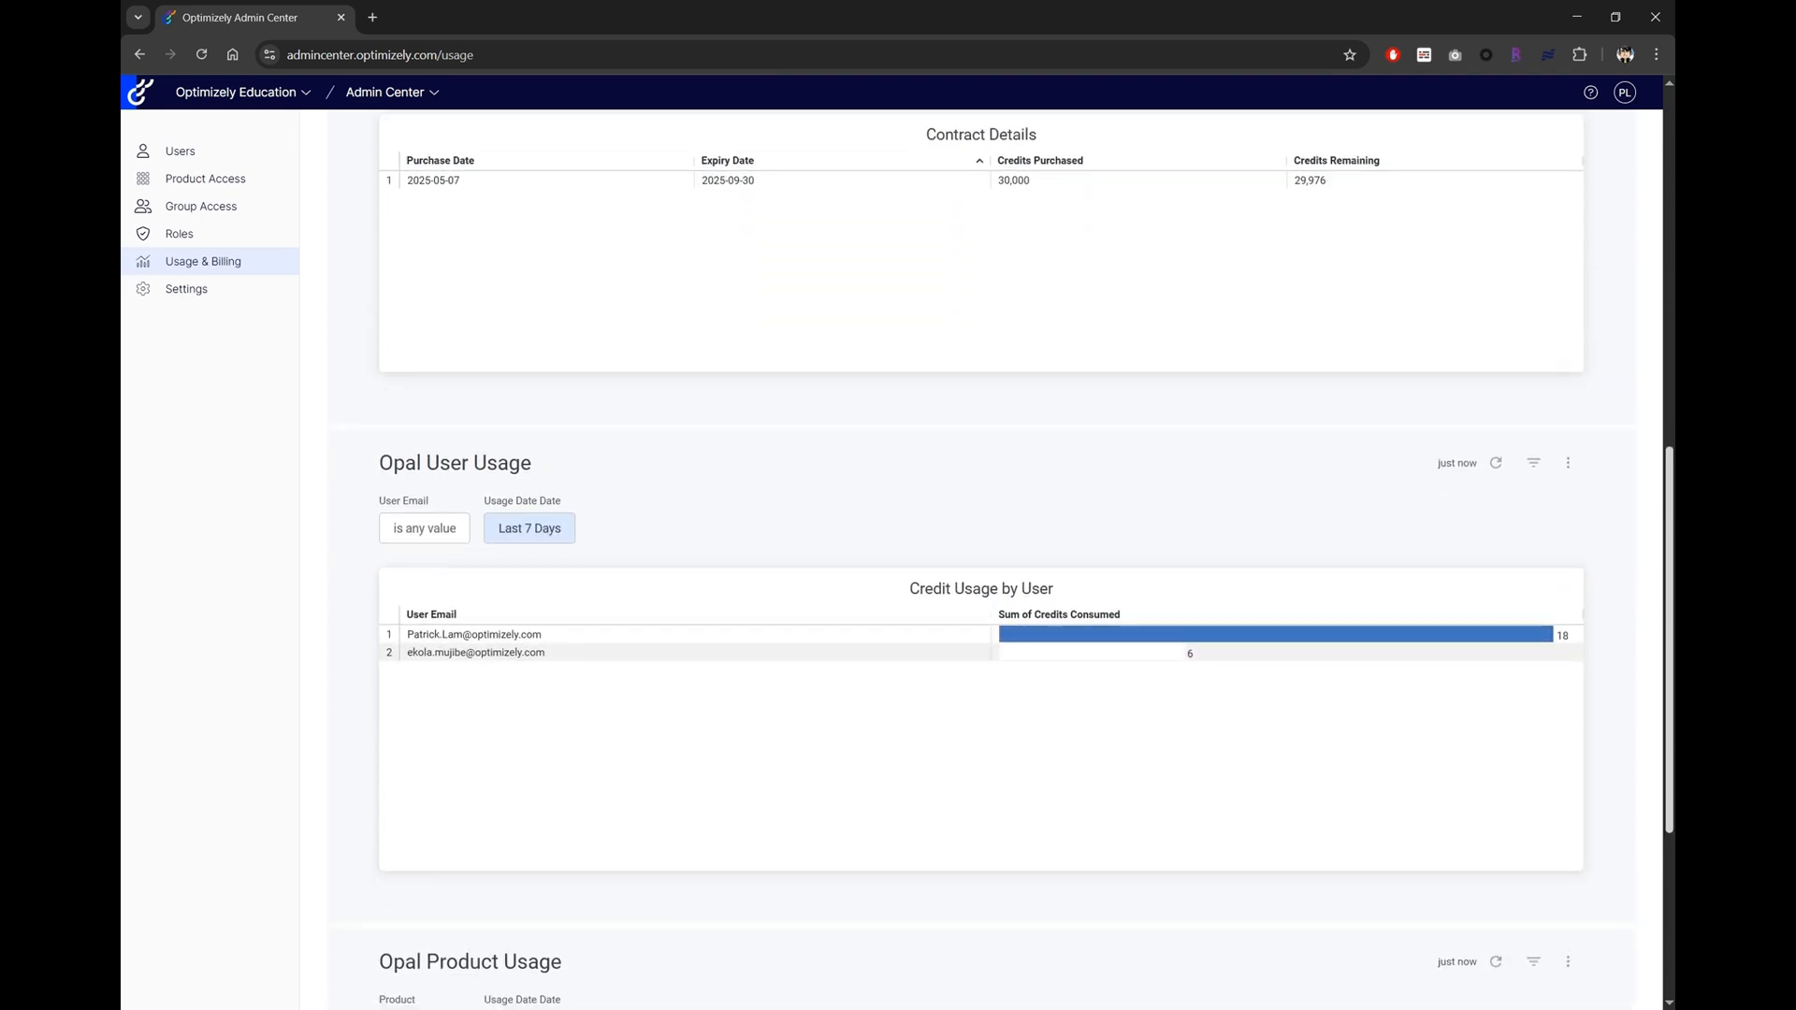
{"action": "scroll", "scroll_direction": "down", "scroll_amount": 3}
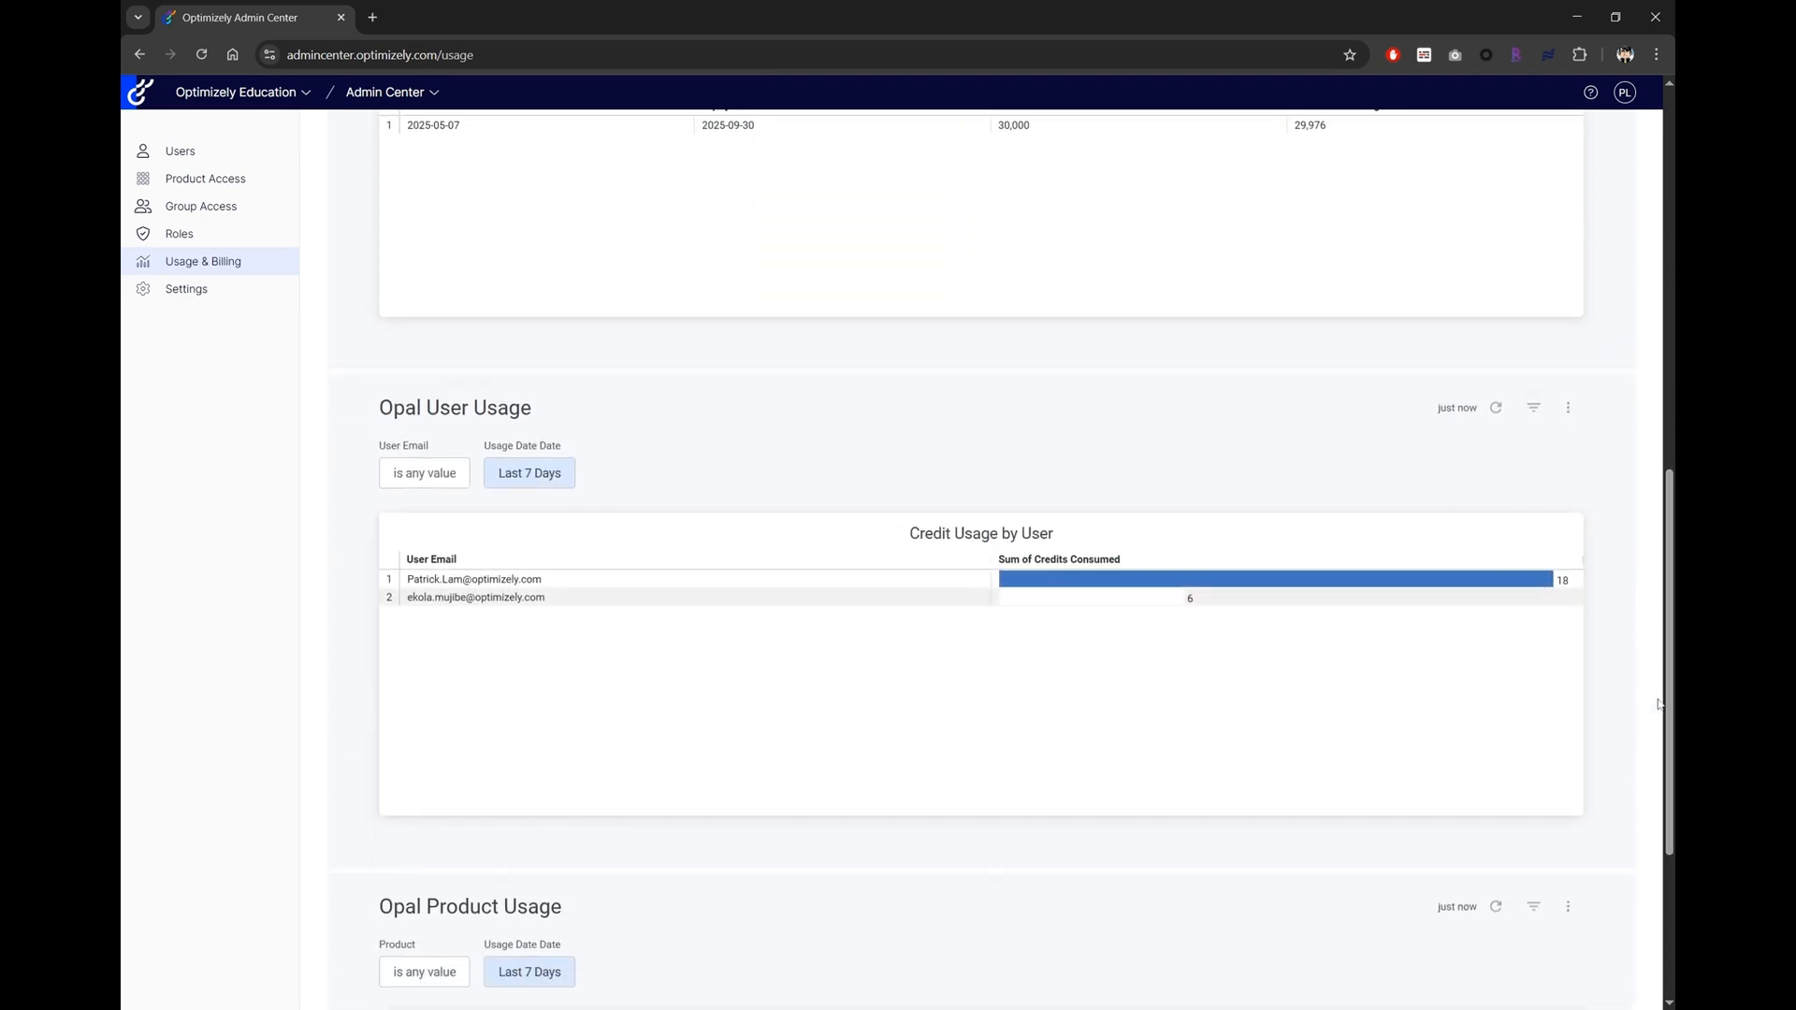
{"action": "scroll", "scroll_direction": "down", "scroll_amount": 3}
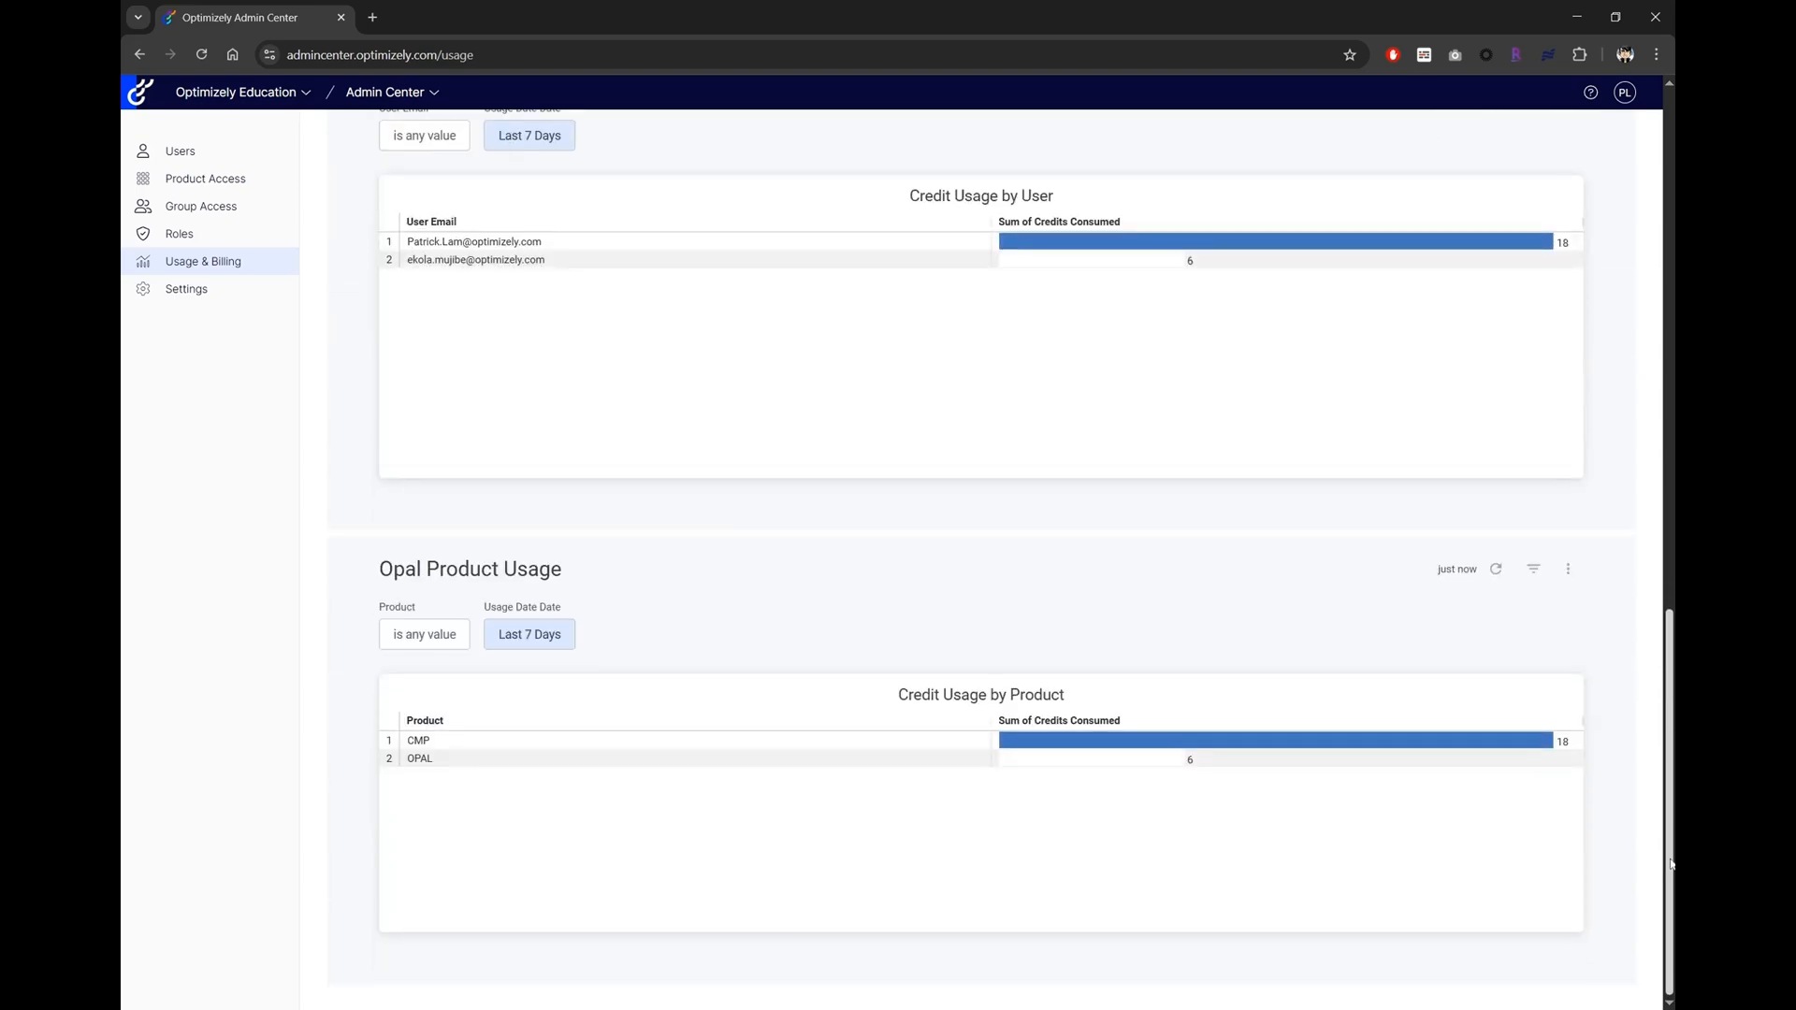